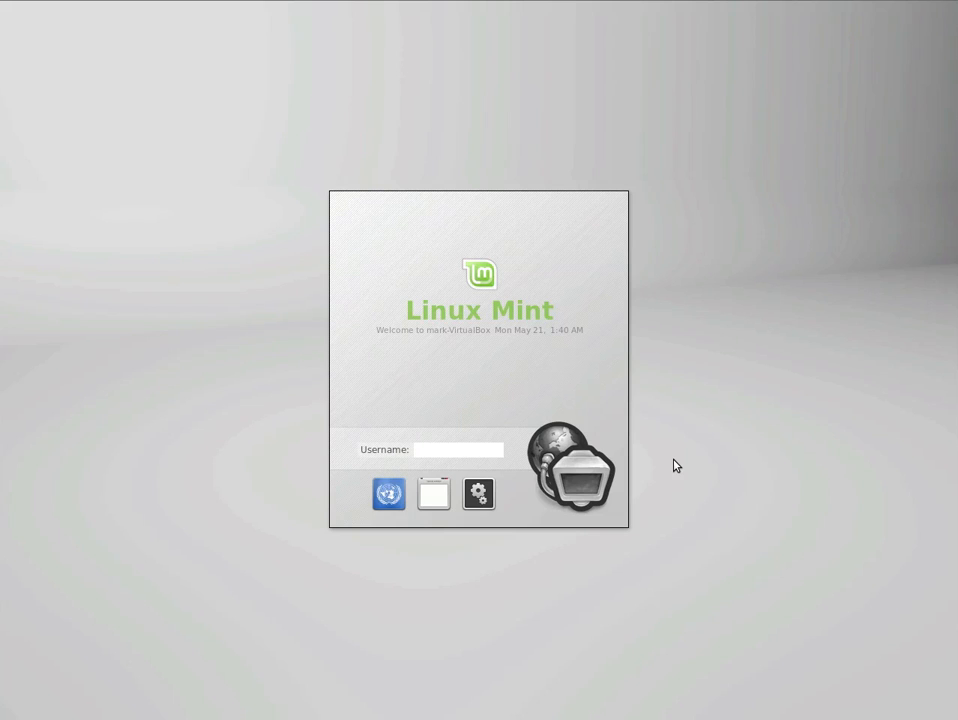
# - Set the session language to English (Australia) and decline restarting the login screen
pyautogui.click(460, 449)
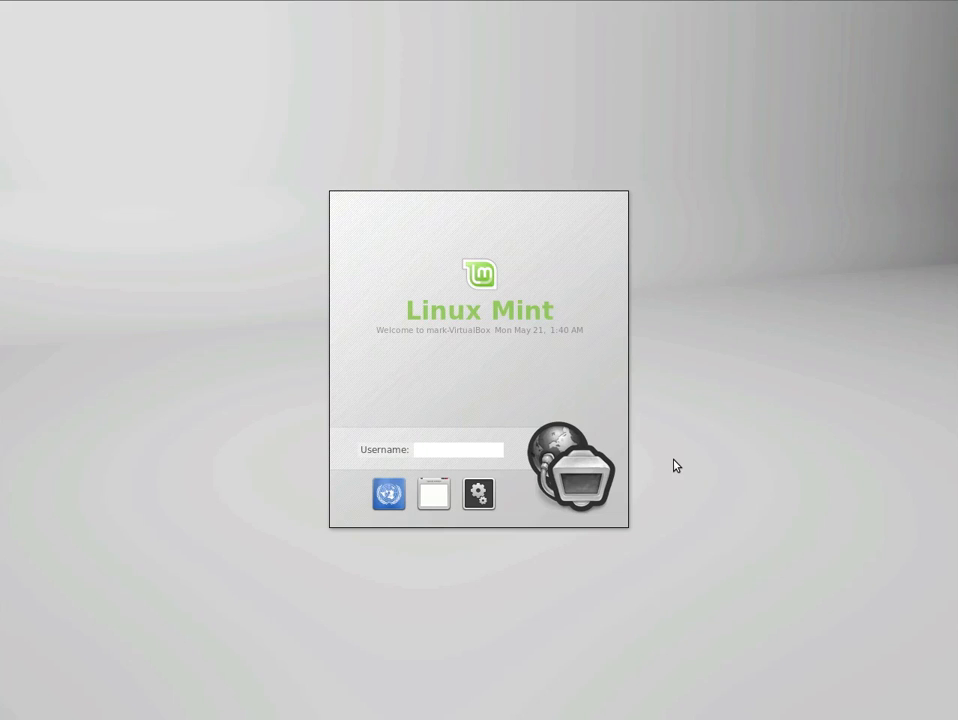
pyautogui.click(462, 449)
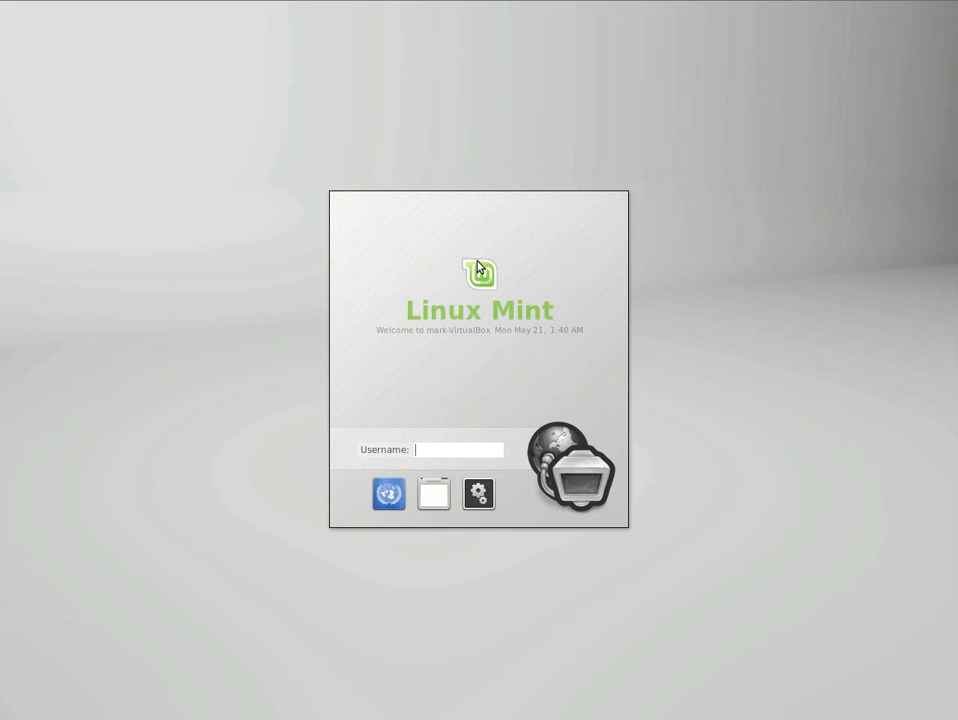
pyautogui.moveTo(410, 325)
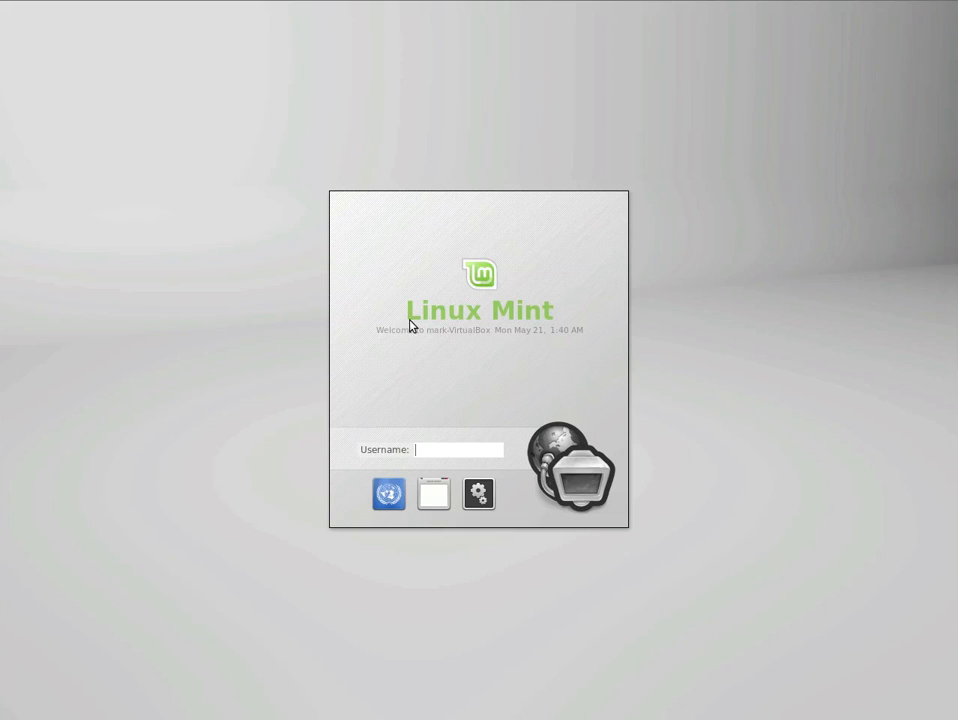
pyautogui.moveTo(422, 343)
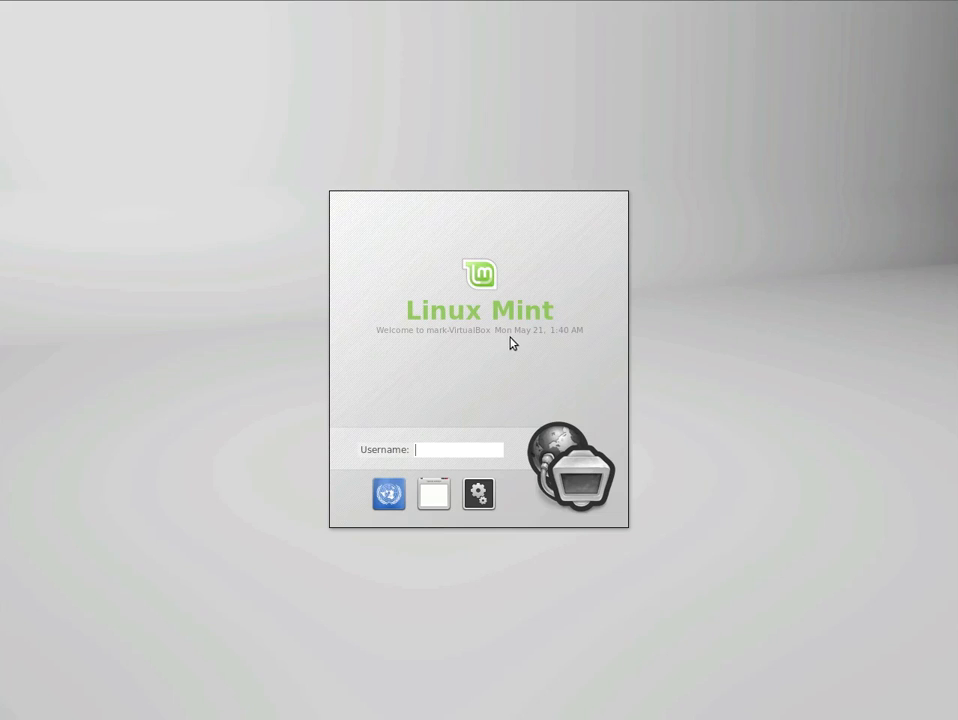
pyautogui.moveTo(370, 464)
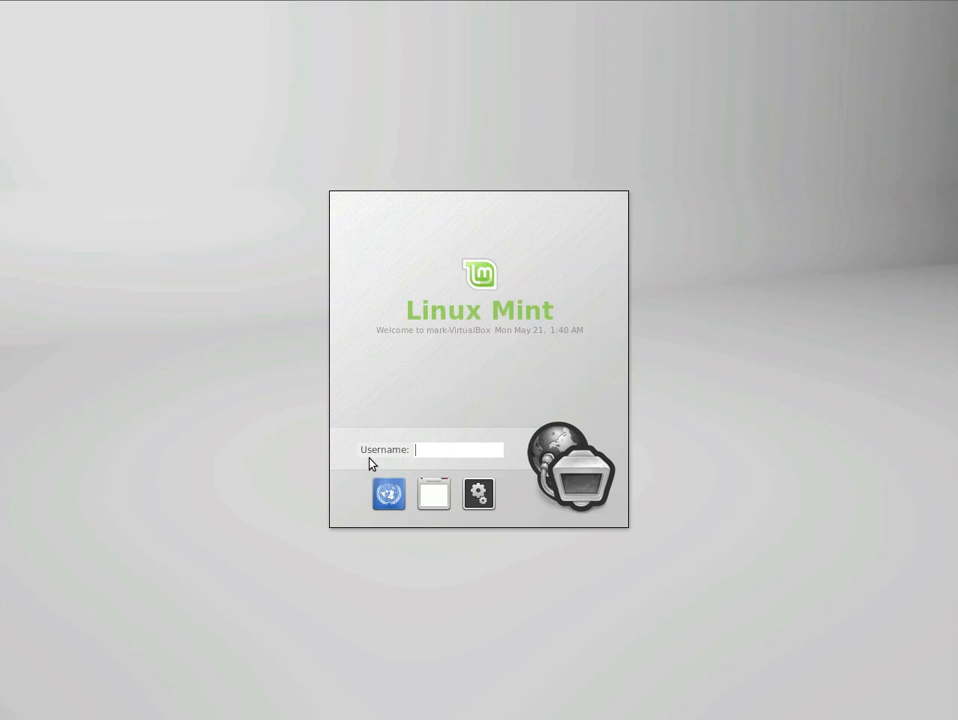
pyautogui.moveTo(431, 455)
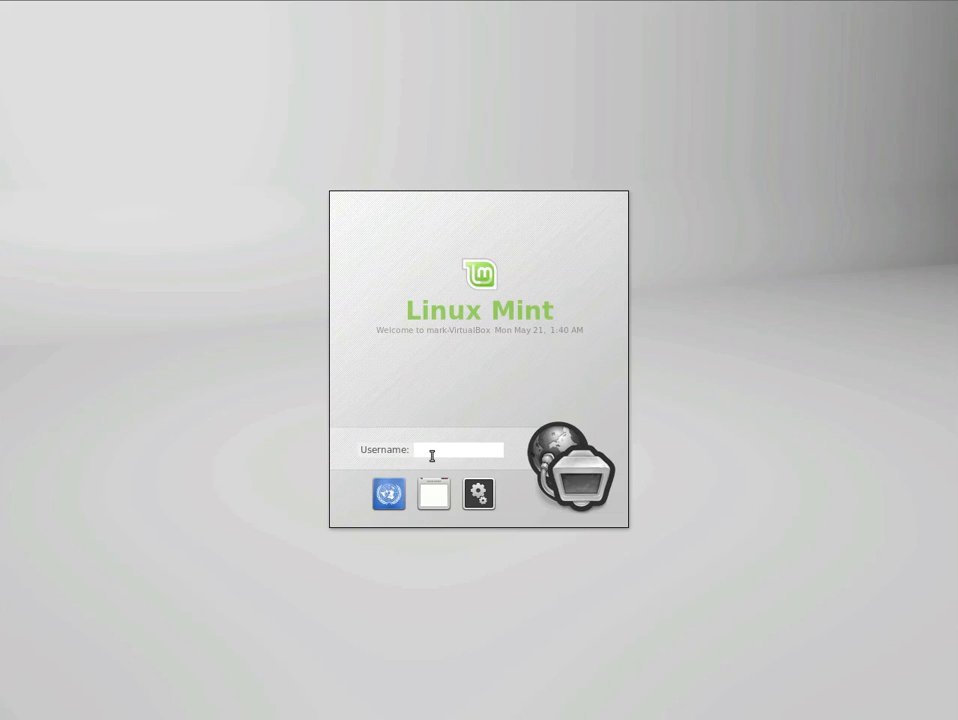
pyautogui.moveTo(725, 476)
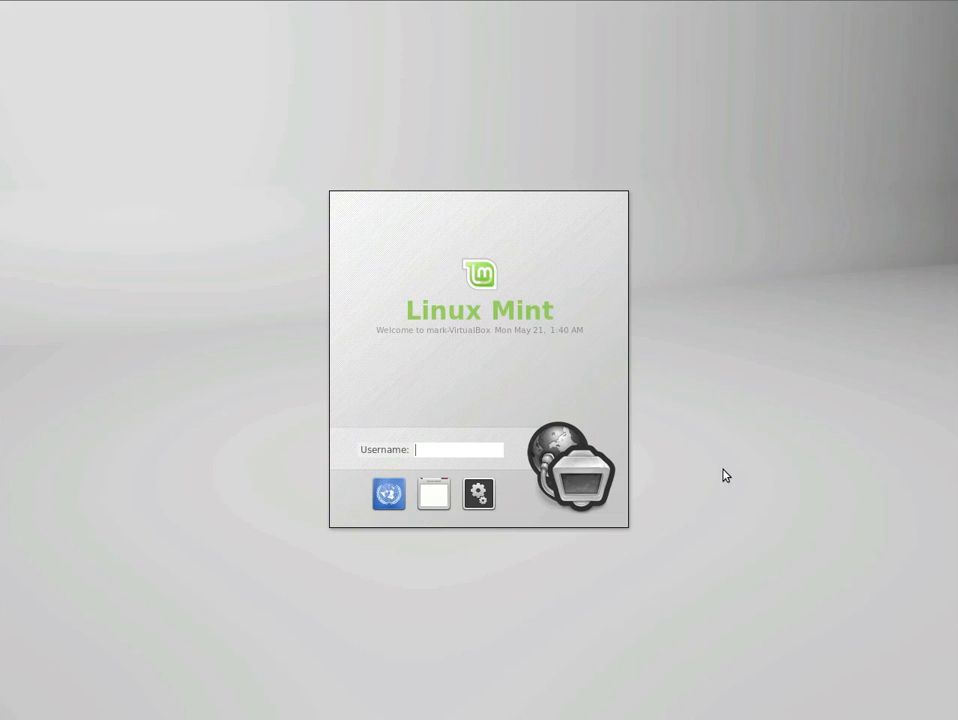
pyautogui.moveTo(586, 519)
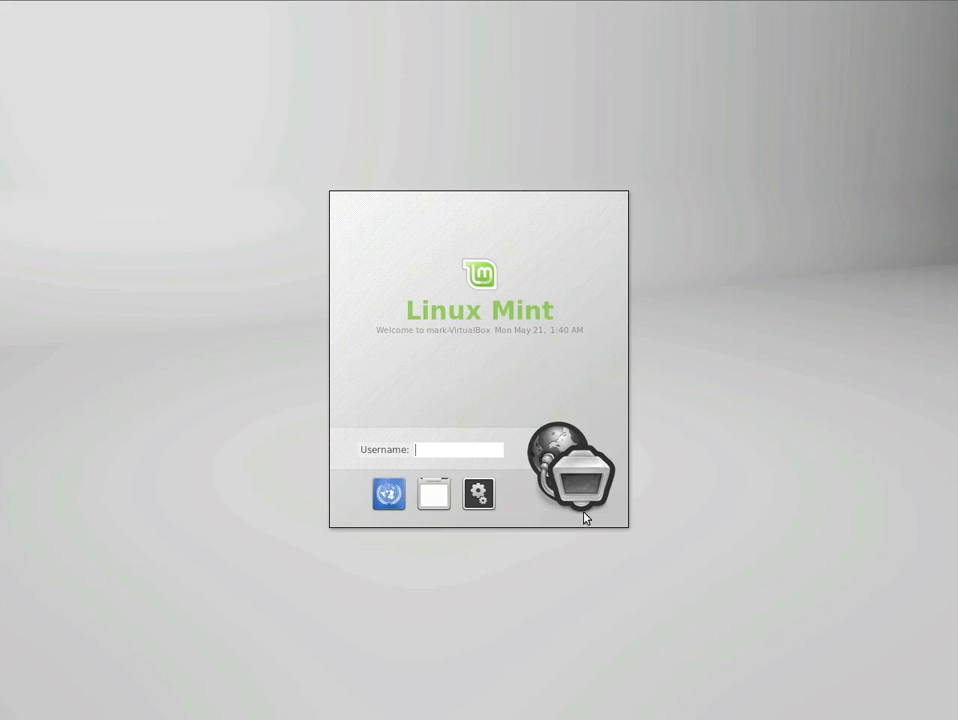
pyautogui.click(388, 493)
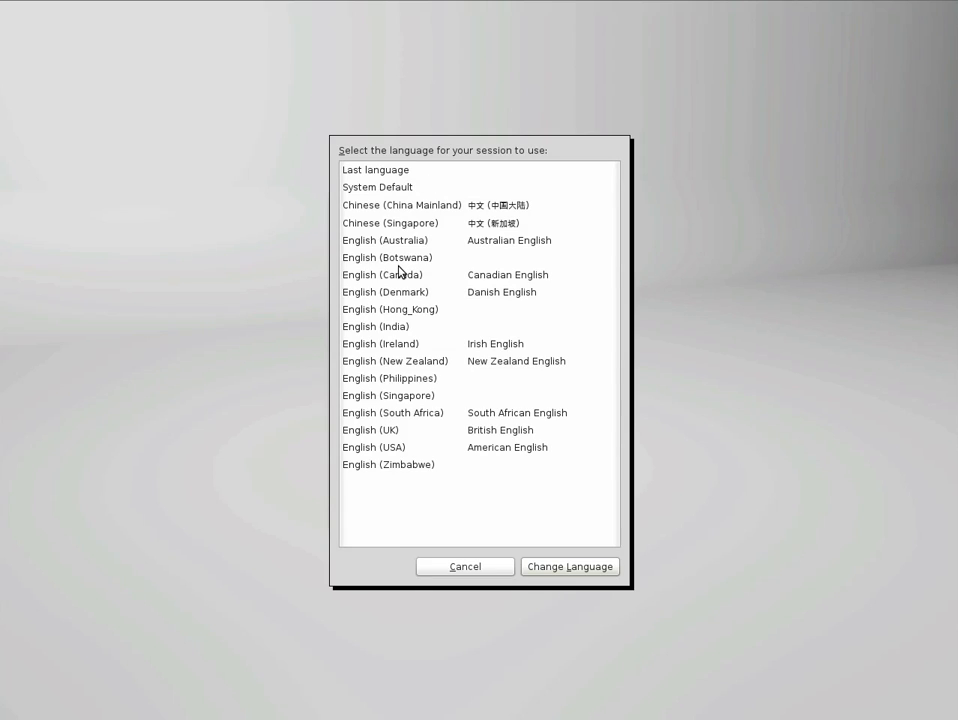
pyautogui.click(385, 240)
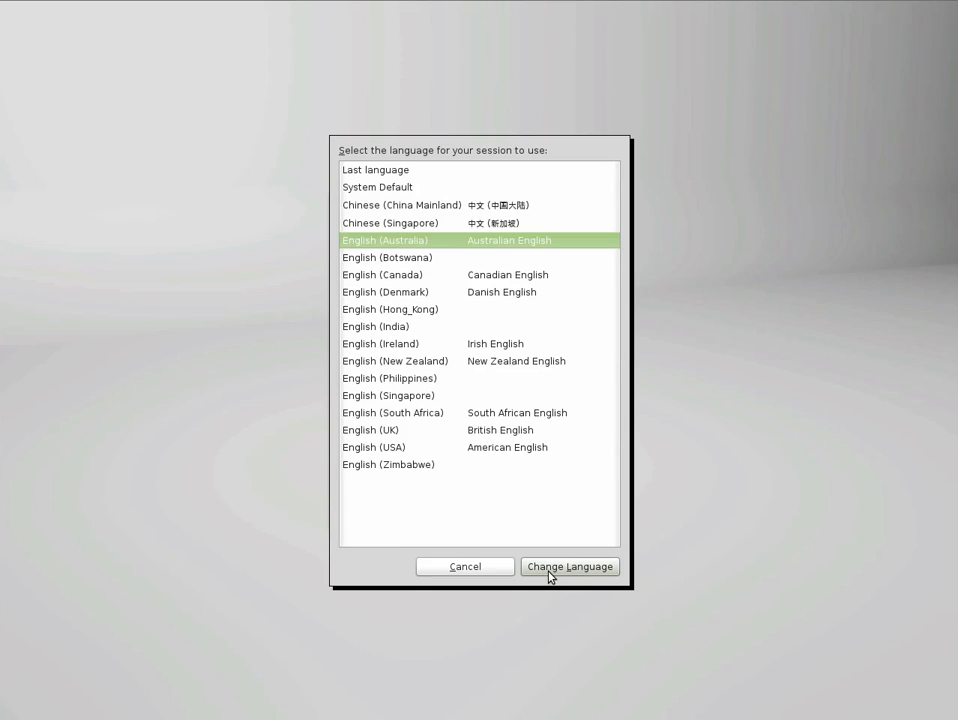
pyautogui.click(569, 566)
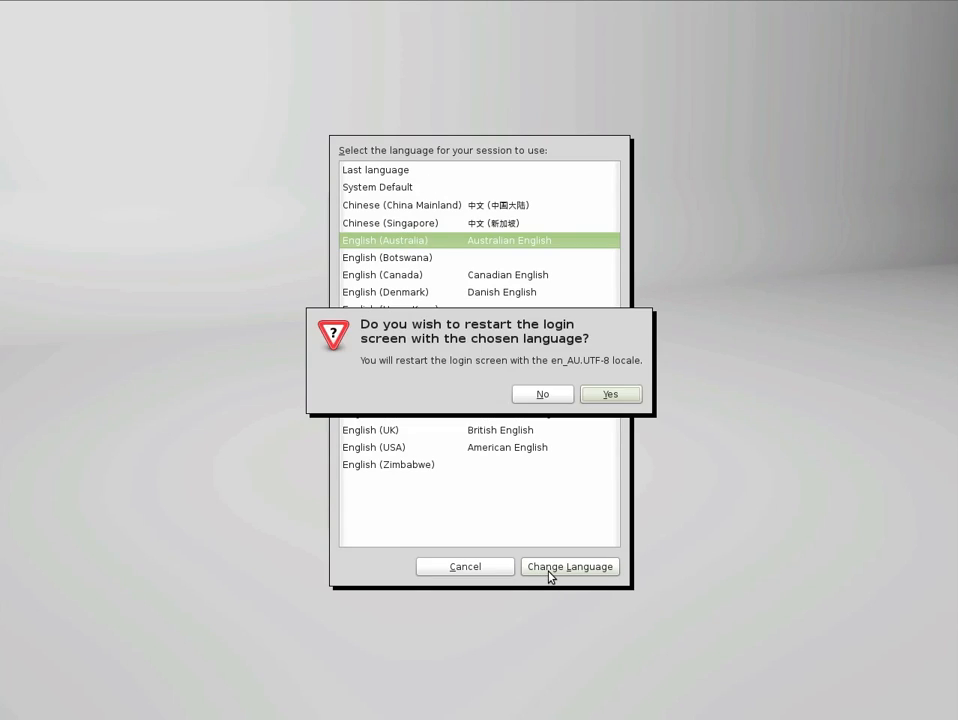
pyautogui.moveTo(453, 357)
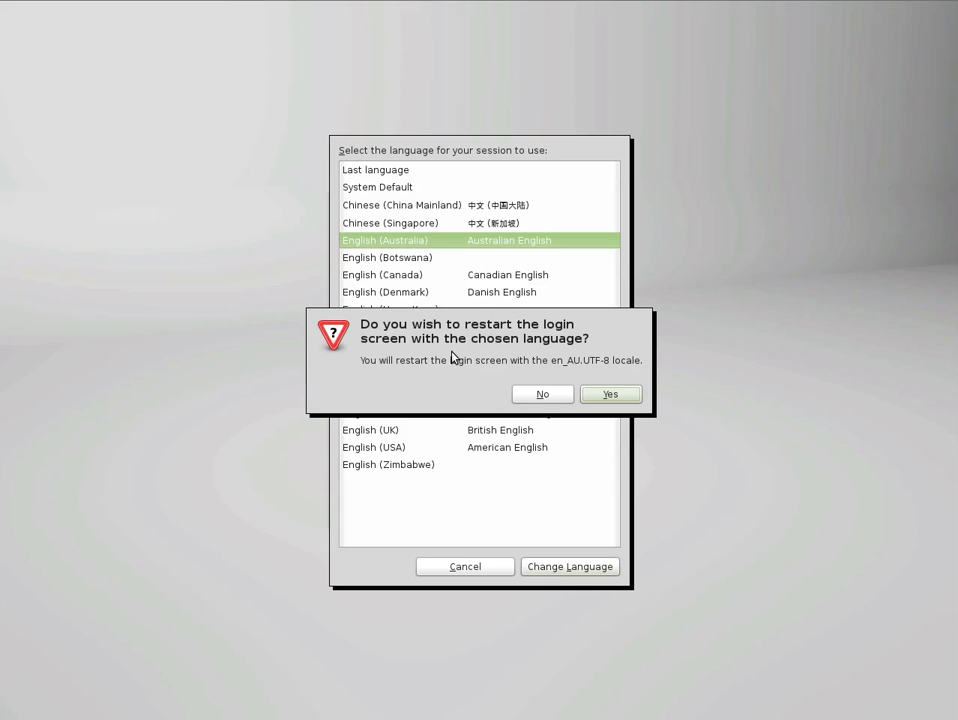
pyautogui.moveTo(522, 395)
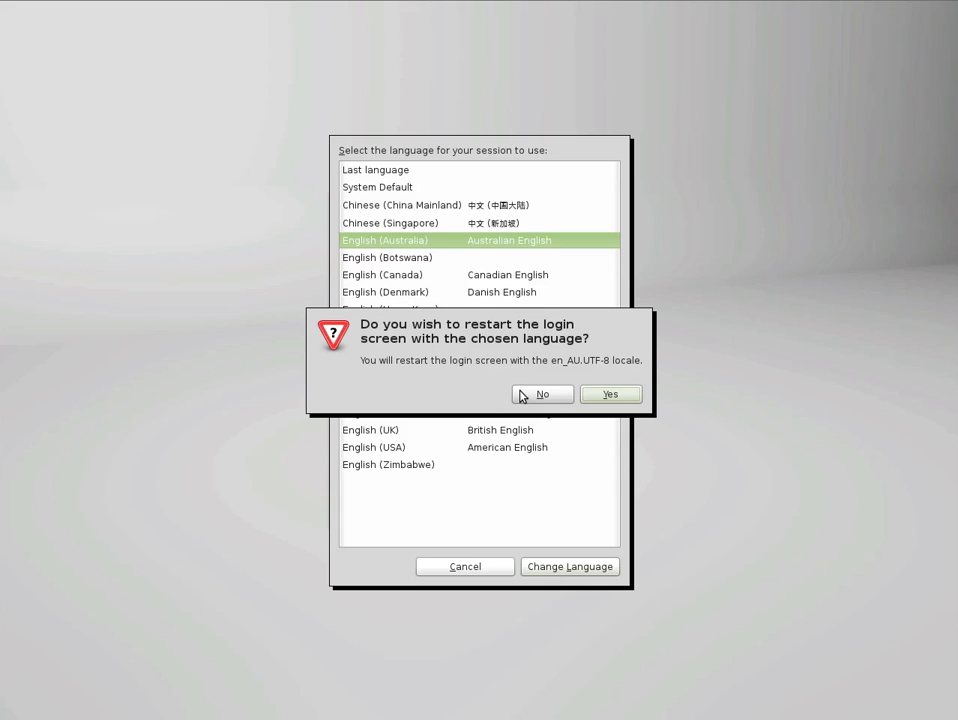
pyautogui.click(610, 393)
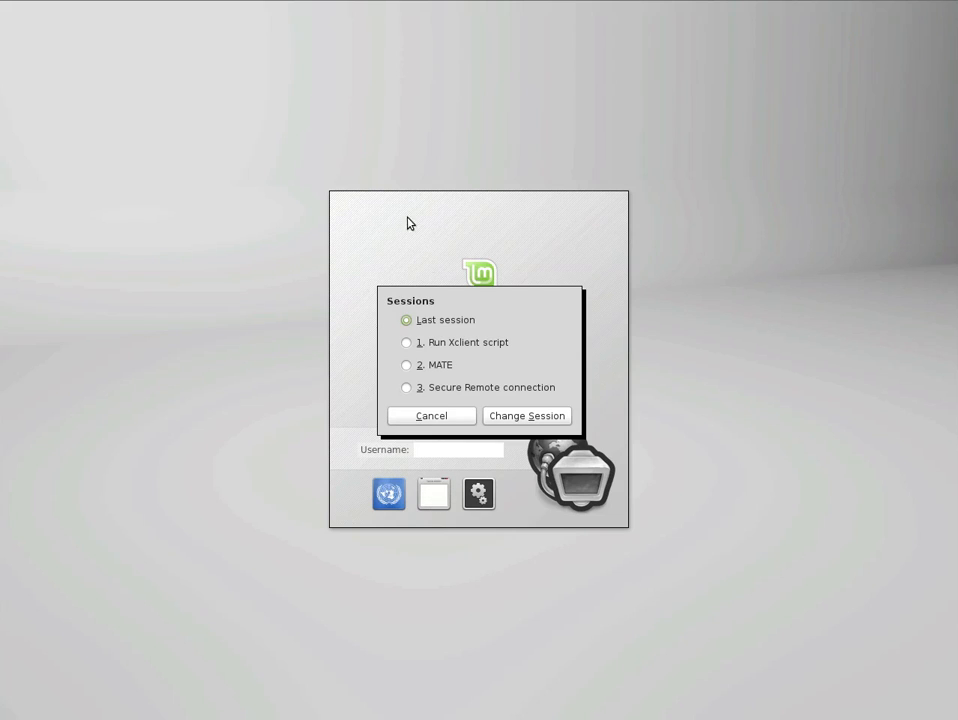
pyautogui.moveTo(434, 342)
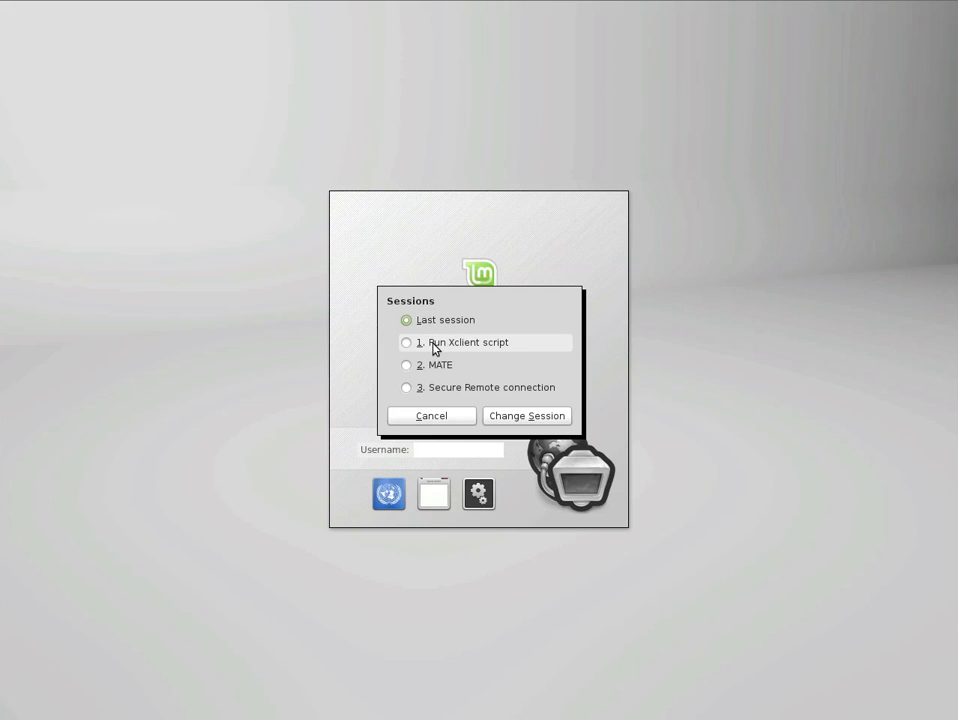
pyautogui.moveTo(485, 351)
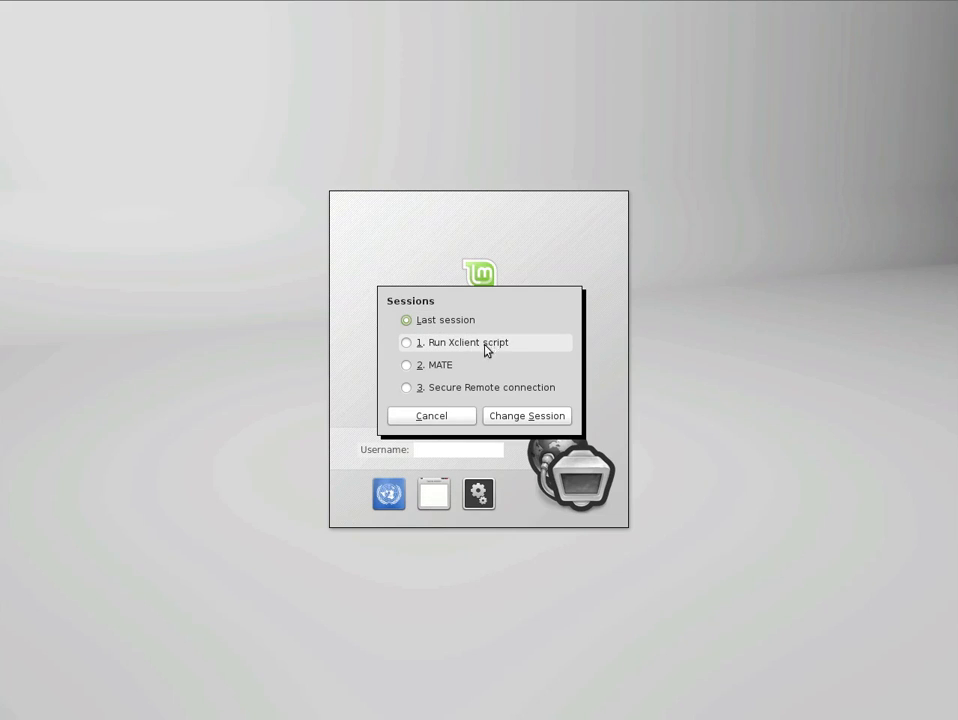
pyautogui.moveTo(430, 365)
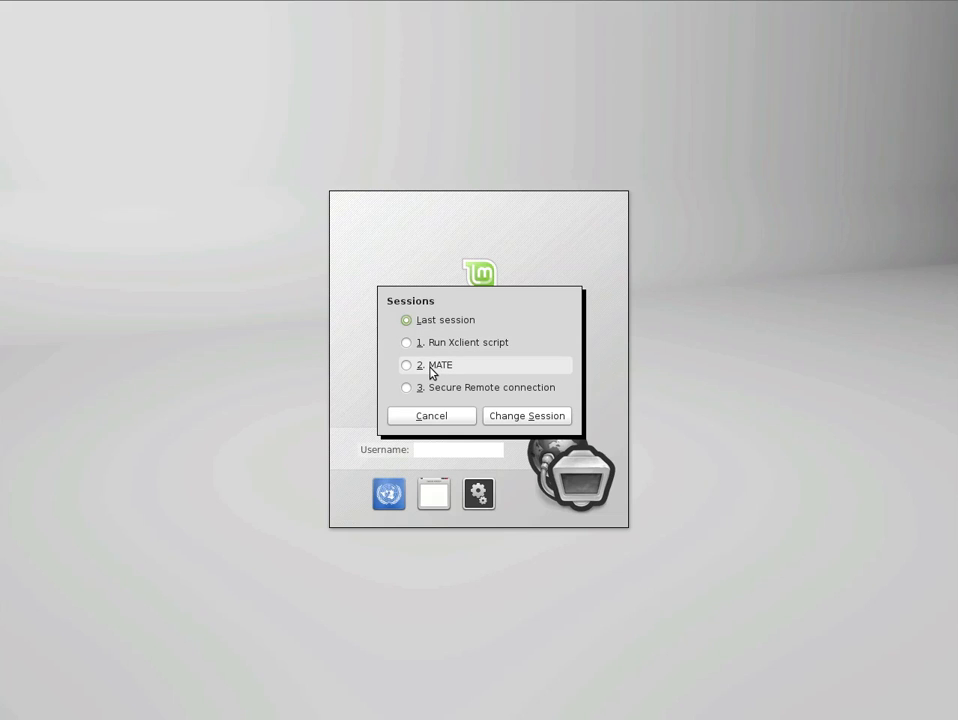
pyautogui.moveTo(435, 391)
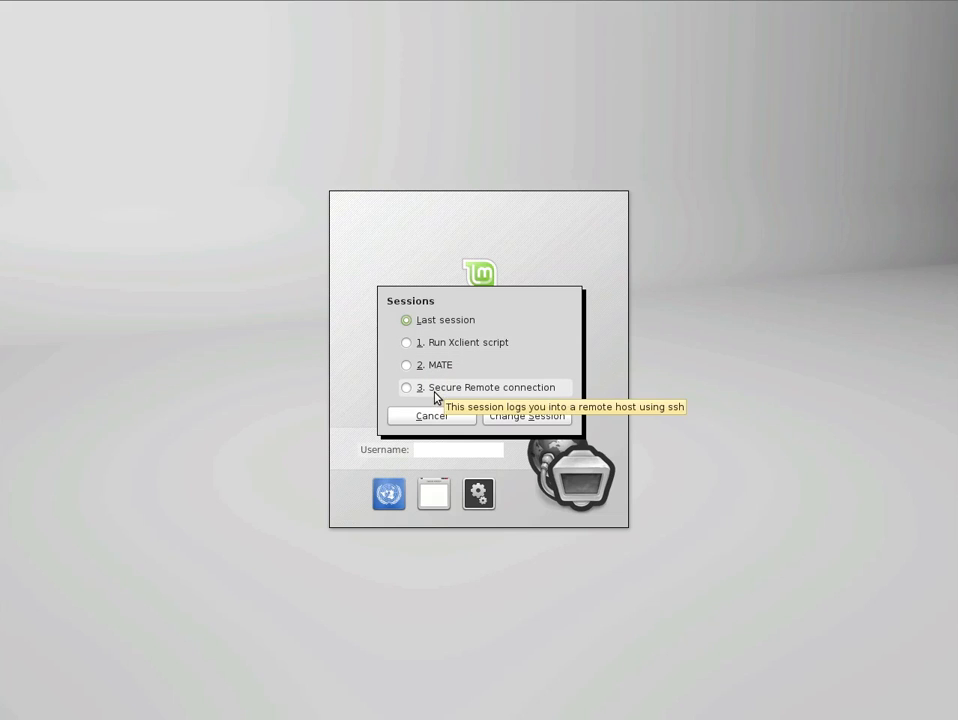
pyautogui.moveTo(473, 402)
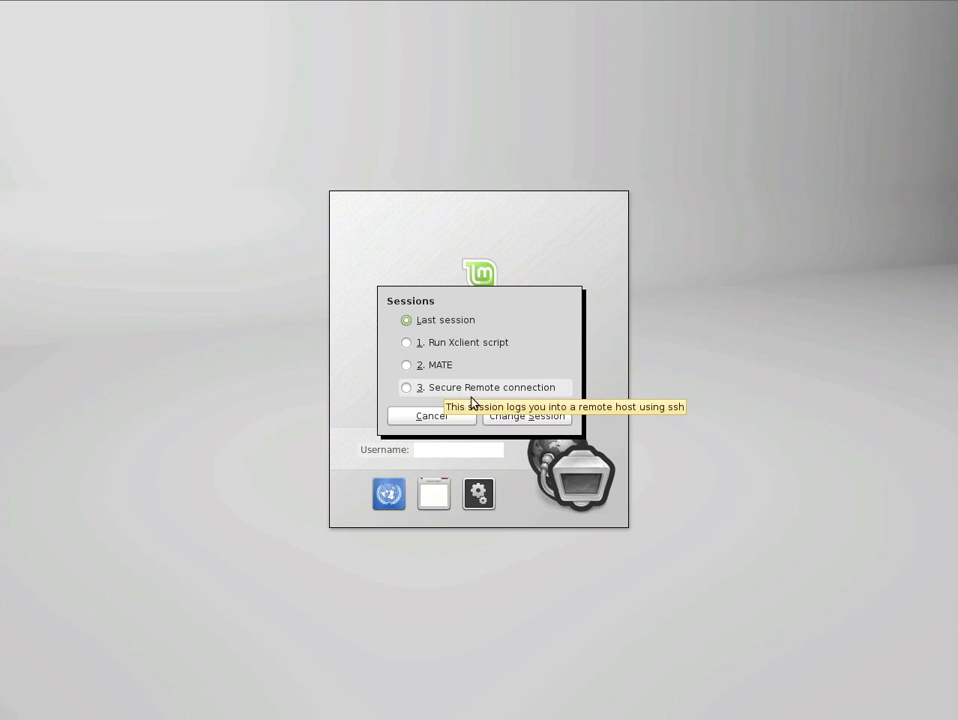
# - Show the shut down, restart and suspend choices, then dismiss them without acting
pyautogui.click(478, 493)
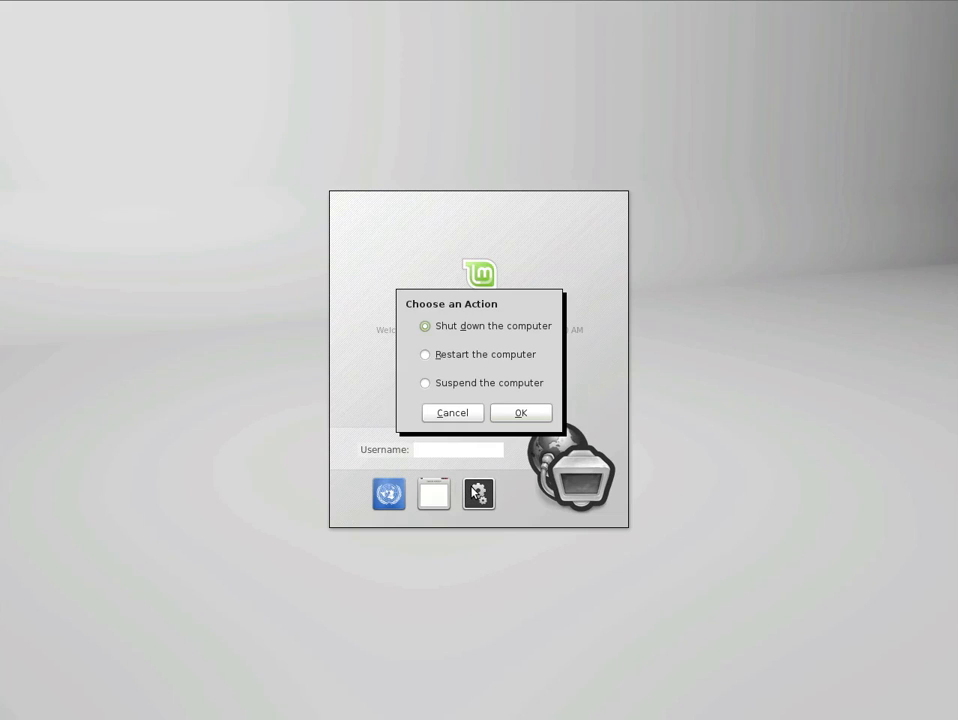
pyautogui.moveTo(445, 332)
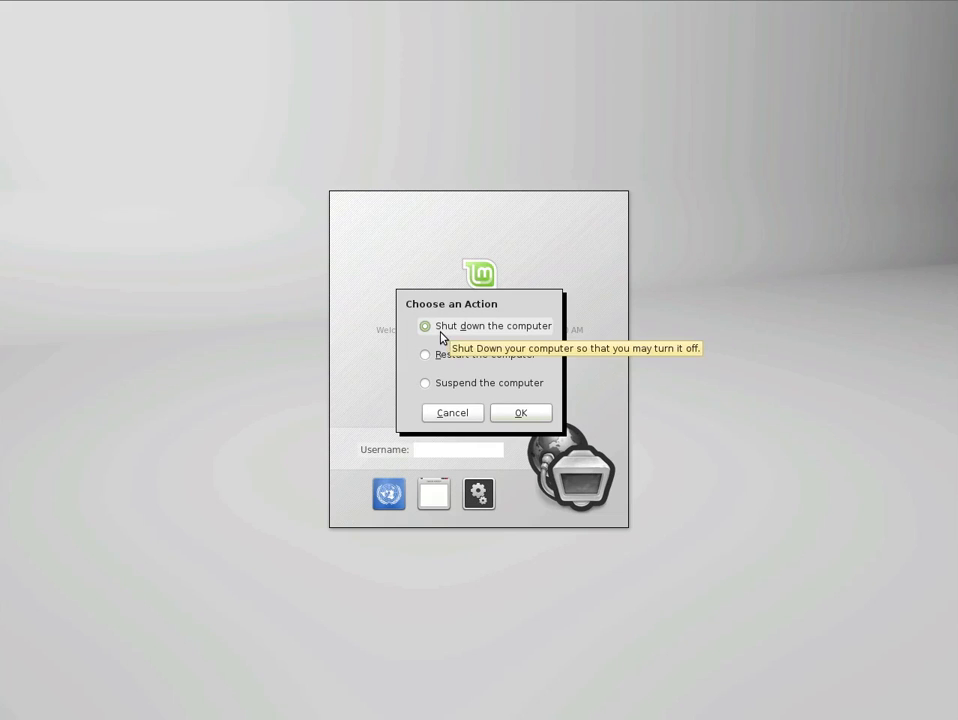
pyautogui.moveTo(448, 360)
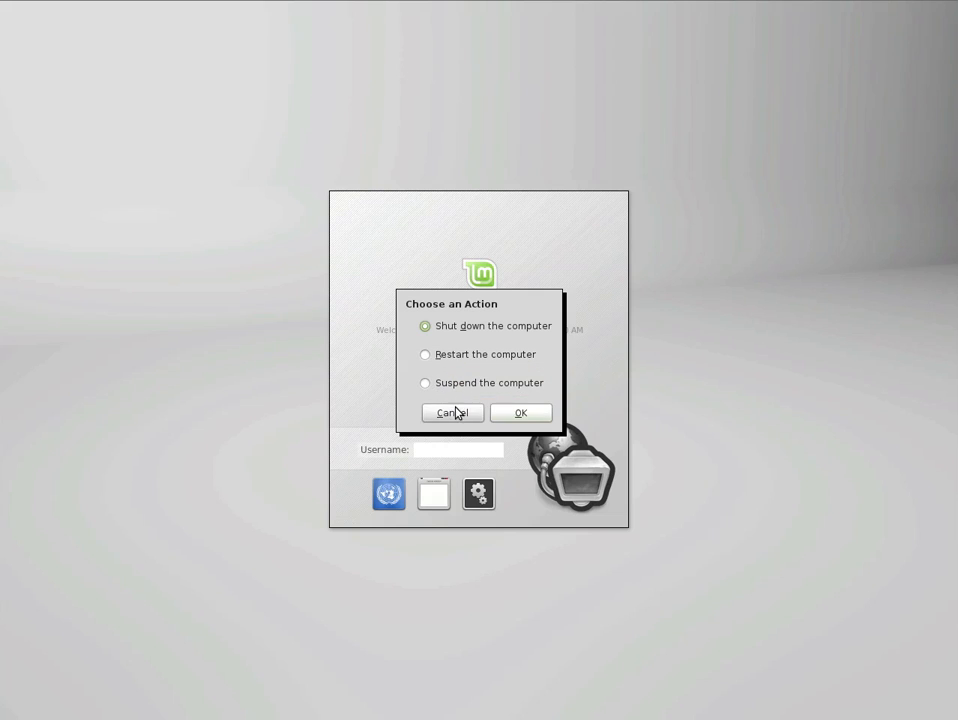
pyautogui.click(452, 412)
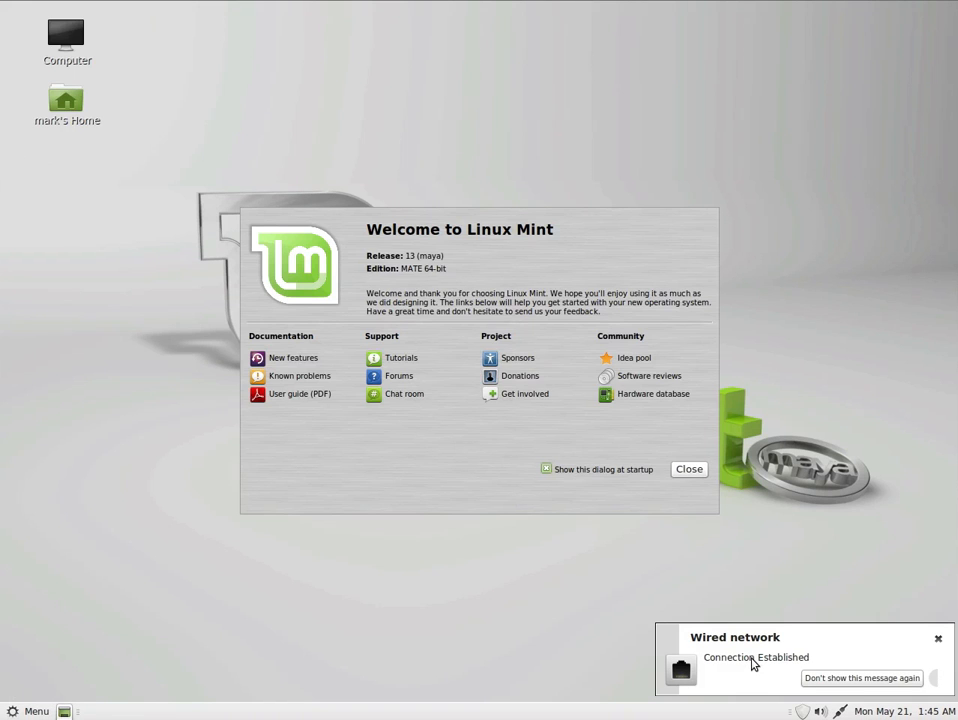
pyautogui.moveTo(714, 666)
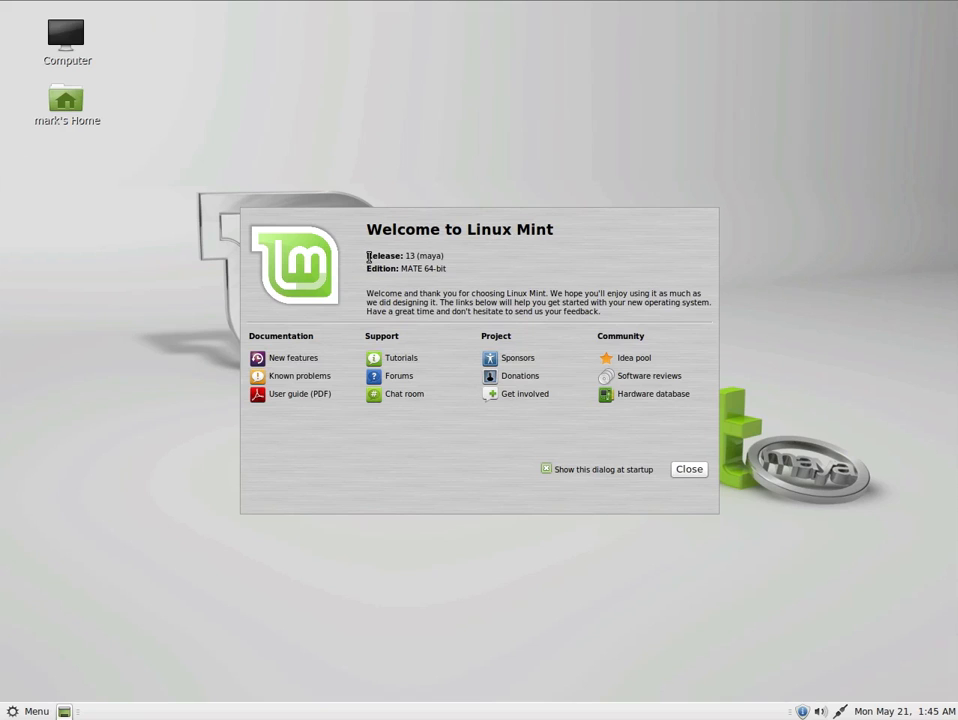
pyautogui.moveTo(421, 256)
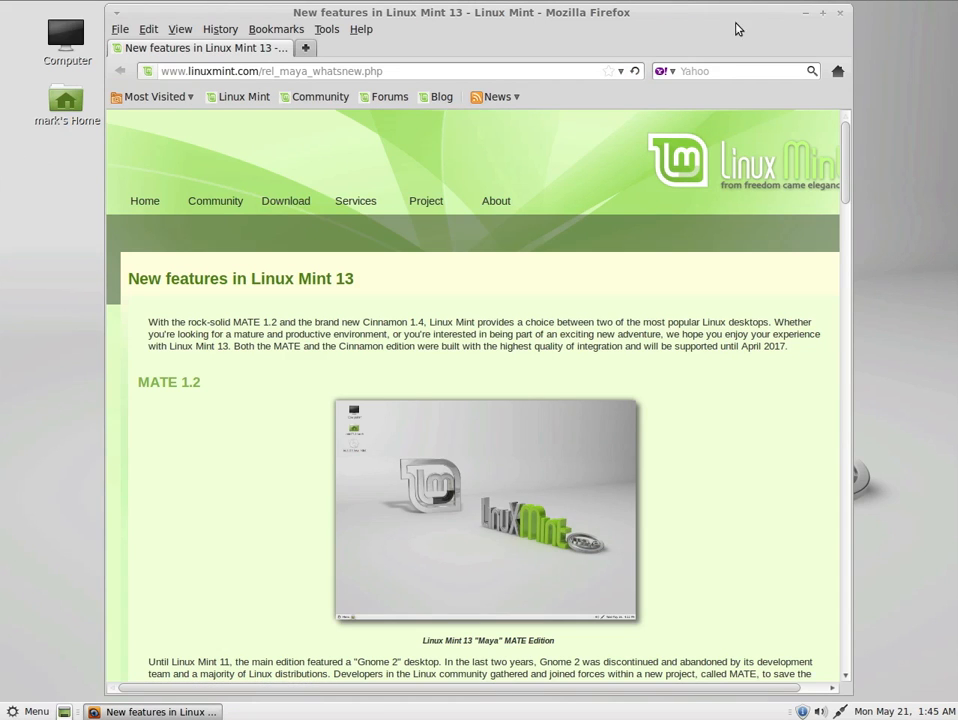
pyautogui.moveTo(823, 13)
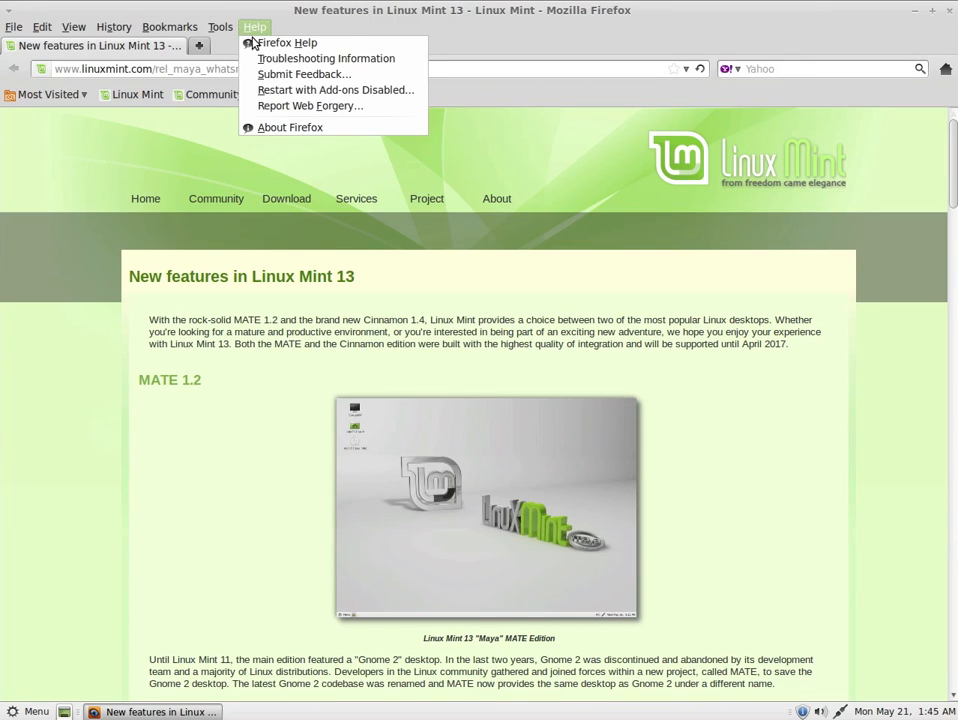
# - View Firefox's About window showing version 12.0, then close it
pyautogui.click(290, 127)
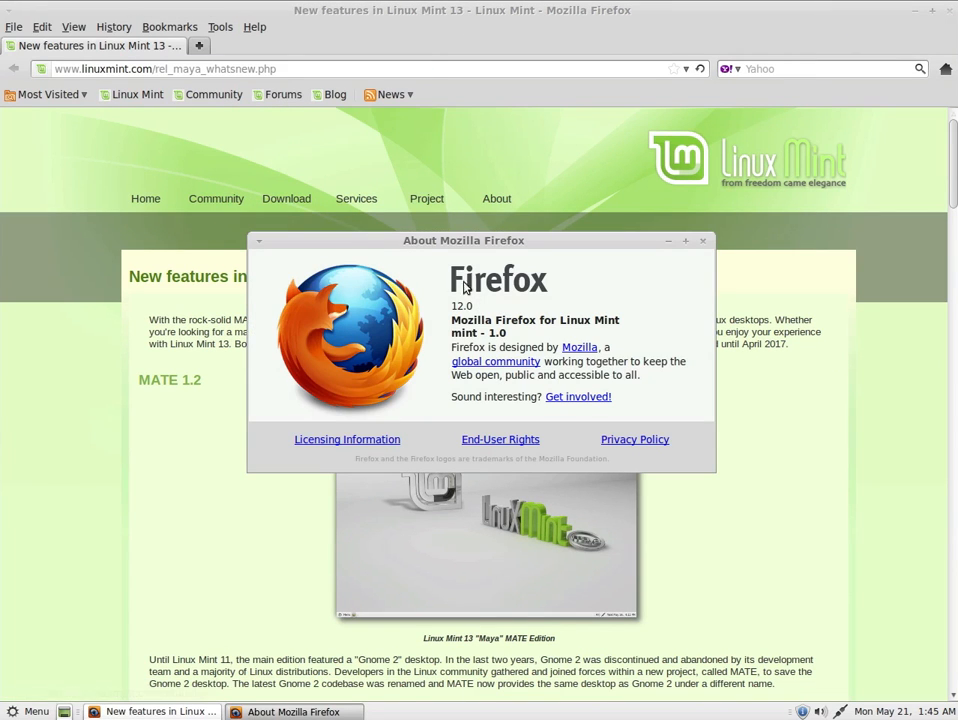
pyautogui.moveTo(678, 261)
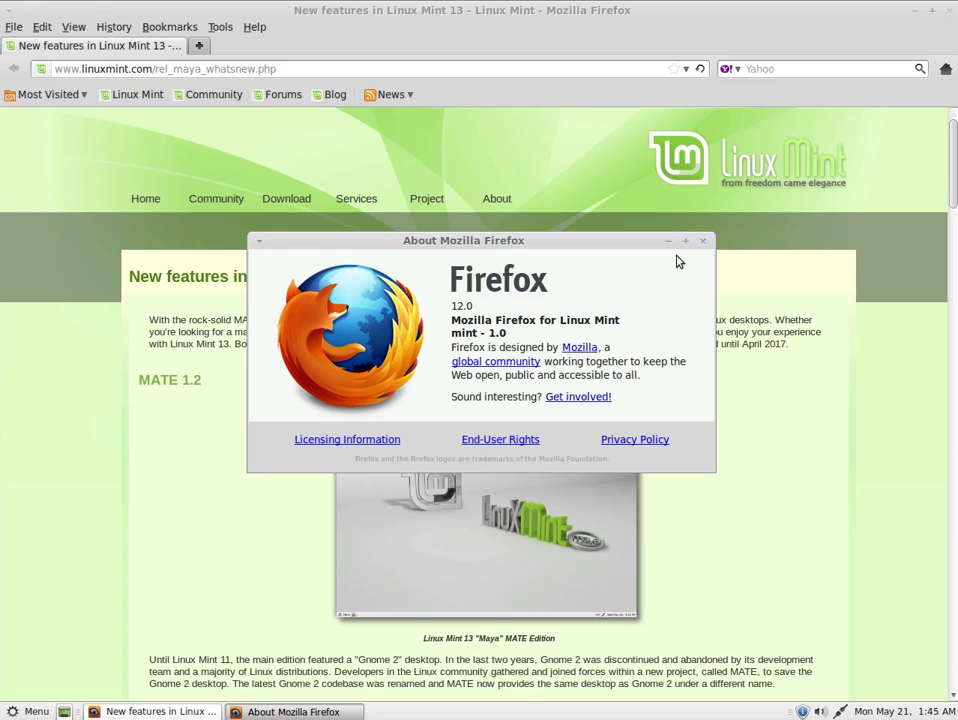
pyautogui.click(702, 240)
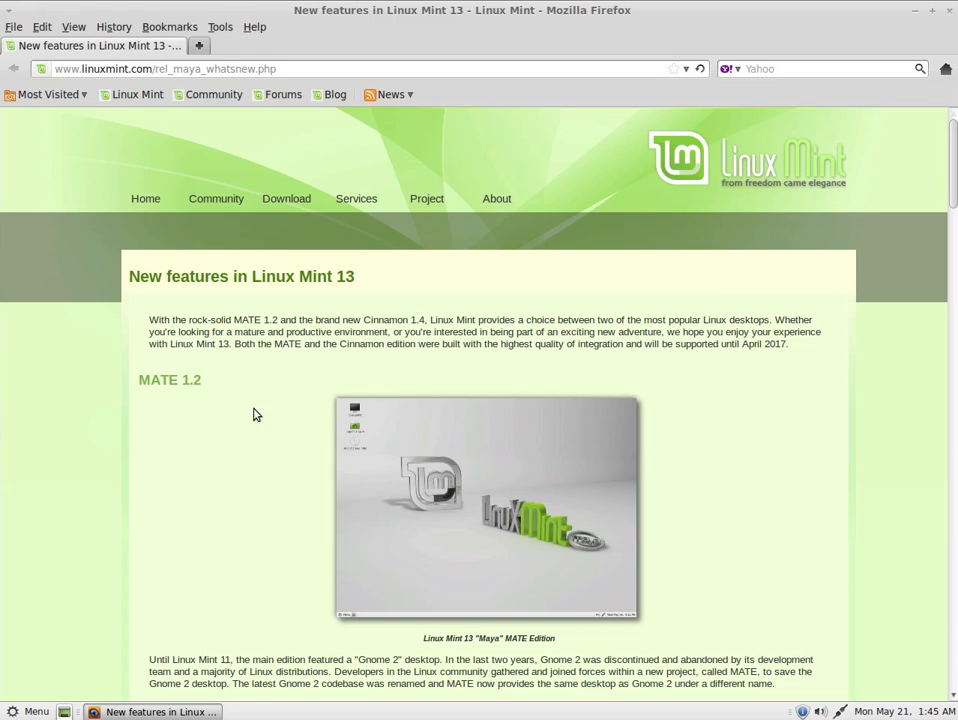
pyautogui.moveTo(263, 373)
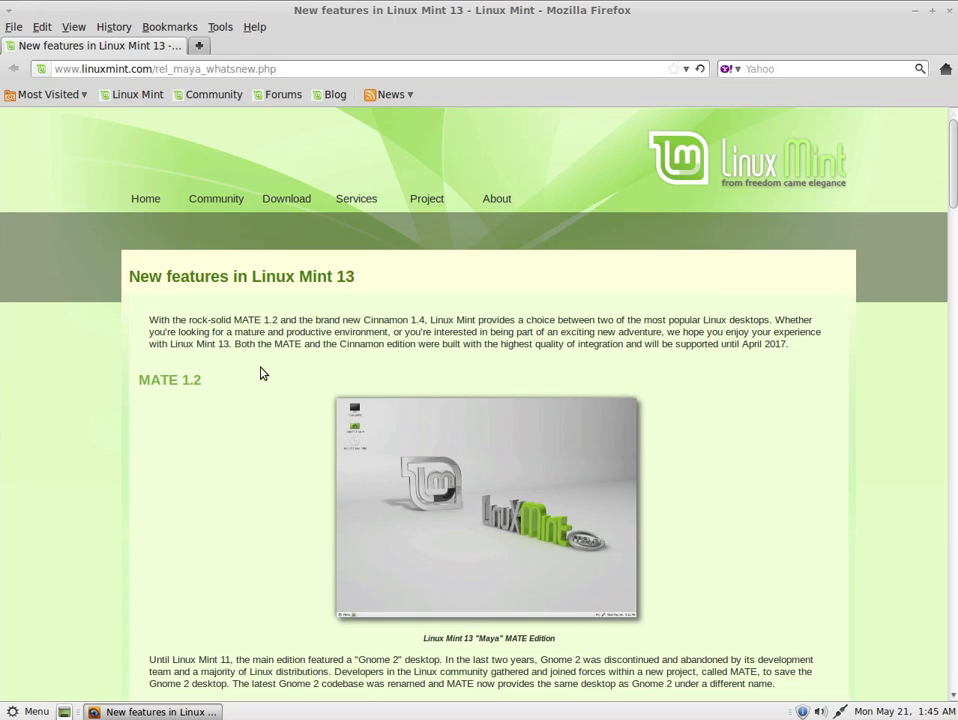
pyautogui.scroll(-3)
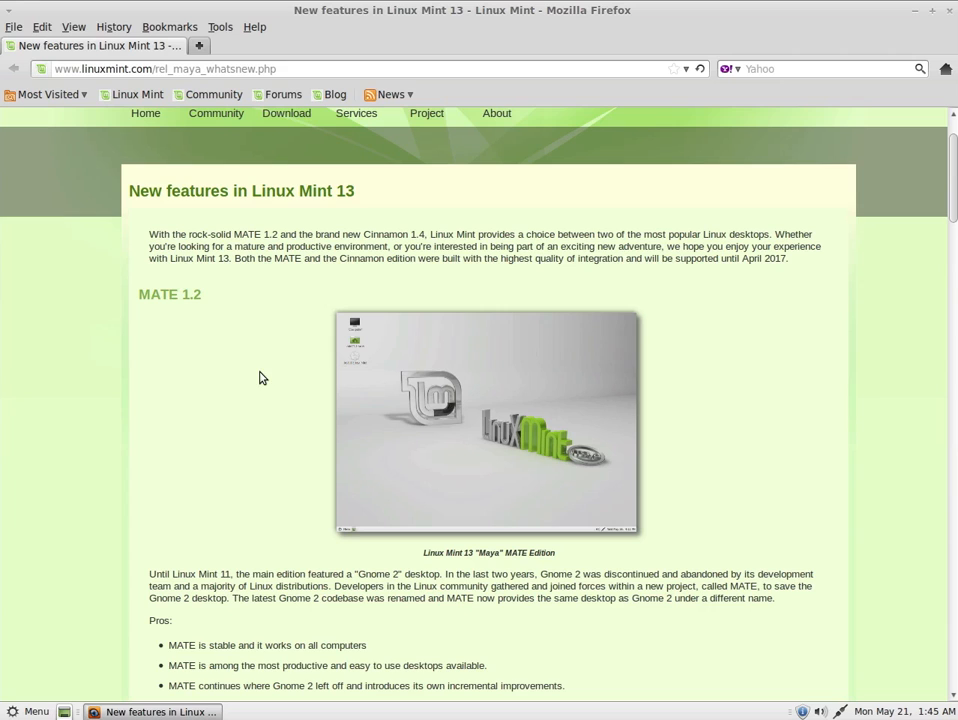
pyautogui.moveTo(184, 296)
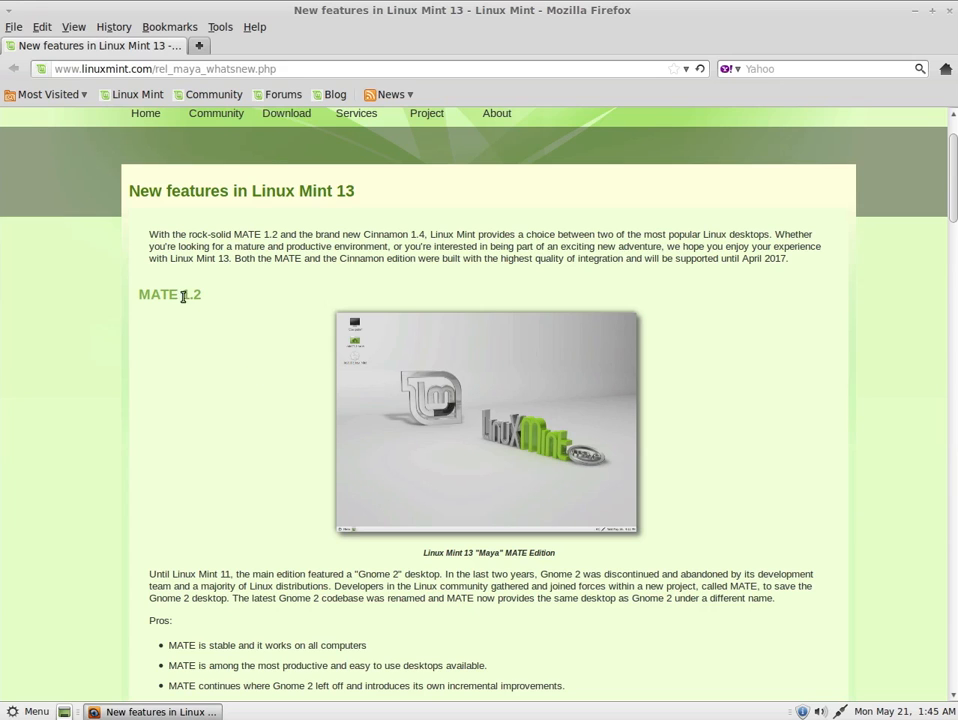
pyautogui.moveTo(205, 323)
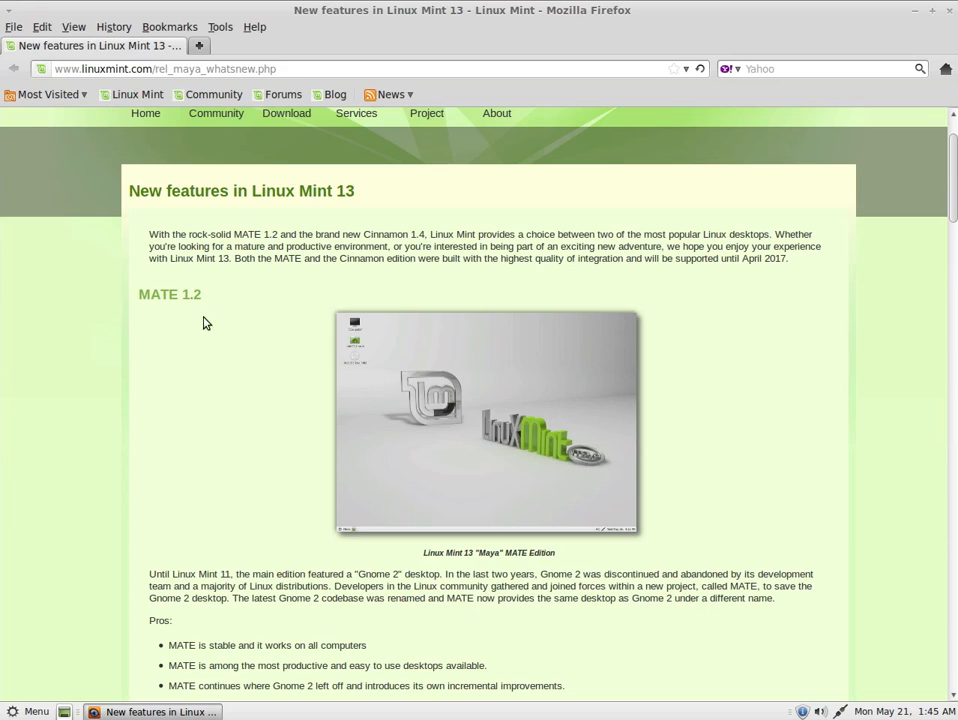
pyautogui.scroll(-3)
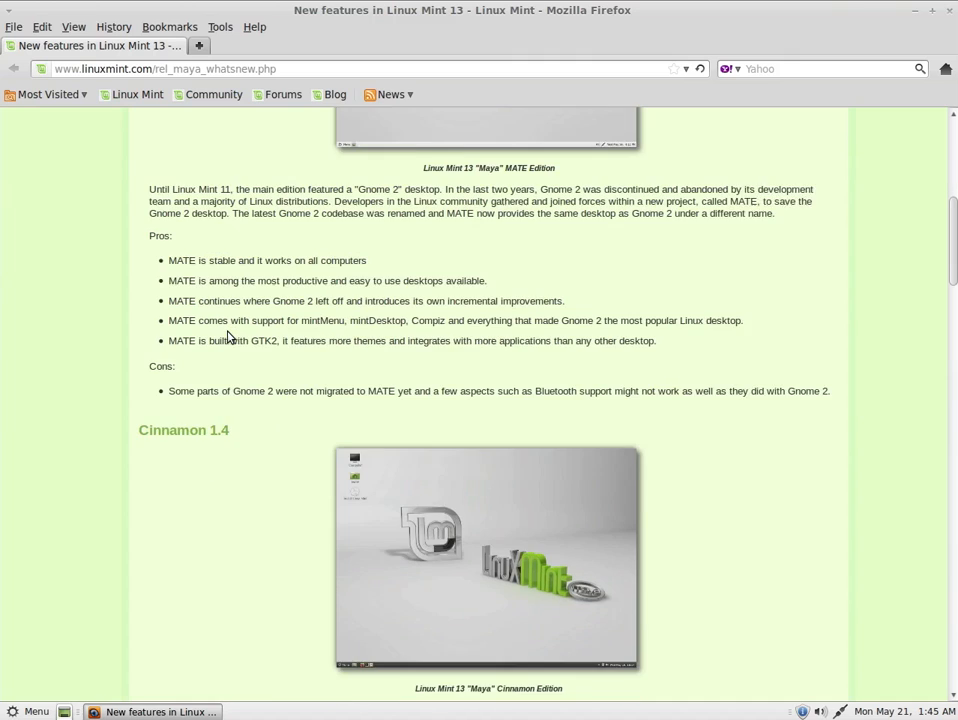
pyautogui.scroll(-3)
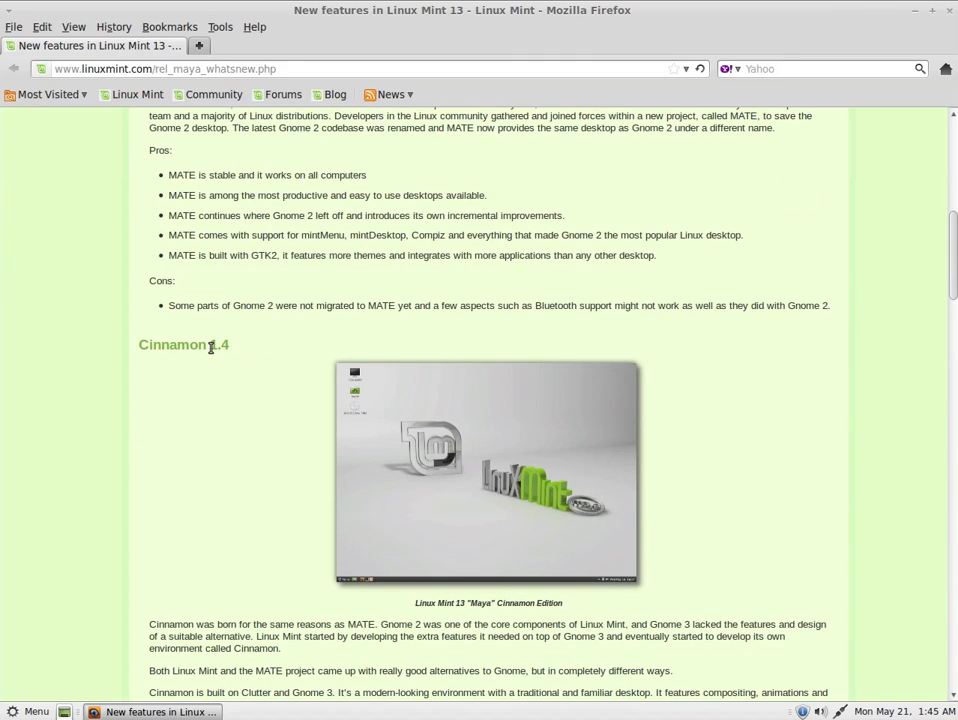
pyautogui.moveTo(716, 401)
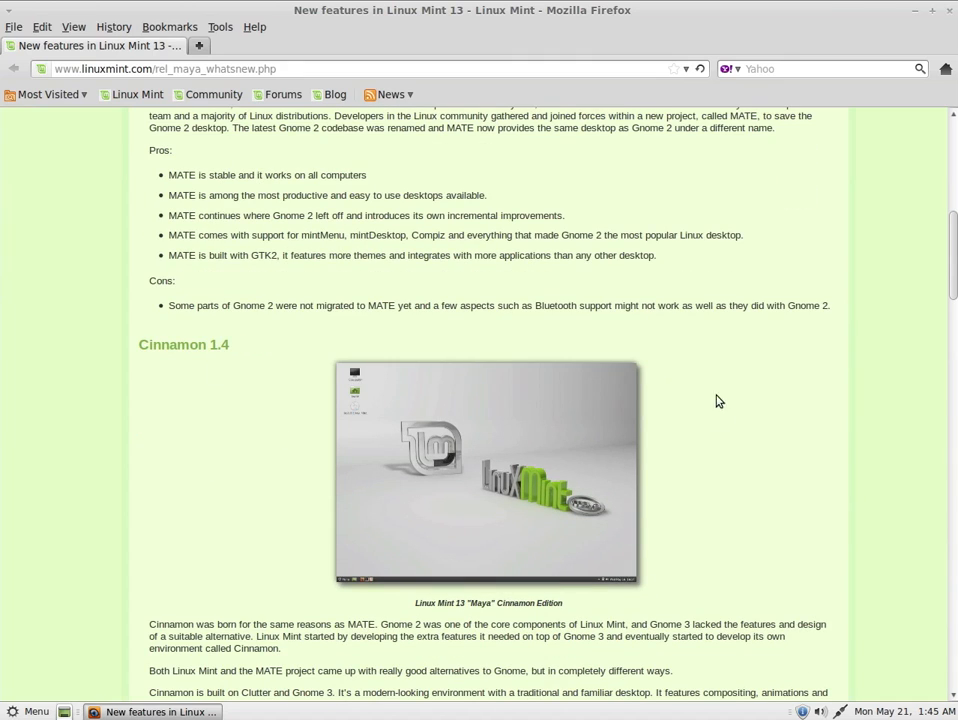
pyautogui.moveTo(230, 347)
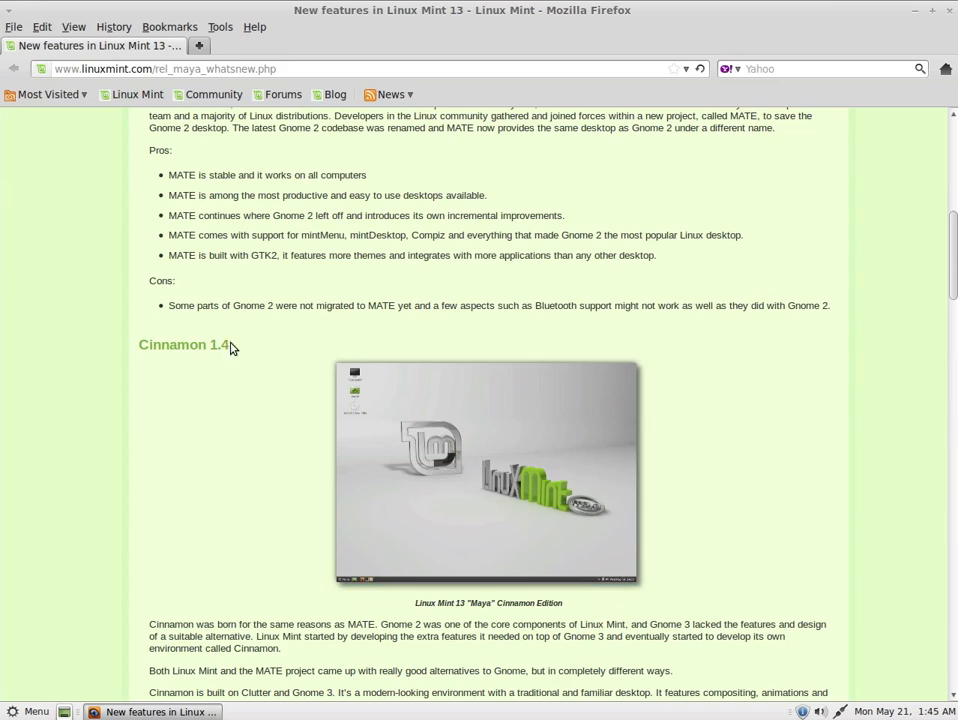
pyautogui.scroll(3)
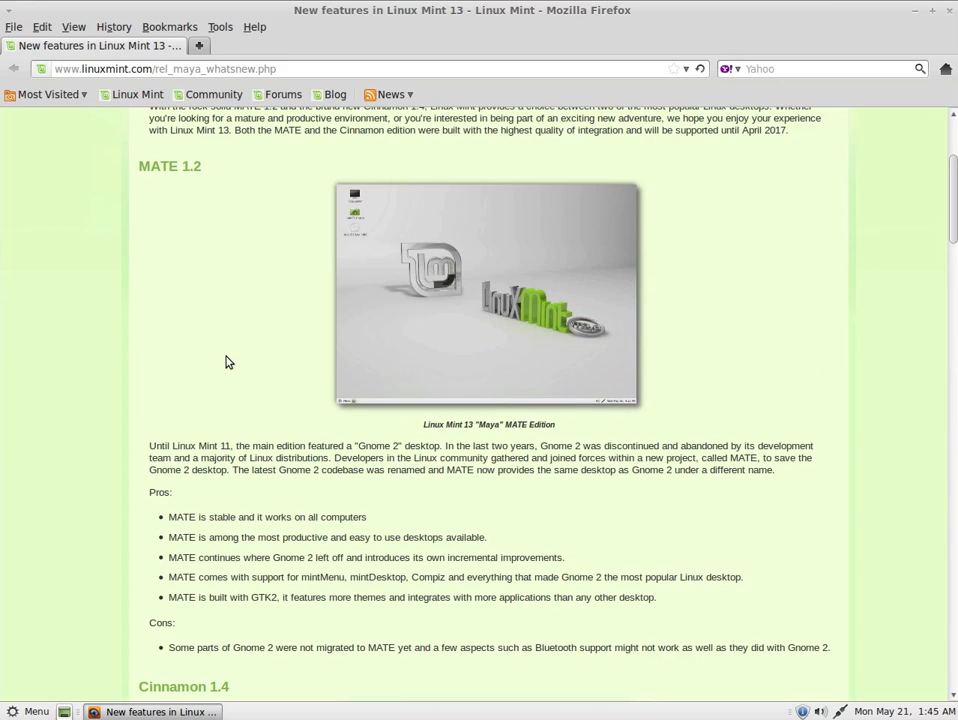
pyautogui.moveTo(183, 205)
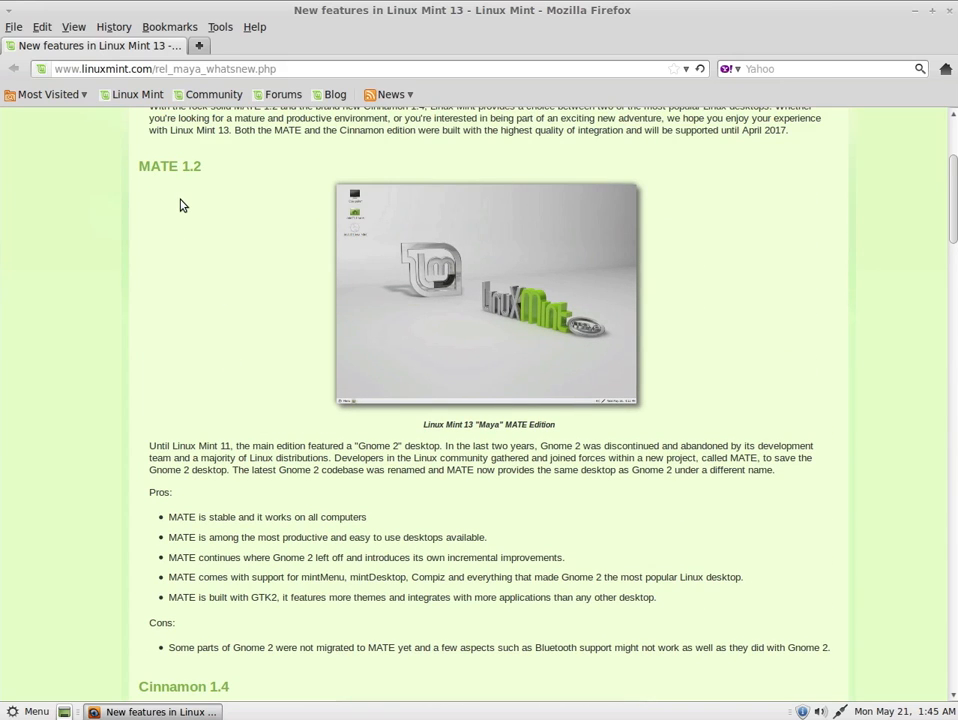
pyautogui.moveTo(335, 530)
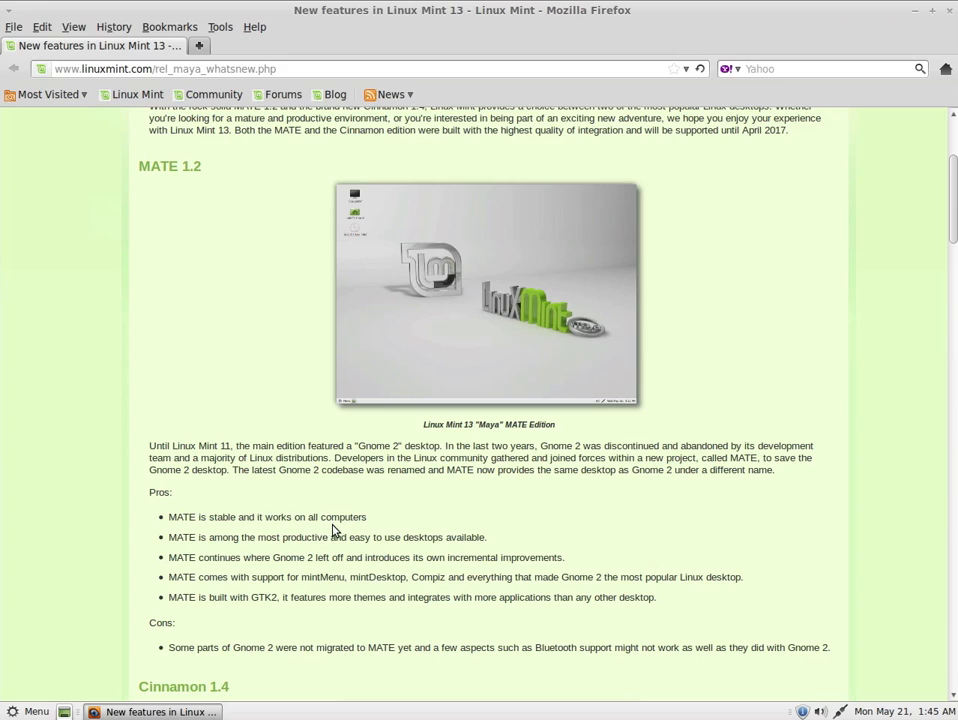
pyautogui.moveTo(247, 539)
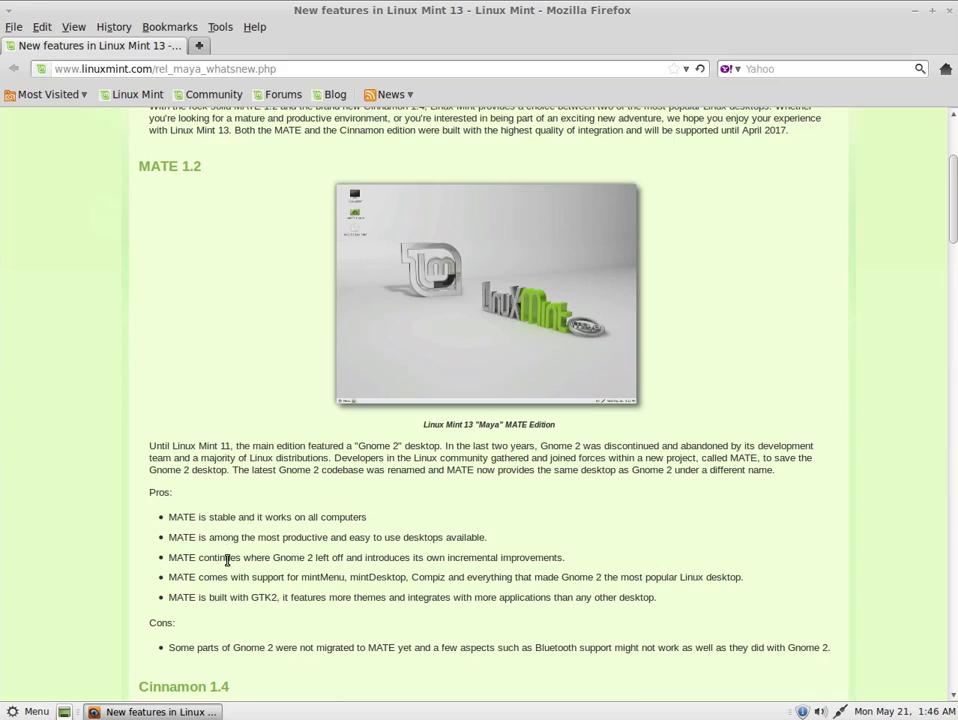
pyautogui.moveTo(318, 568)
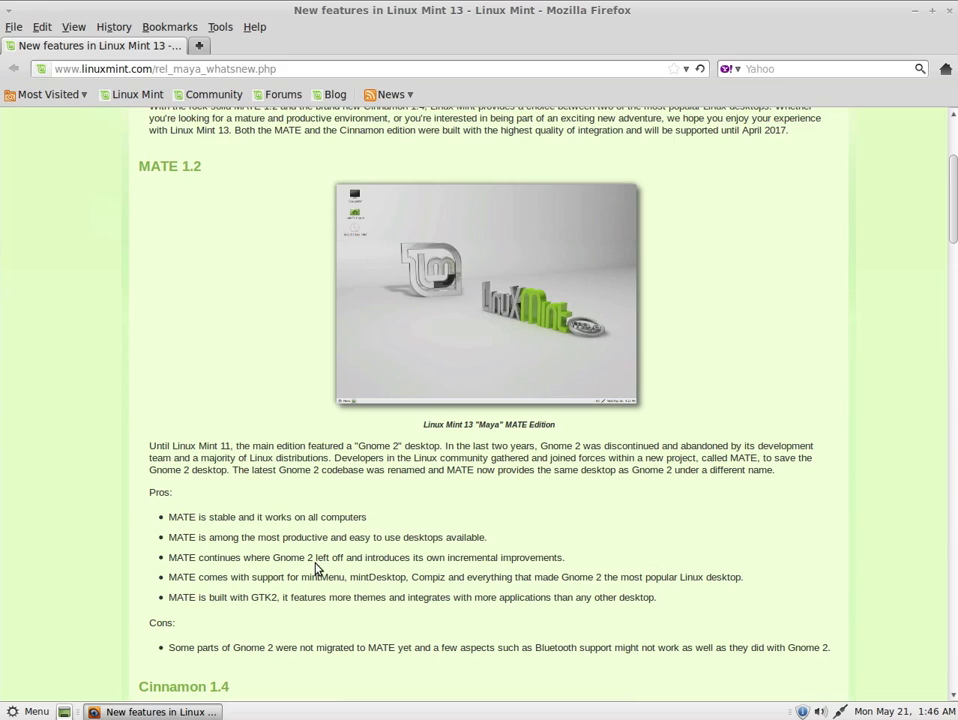
pyautogui.moveTo(410, 563)
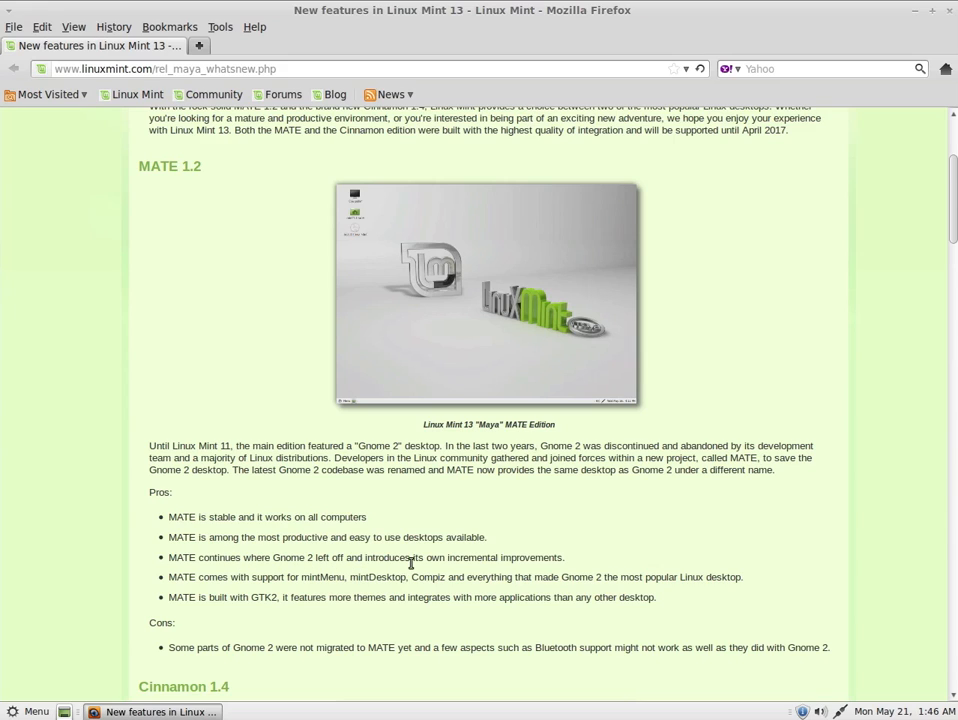
pyautogui.moveTo(510, 569)
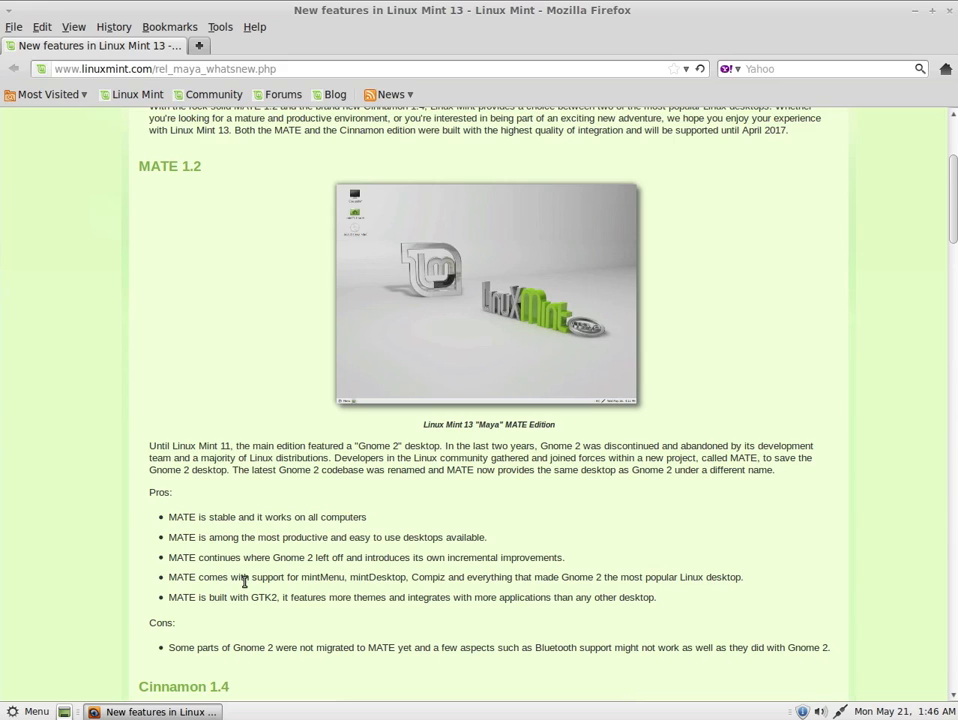
pyautogui.moveTo(353, 589)
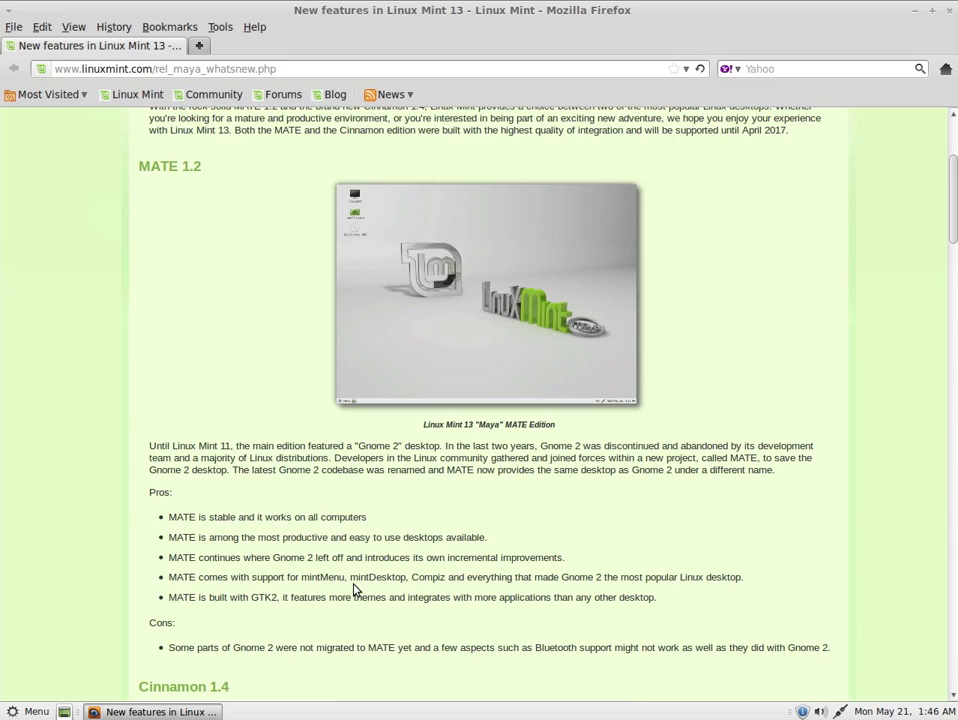
pyautogui.moveTo(445, 589)
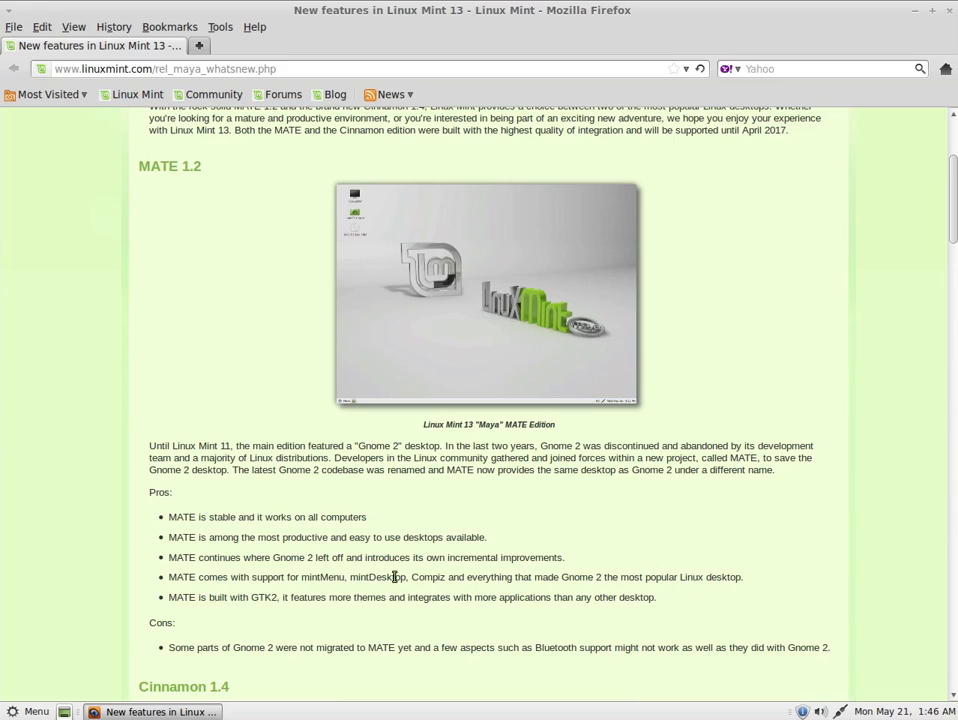
pyautogui.moveTo(254, 603)
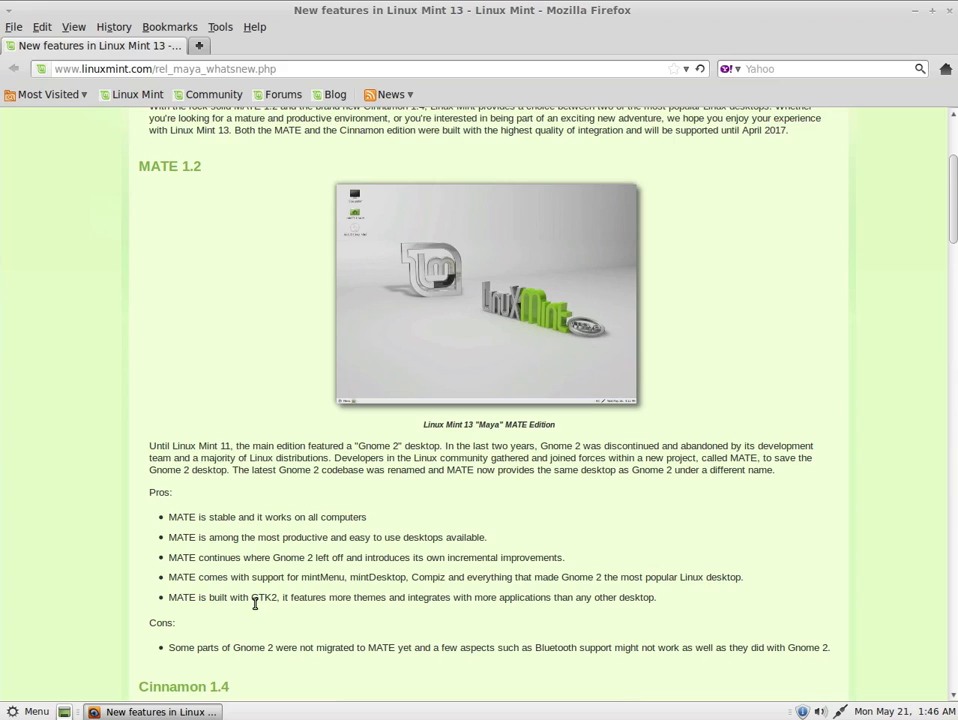
pyautogui.moveTo(343, 603)
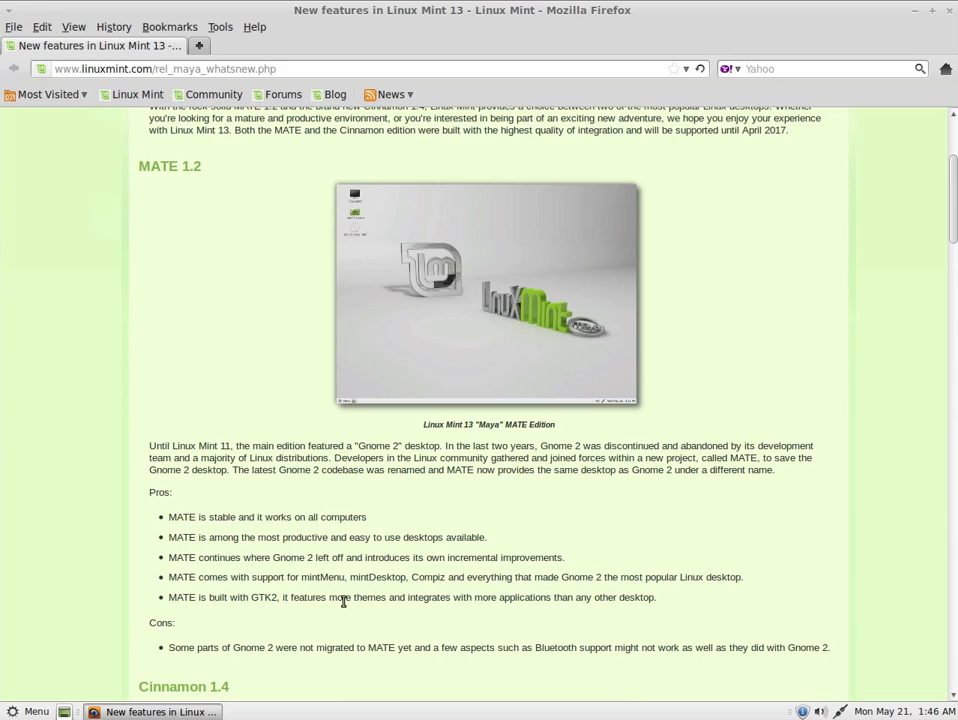
pyautogui.moveTo(470, 610)
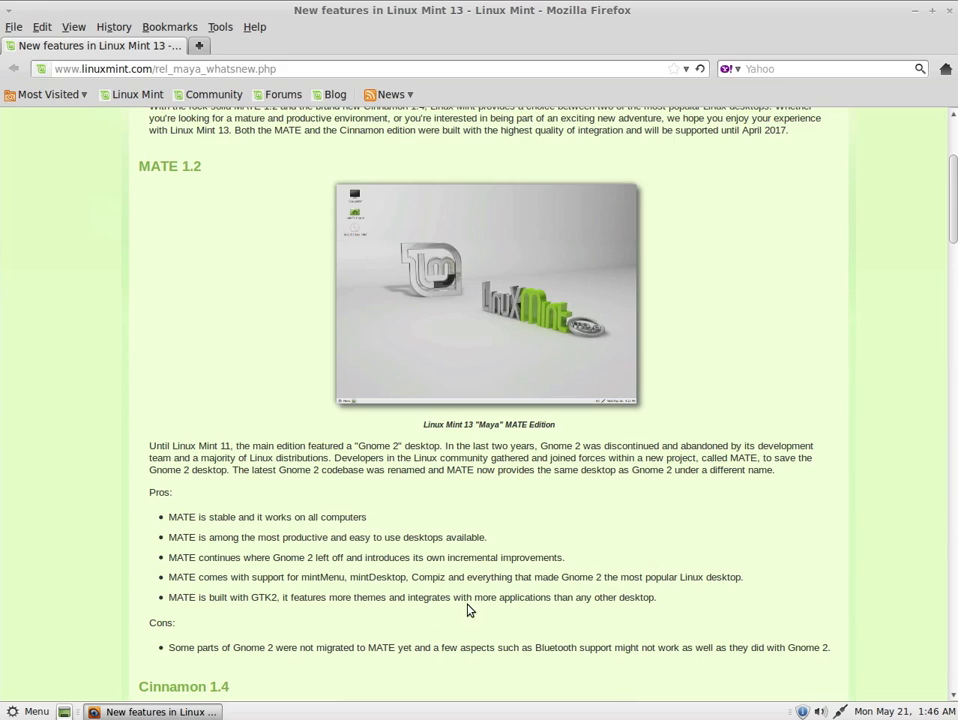
pyautogui.moveTo(612, 602)
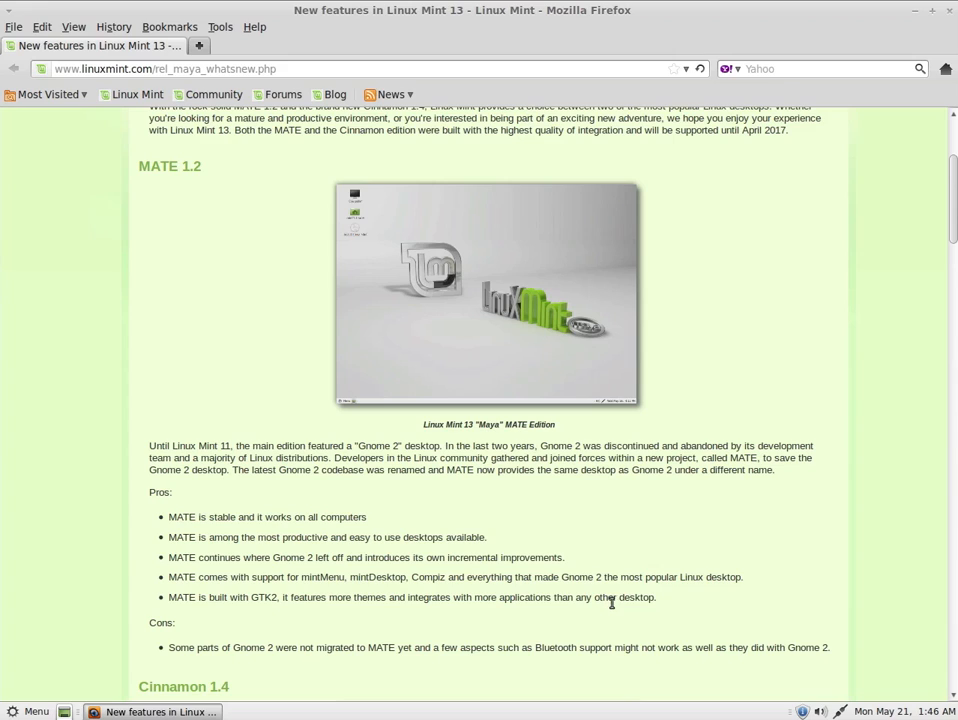
pyautogui.moveTo(663, 342)
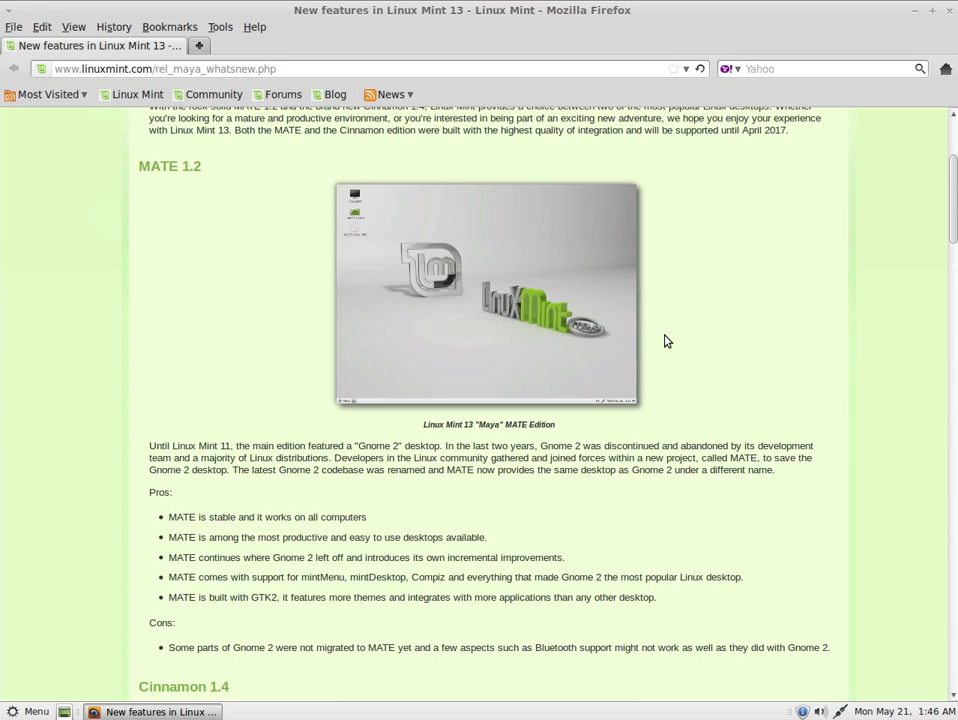
pyautogui.moveTo(650, 346)
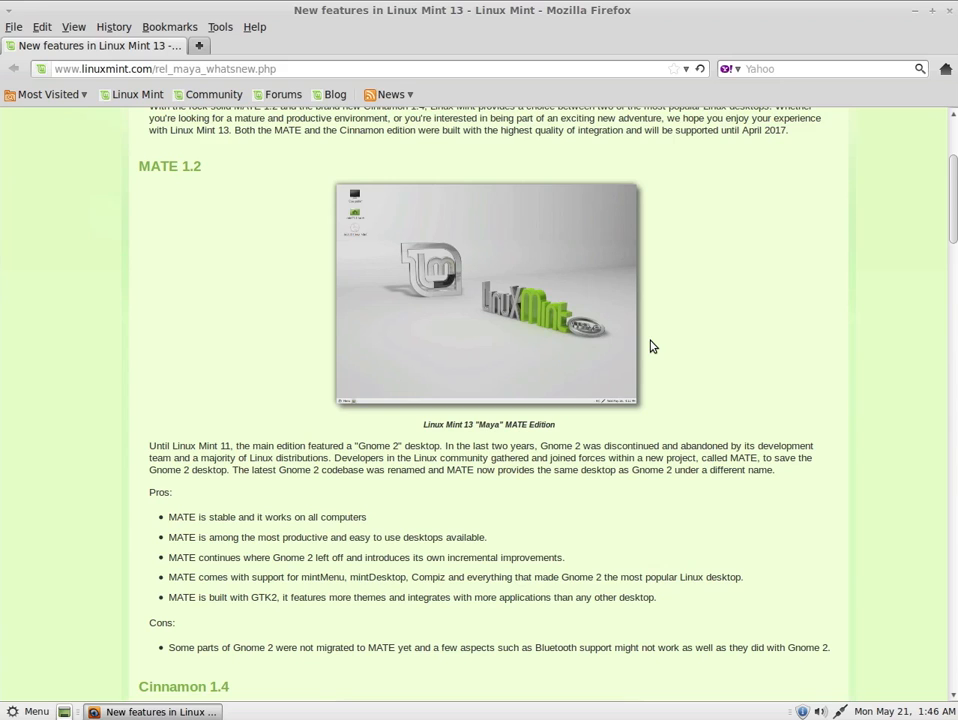
pyautogui.moveTo(501, 441)
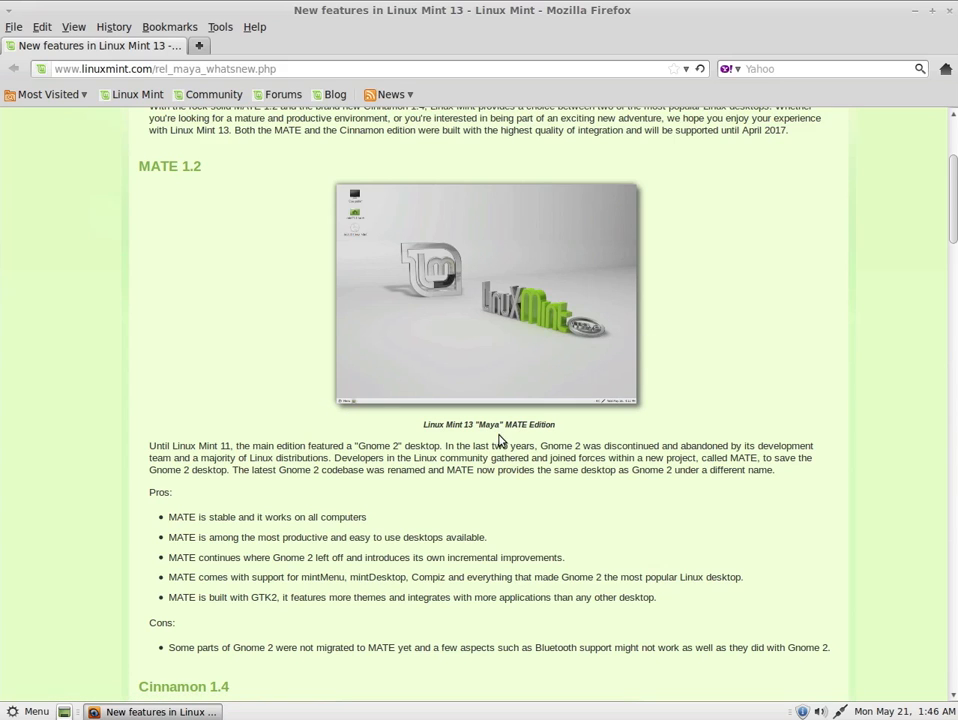
pyautogui.moveTo(532, 436)
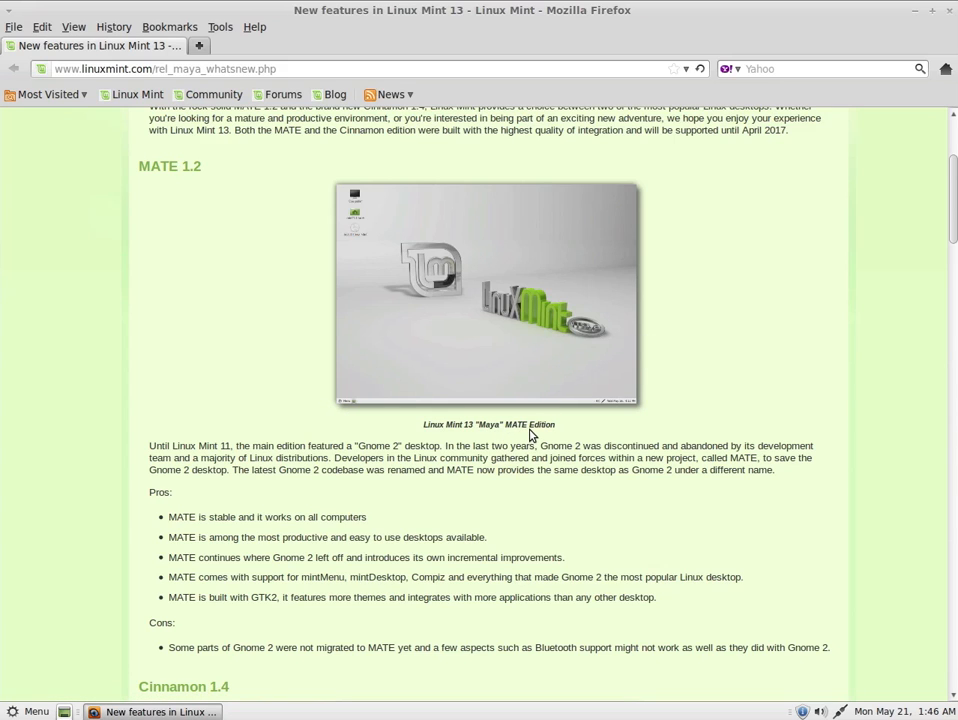
# - Scroll past the Cinnamon 1.4 pros and cons list to the MDM heading
pyautogui.scroll(-3)
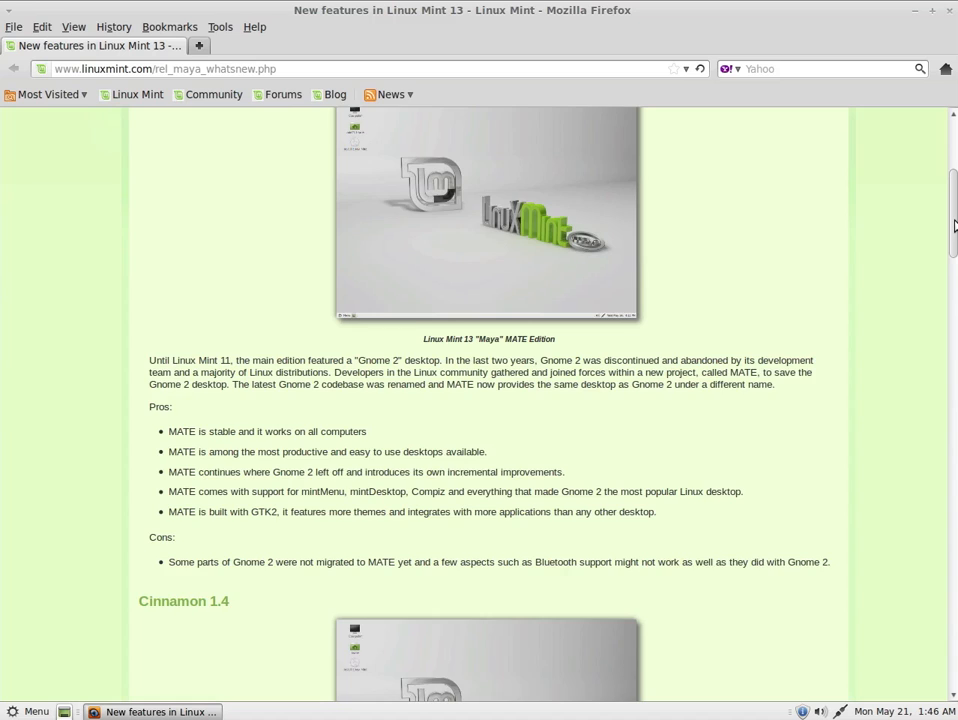
pyautogui.scroll(-3)
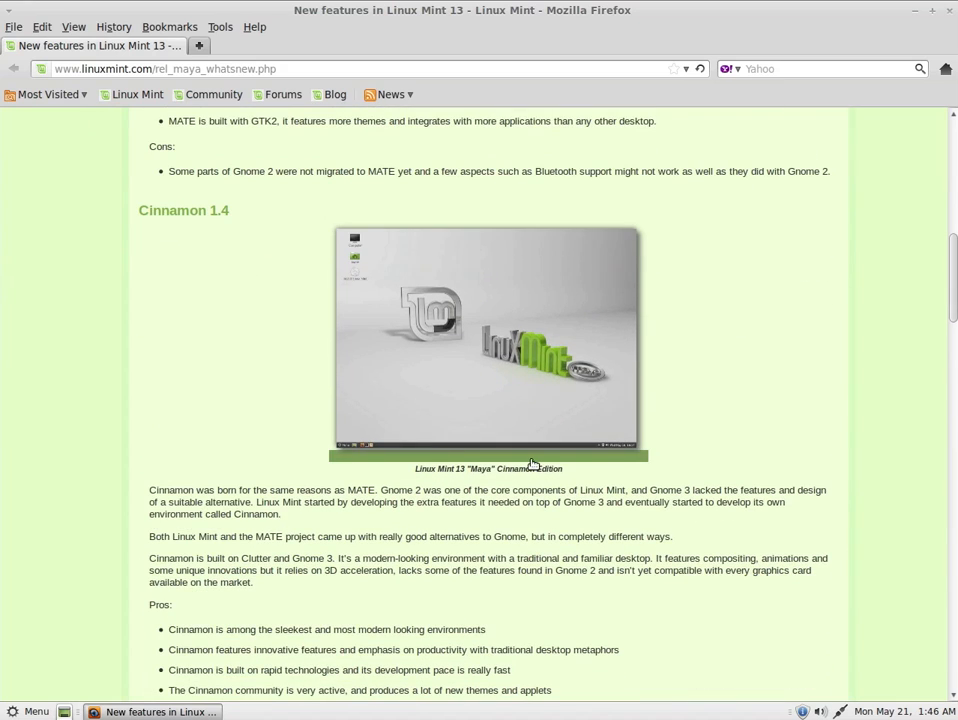
pyautogui.moveTo(952, 273)
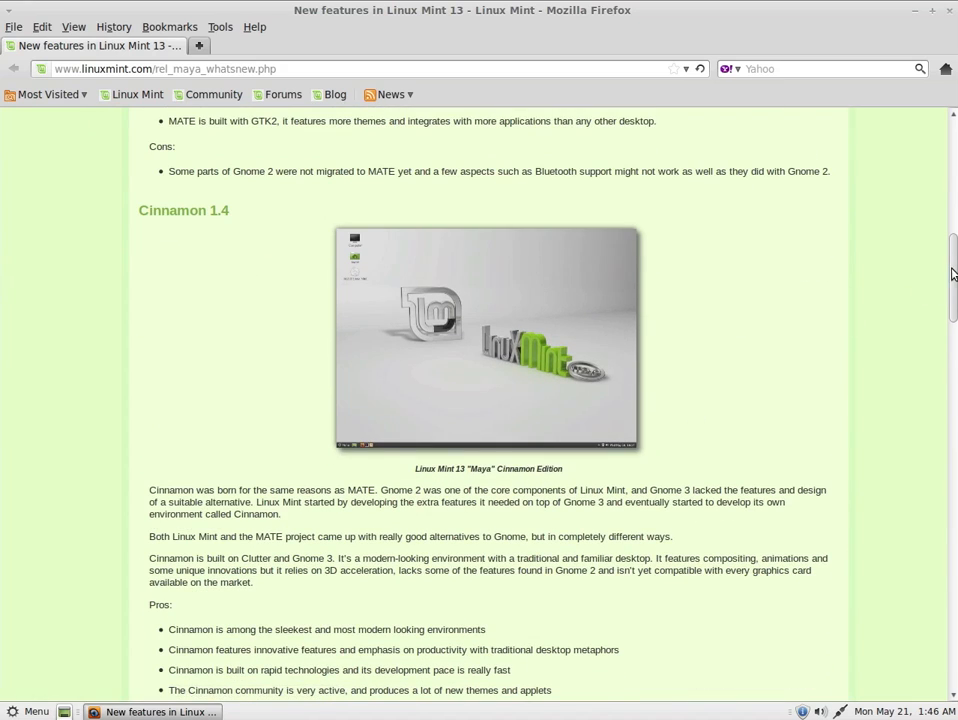
pyautogui.scroll(-3)
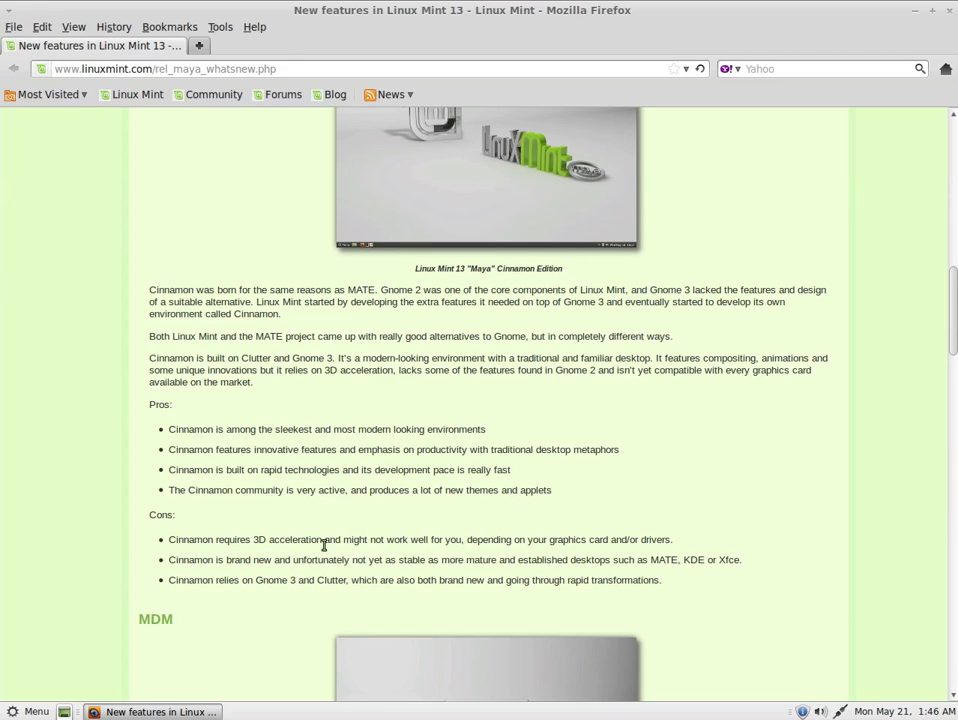
pyautogui.moveTo(265, 553)
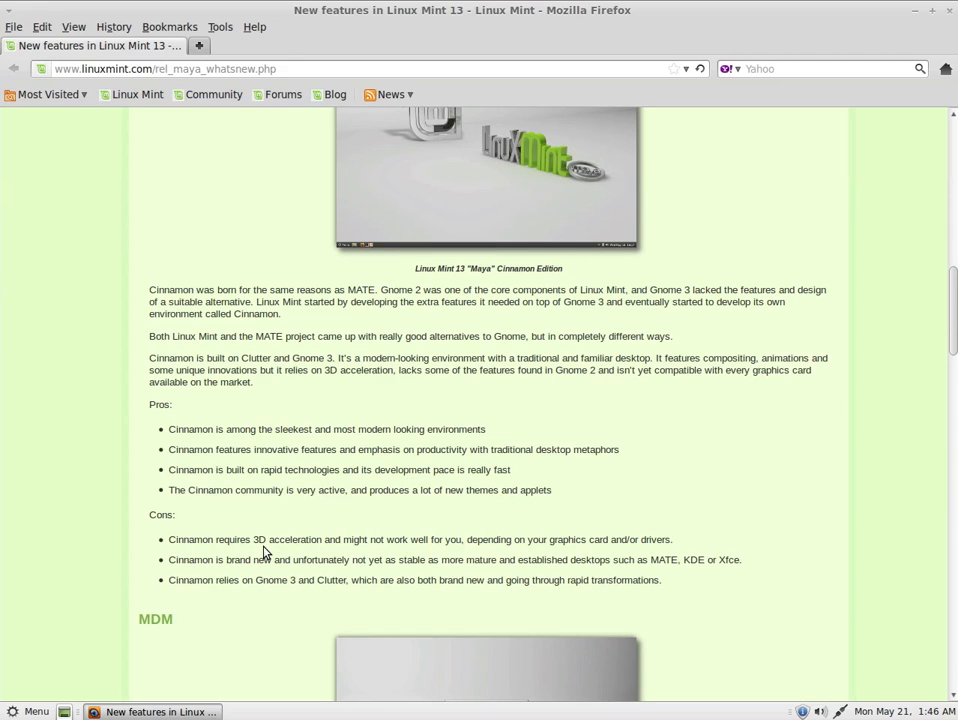
pyautogui.moveTo(308, 553)
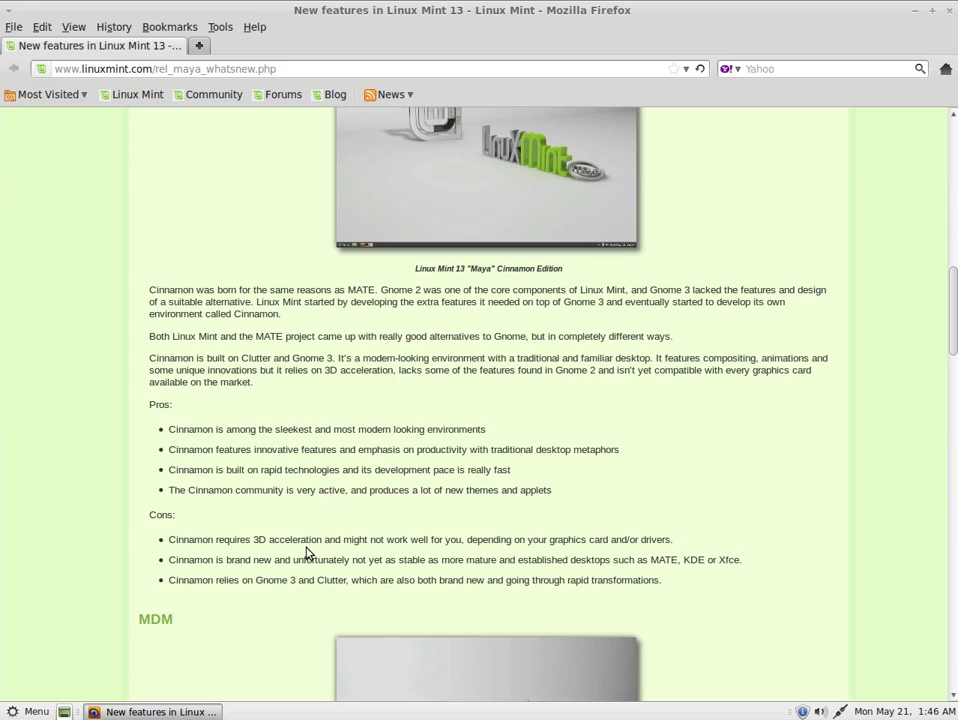
pyautogui.moveTo(260, 585)
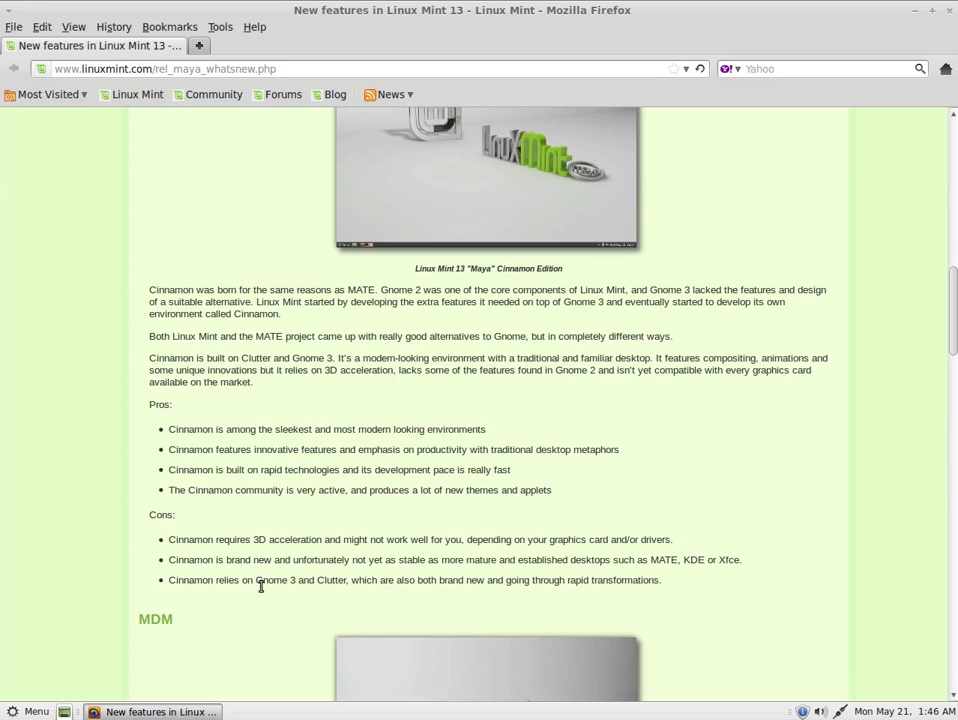
pyautogui.moveTo(930, 310)
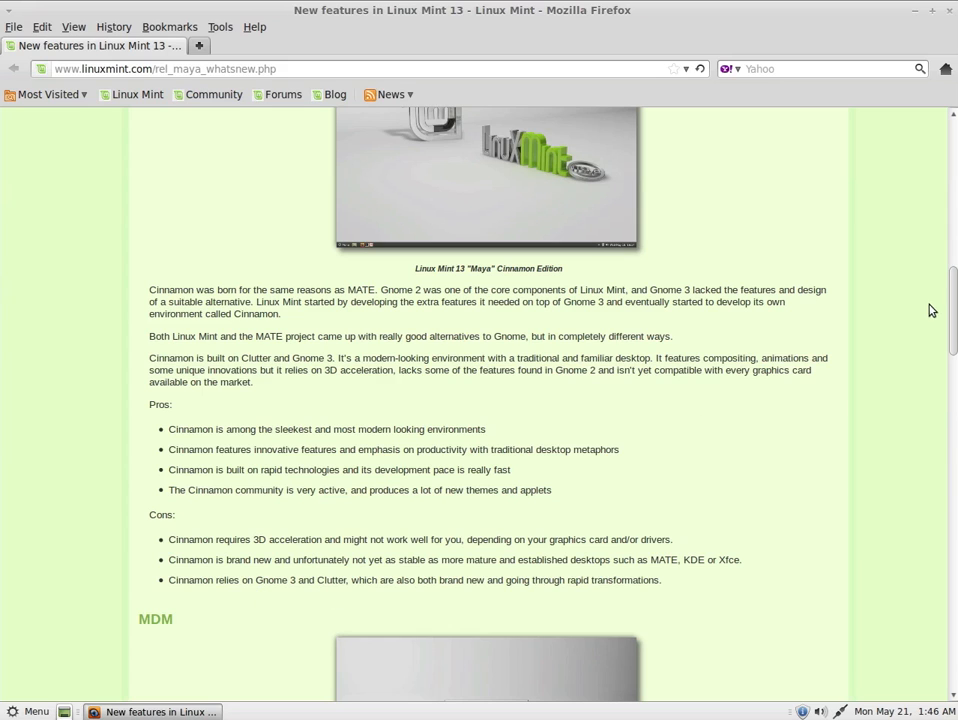
pyautogui.scroll(-3)
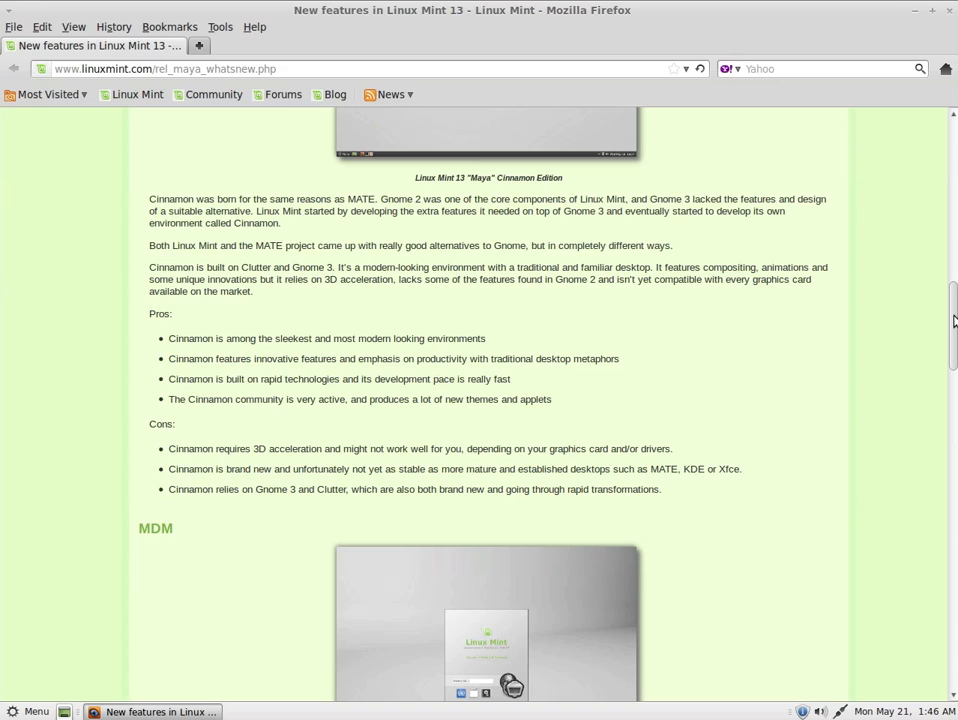
# - Scroll through the MDM and Artwork improvements sections to the Yahoo search engines section
pyautogui.scroll(-3)
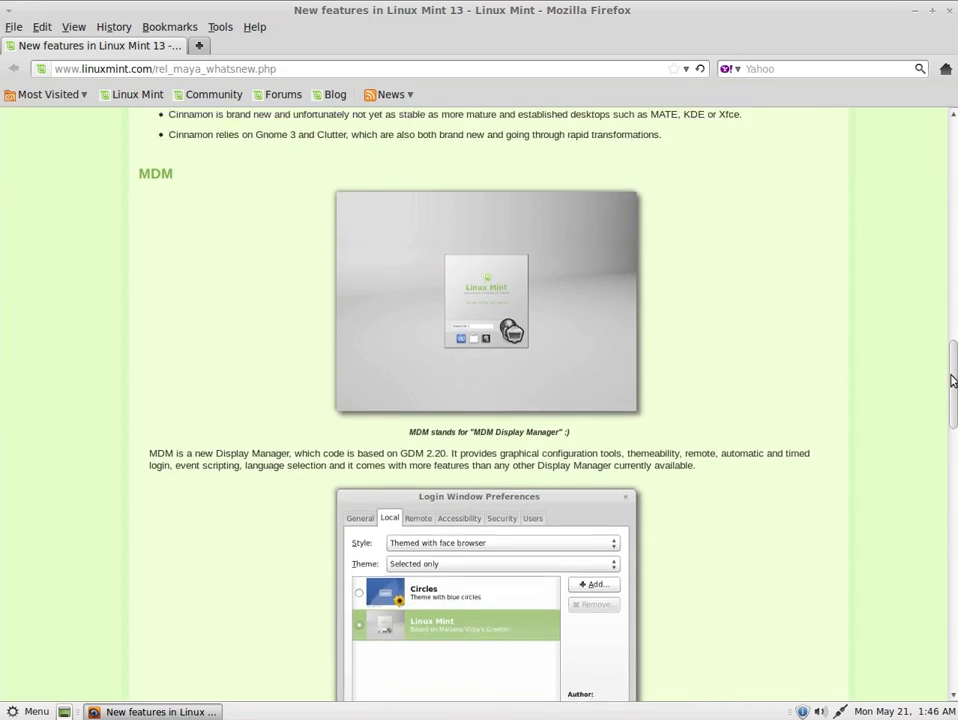
pyautogui.scroll(-3)
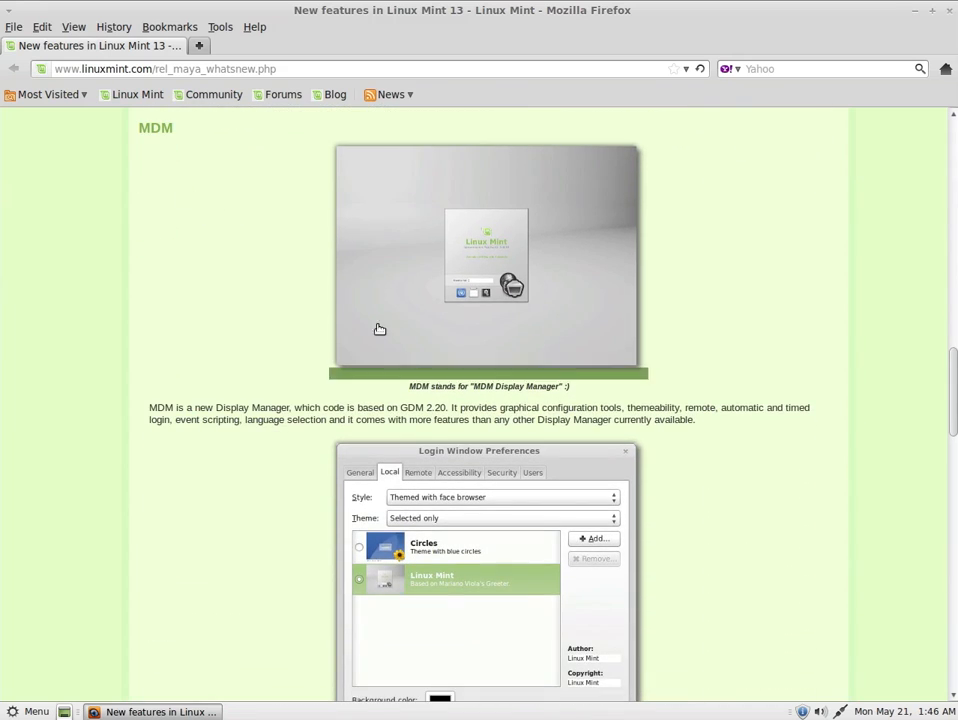
pyautogui.moveTo(547, 397)
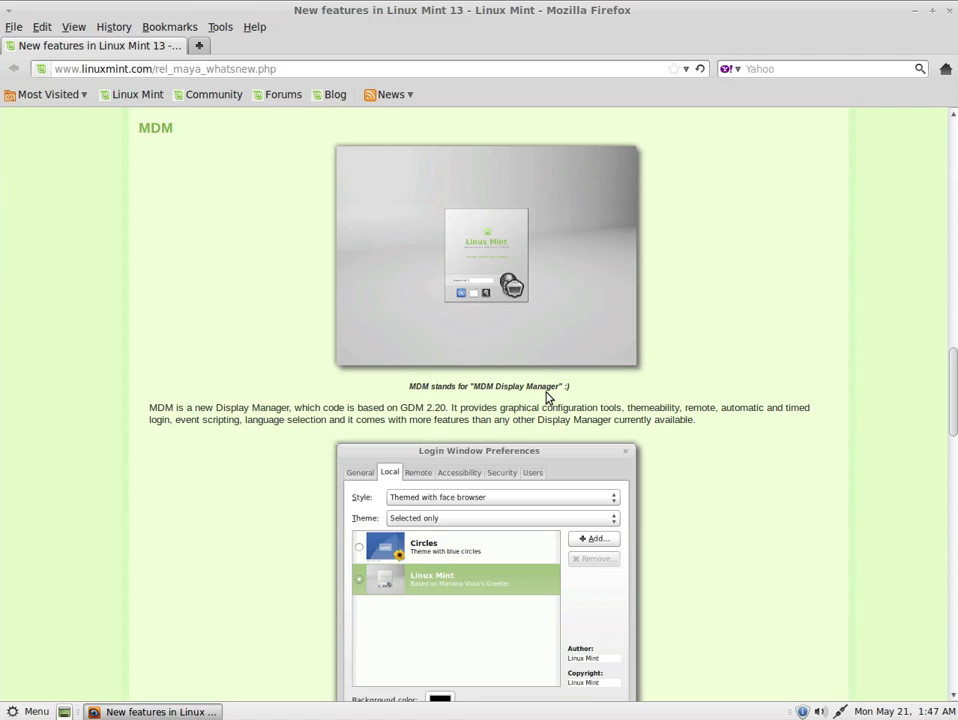
pyautogui.moveTo(903, 378)
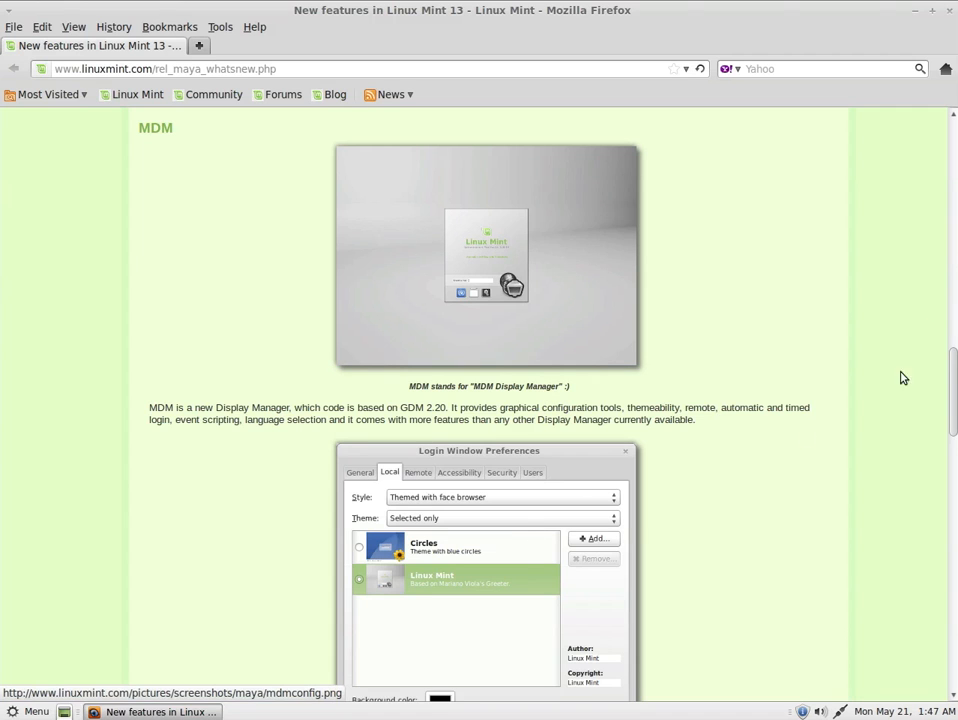
pyautogui.scroll(-3)
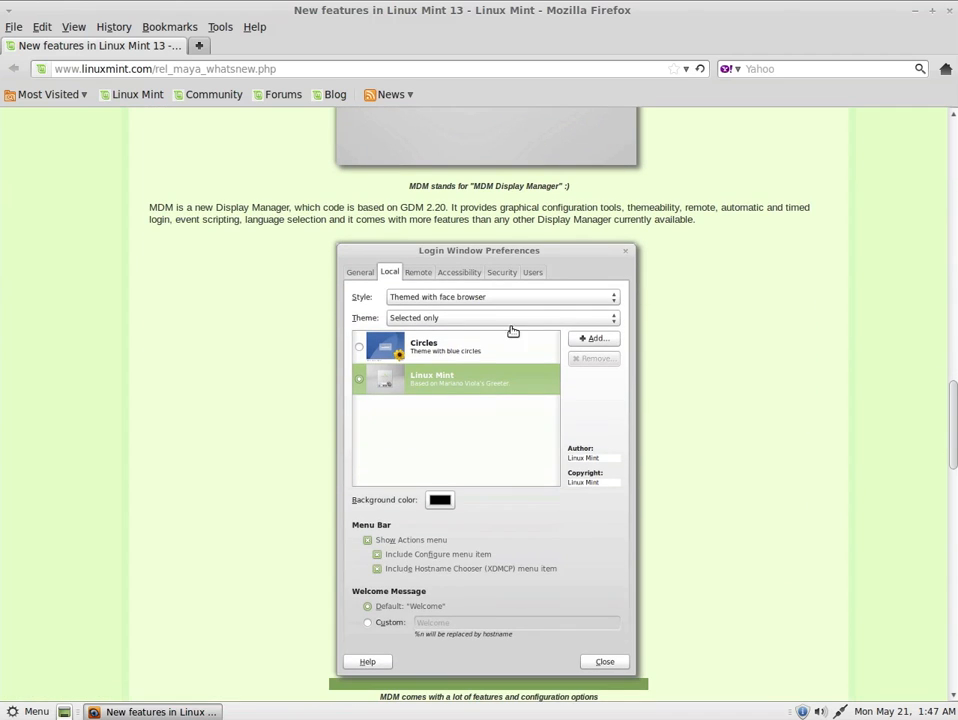
pyautogui.moveTo(952, 405)
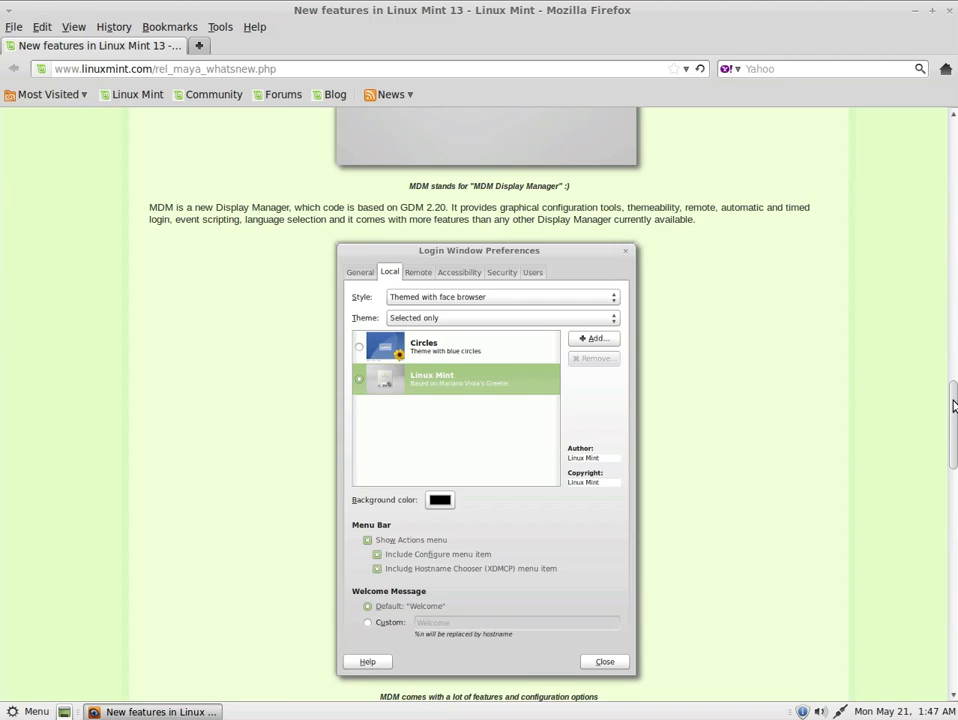
pyautogui.scroll(-3)
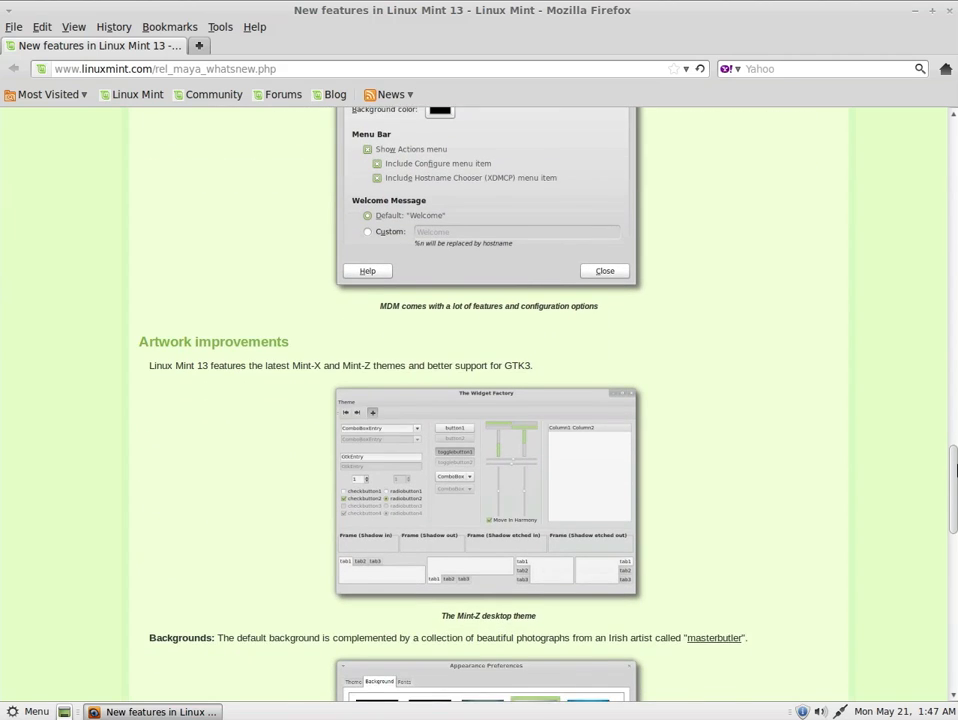
pyautogui.scroll(-3)
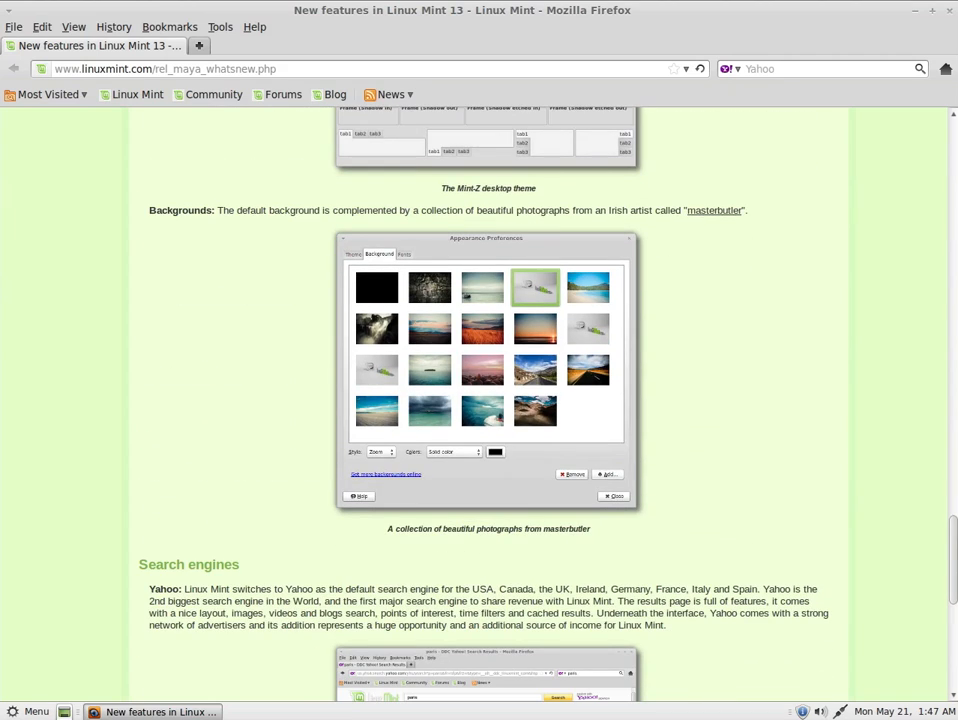
pyautogui.scroll(-3)
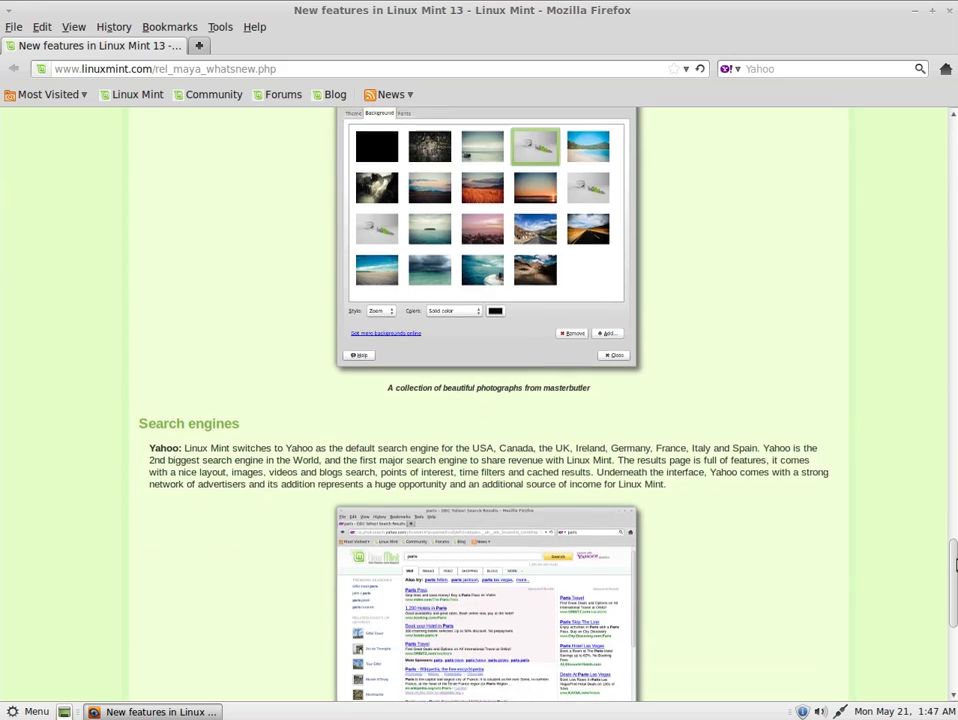
# - Scroll to the page's end and back, then close the Welcome to Linux Mint screen
pyautogui.scroll(-3)
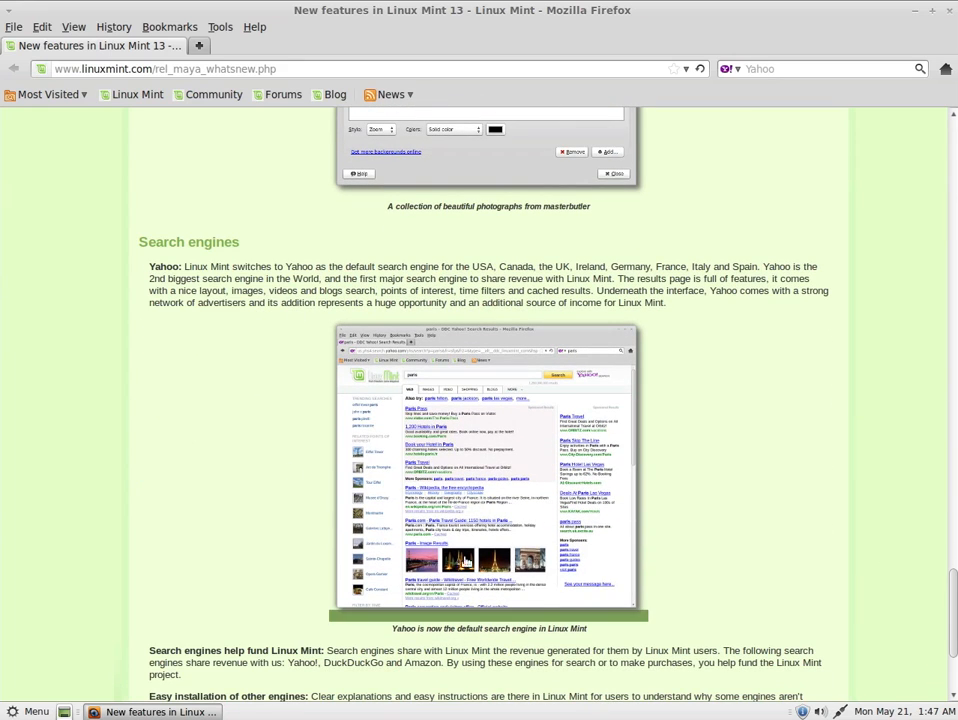
pyautogui.moveTo(619, 463)
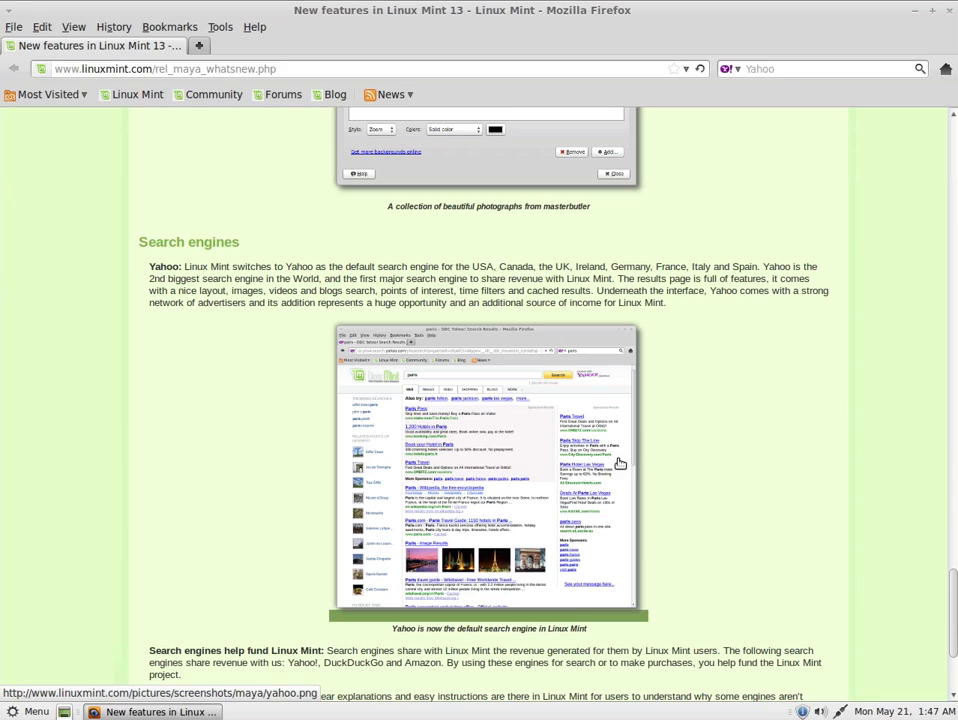
pyautogui.moveTo(446, 388)
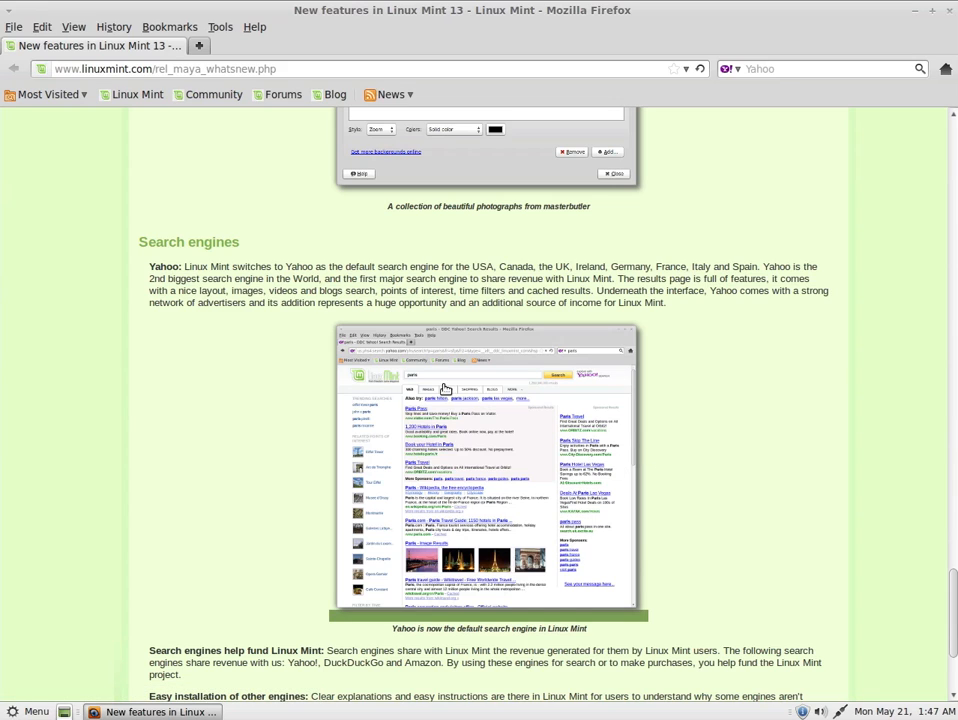
pyautogui.moveTo(583, 381)
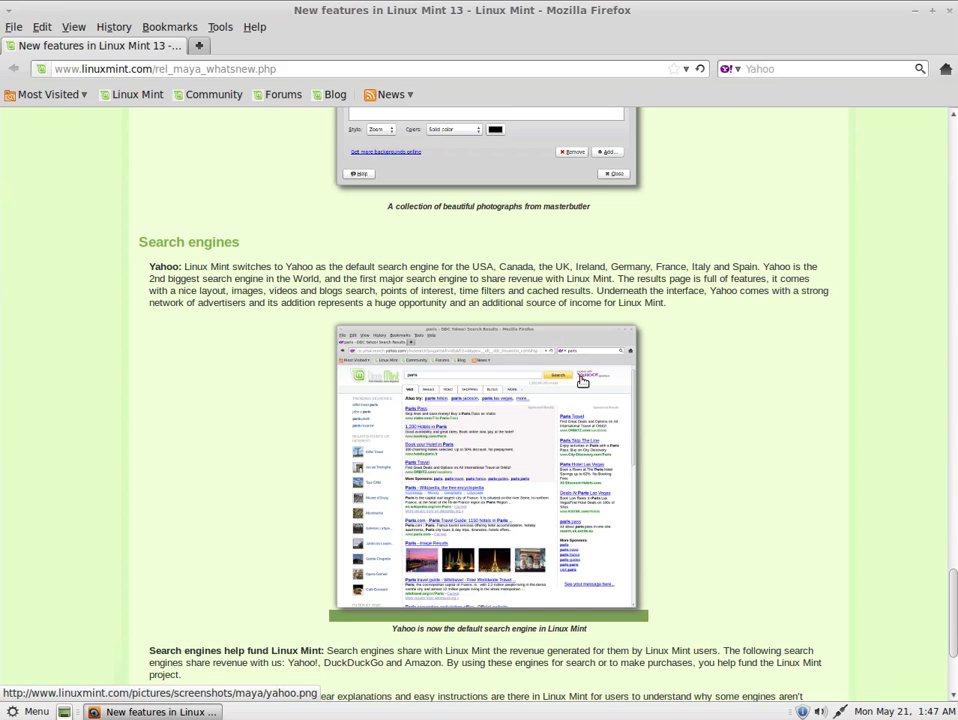
pyautogui.moveTo(568, 483)
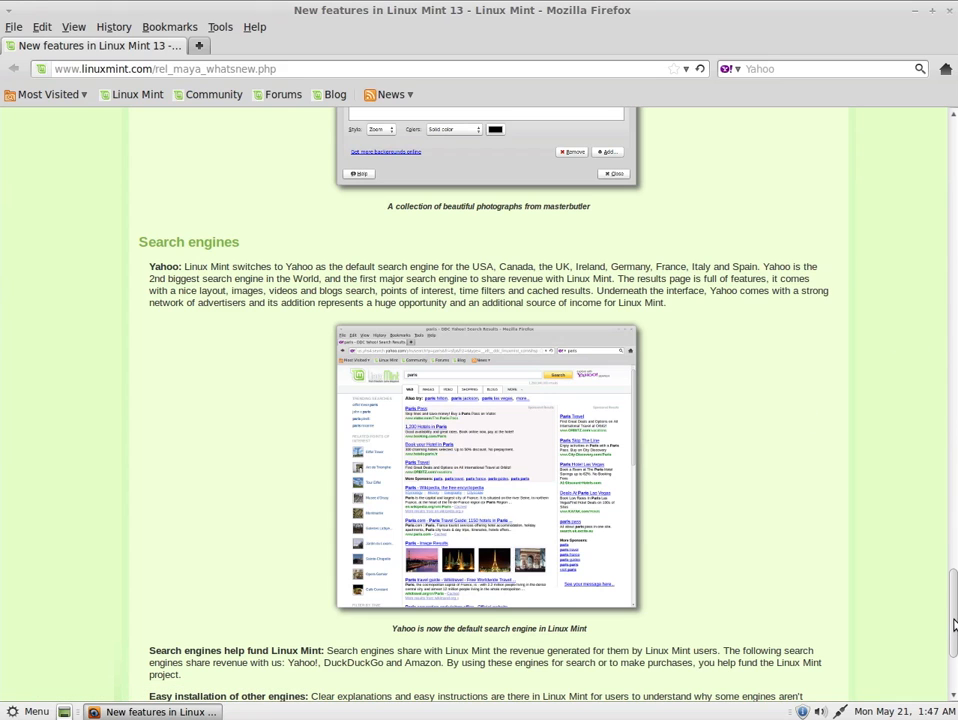
pyautogui.scroll(-3)
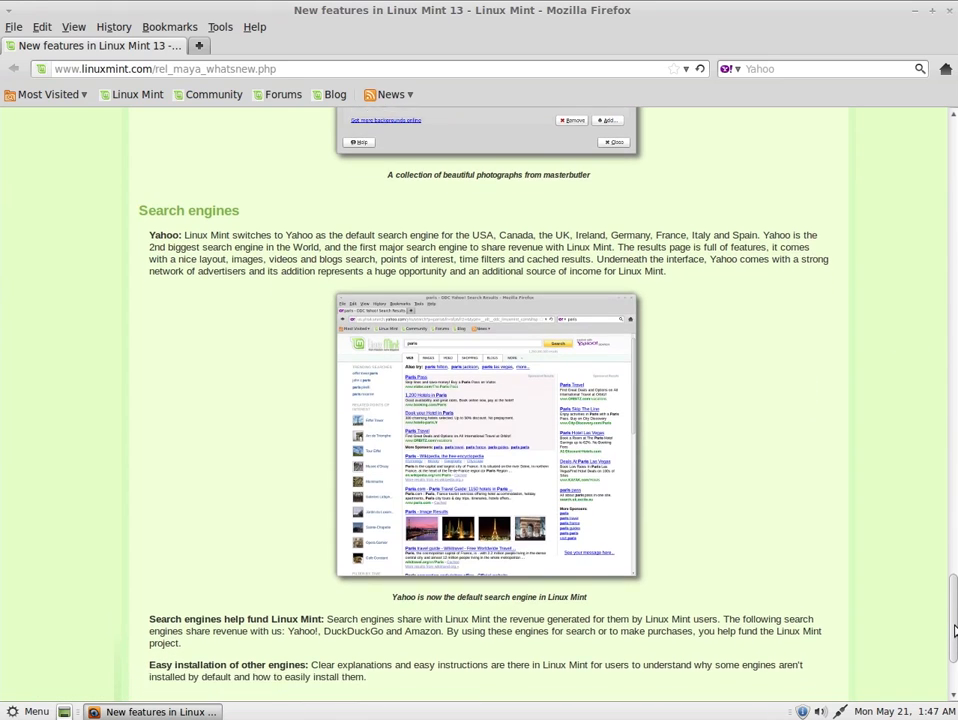
pyautogui.scroll(-3)
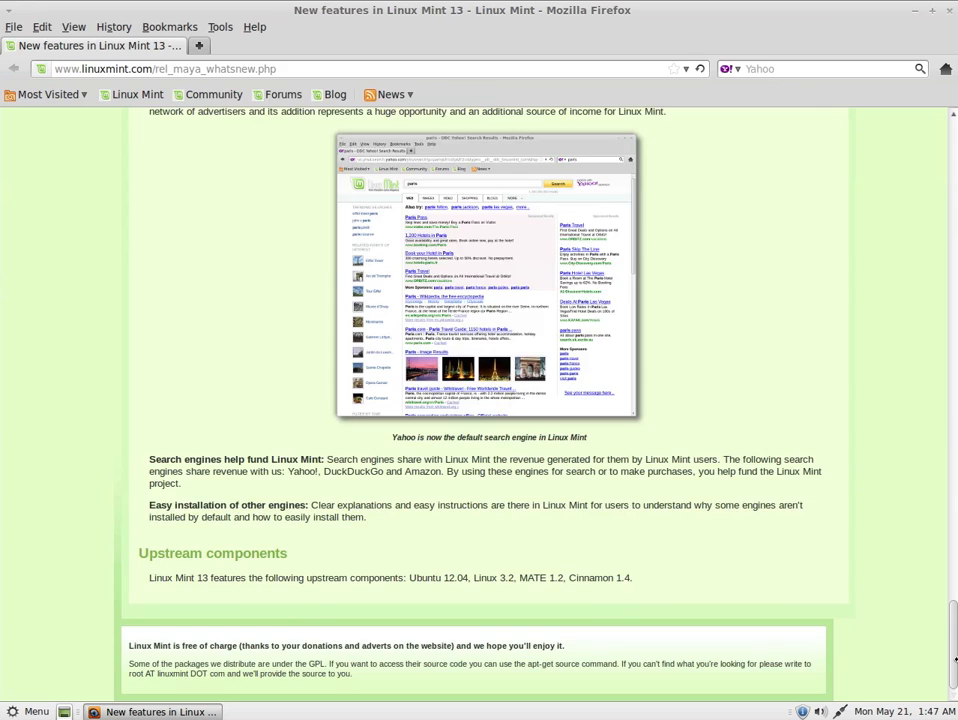
pyautogui.scroll(3)
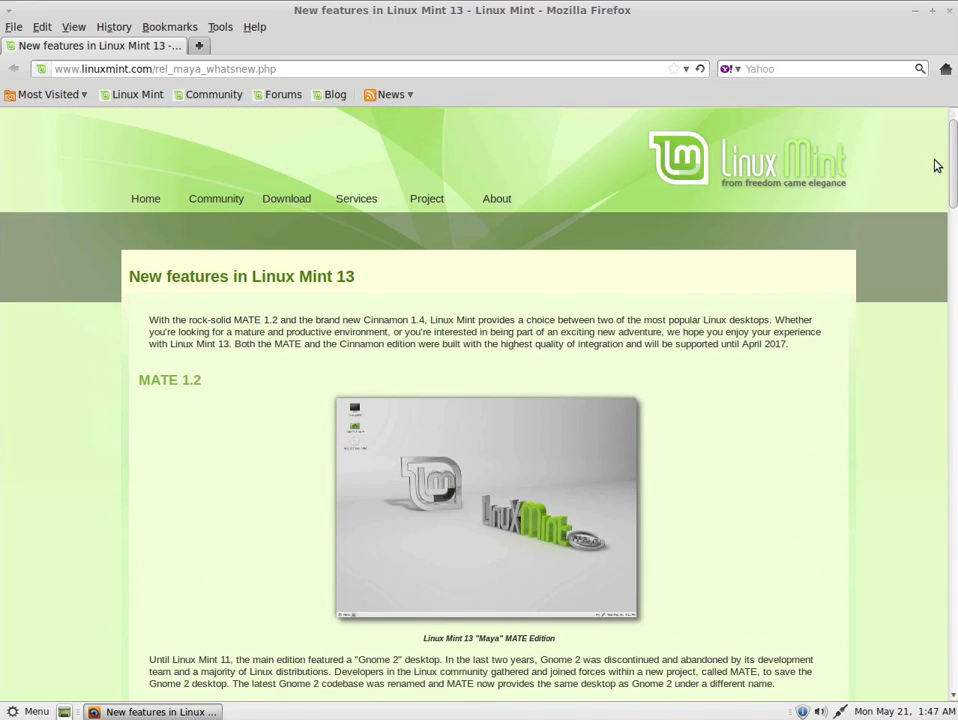
pyautogui.moveTo(949, 14)
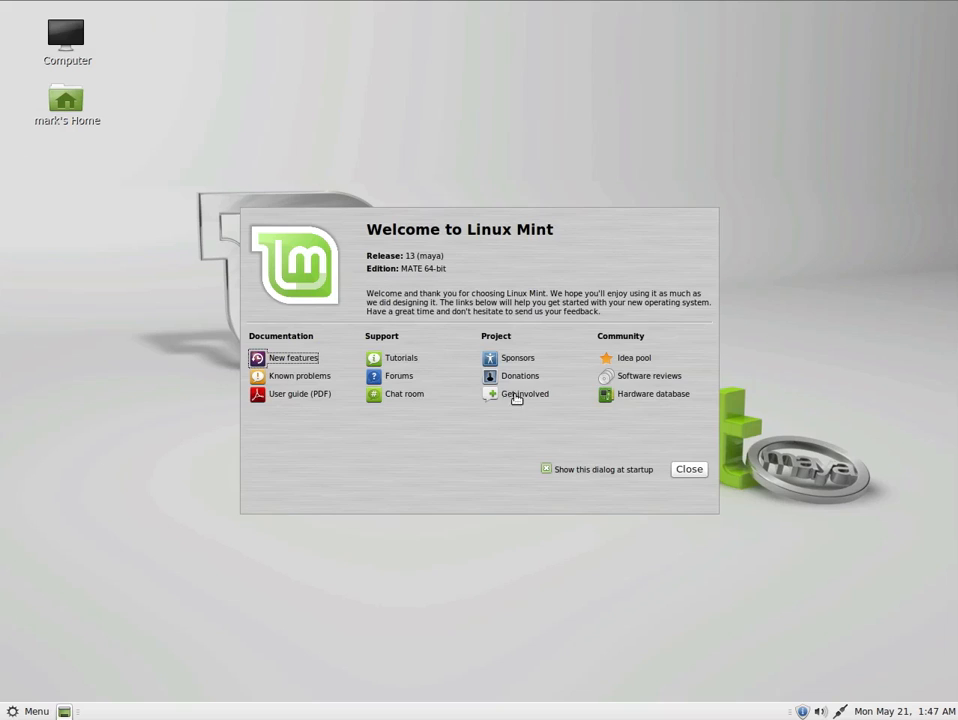
pyautogui.click(688, 469)
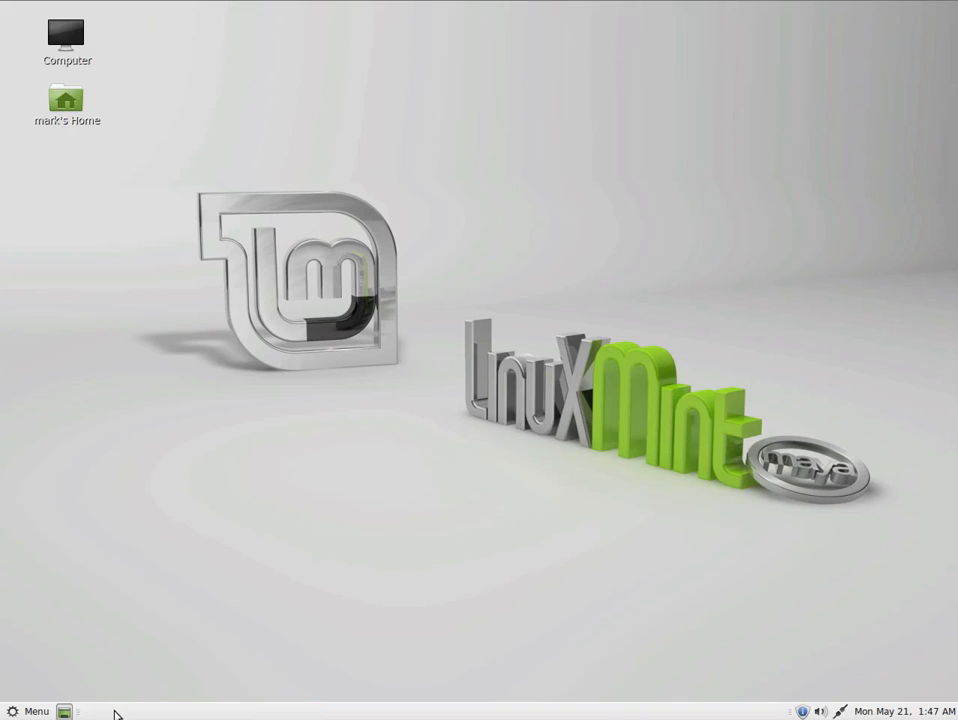
pyautogui.moveTo(302, 715)
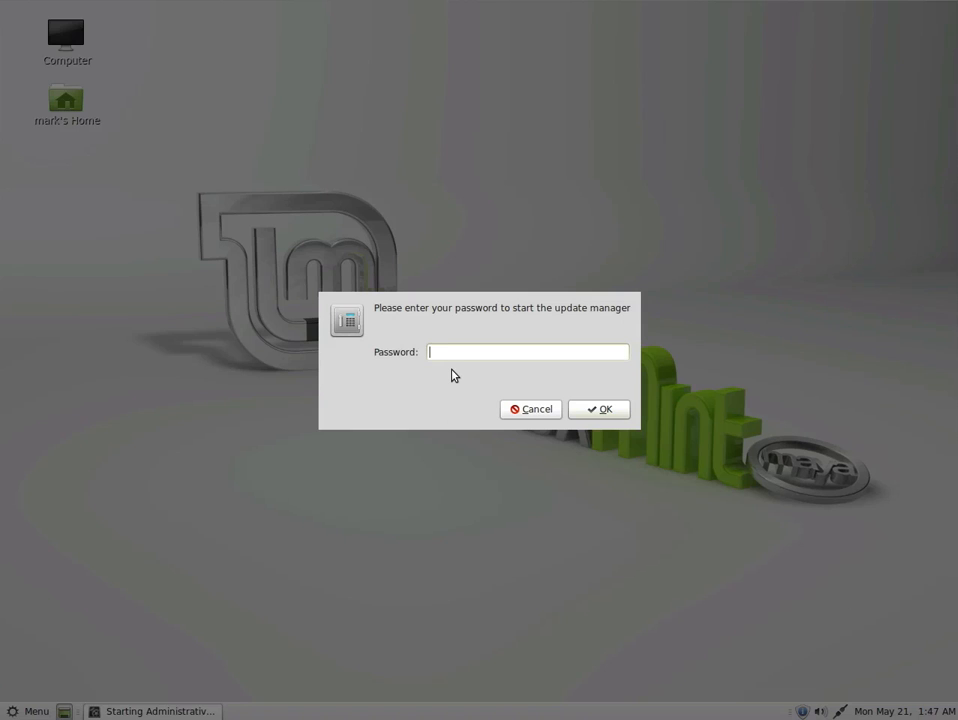
# - Enter the password to authorize starting the update manager
pyautogui.write('password')
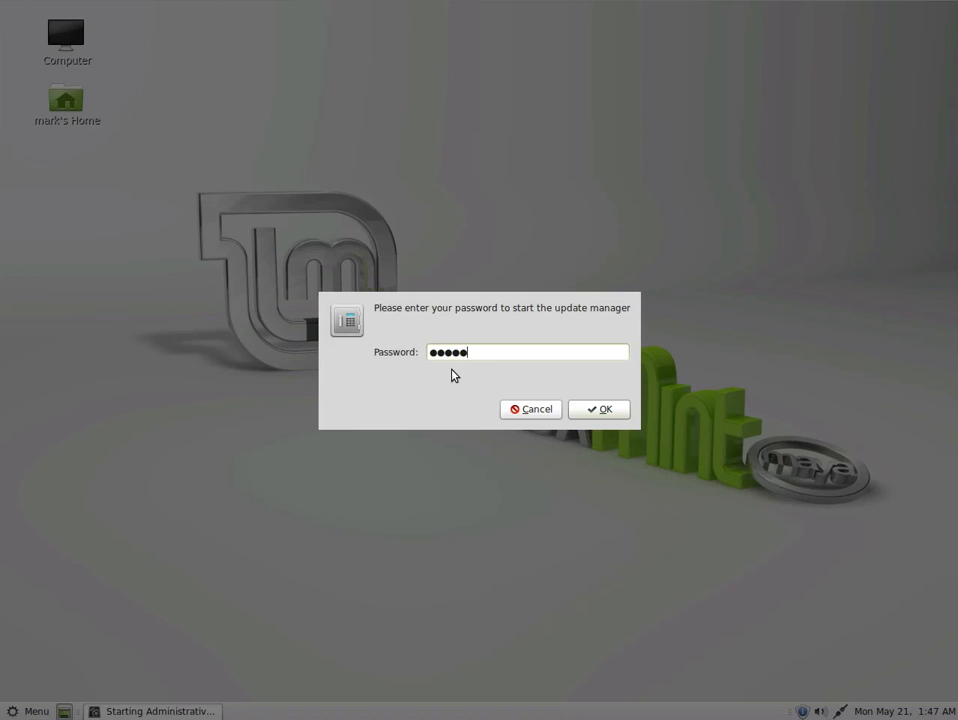
pyautogui.click(598, 409)
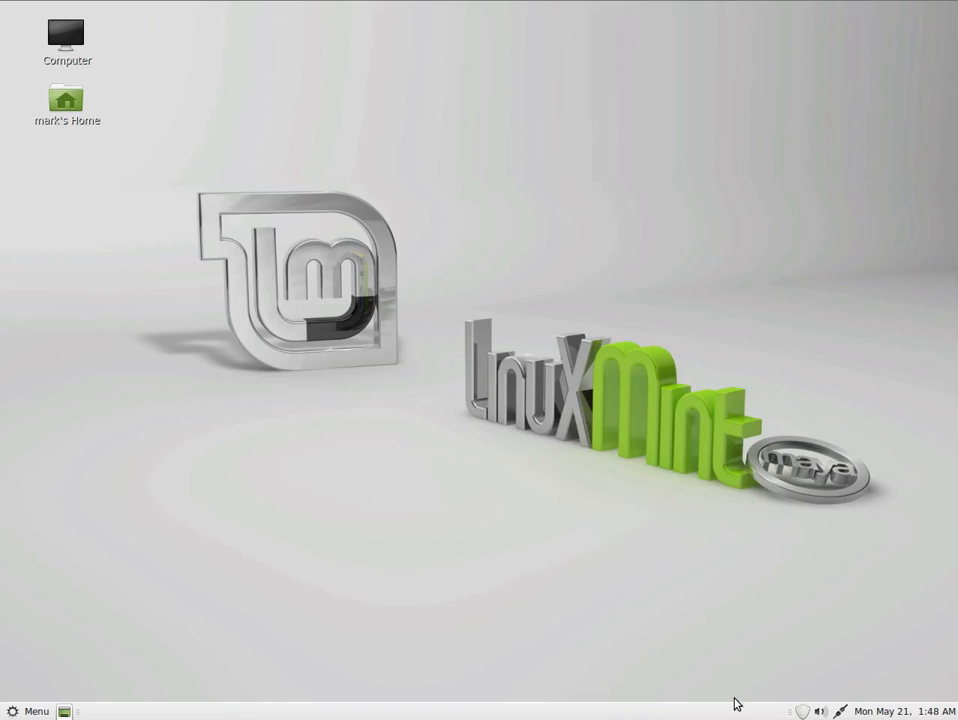
# - Adjust the sound volume, view today's calendar and Locations map, then open the main menu
pyautogui.click(825, 711)
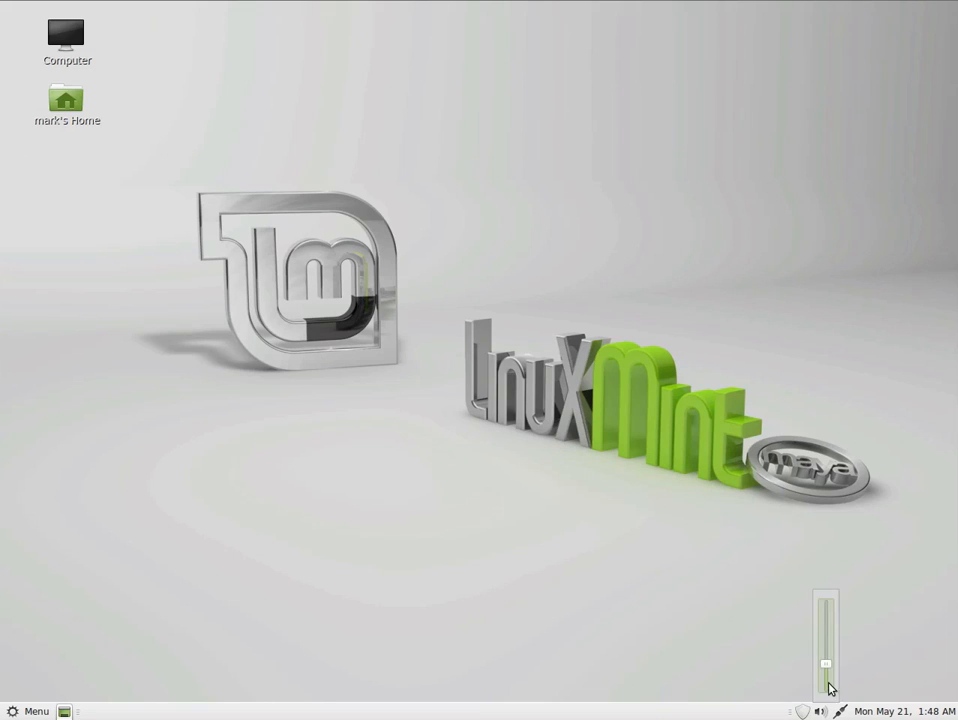
pyautogui.click(841, 711)
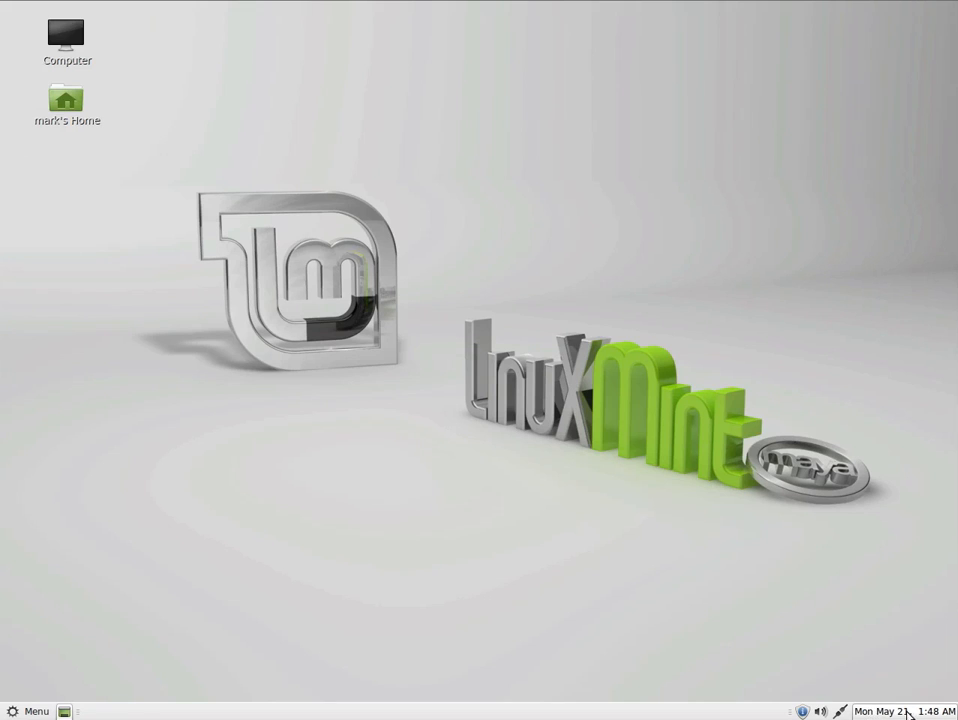
pyautogui.click(887, 710)
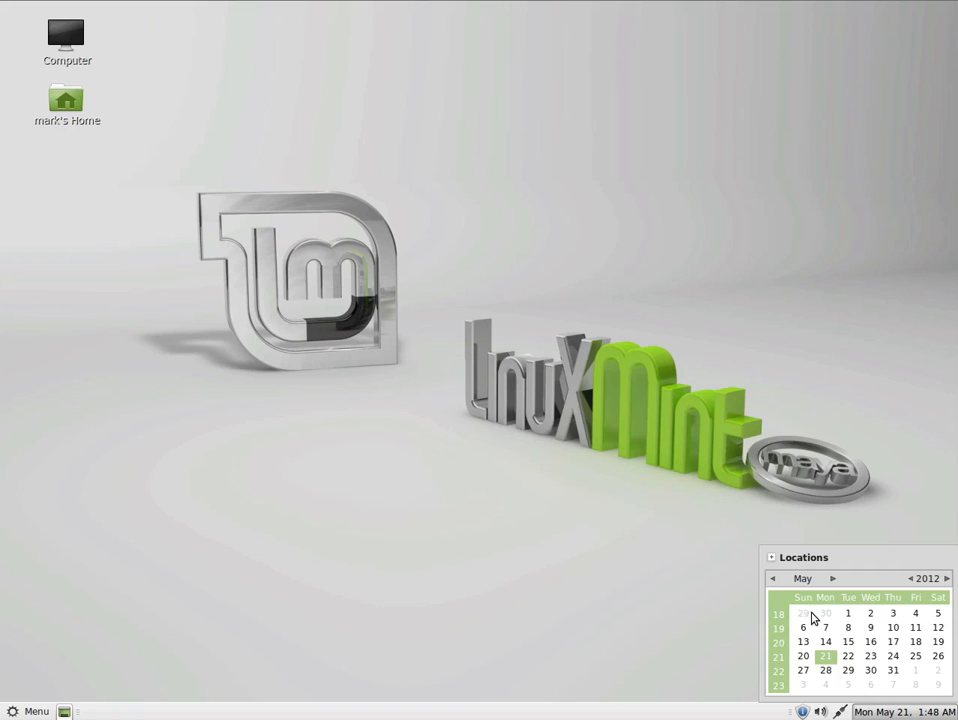
pyautogui.click(773, 557)
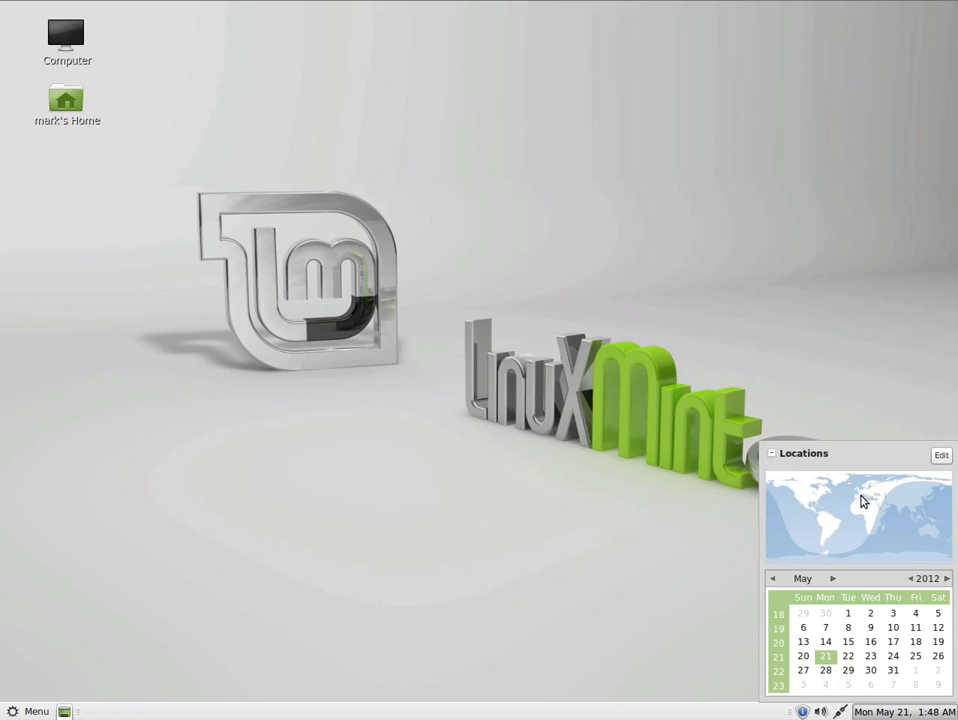
pyautogui.moveTo(770, 456)
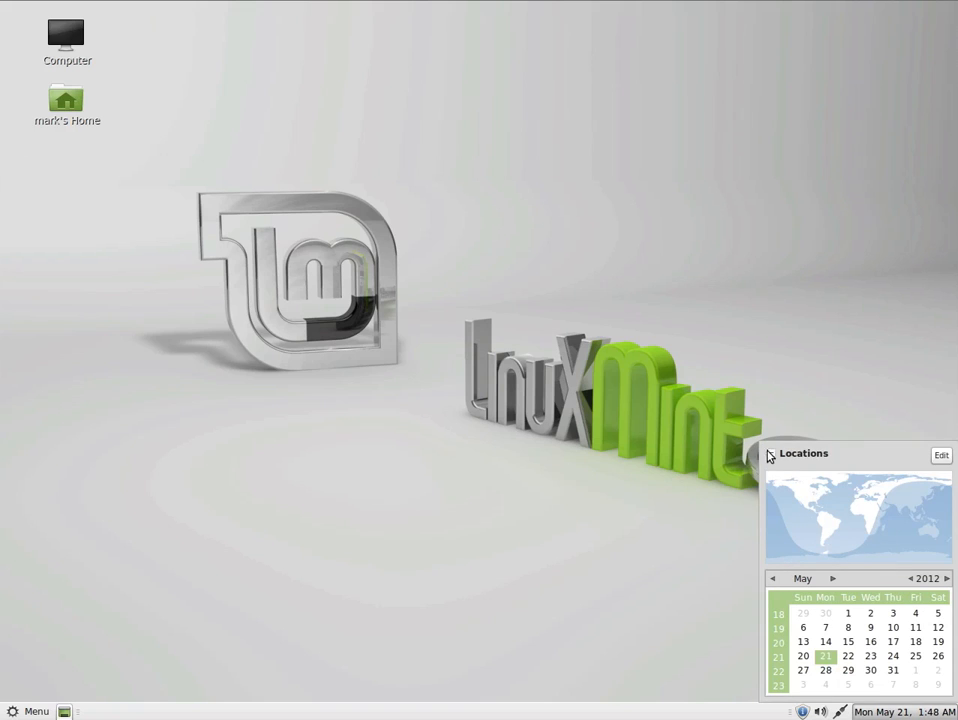
pyautogui.click(775, 557)
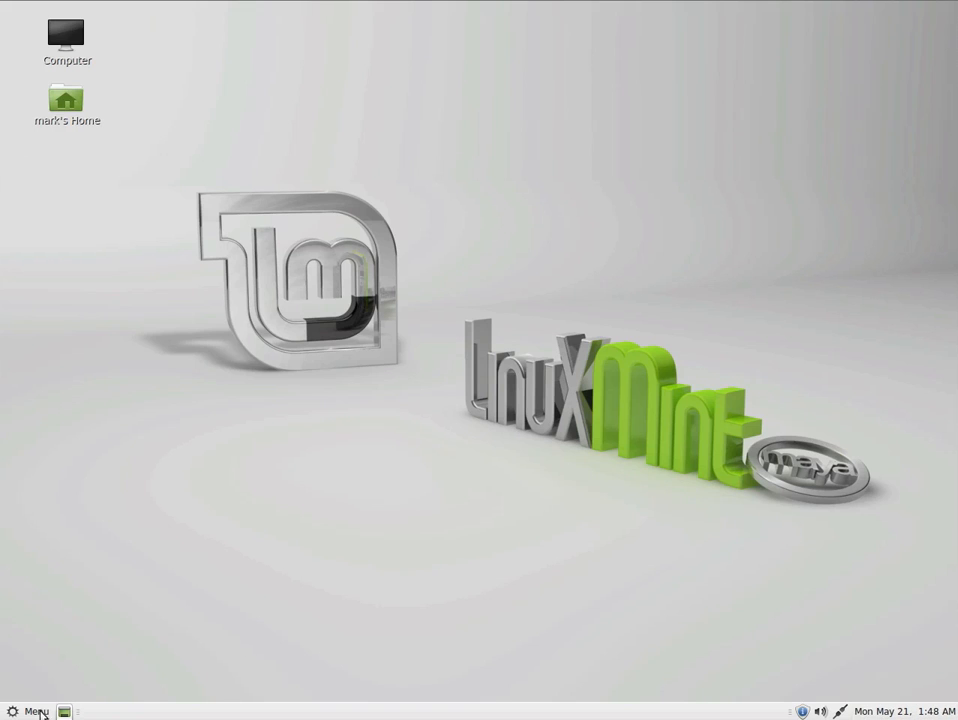
pyautogui.click(30, 711)
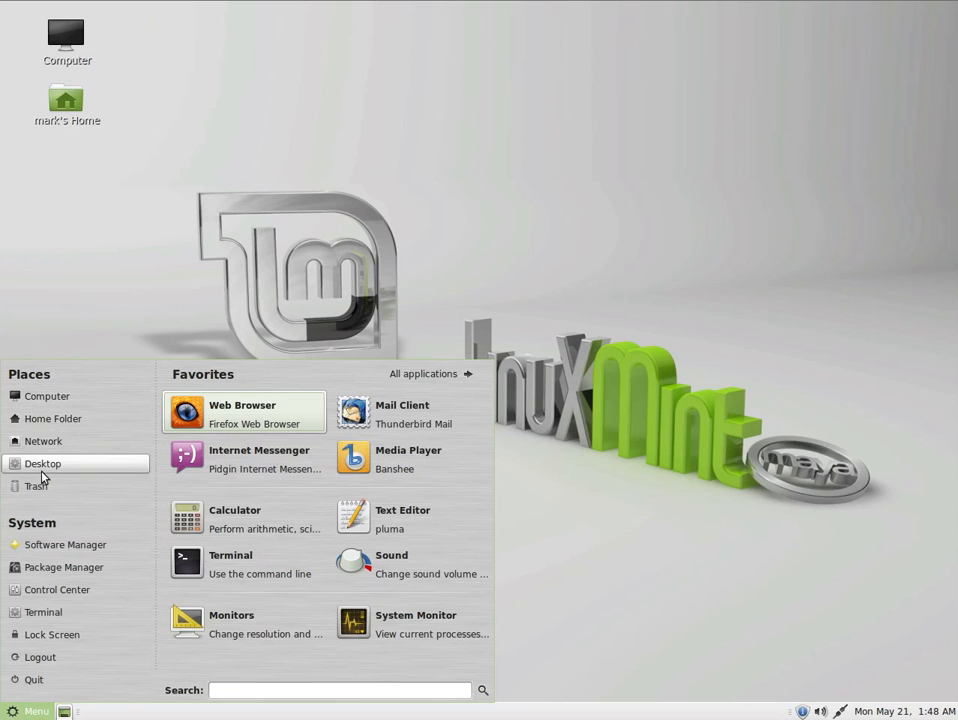
pyautogui.moveTo(47, 396)
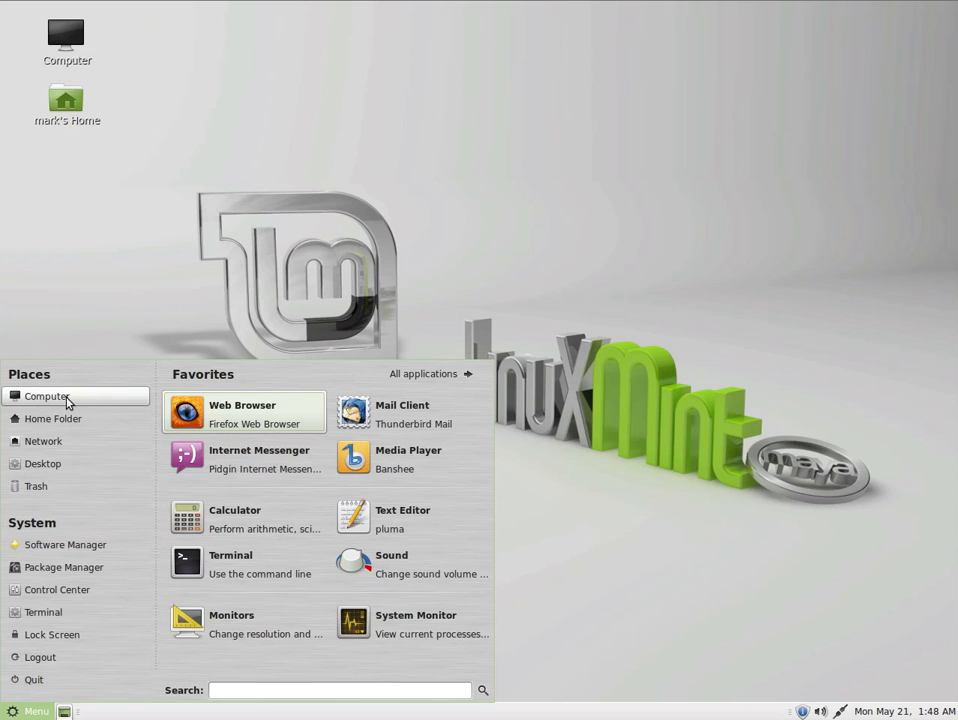
# - Open Computer in Caja and check its About window showing version 1.2.1
pyautogui.click(46, 396)
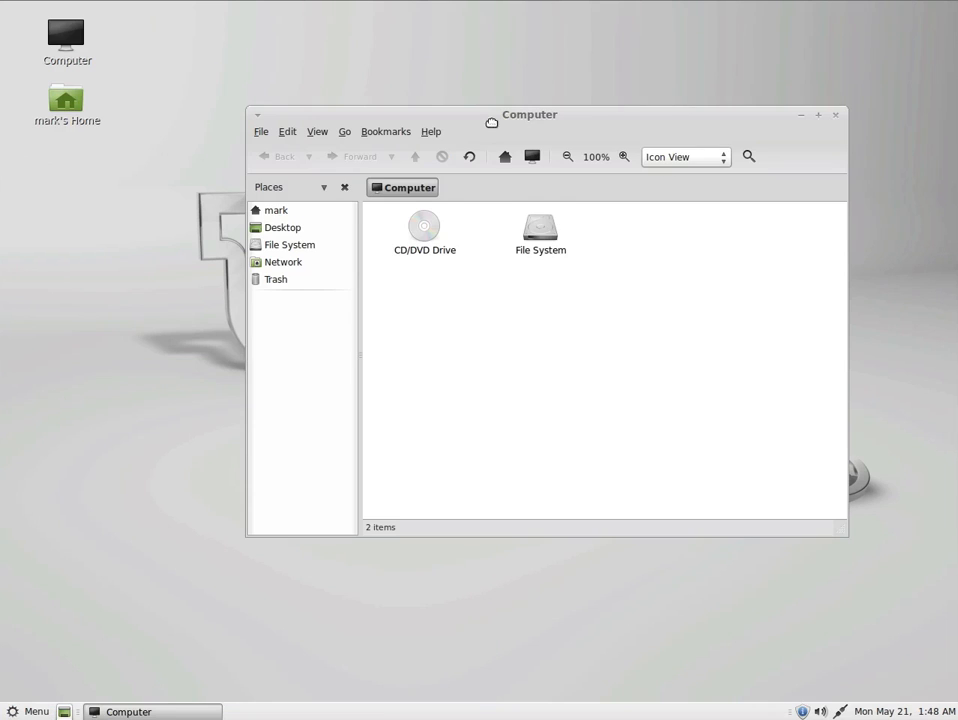
pyautogui.click(430, 131)
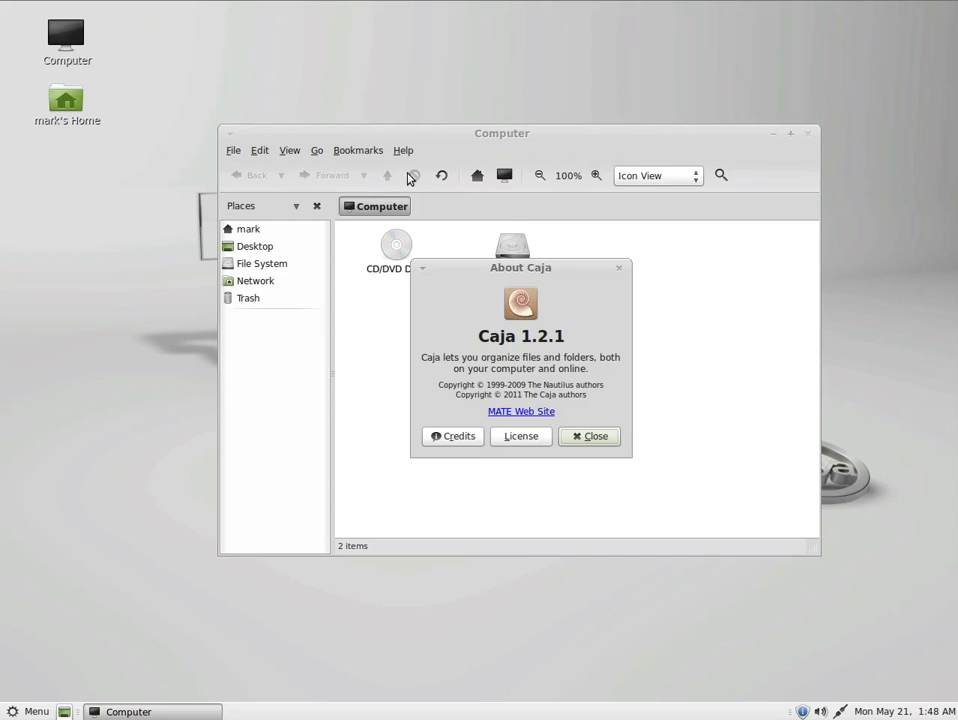
pyautogui.moveTo(504, 344)
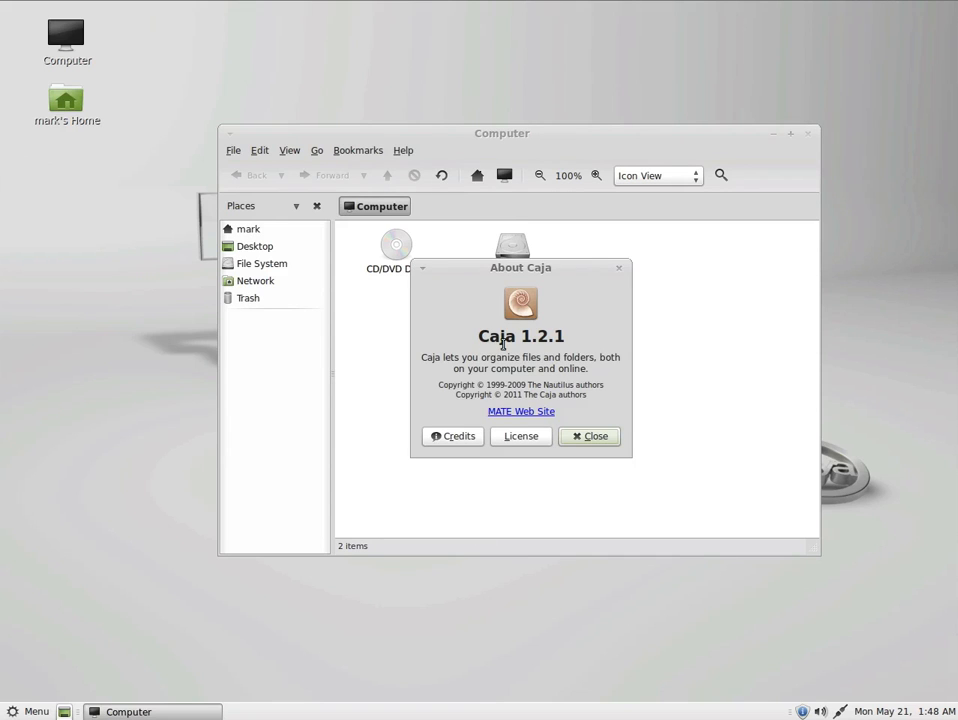
pyautogui.moveTo(618, 287)
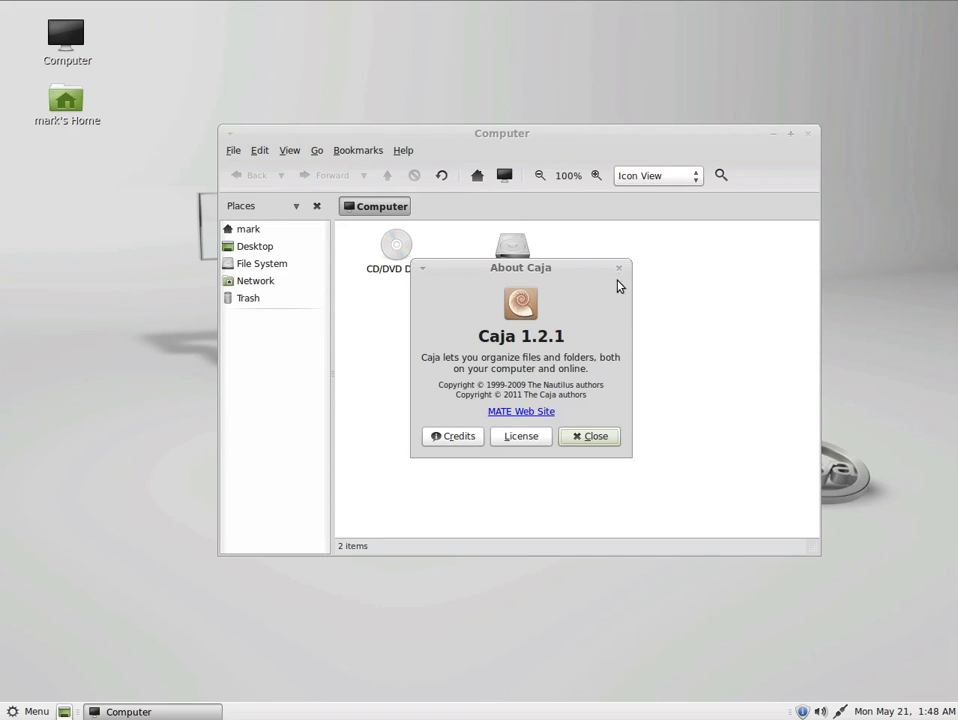
pyautogui.click(589, 435)
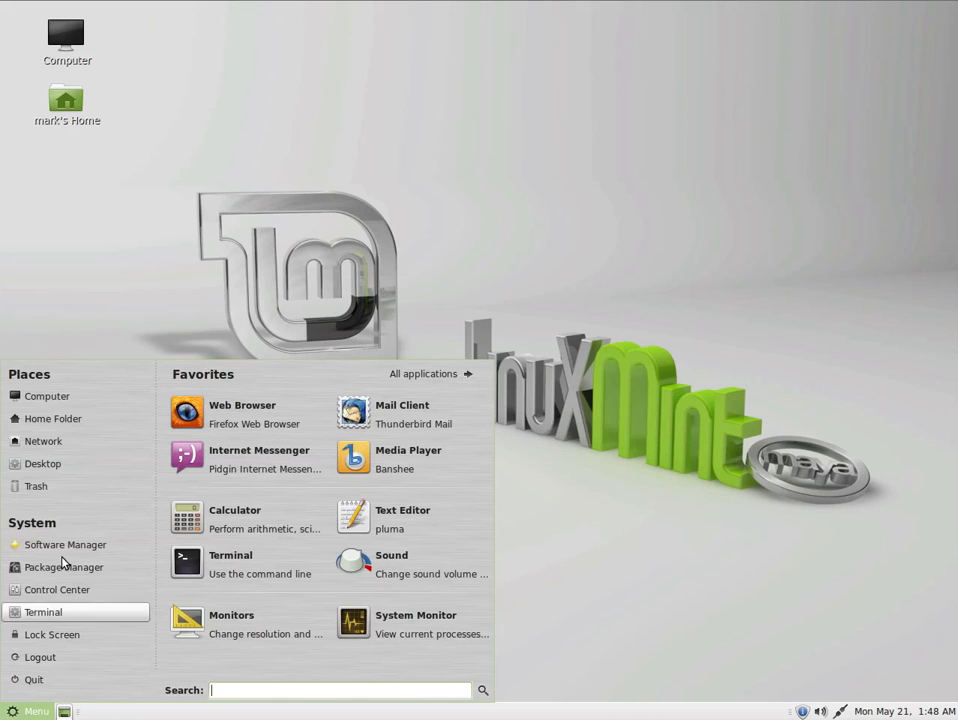
# - Browse the Network location, then close the Caja window
pyautogui.click(46, 395)
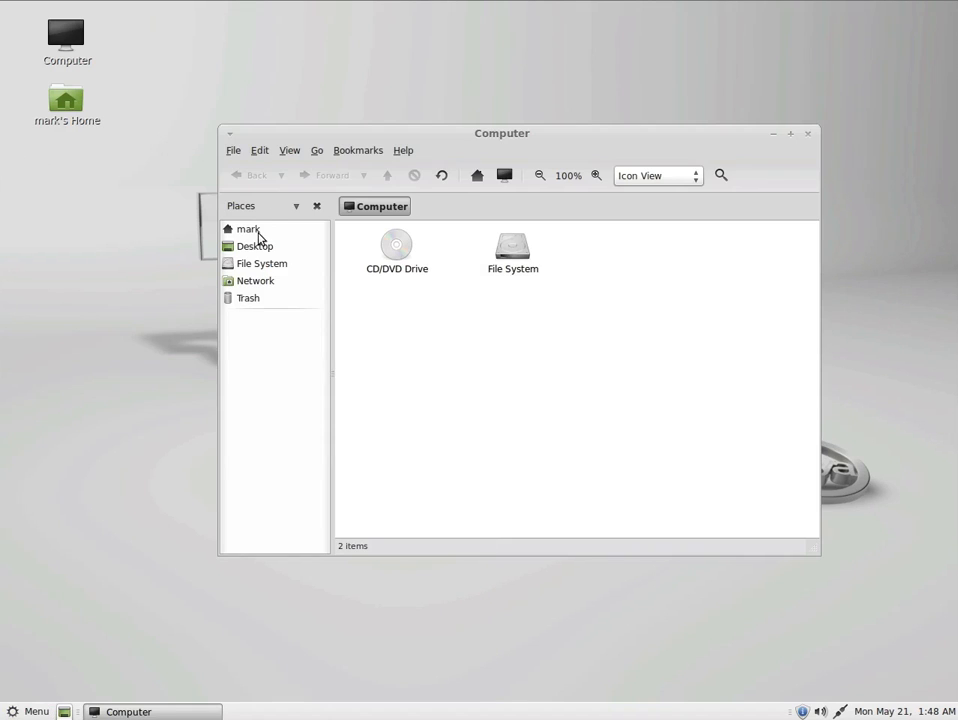
pyautogui.click(255, 280)
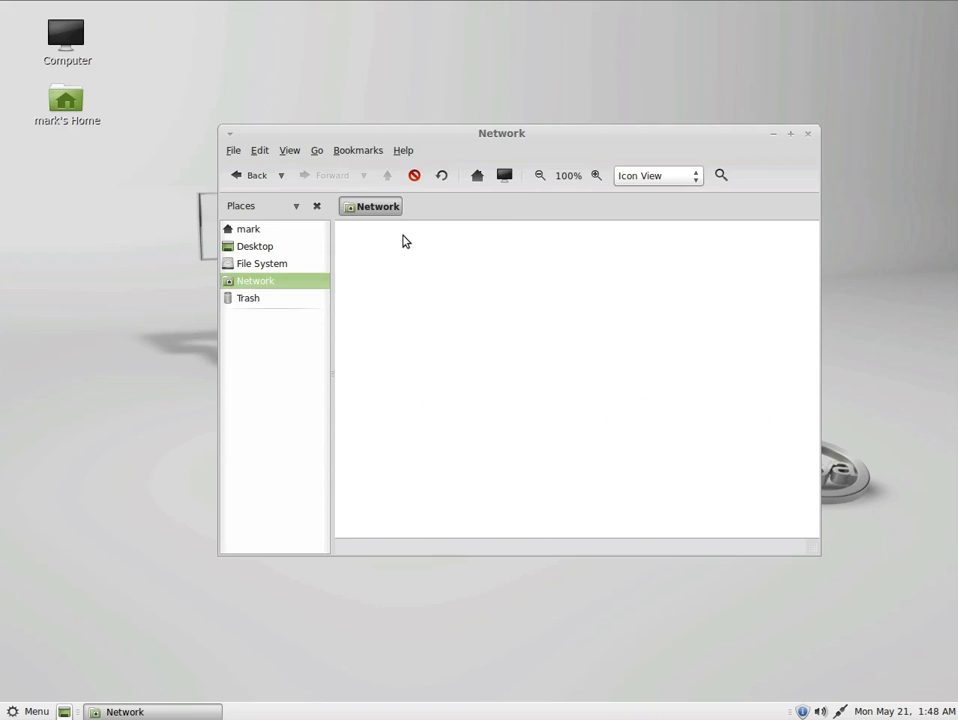
pyautogui.click(807, 133)
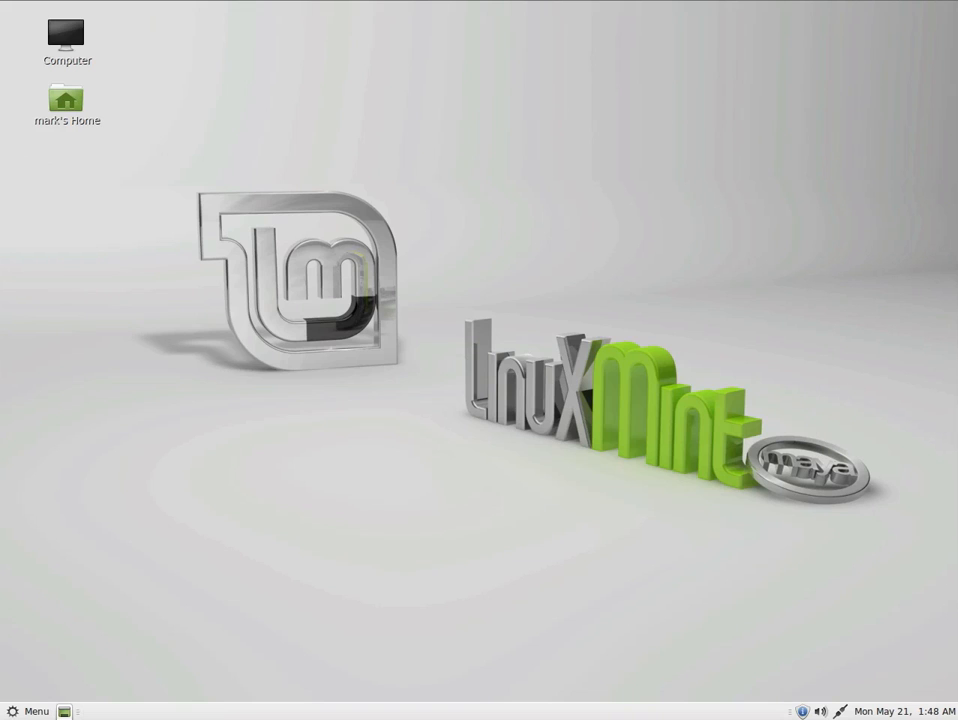
# - Browse Software Manager to Internet > Web and view acgvision-agent 5.1.4-6 details
pyautogui.click(30, 711)
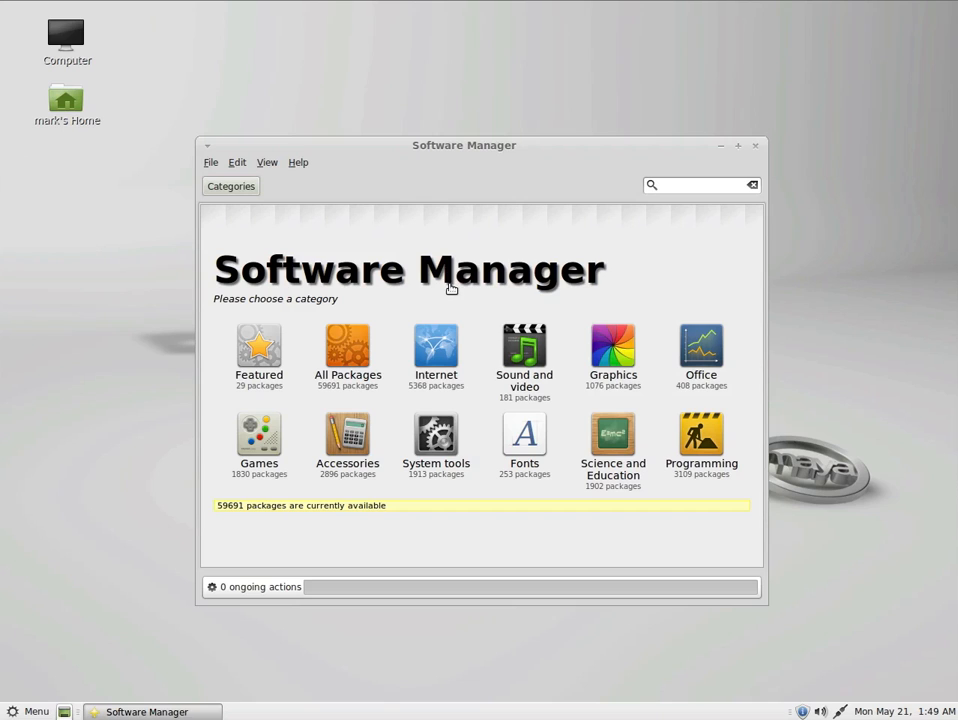
pyautogui.moveTo(569, 349)
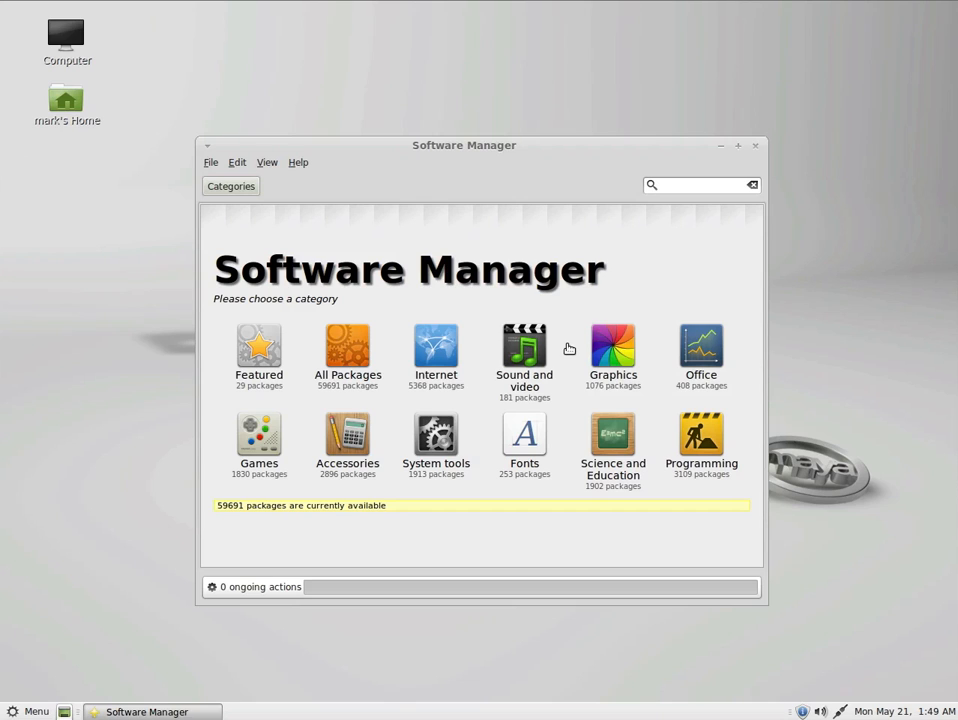
pyautogui.moveTo(562, 349)
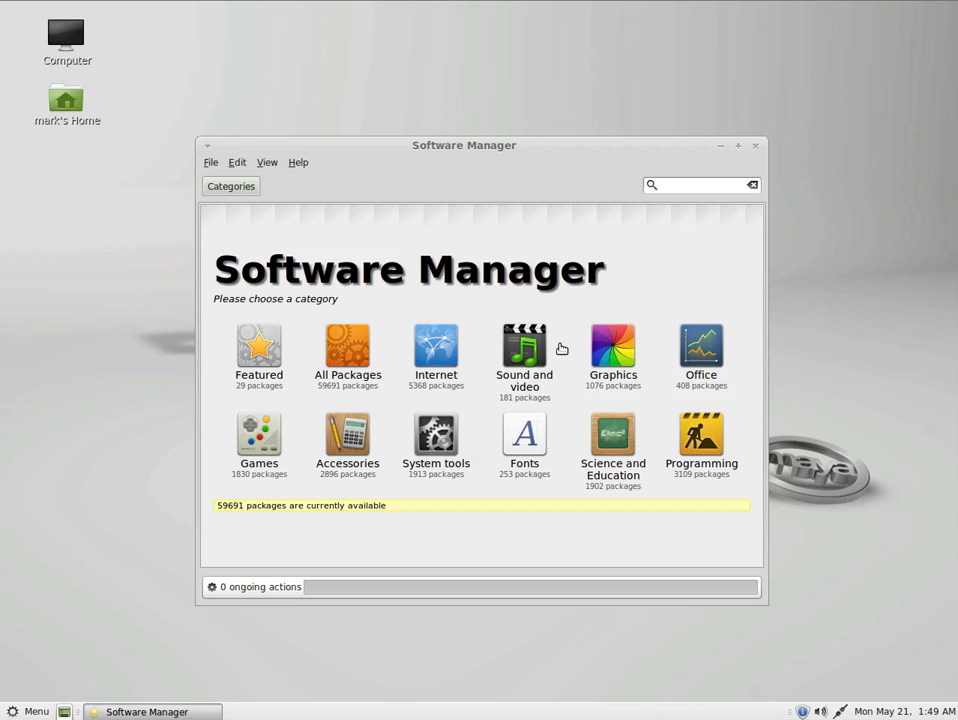
pyautogui.moveTo(613, 345)
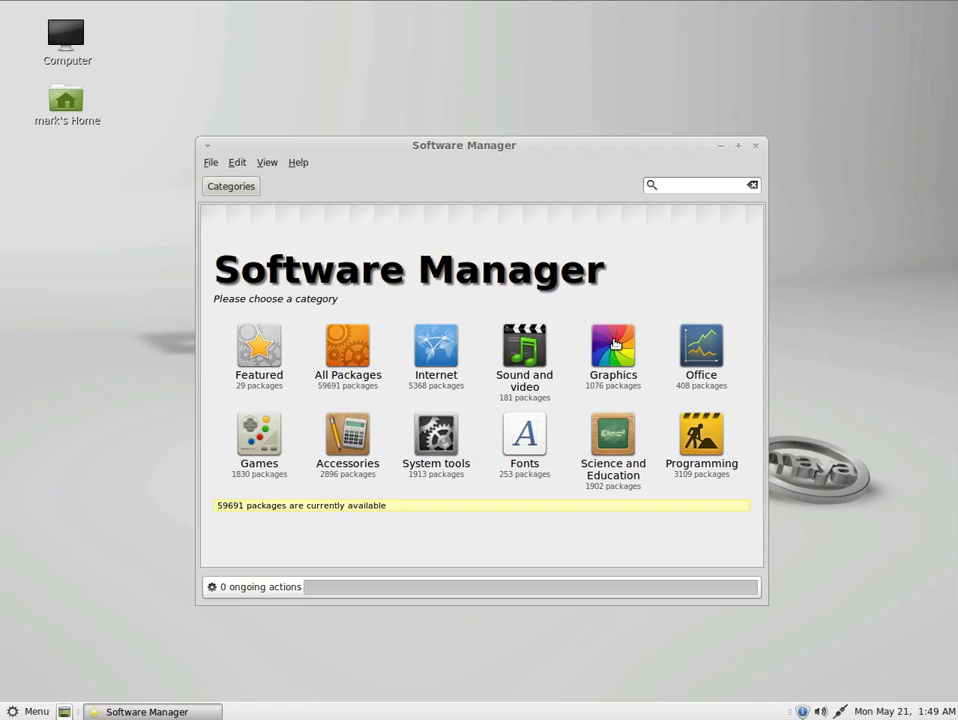
pyautogui.moveTo(436, 352)
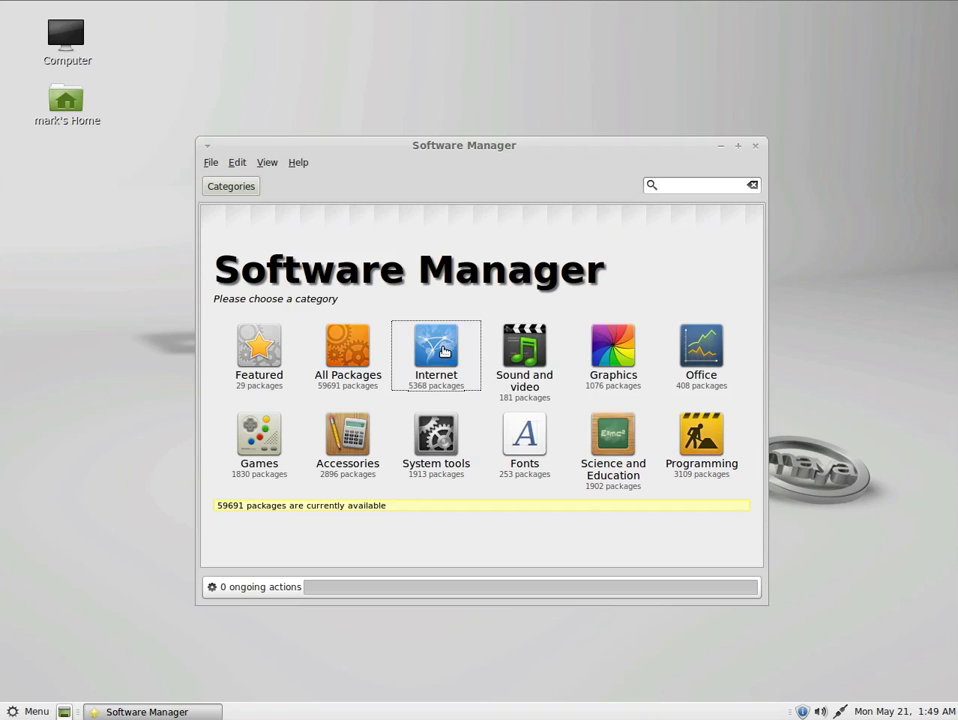
pyautogui.click(436, 350)
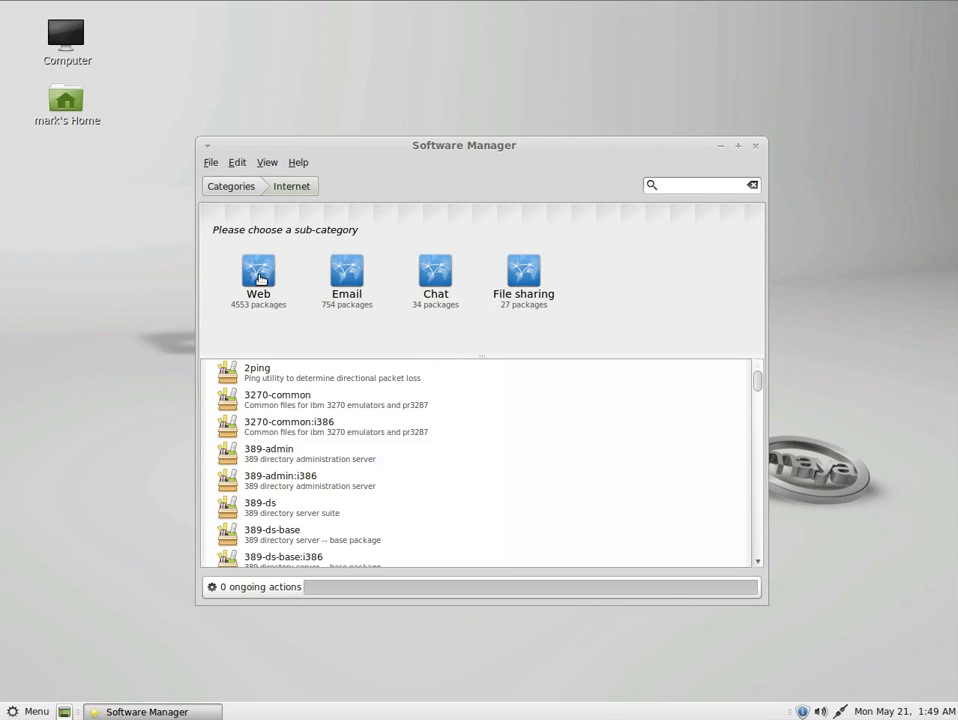
pyautogui.click(258, 275)
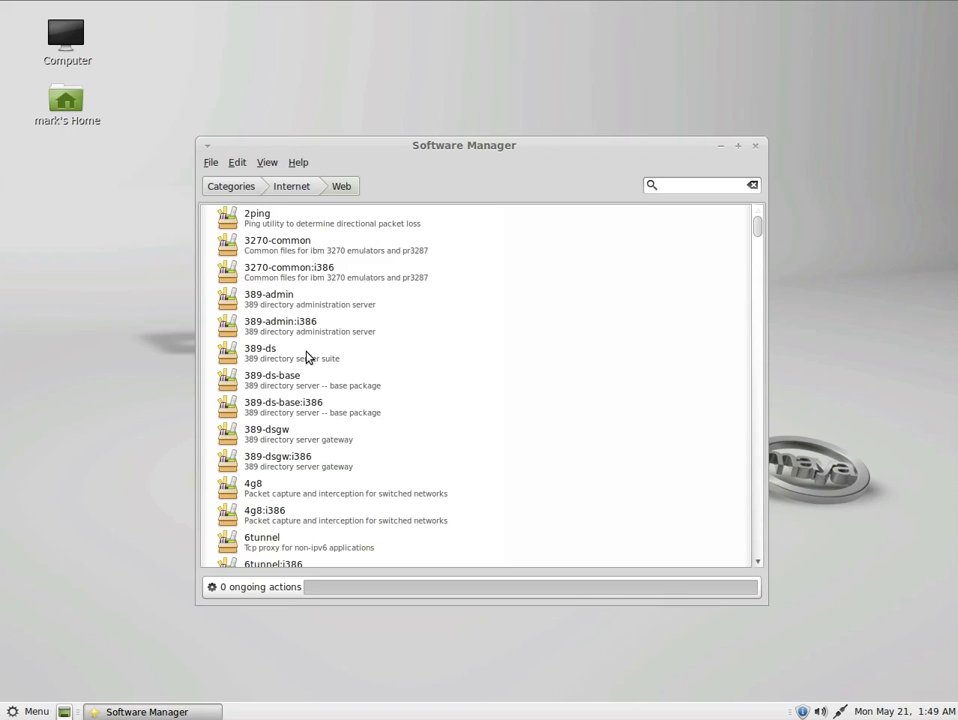
pyautogui.scroll(-3)
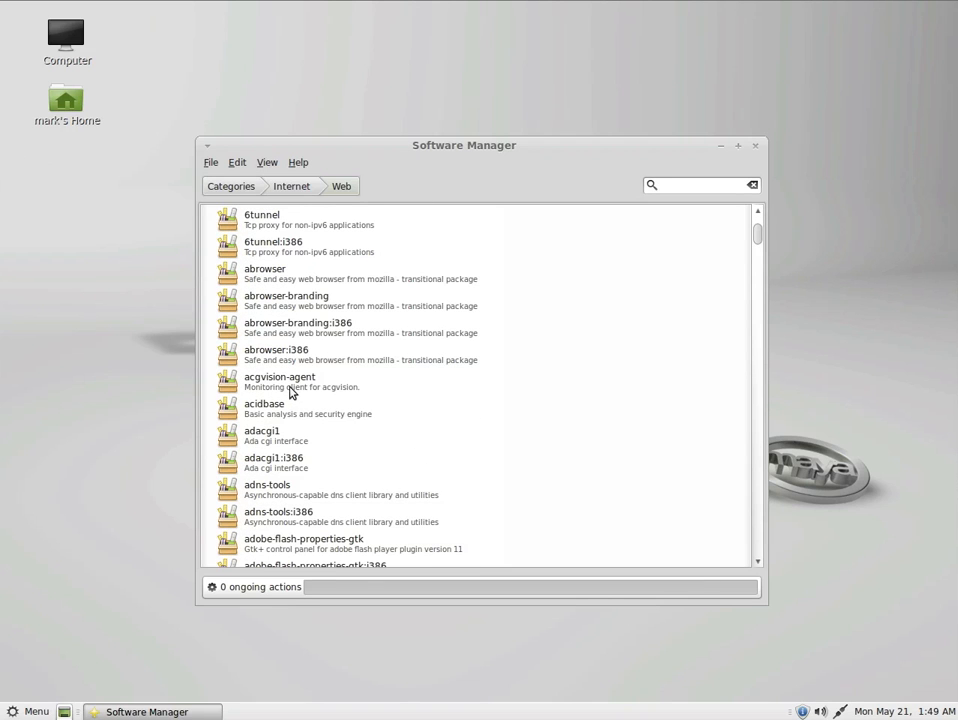
pyautogui.click(280, 382)
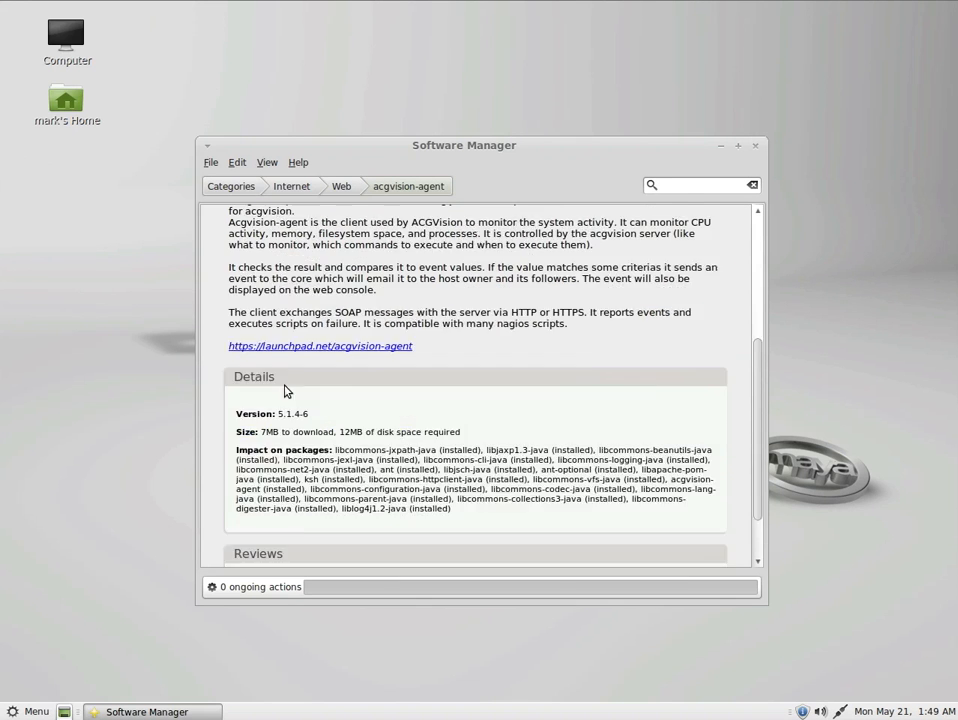
pyautogui.scroll(-3)
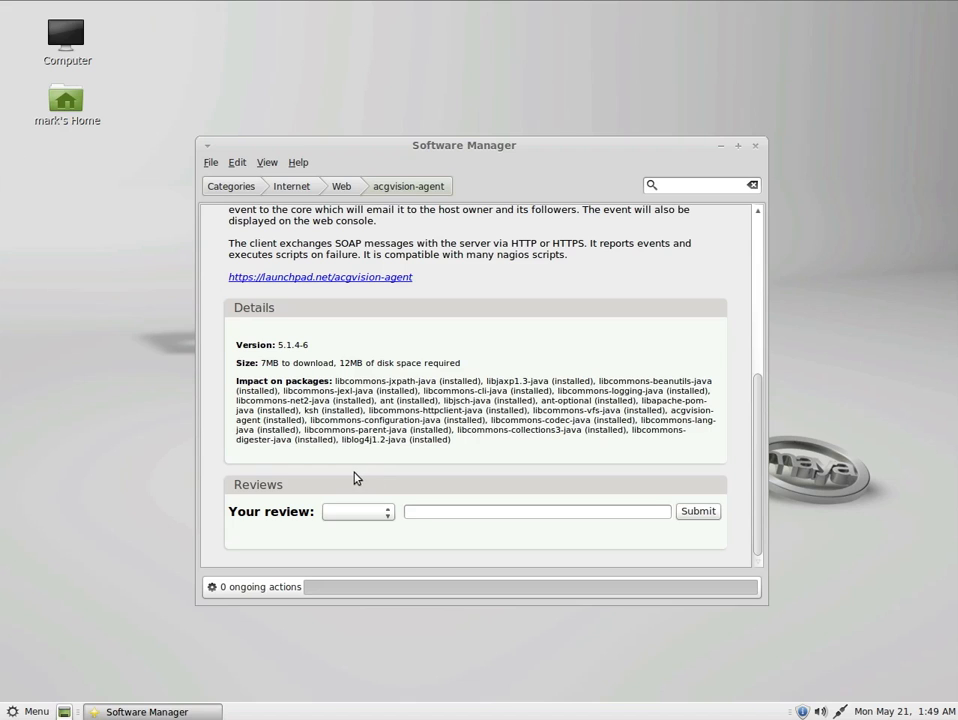
pyautogui.moveTo(406, 523)
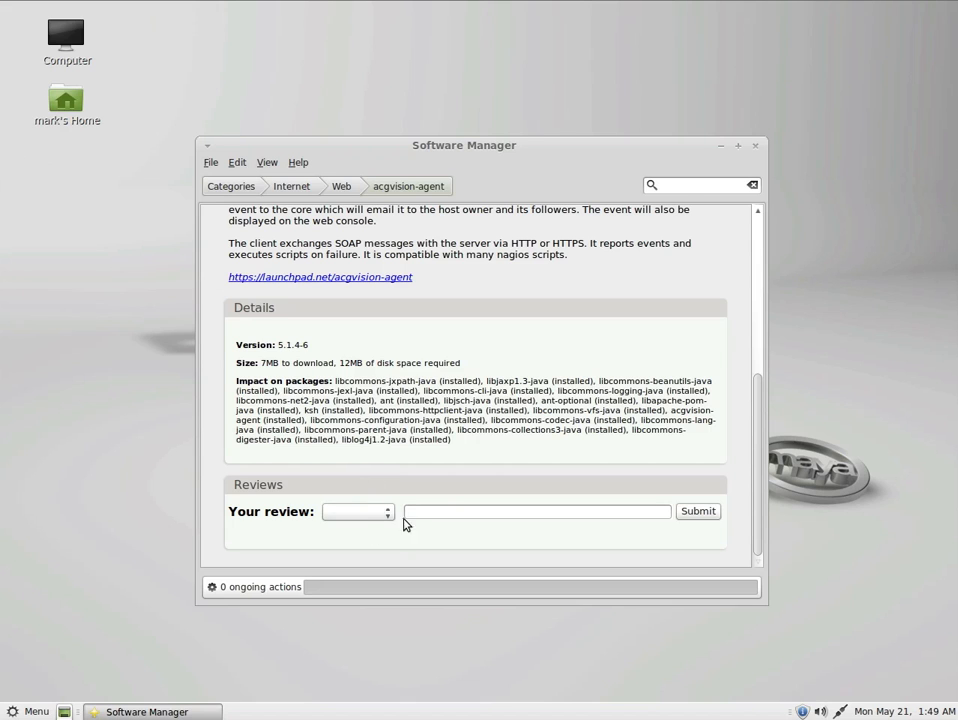
pyautogui.scroll(3)
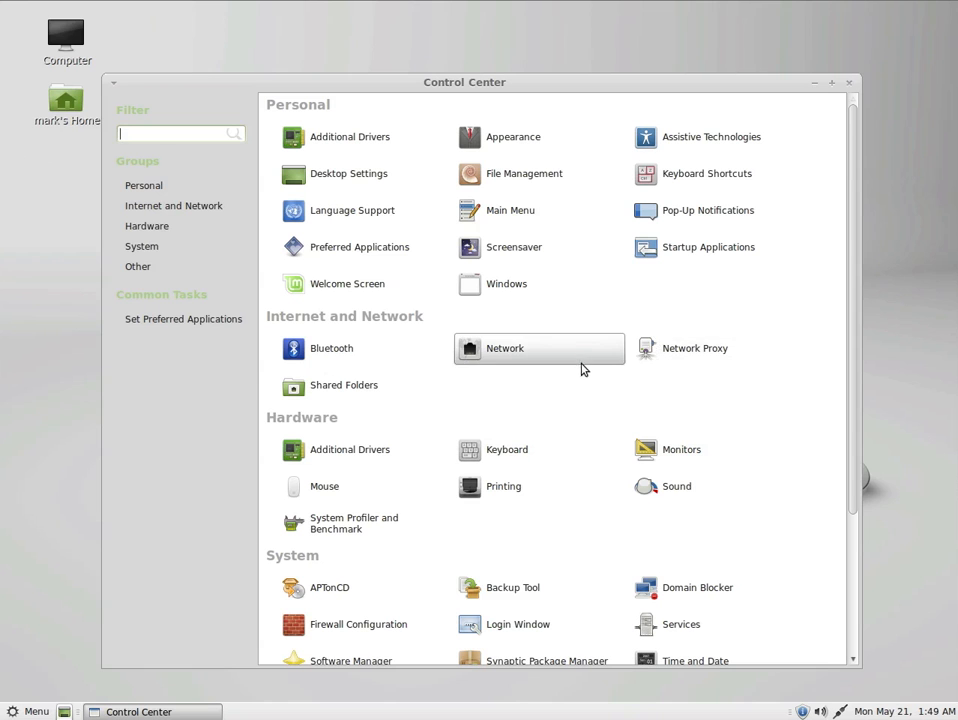
pyautogui.moveTo(575, 373)
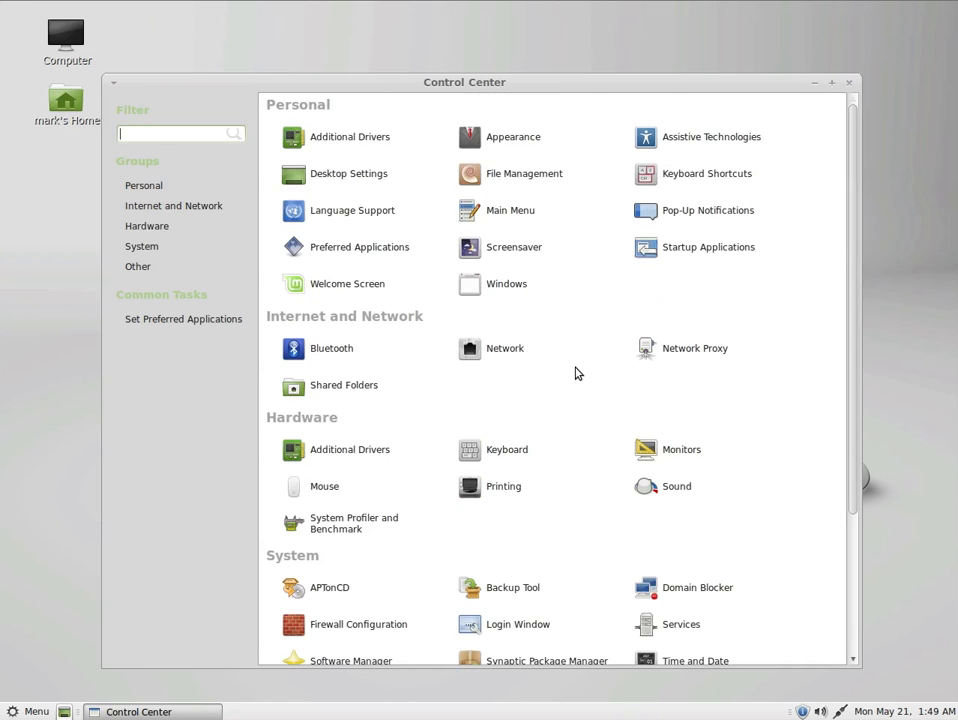
# - View the System group (Software Manager, Update Manager, Users and Groups), then close Control Center
pyautogui.click(141, 246)
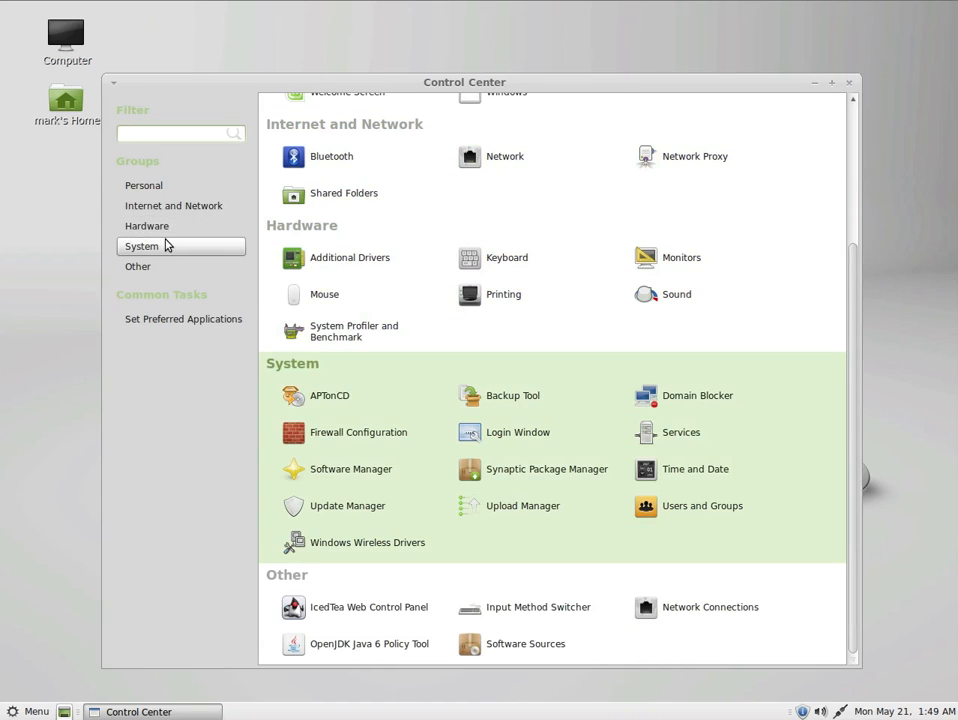
pyautogui.click(849, 82)
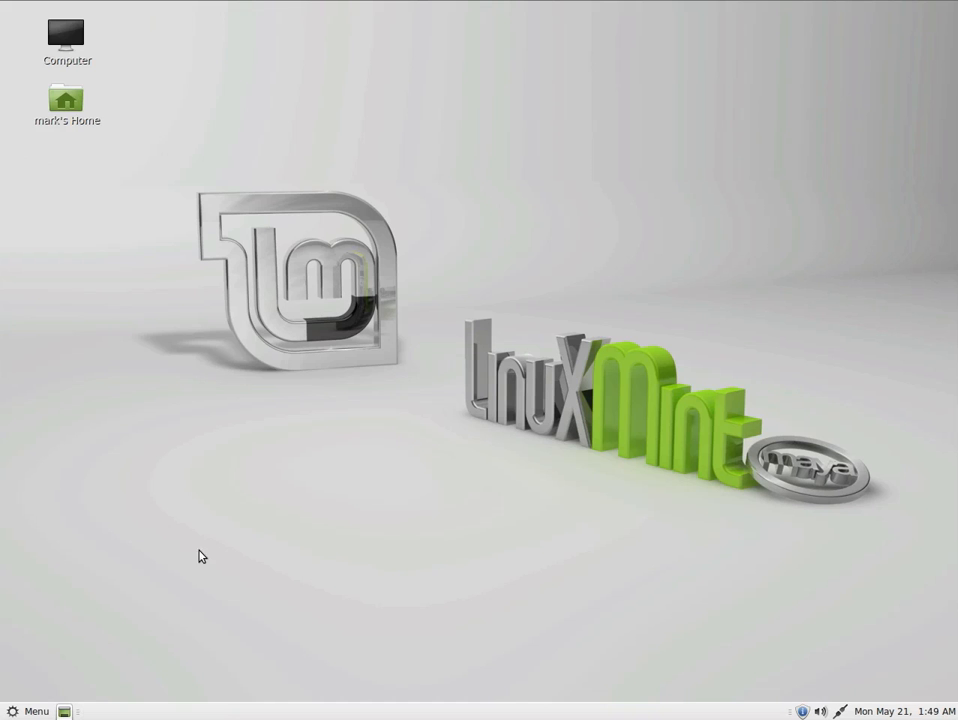
# - Start Media Player (Banshee) from the main menu's Favorites
pyautogui.click(30, 711)
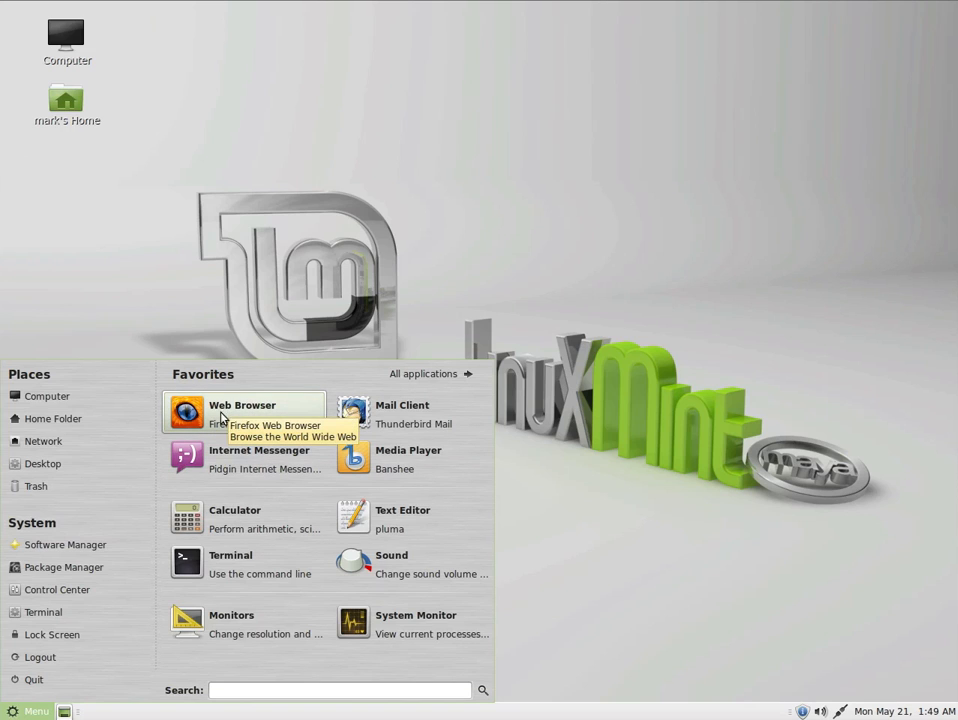
pyautogui.moveTo(400, 412)
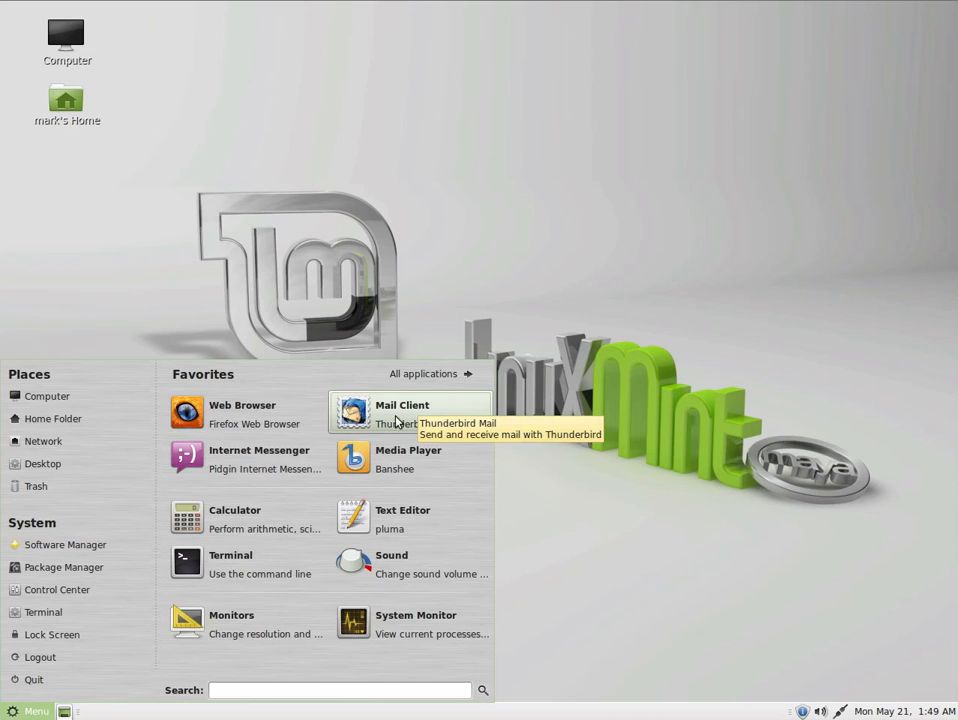
pyautogui.moveTo(245, 457)
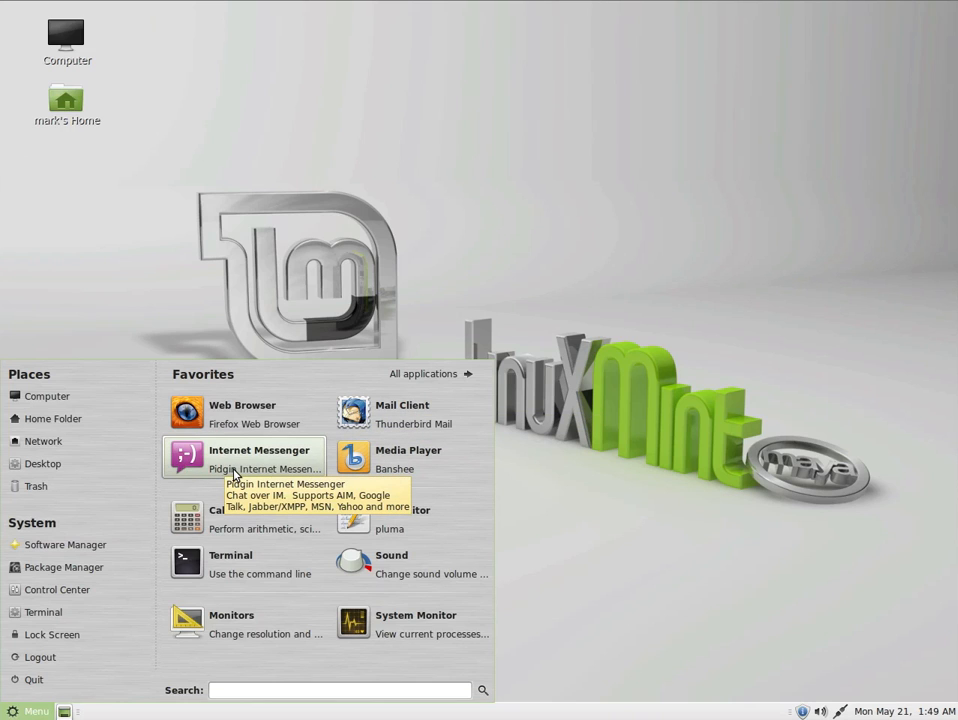
pyautogui.moveTo(410, 457)
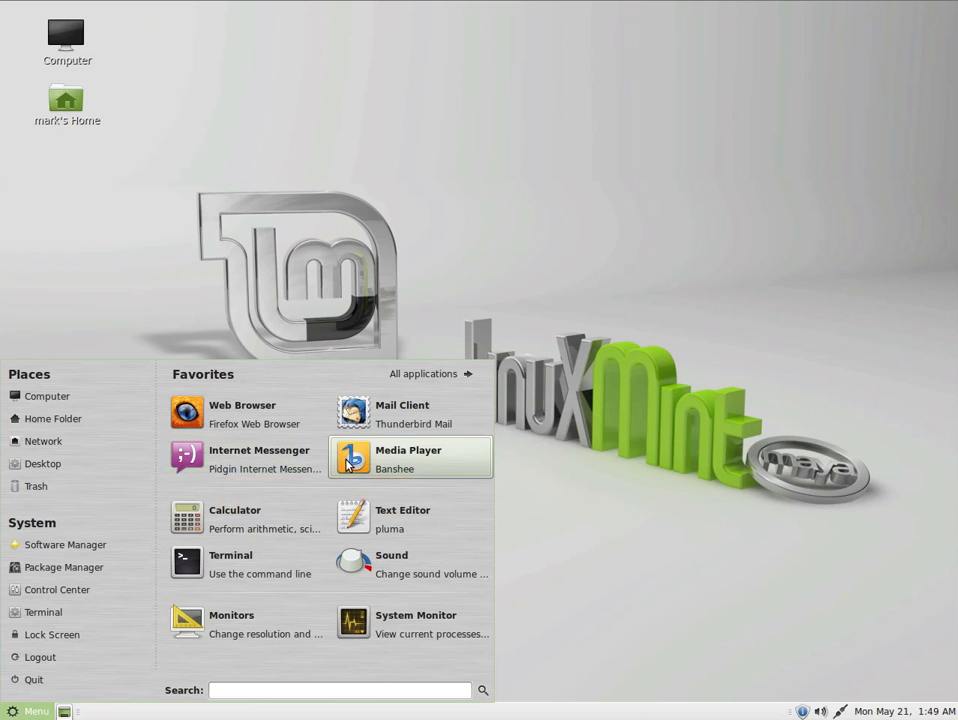
pyautogui.click(408, 458)
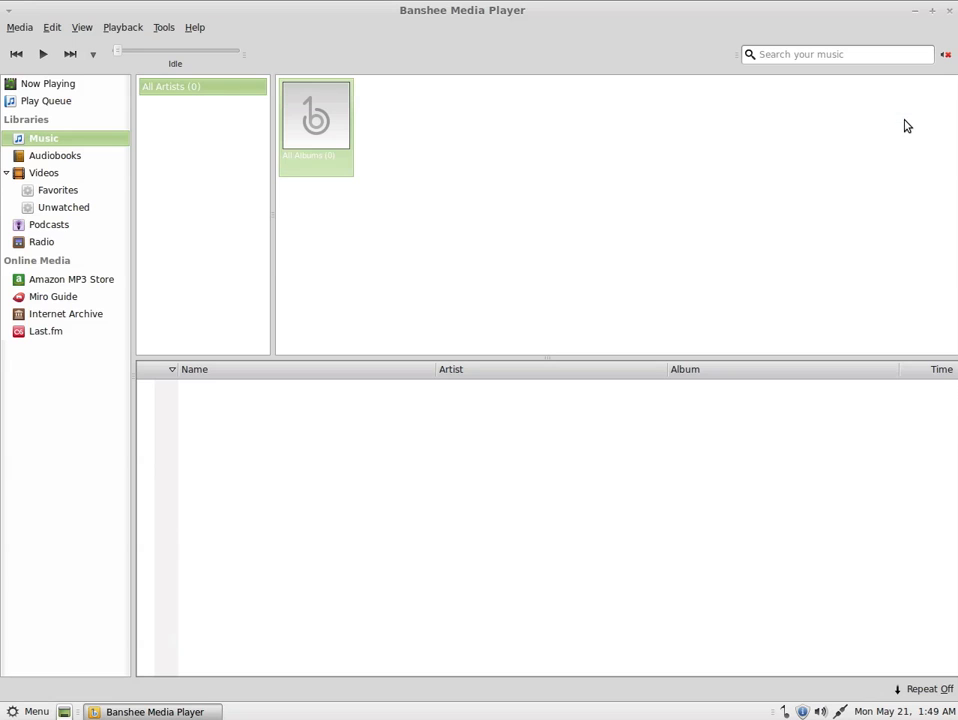
pyautogui.moveTo(223, 143)
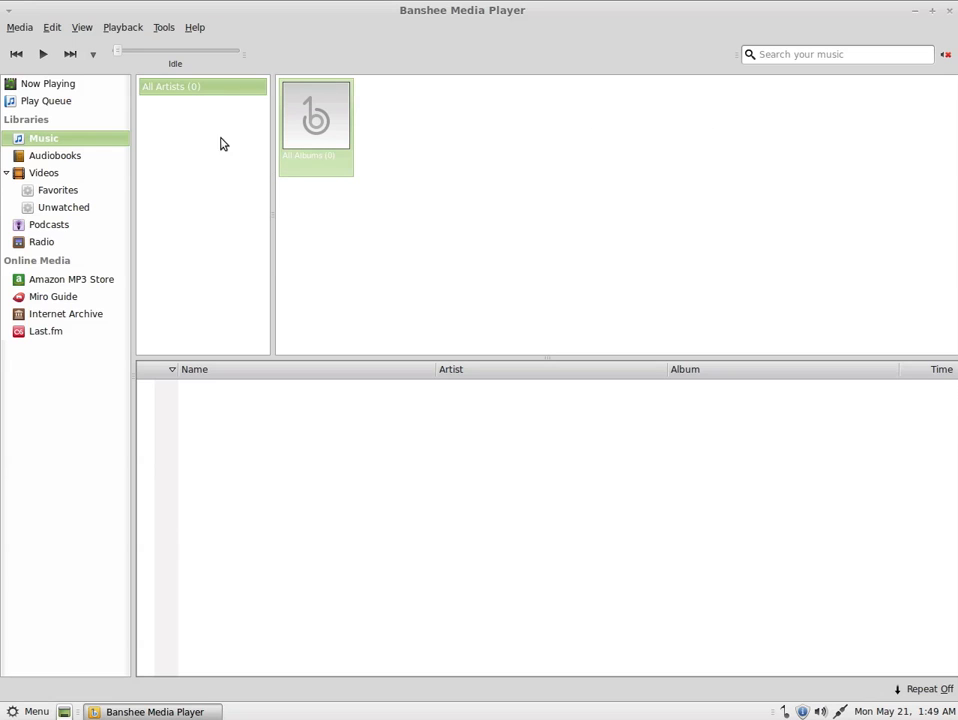
pyautogui.moveTo(43, 138)
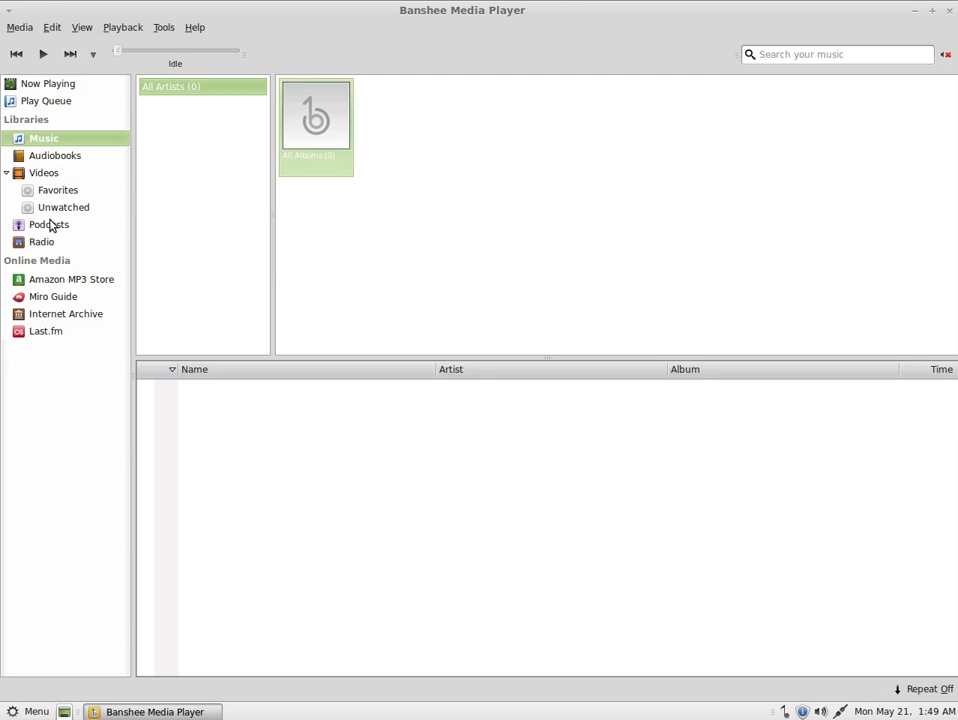
# - Switch Banshee to the Radio library, which shows zero genres and no stations
pyautogui.click(42, 242)
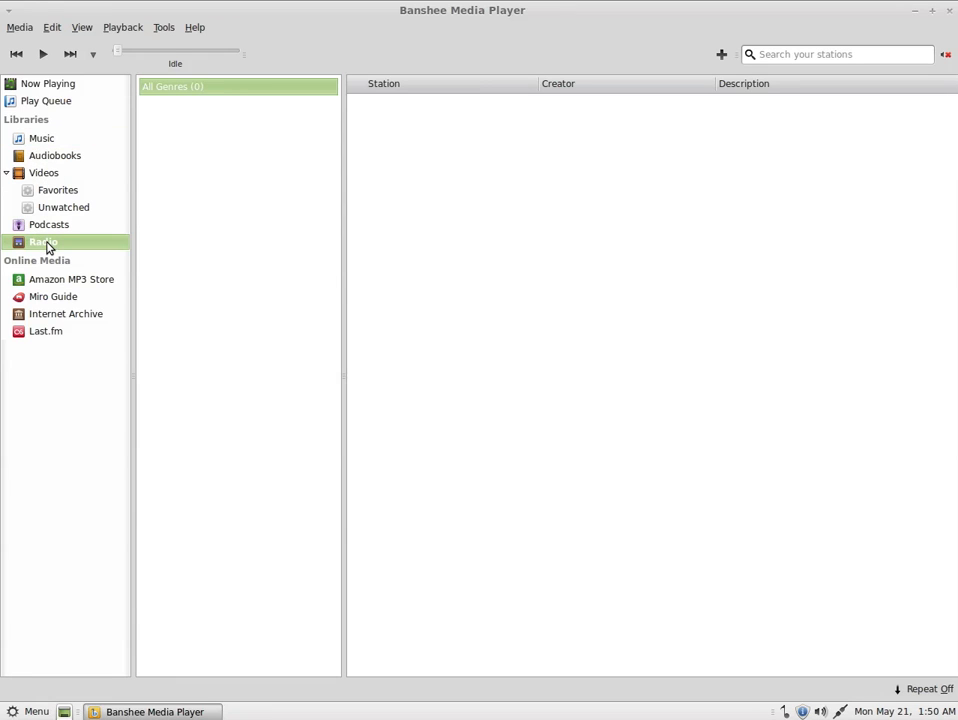
pyautogui.moveTo(480, 337)
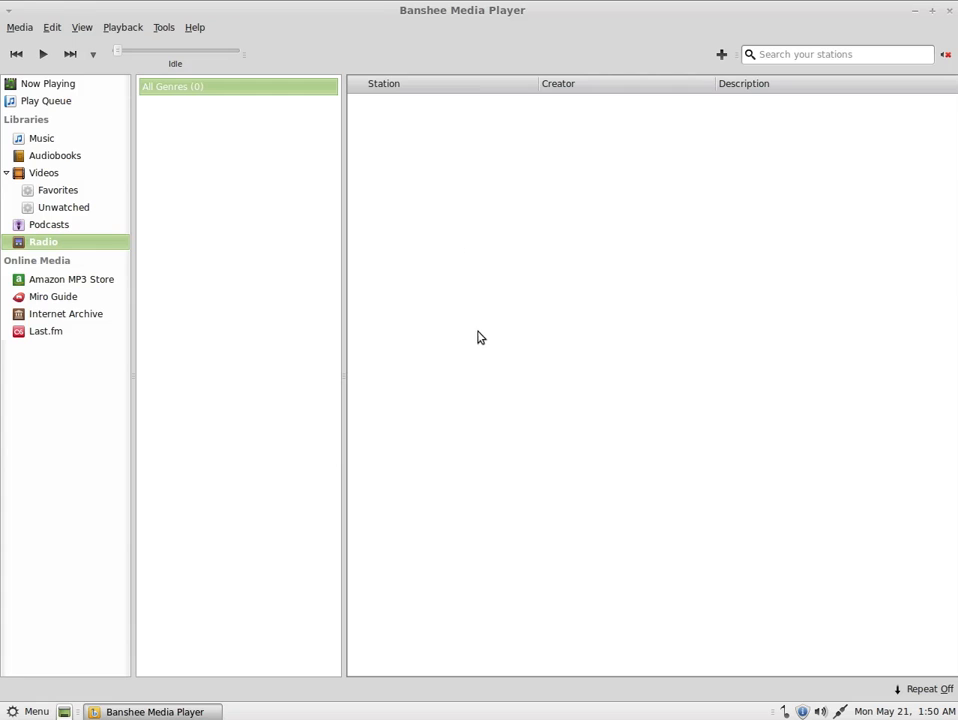
pyautogui.moveTo(438, 135)
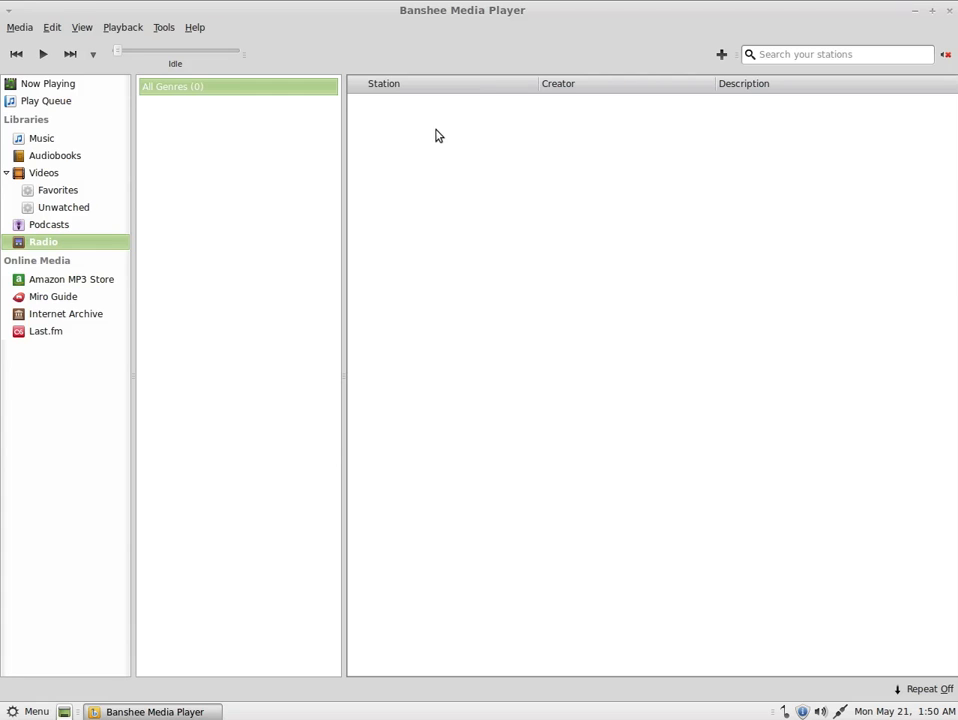
pyautogui.moveTo(450, 164)
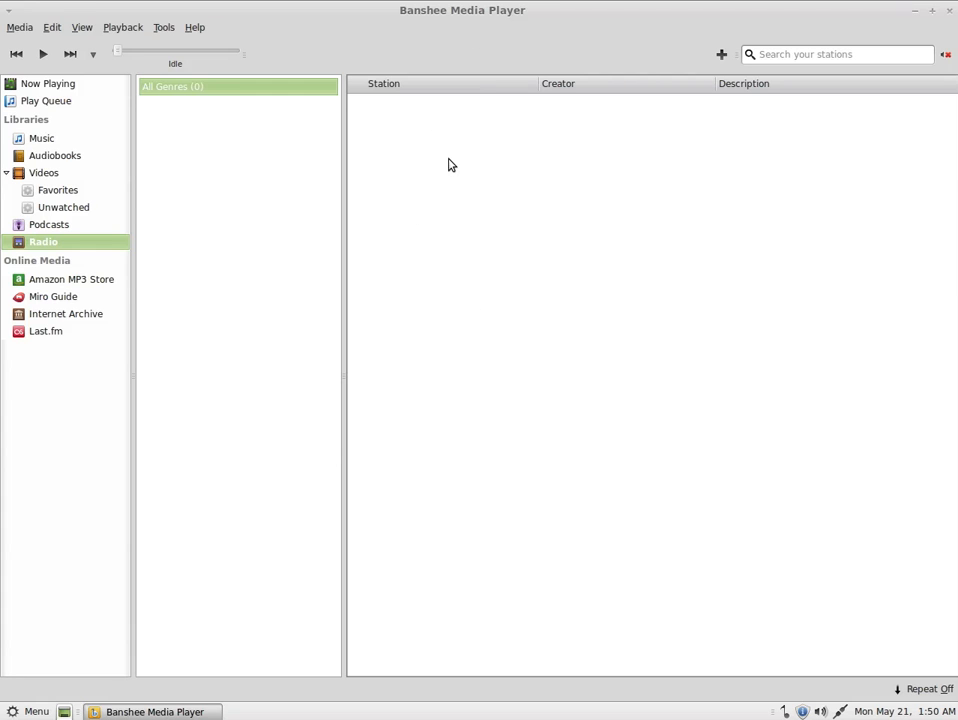
# - Load the Amazon MP3 Store under Online Media in Banshee
pyautogui.click(71, 279)
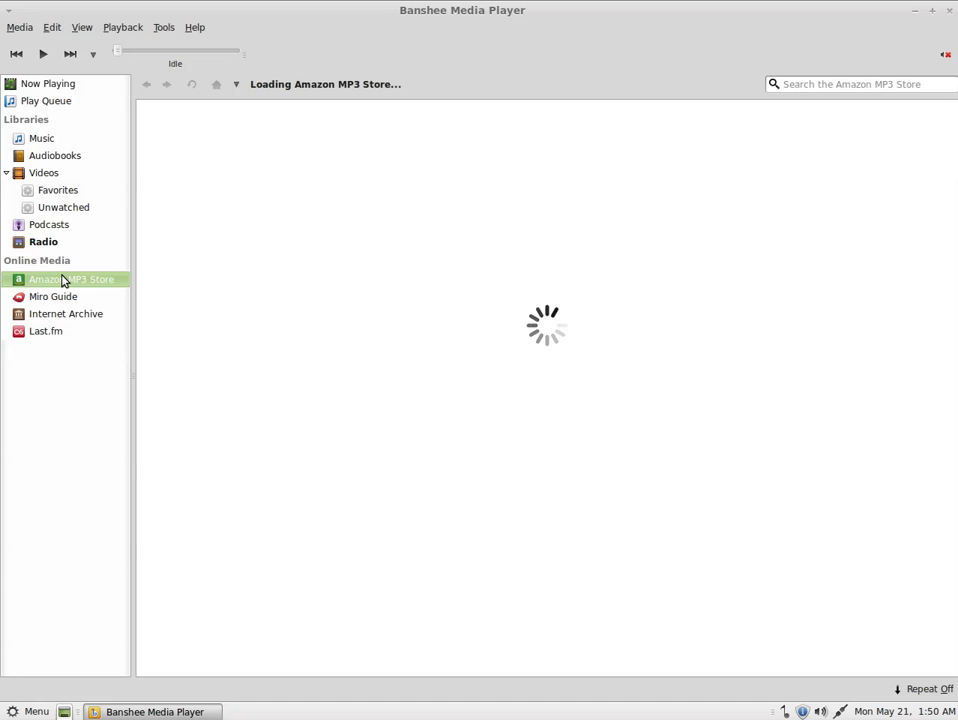
pyautogui.moveTo(211, 307)
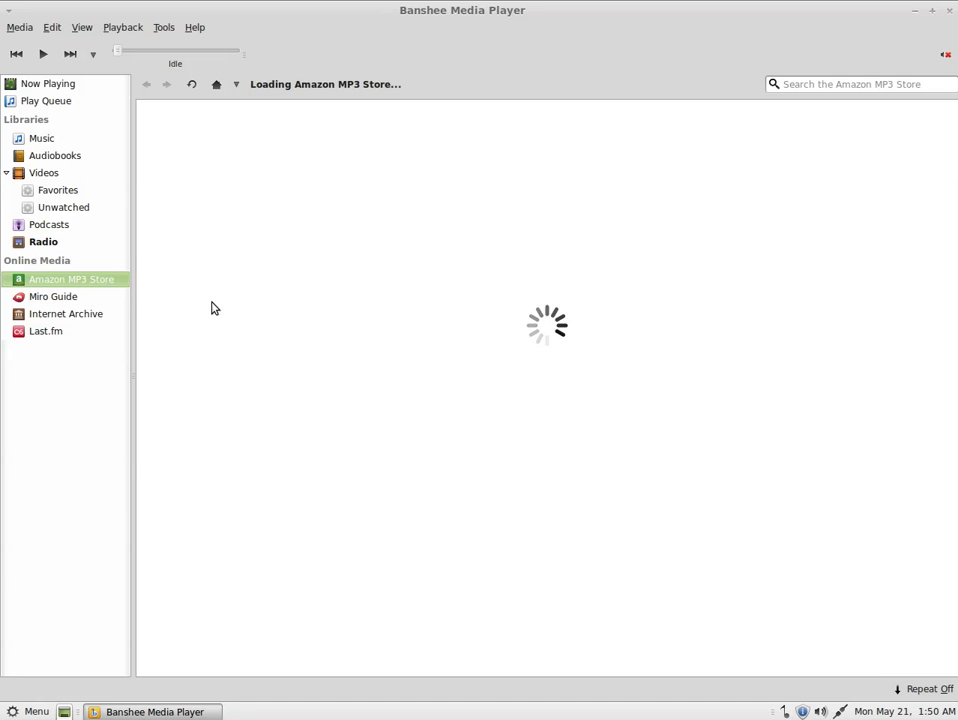
pyautogui.moveTo(70, 313)
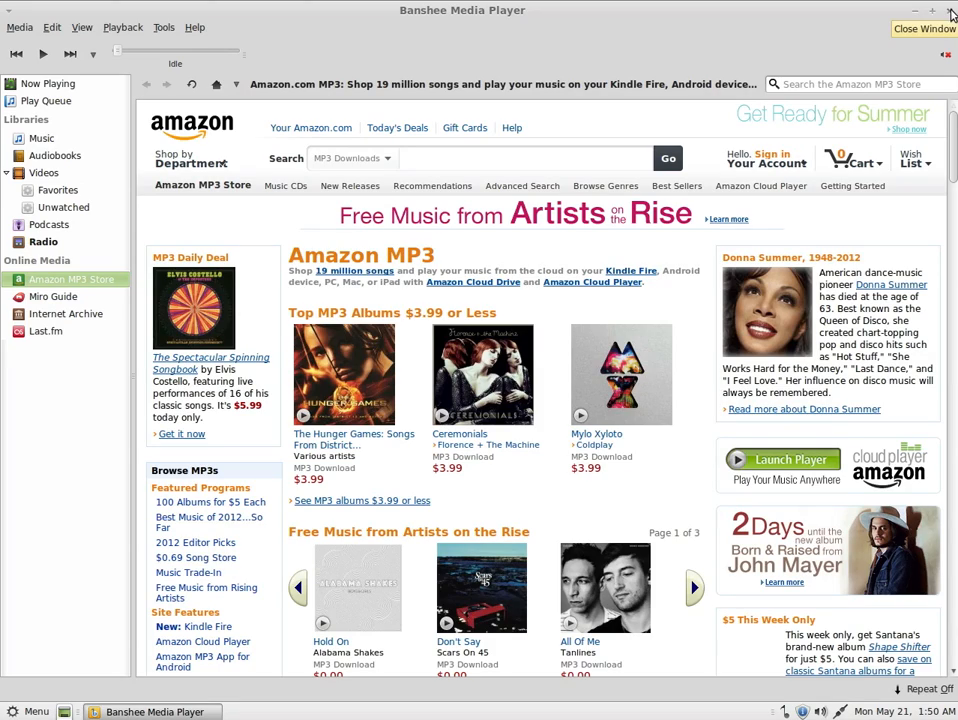
pyautogui.moveTo(537, 351)
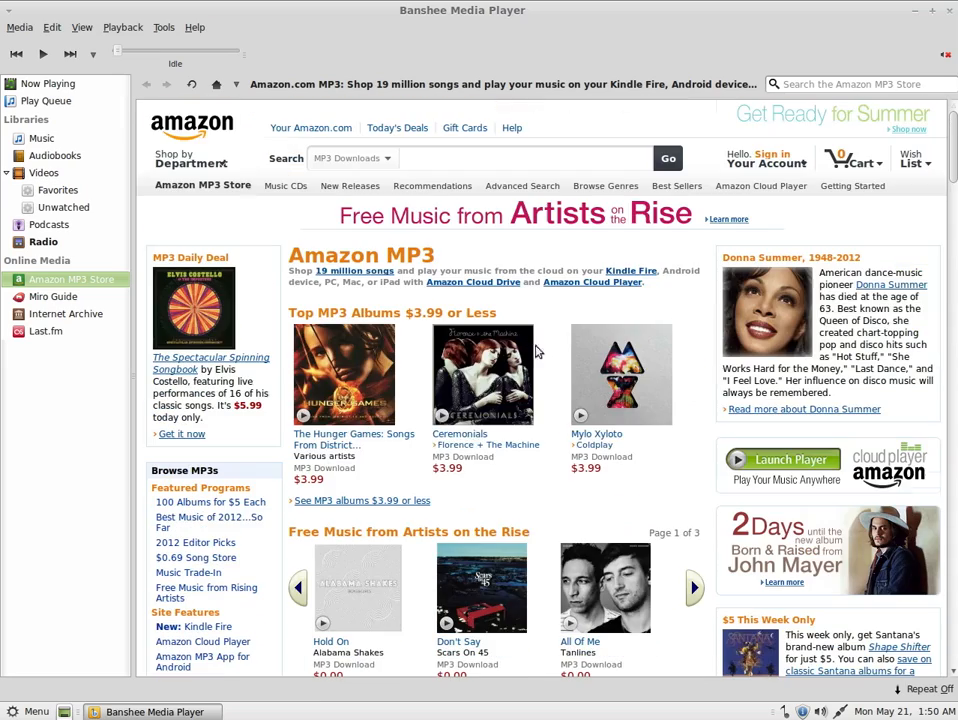
pyautogui.moveTo(505, 265)
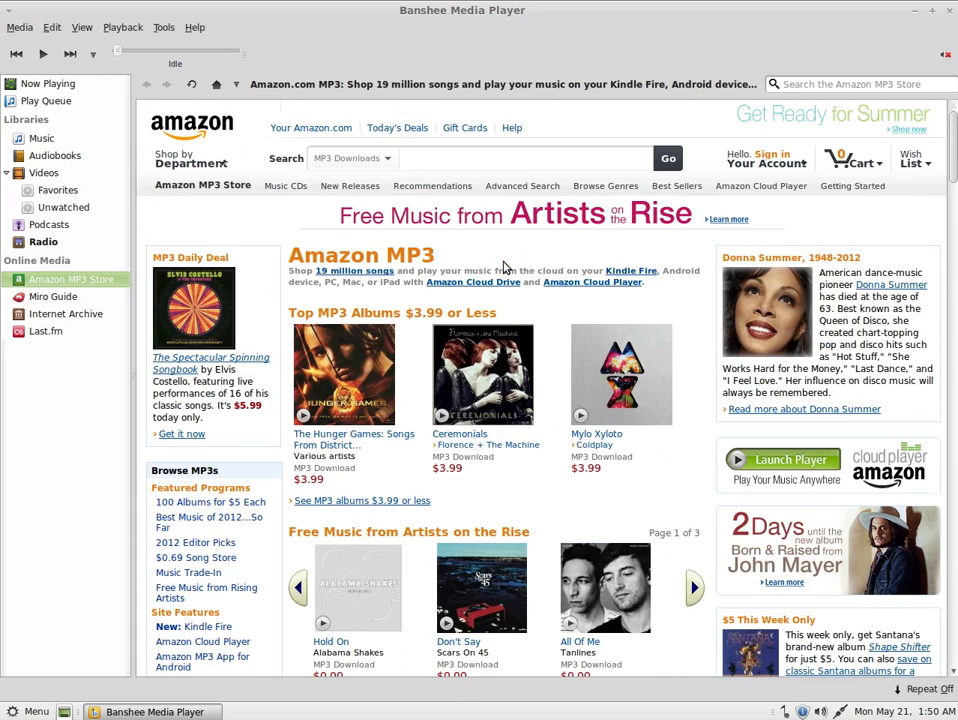
pyautogui.moveTo(952, 16)
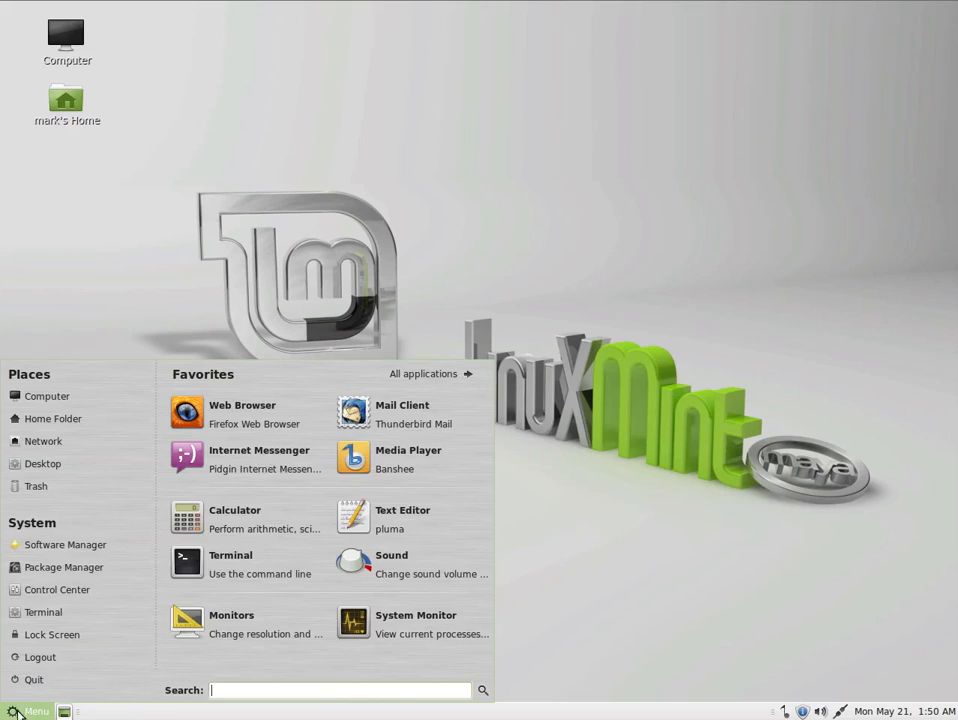
pyautogui.moveTo(243, 517)
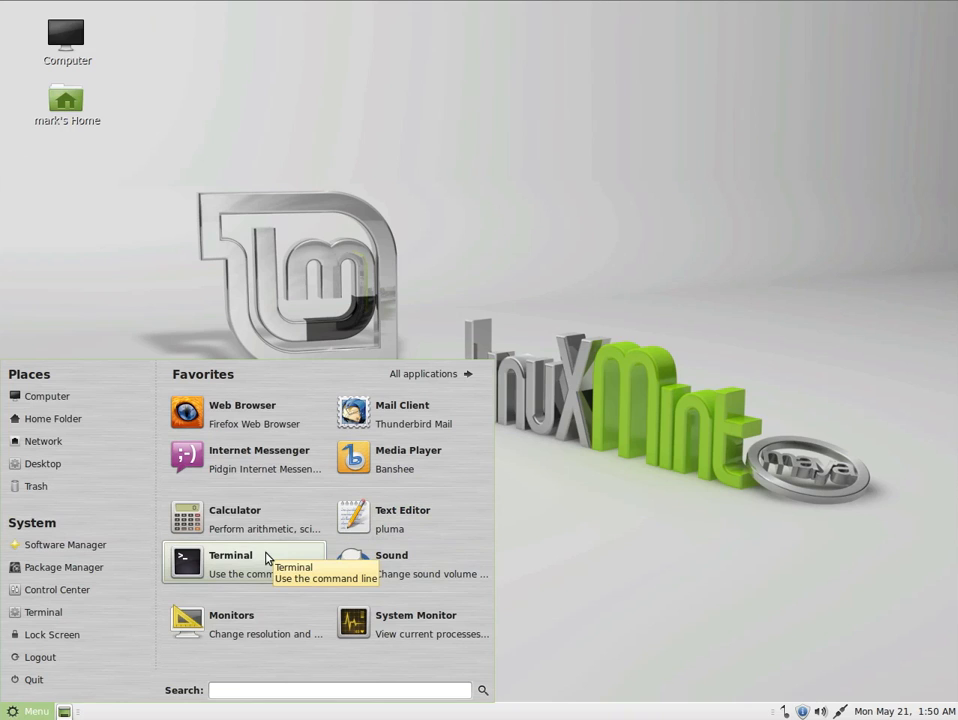
pyautogui.moveTo(245, 625)
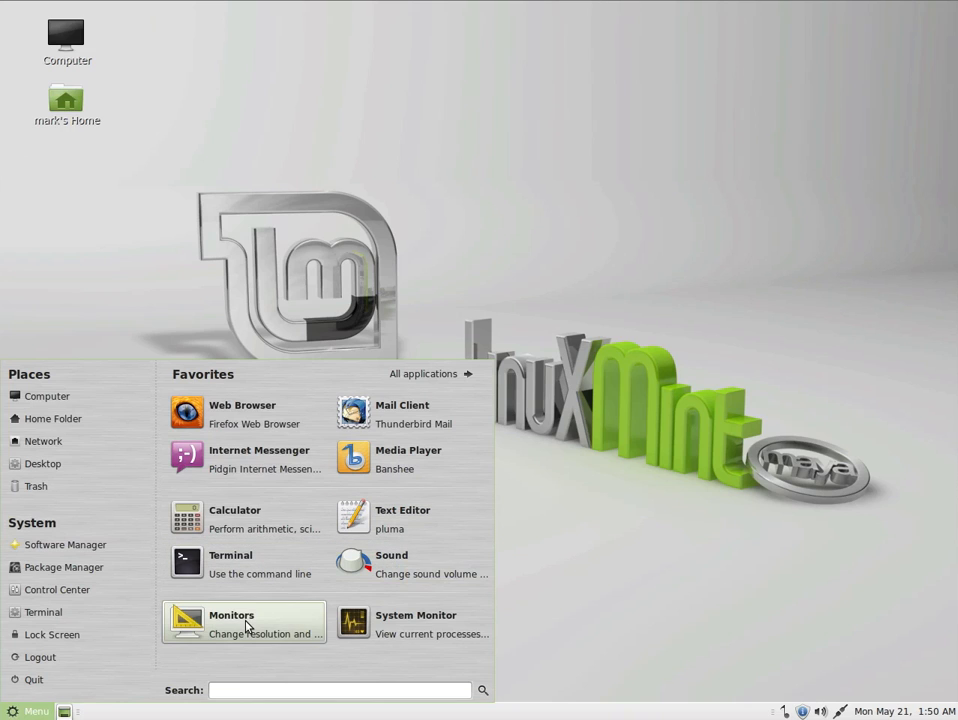
pyautogui.moveTo(417, 628)
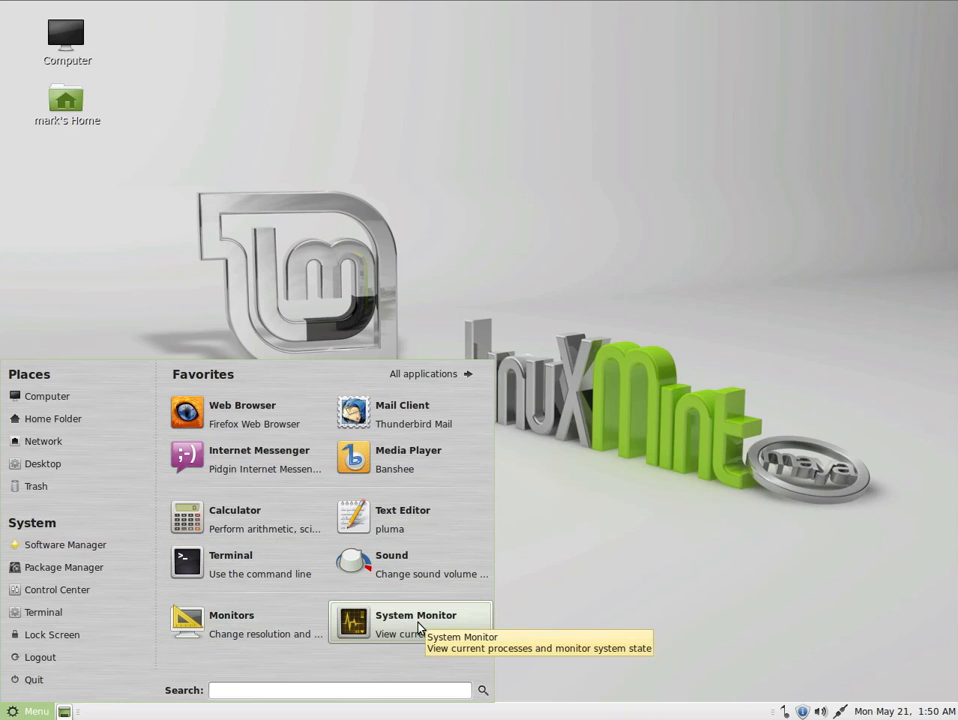
# - Switch the main menu from Favorites to the full All applications list
pyautogui.click(424, 373)
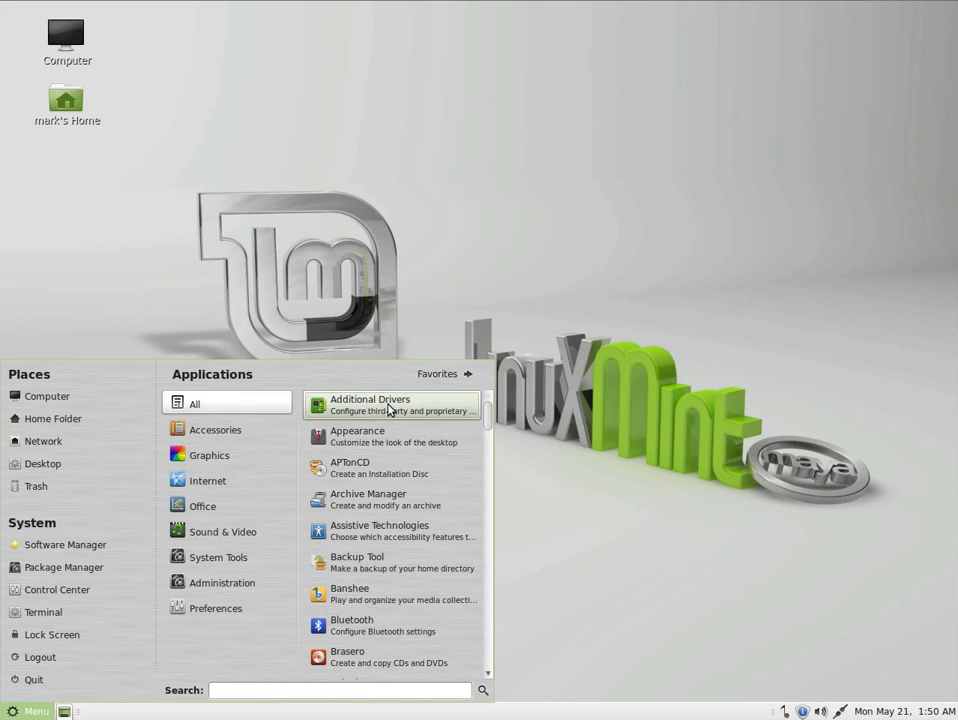
# - Filter the menu to the Accessories category and launch Calculator
pyautogui.scroll(-3)
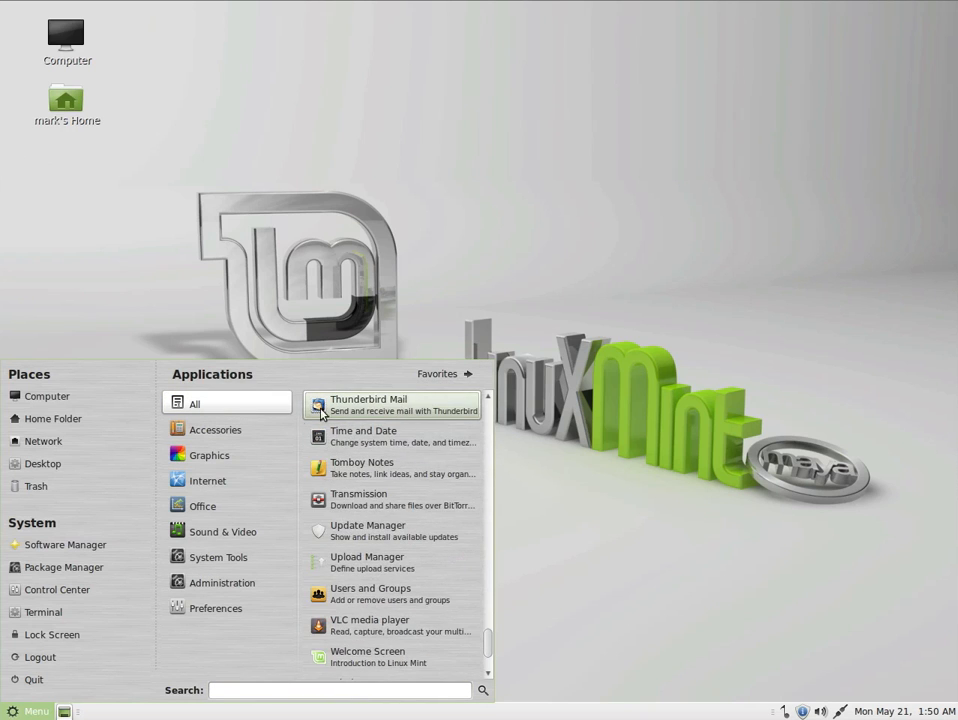
pyautogui.click(215, 429)
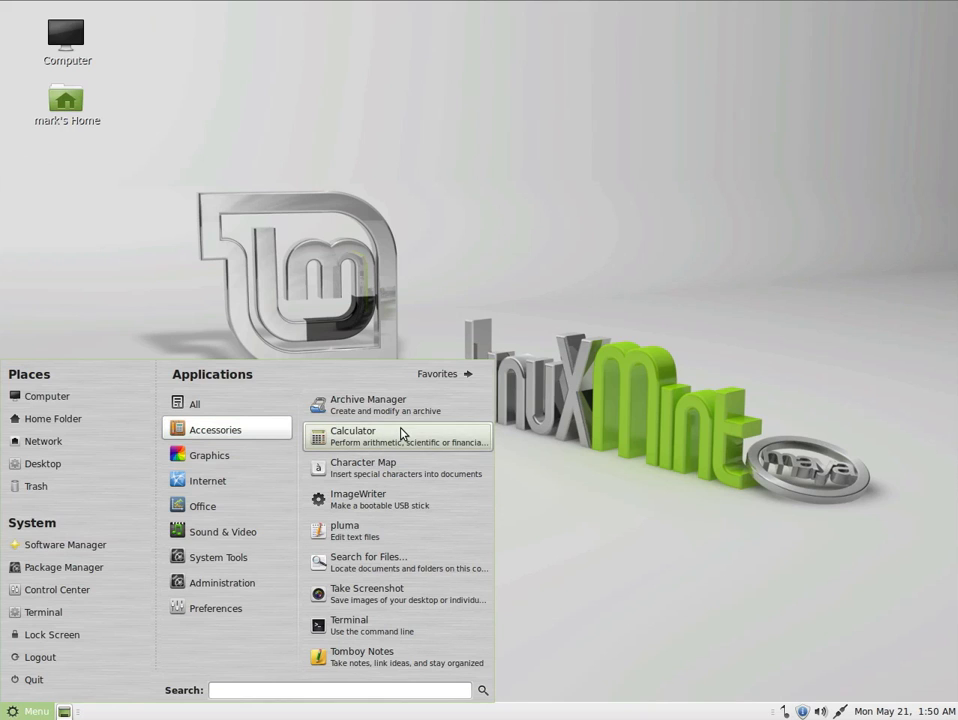
pyautogui.moveTo(390, 405)
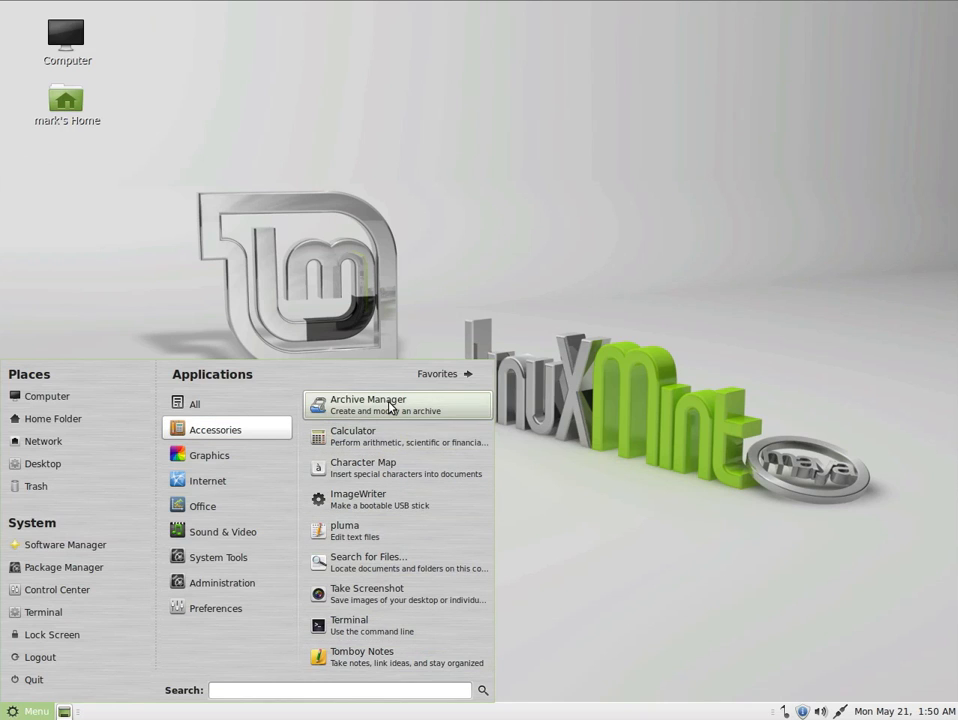
pyautogui.click(353, 436)
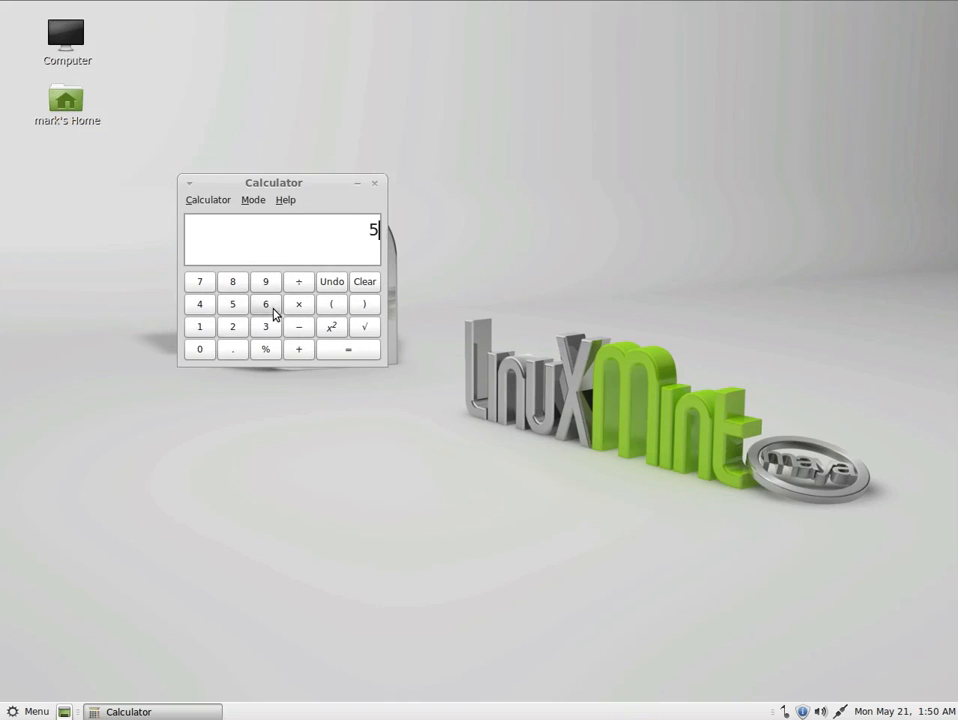
# - Square 5 to get 25 and close Calculator, then launch and browse Character Map
pyautogui.click(232, 327)
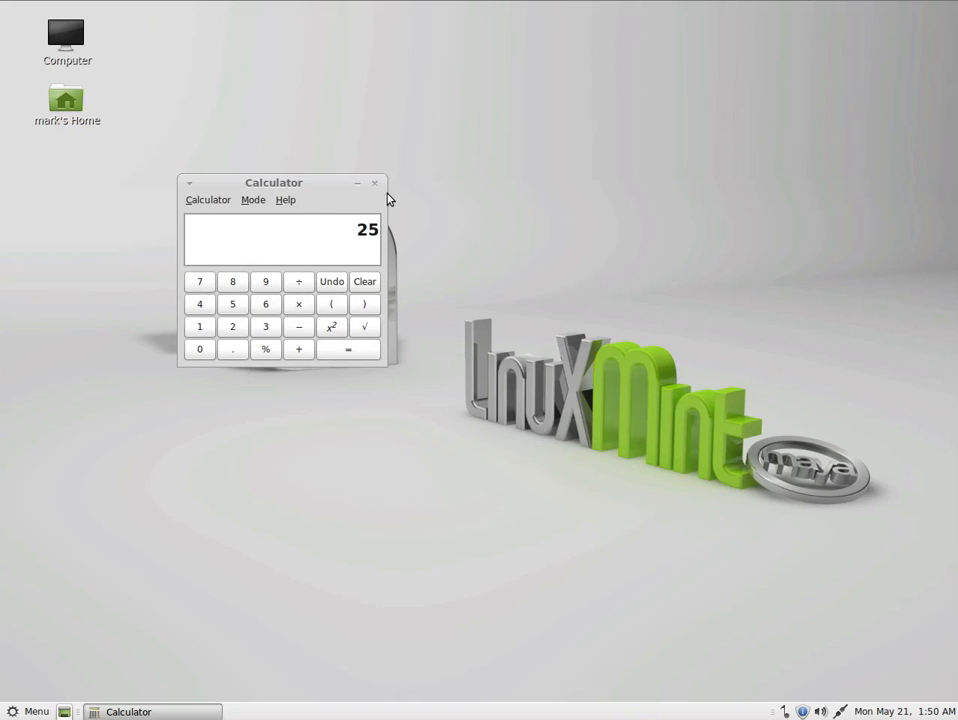
pyautogui.click(28, 711)
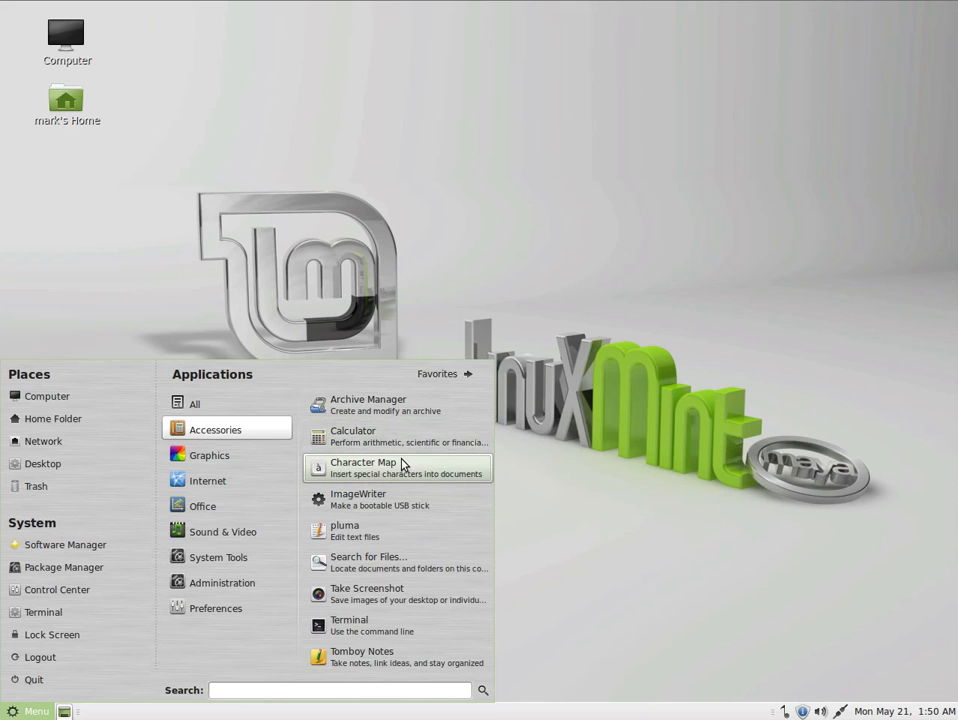
pyautogui.click(364, 462)
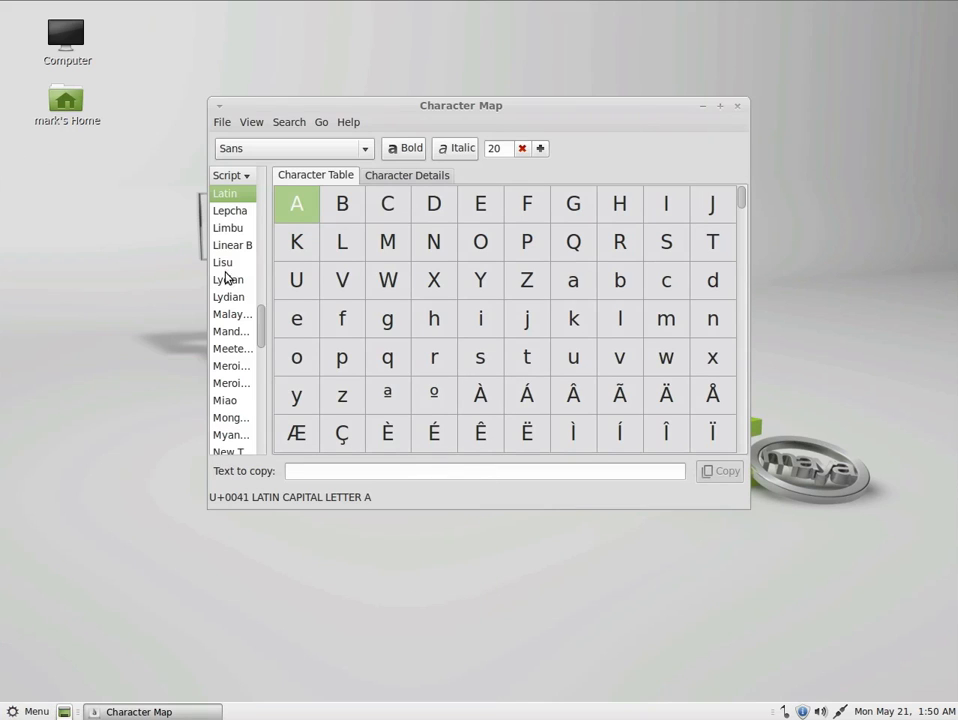
pyautogui.scroll(-3)
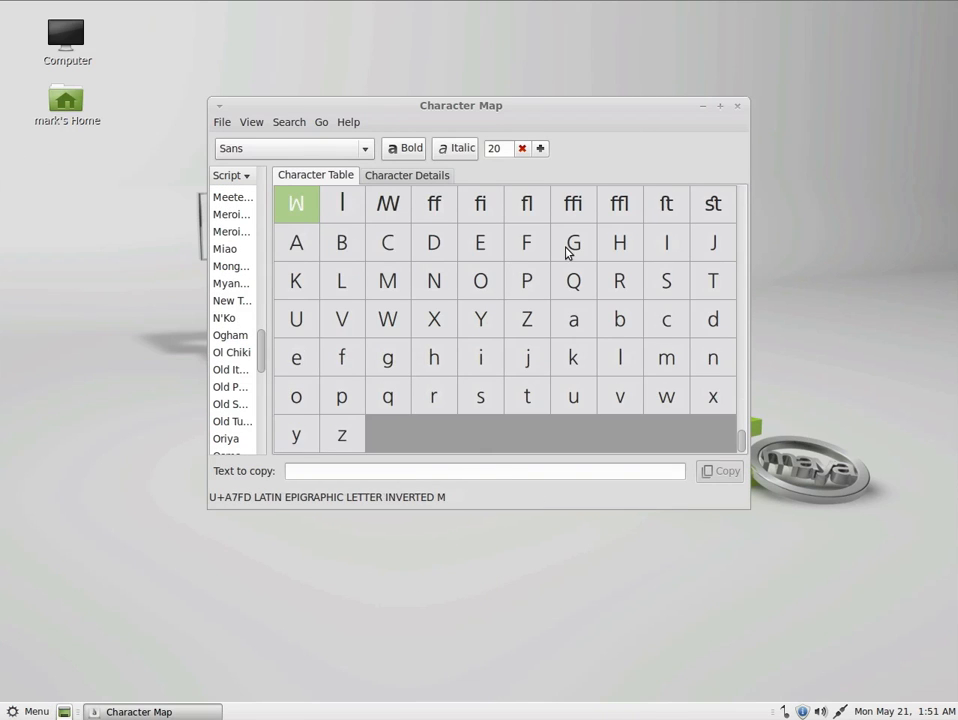
pyautogui.scroll(-3)
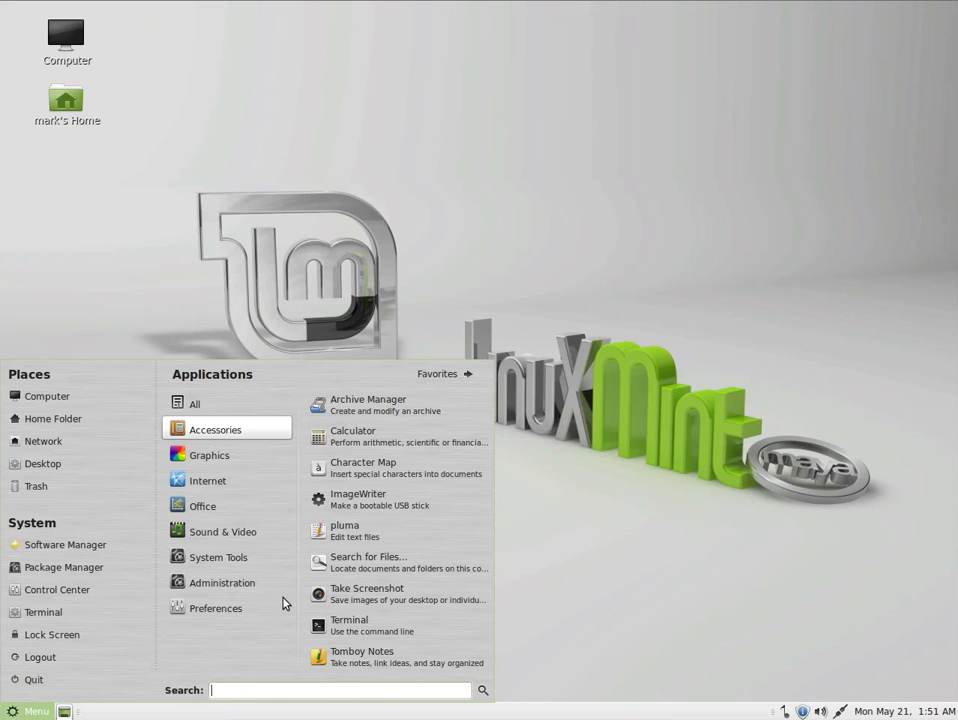
pyautogui.moveTo(386, 531)
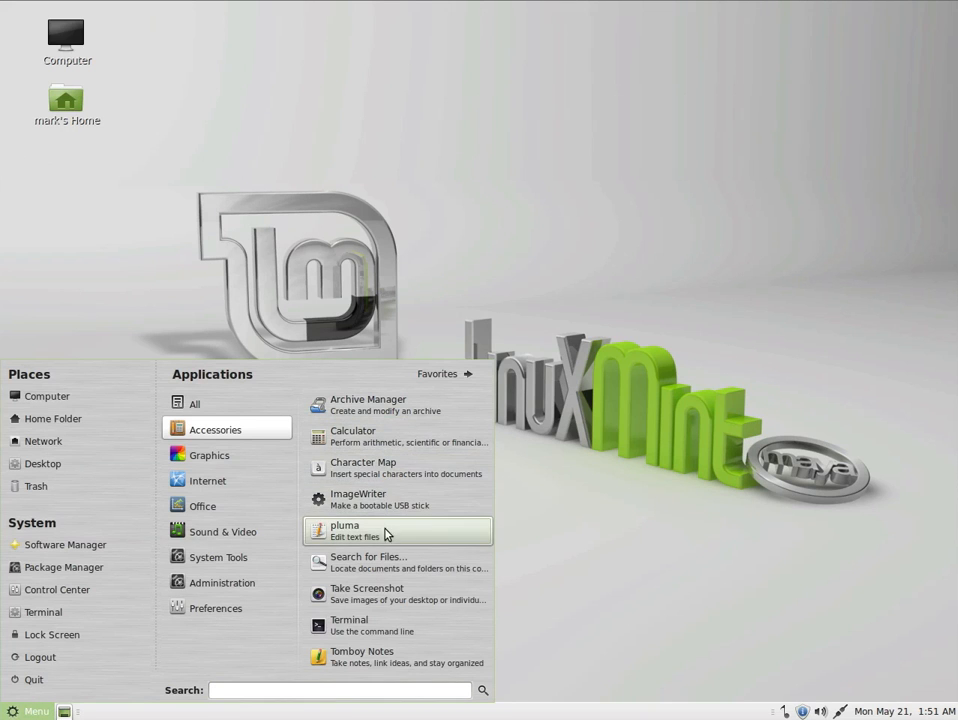
pyautogui.moveTo(397, 593)
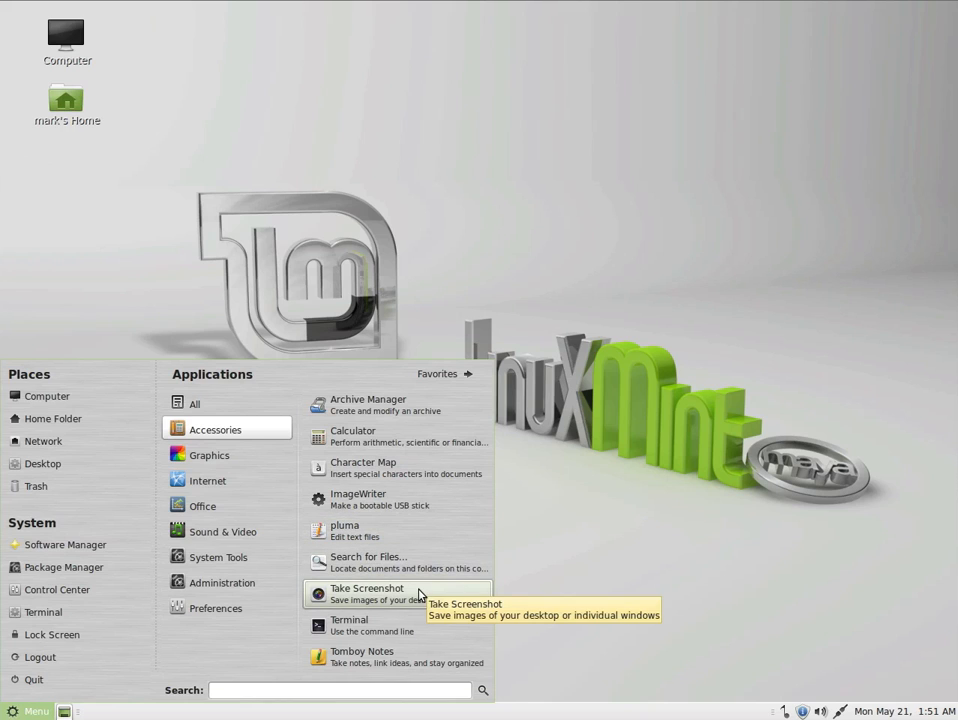
# - Launch Take Screenshot from Accessories, set to grab the whole desktop with 0-second delay
pyautogui.click(366, 588)
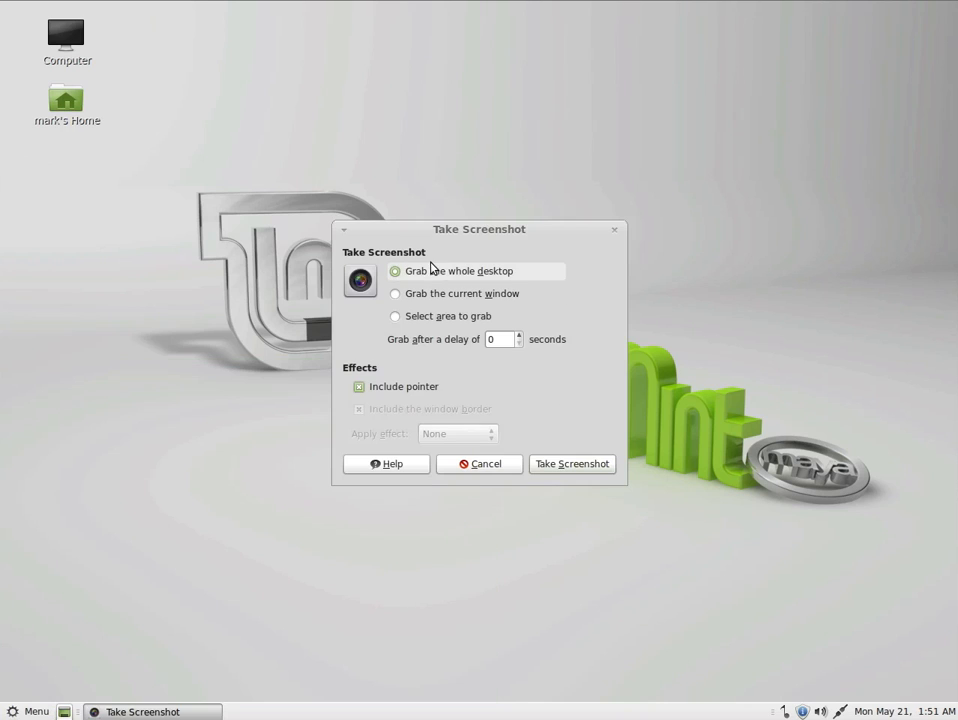
pyautogui.moveTo(408, 287)
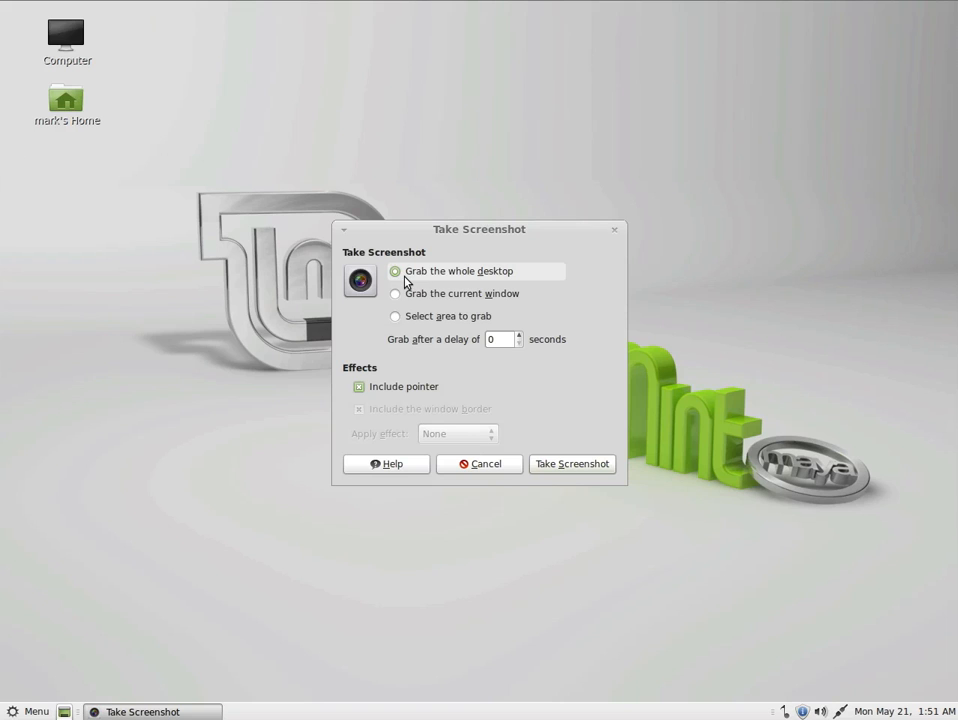
pyautogui.moveTo(447, 321)
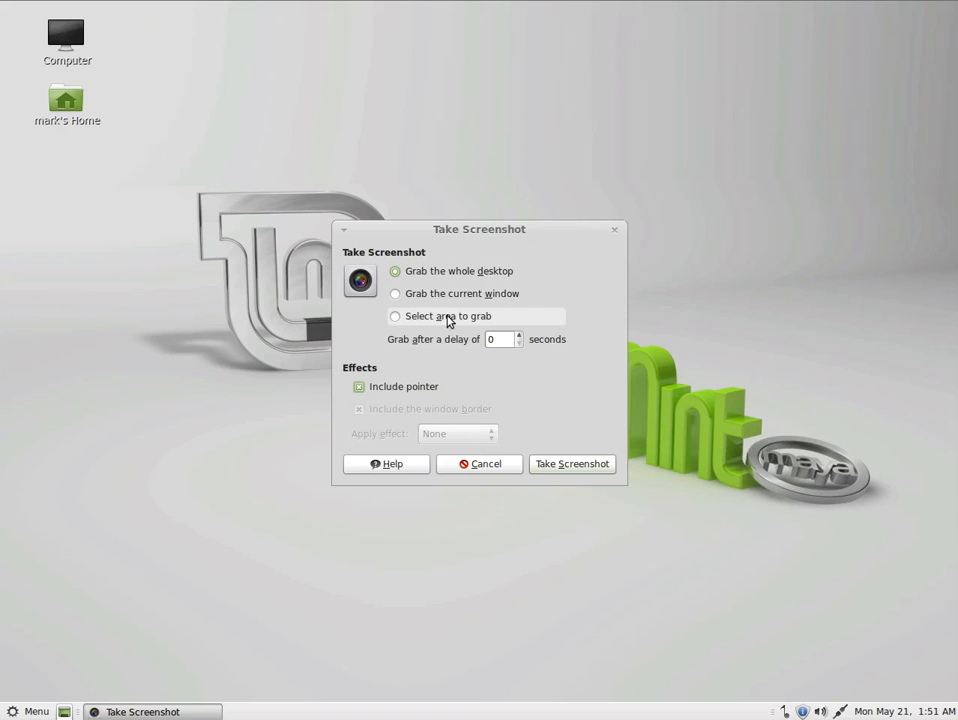
pyautogui.moveTo(616, 237)
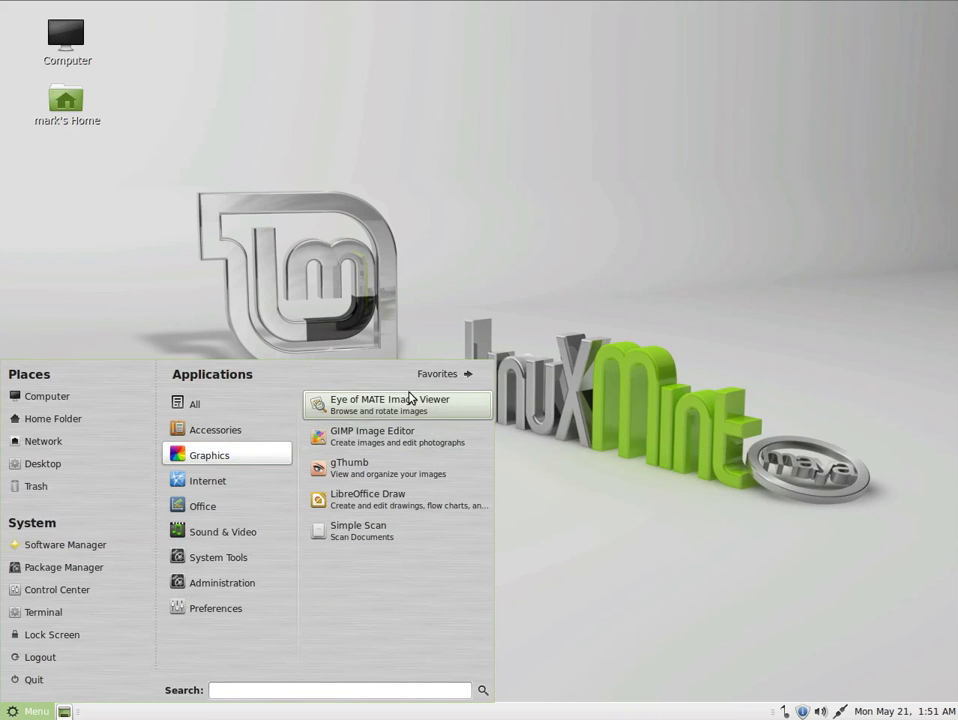
pyautogui.moveTo(397, 436)
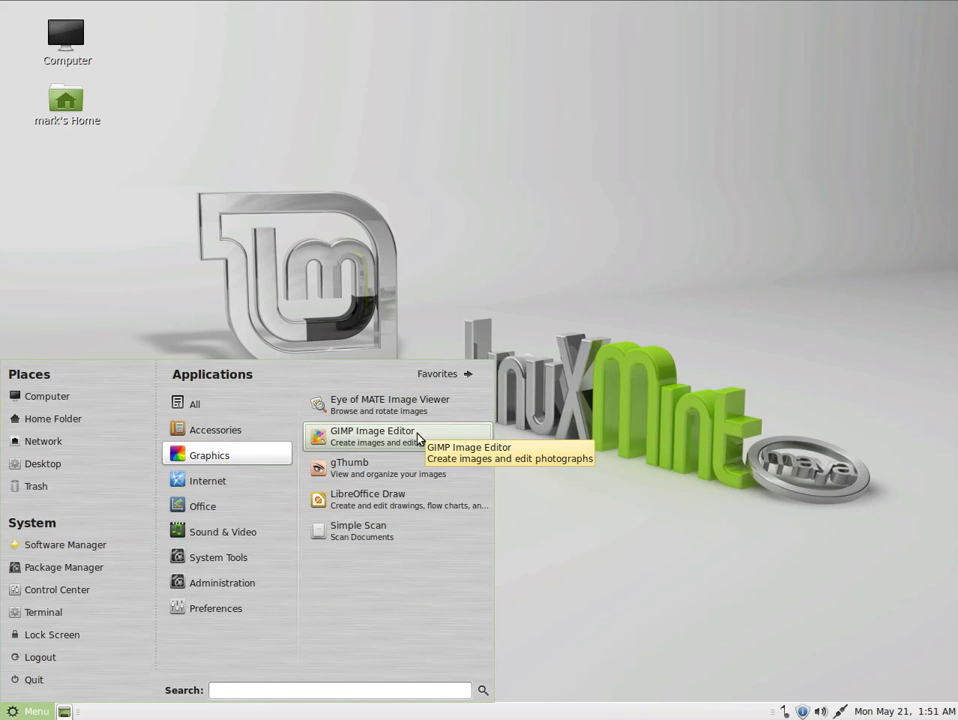
pyautogui.moveTo(410, 442)
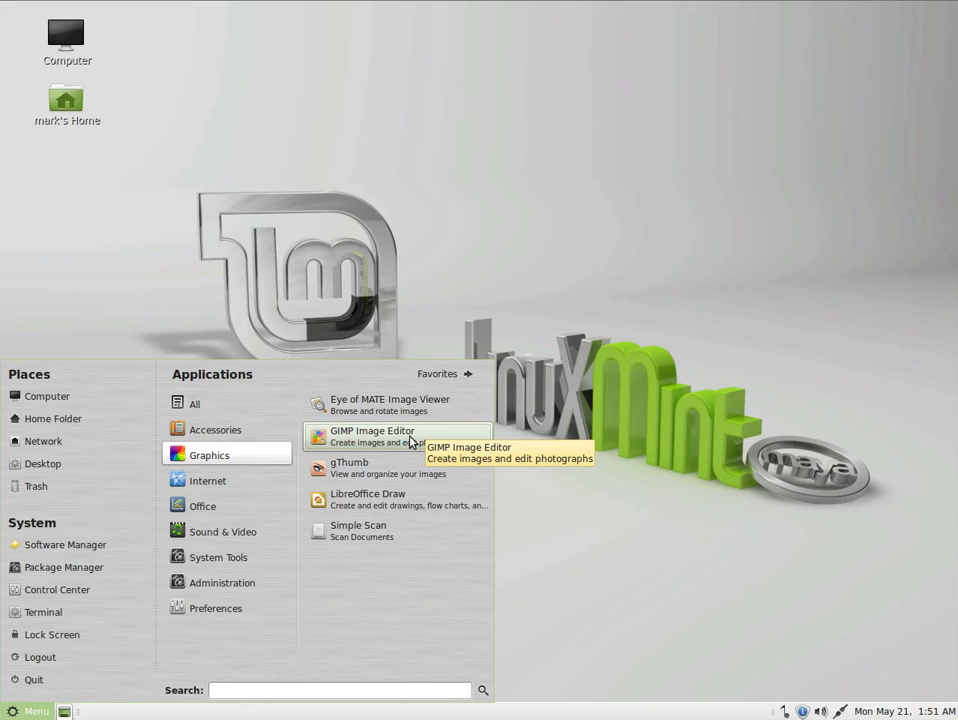
pyautogui.moveTo(400, 467)
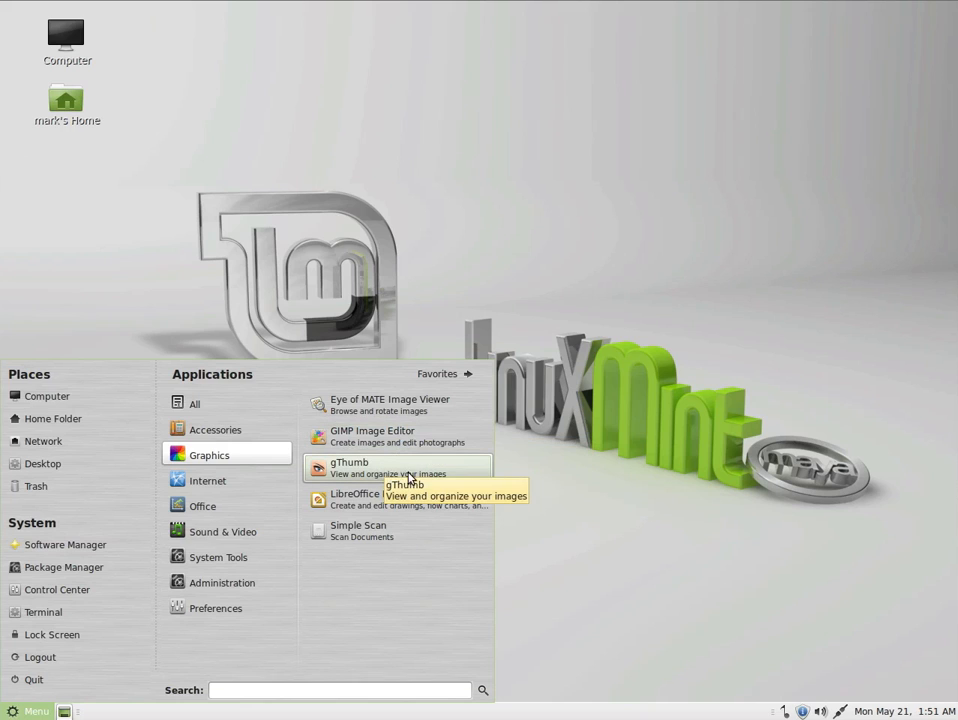
pyautogui.moveTo(367, 499)
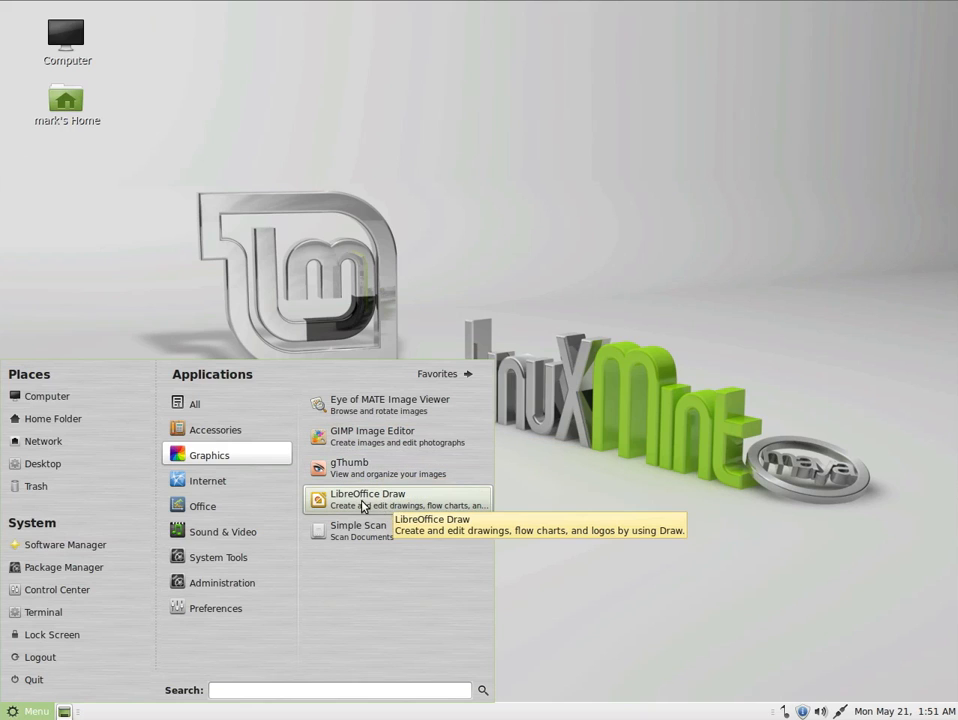
pyautogui.moveTo(368, 505)
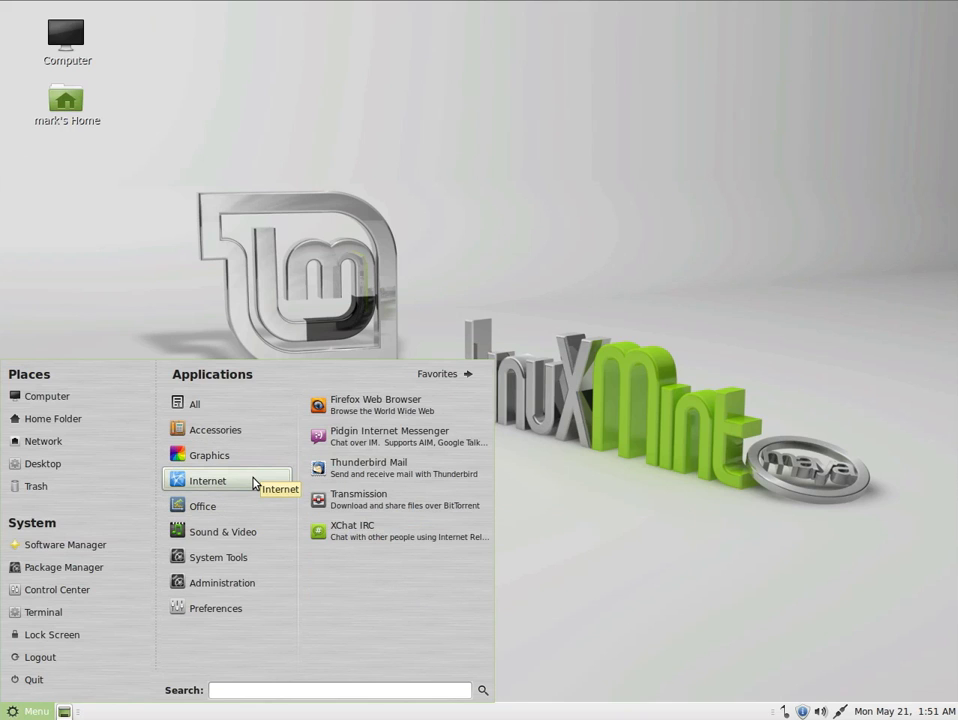
pyautogui.moveTo(390, 405)
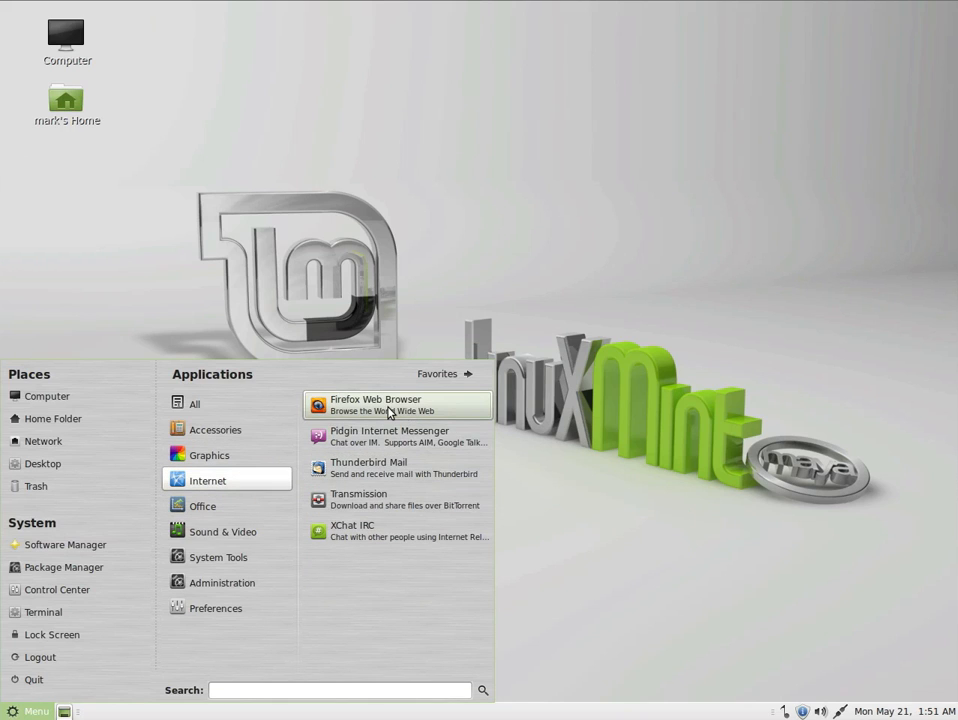
pyautogui.moveTo(390, 467)
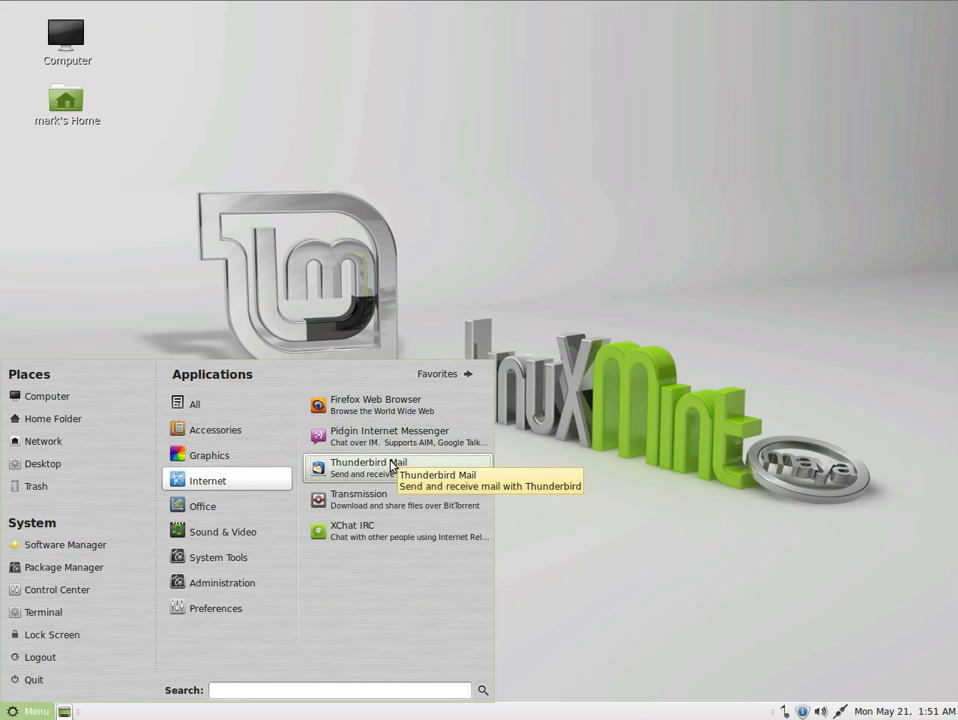
pyautogui.moveTo(380, 505)
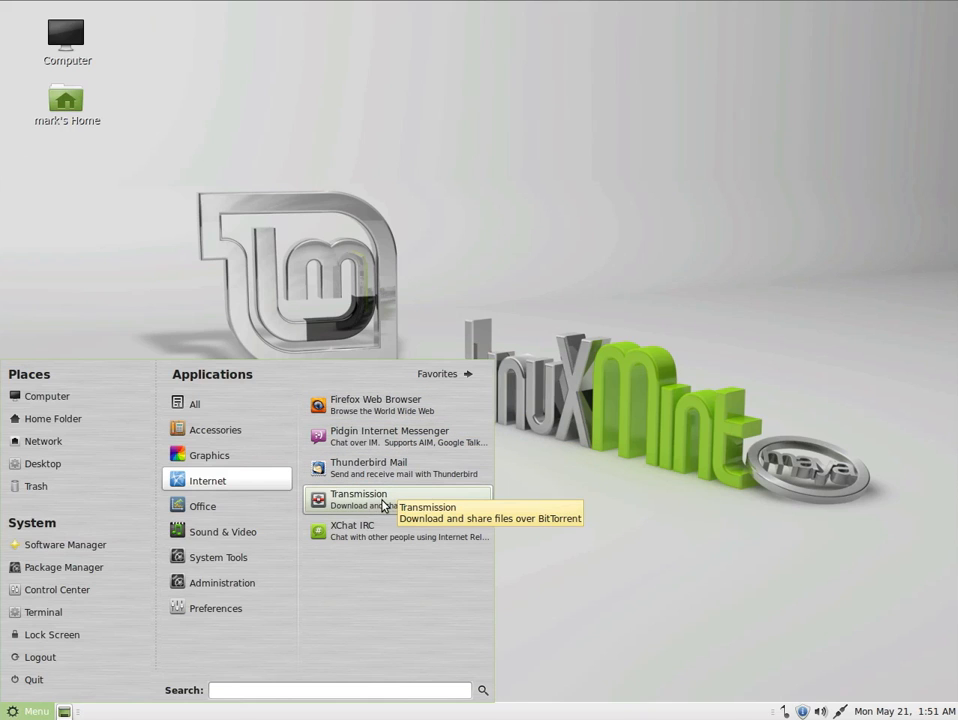
pyautogui.moveTo(377, 503)
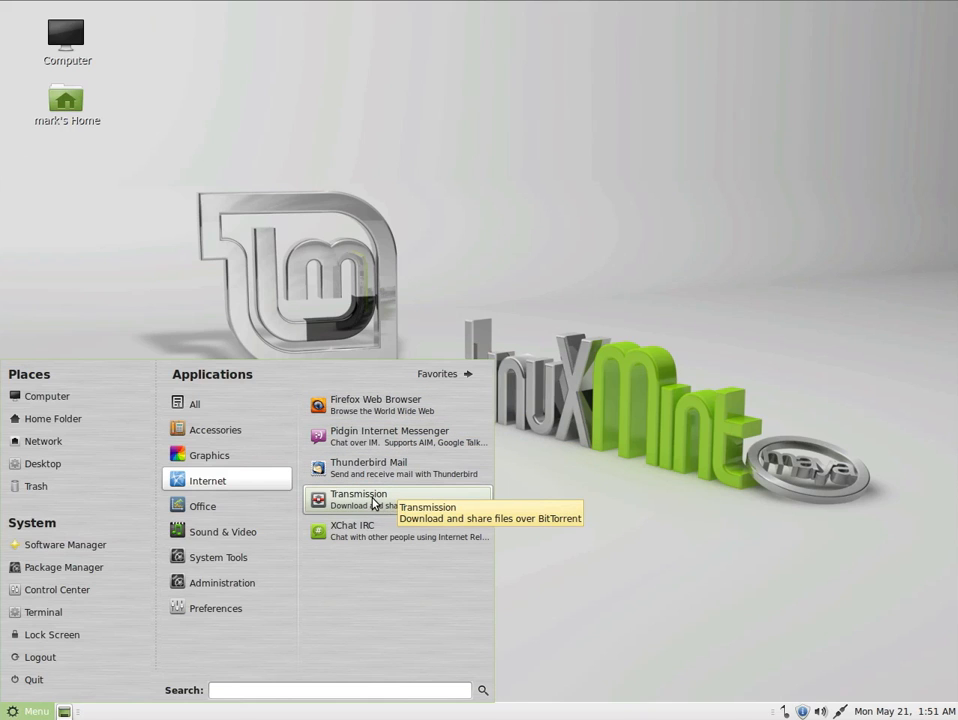
pyautogui.moveTo(368, 529)
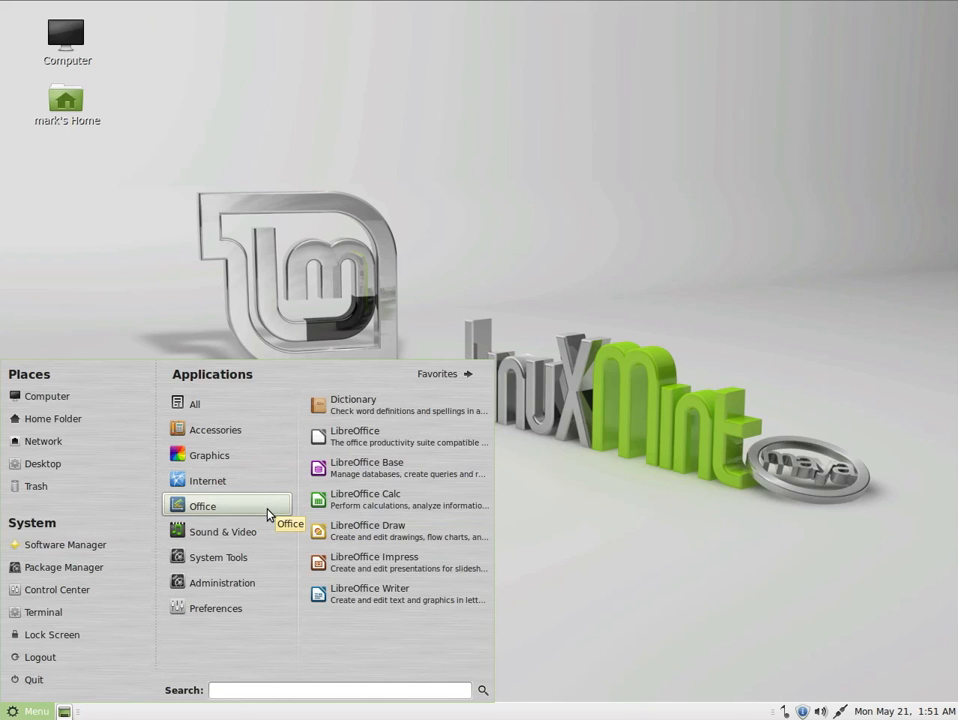
pyautogui.moveTo(417, 465)
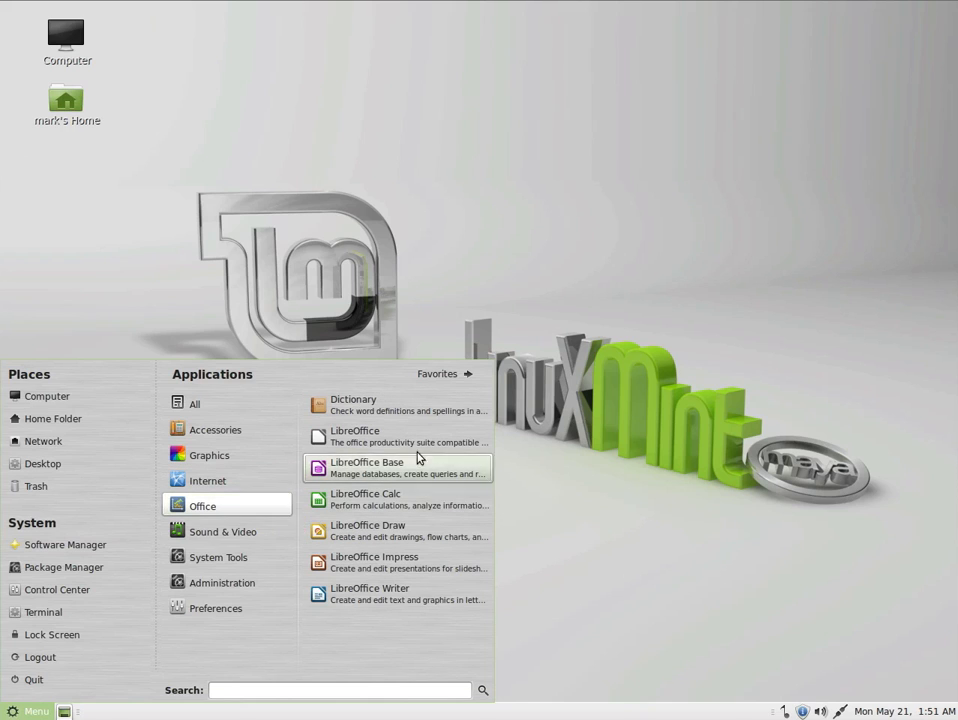
pyautogui.moveTo(388, 568)
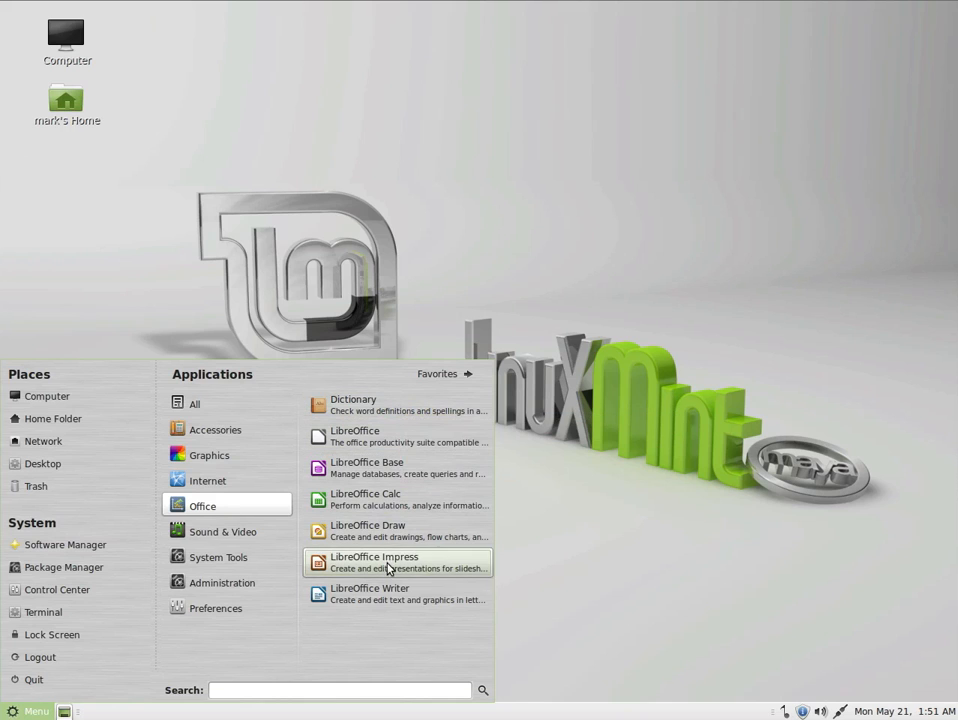
pyautogui.moveTo(435, 405)
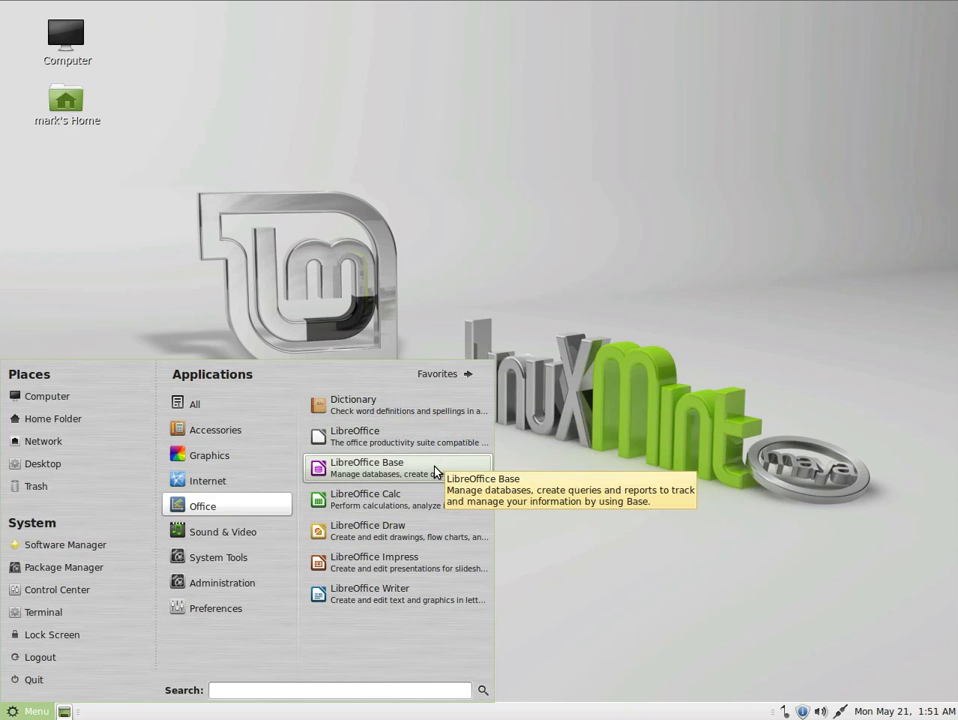
pyautogui.moveTo(393, 465)
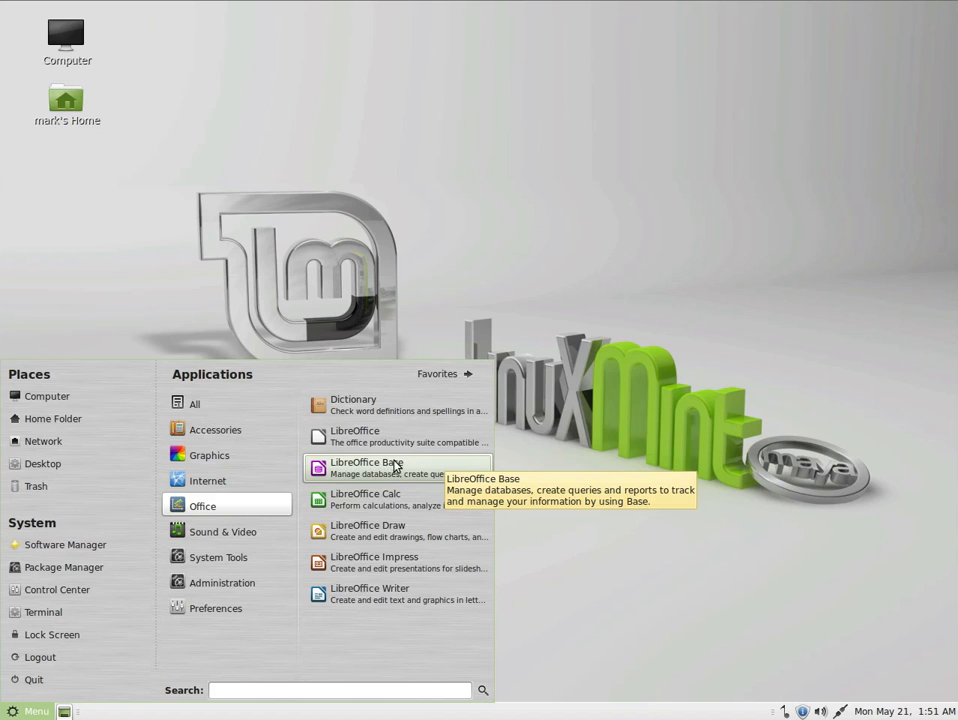
pyautogui.moveTo(425, 500)
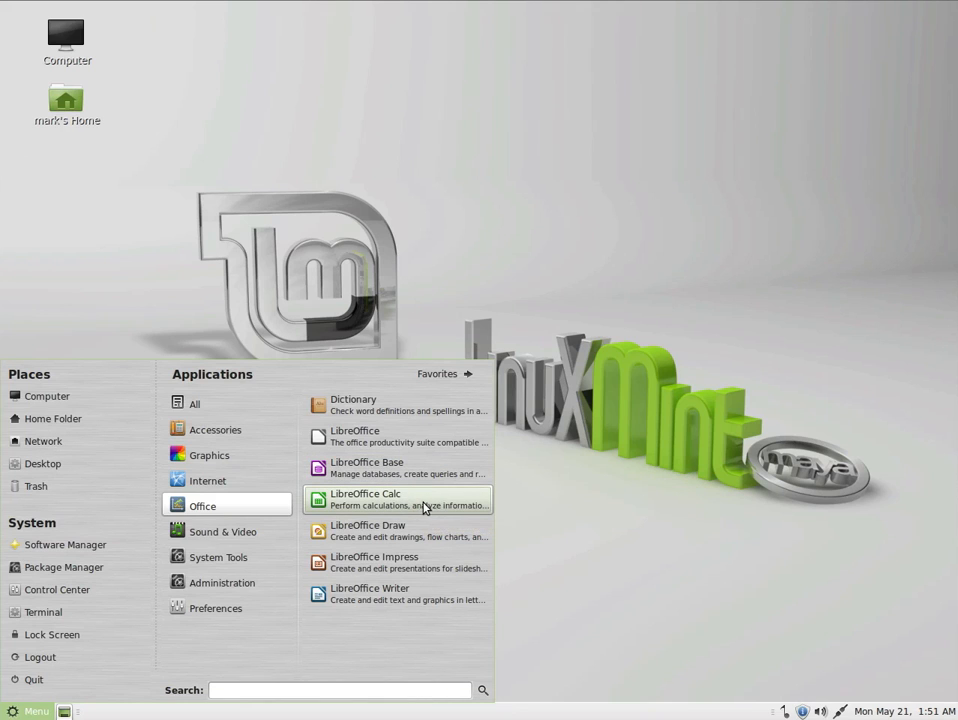
pyautogui.moveTo(447, 531)
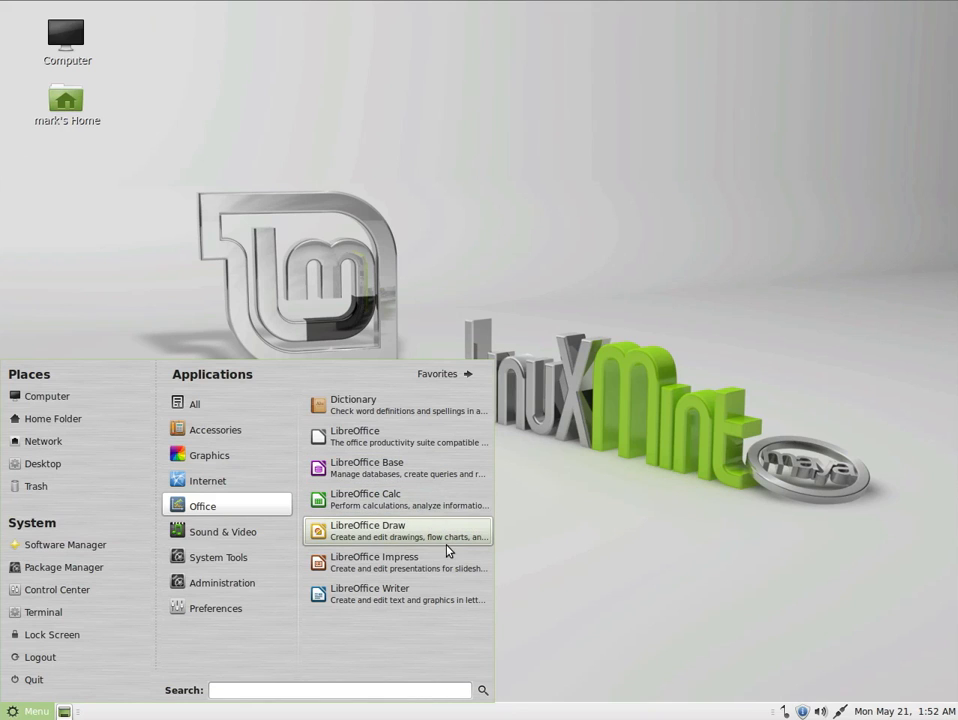
pyautogui.moveTo(434, 558)
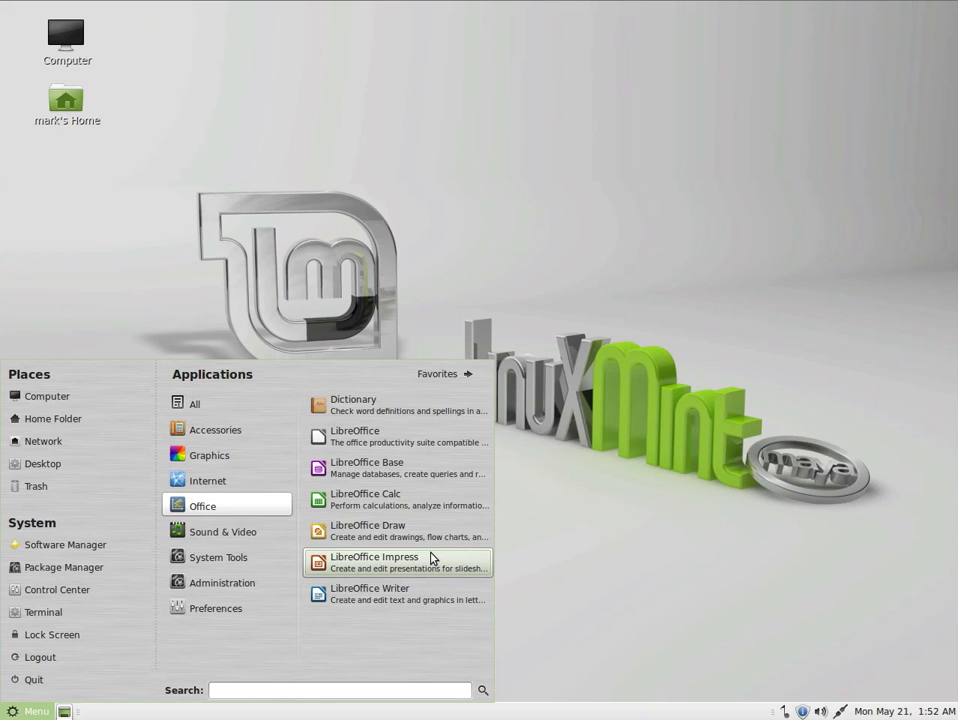
pyautogui.moveTo(410, 593)
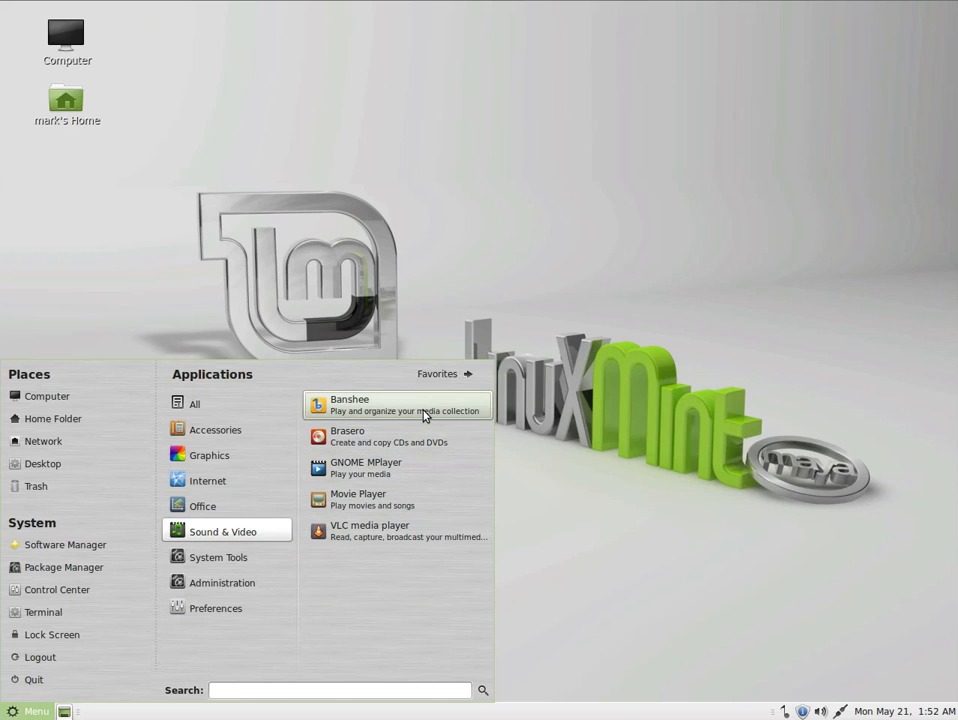
pyautogui.moveTo(447, 437)
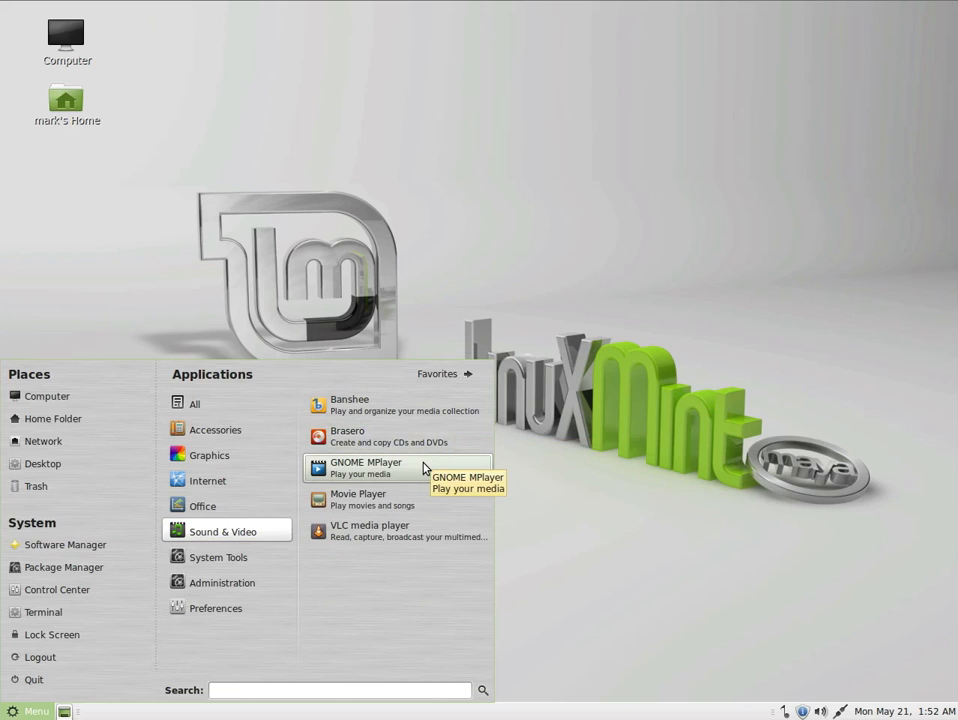
pyautogui.moveTo(417, 500)
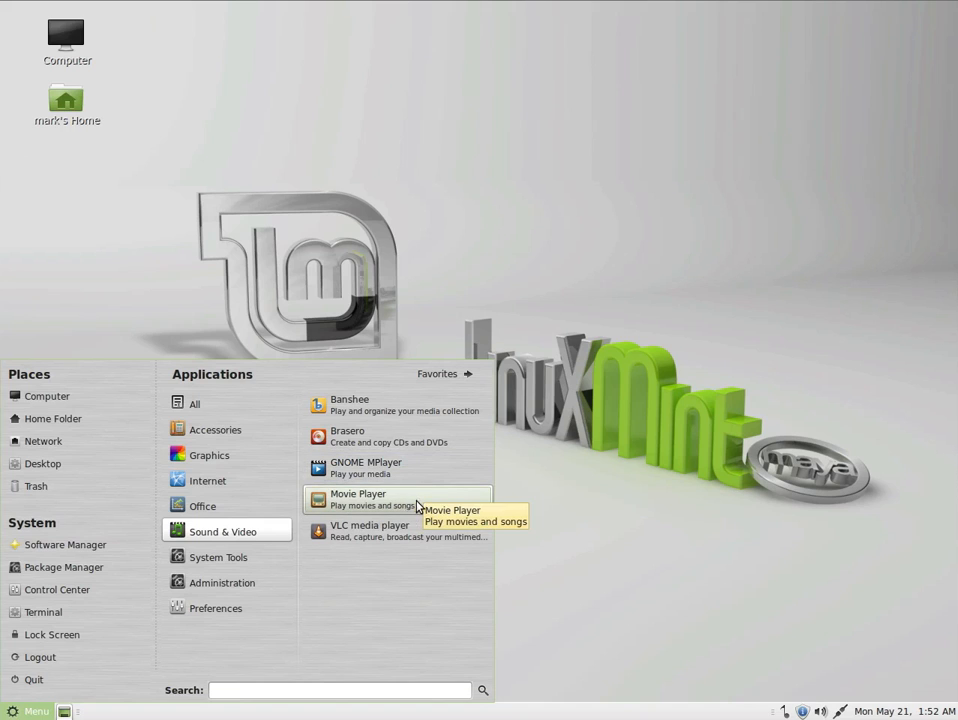
pyautogui.moveTo(397, 468)
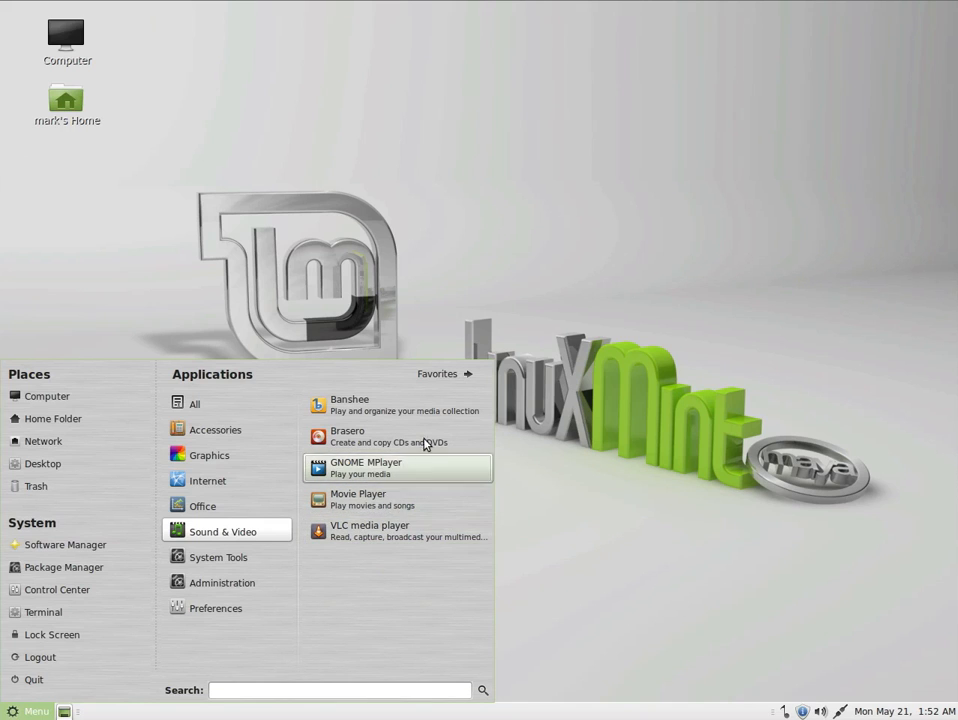
pyautogui.moveTo(363, 442)
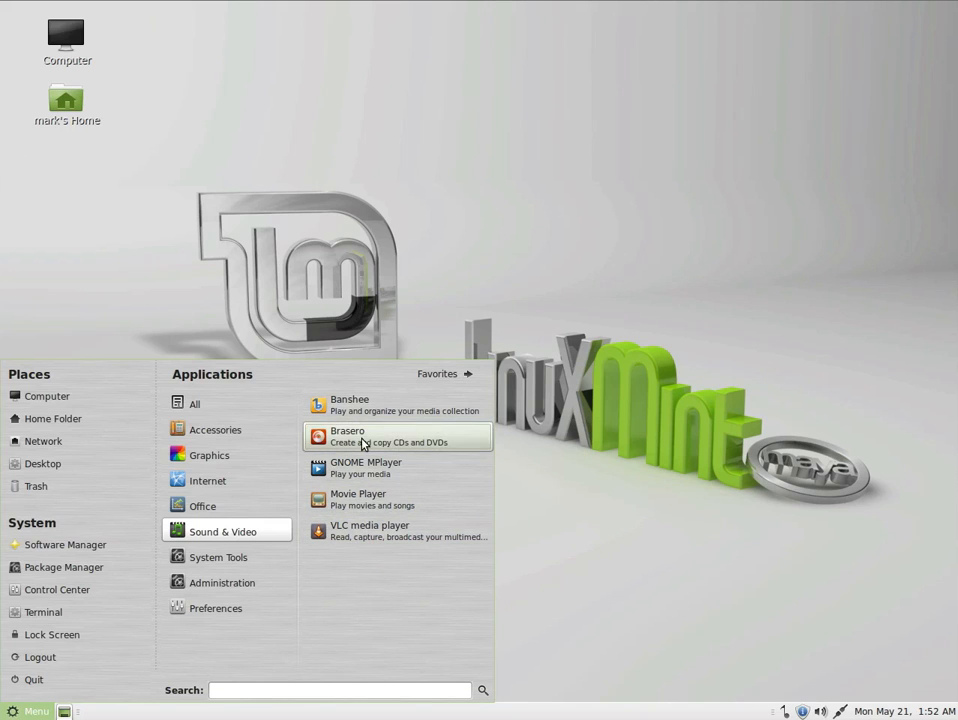
pyautogui.moveTo(397, 531)
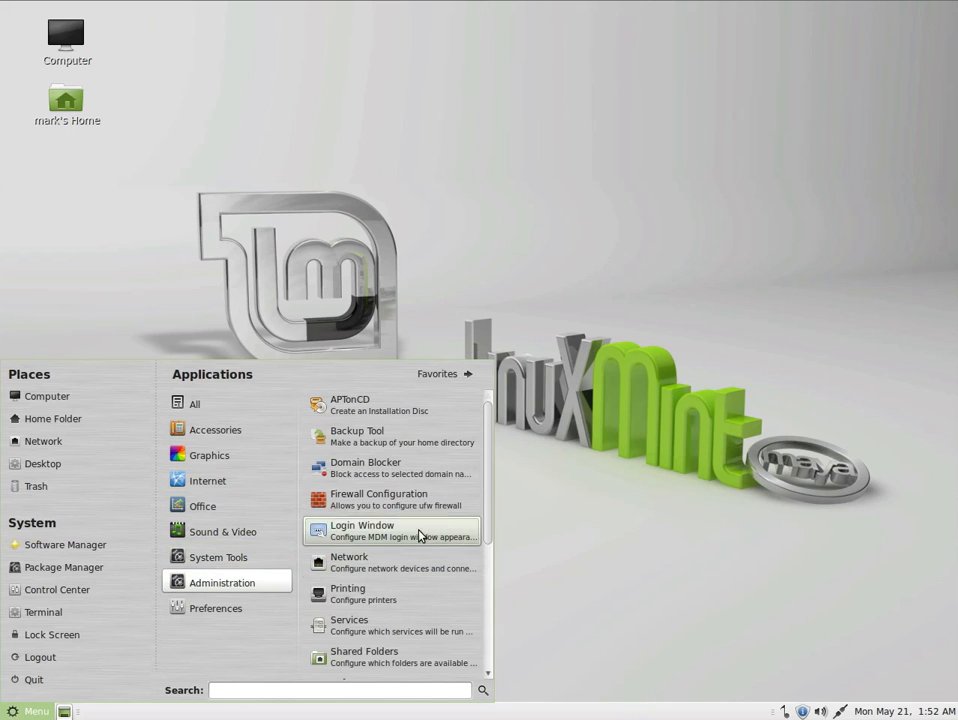
# - Browse Preferences, launch the Welcome Screen, and open its New features page
pyautogui.scroll(-3)
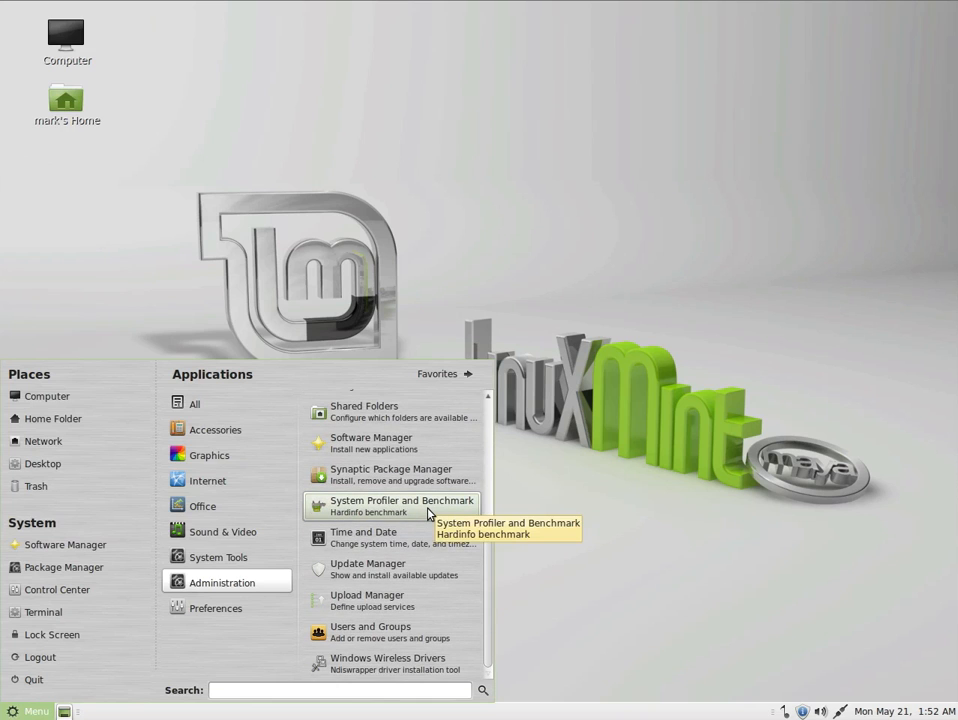
pyautogui.click(215, 608)
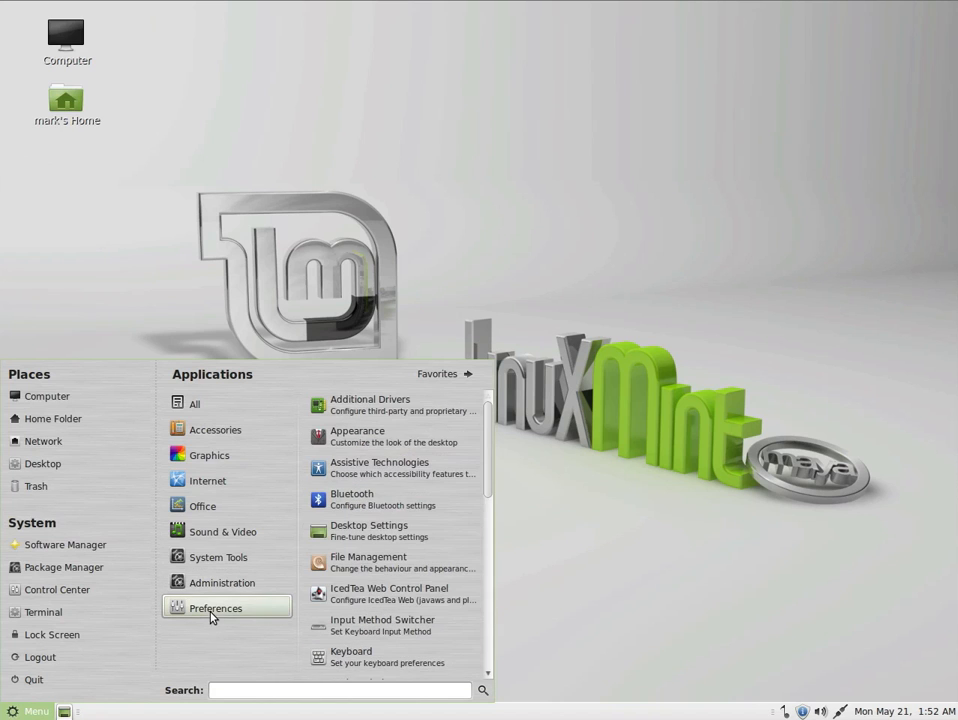
pyautogui.scroll(-3)
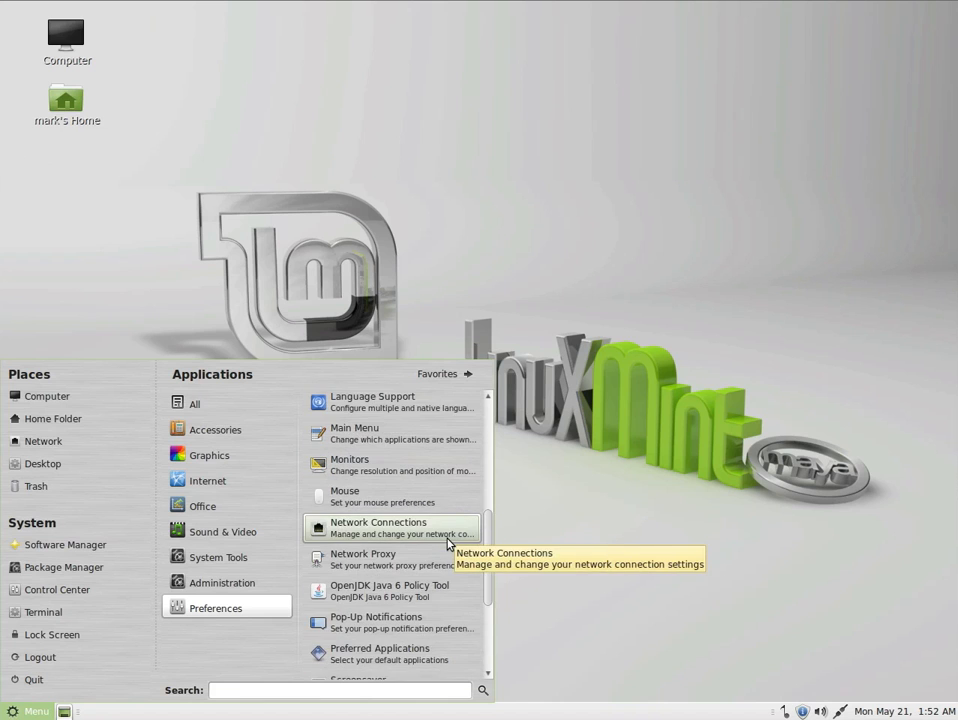
pyautogui.scroll(-3)
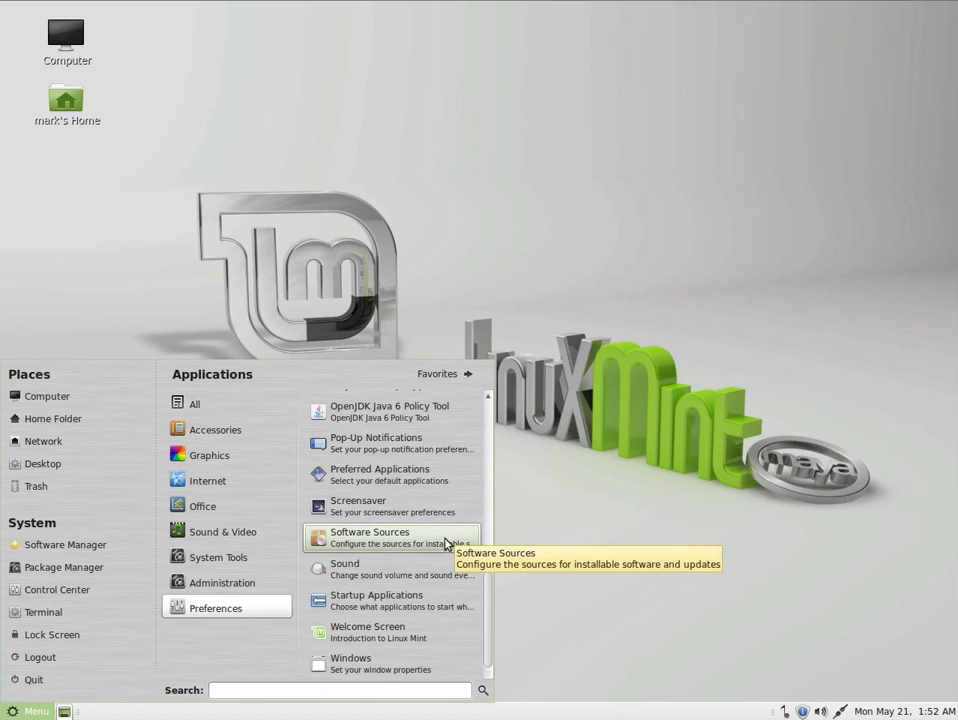
pyautogui.click(367, 631)
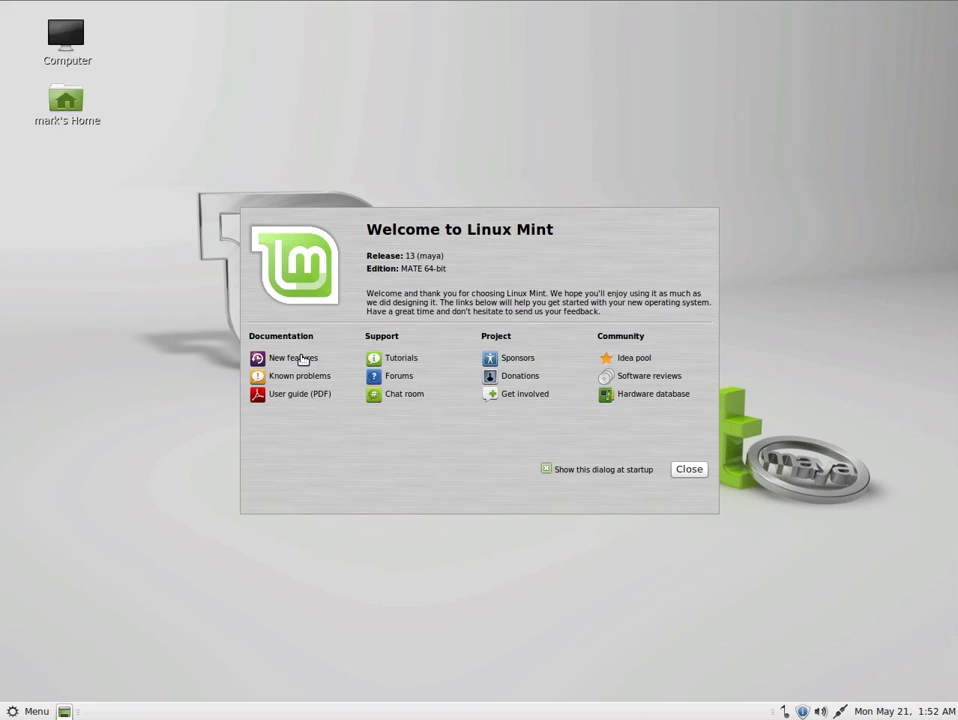
pyautogui.click(291, 358)
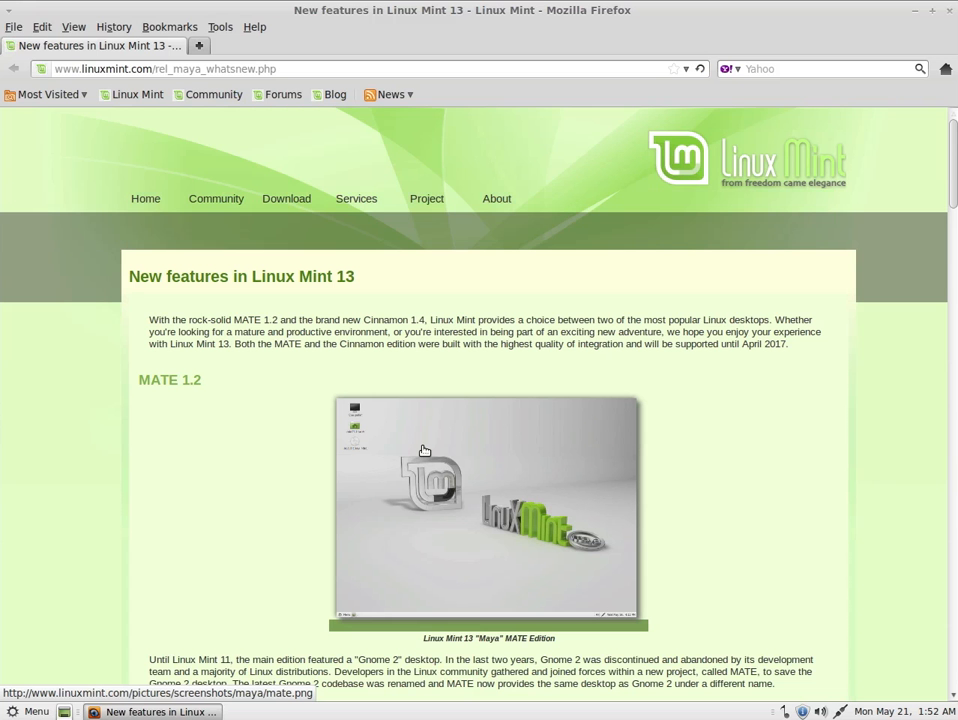
pyautogui.moveTo(312, 428)
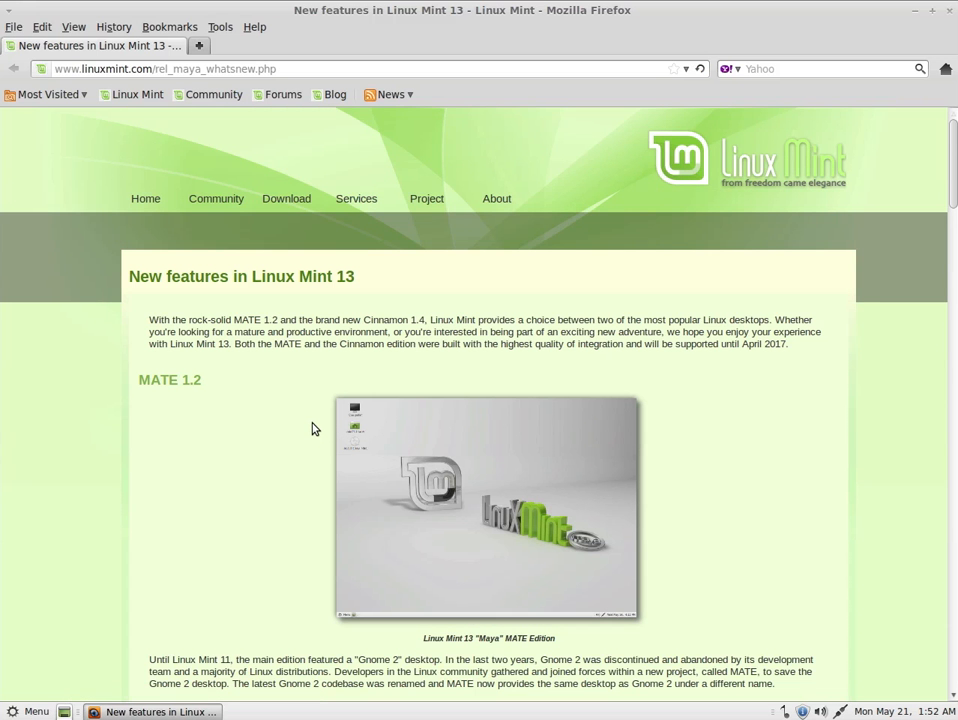
pyautogui.moveTo(295, 424)
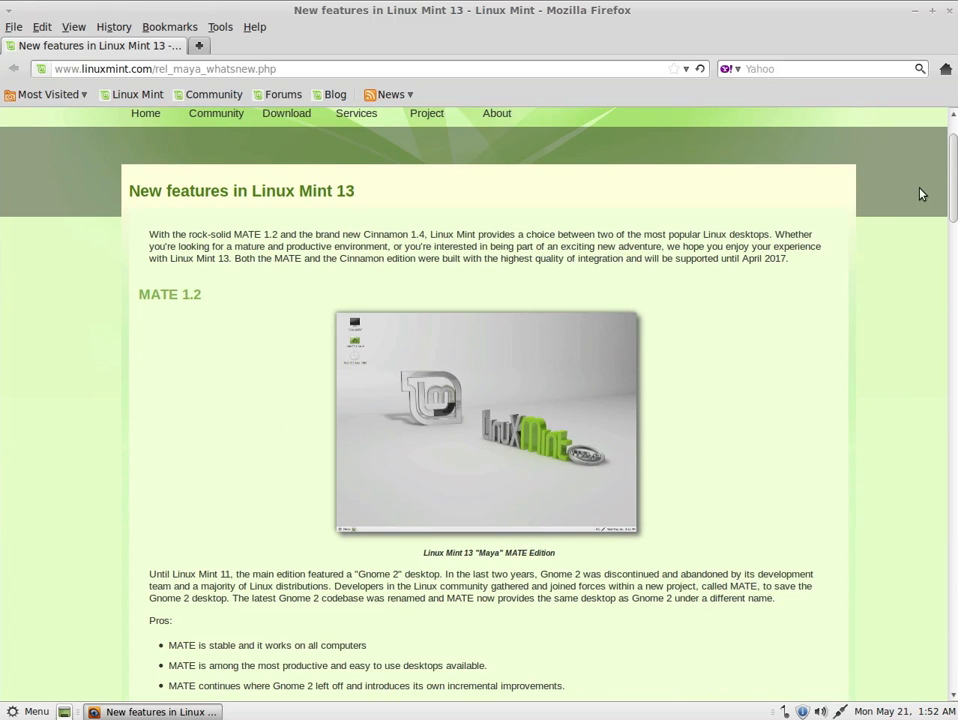
# - Scroll the New features page to the MATE 1.2 pros and cons and refocus Firefox
pyautogui.scroll(-3)
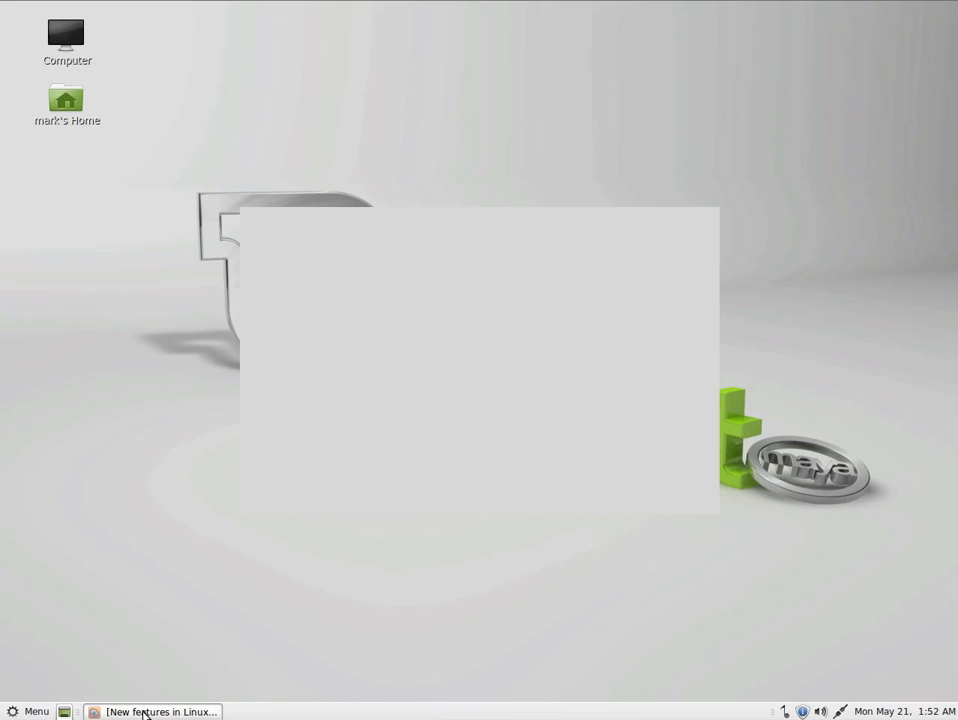
pyautogui.click(160, 711)
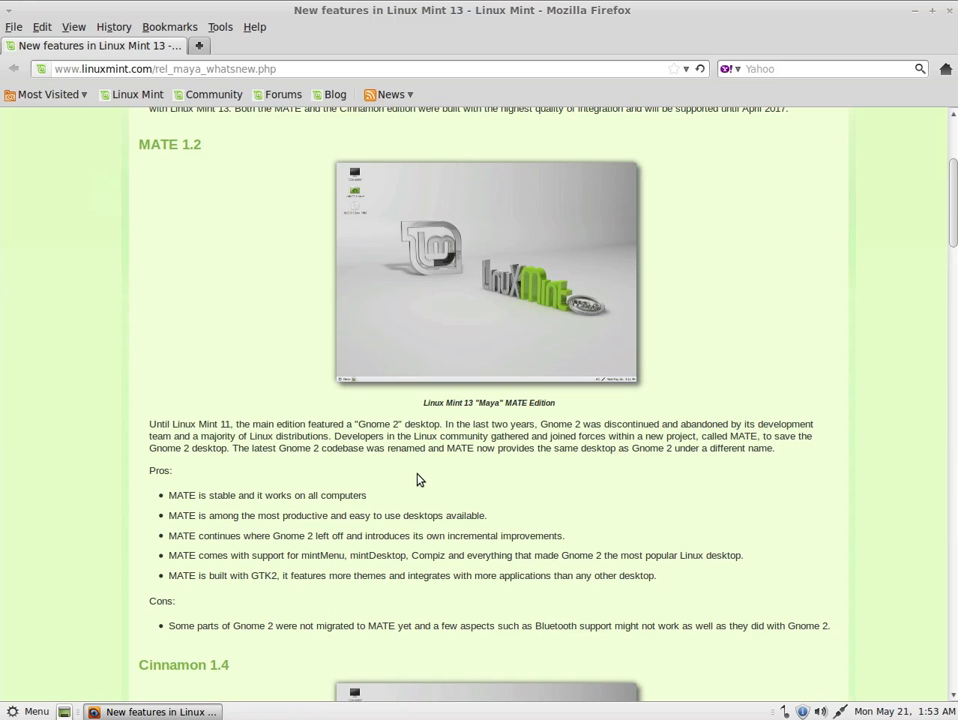
pyautogui.moveTo(463, 550)
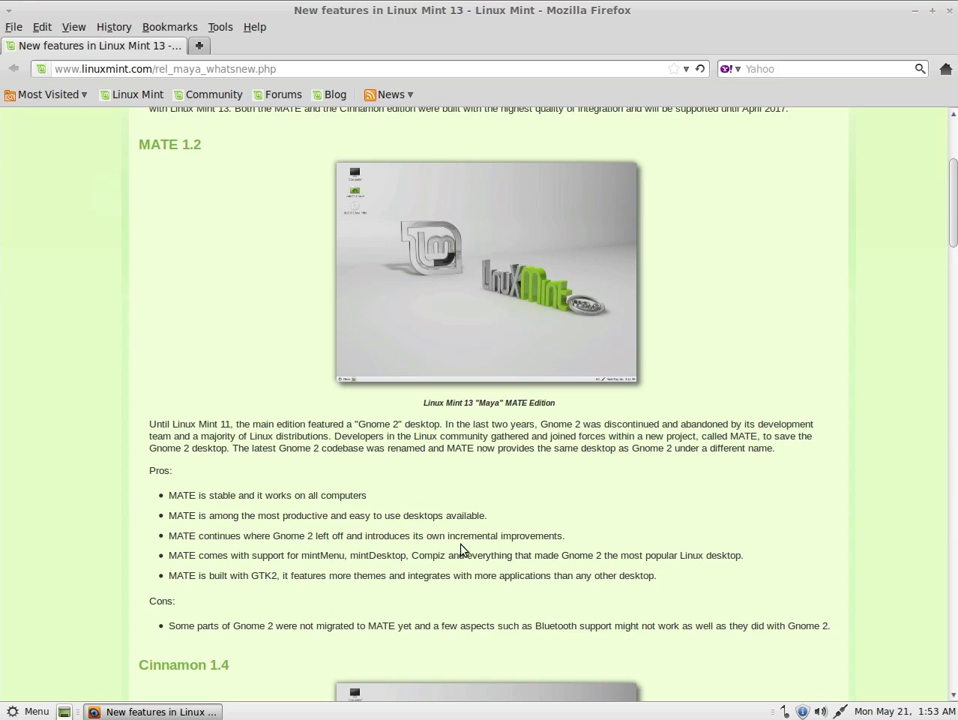
pyautogui.click(28, 711)
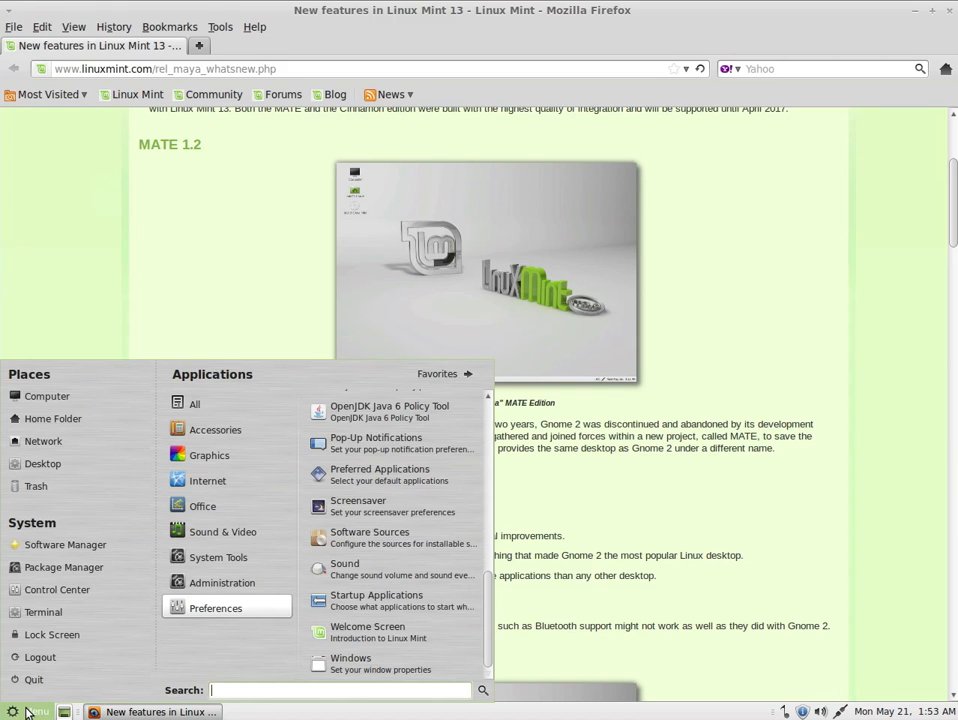
pyautogui.click(194, 403)
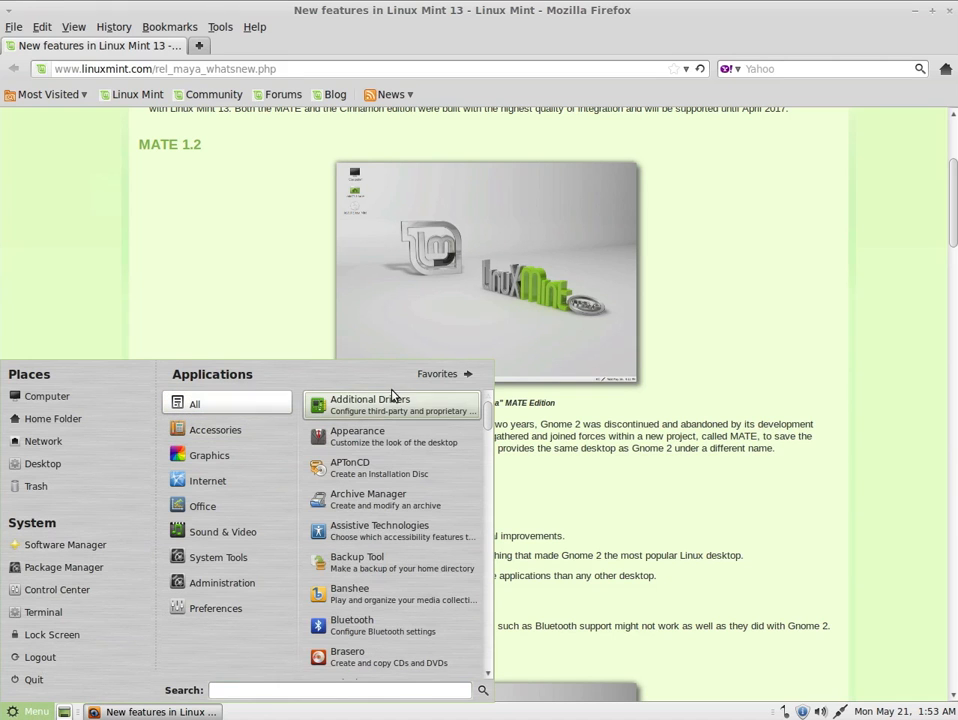
pyautogui.click(215, 429)
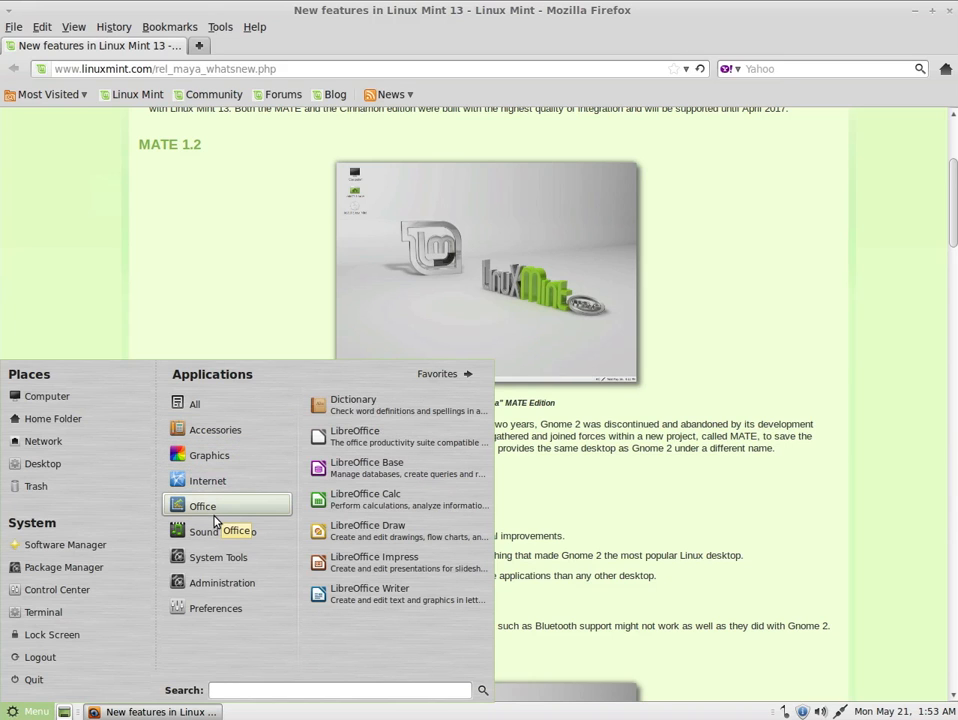
pyautogui.click(222, 582)
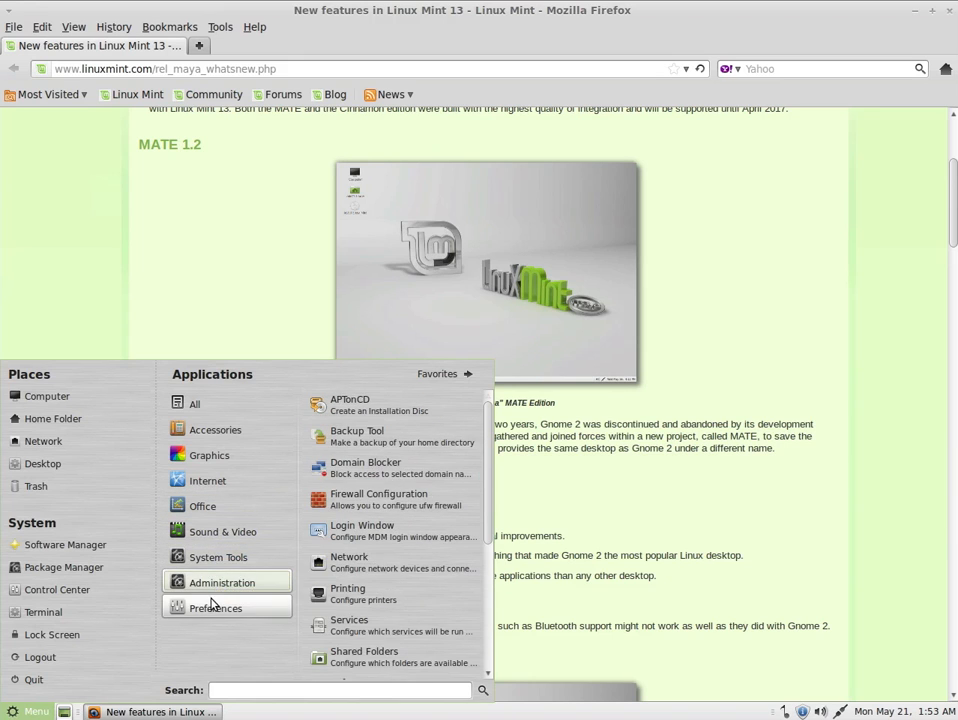
pyautogui.click(194, 403)
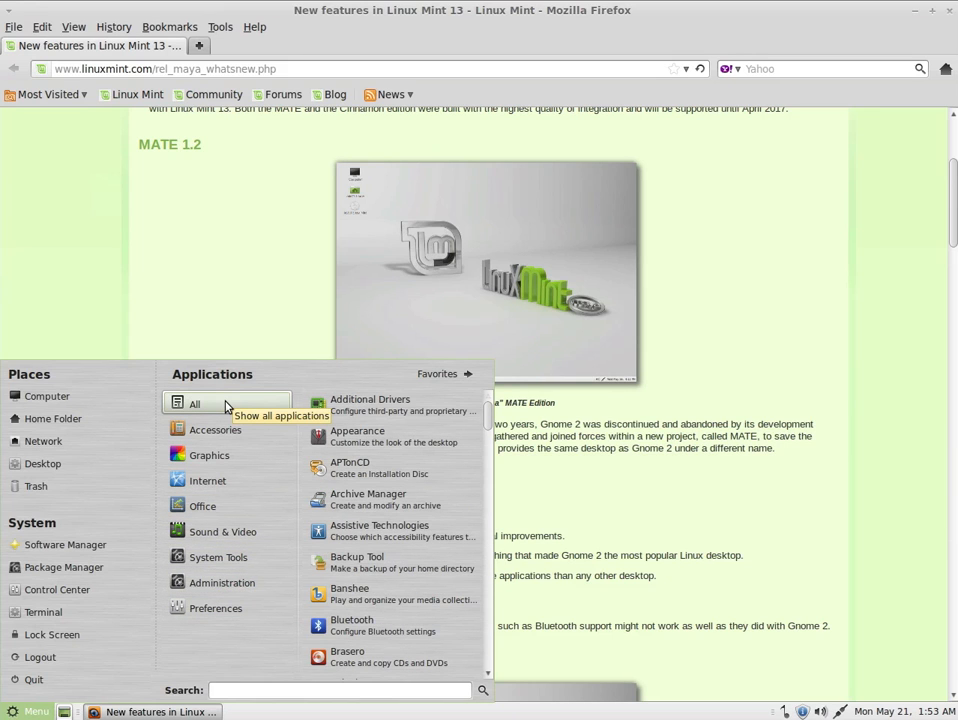
pyautogui.click(267, 318)
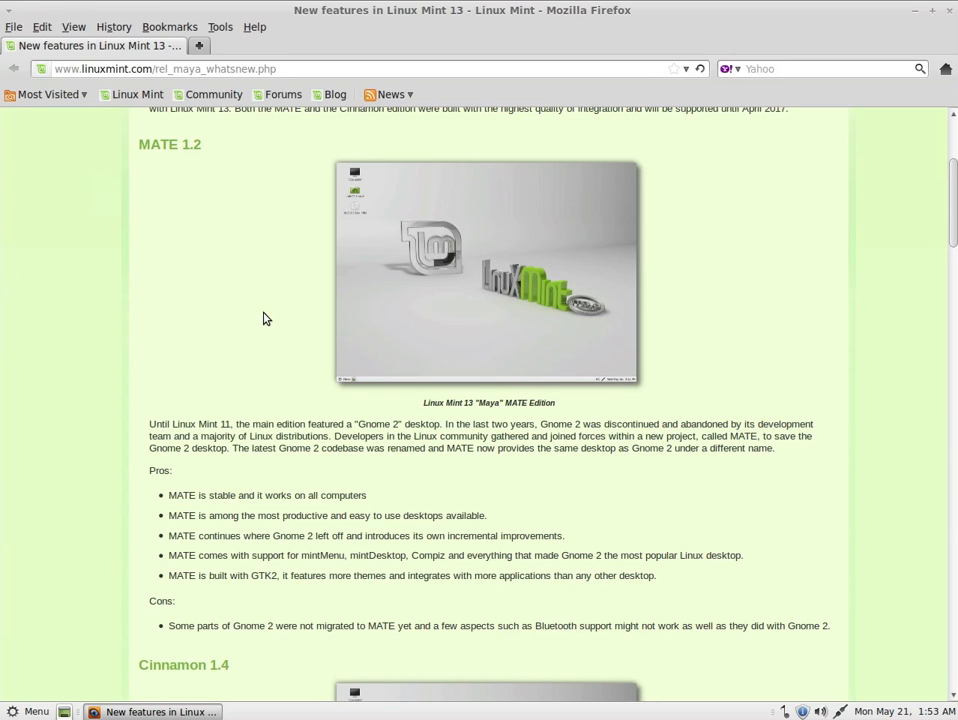
# - Scroll the features page down to Cinnamon 1.4, then minimise and restore Firefox
pyautogui.scroll(-3)
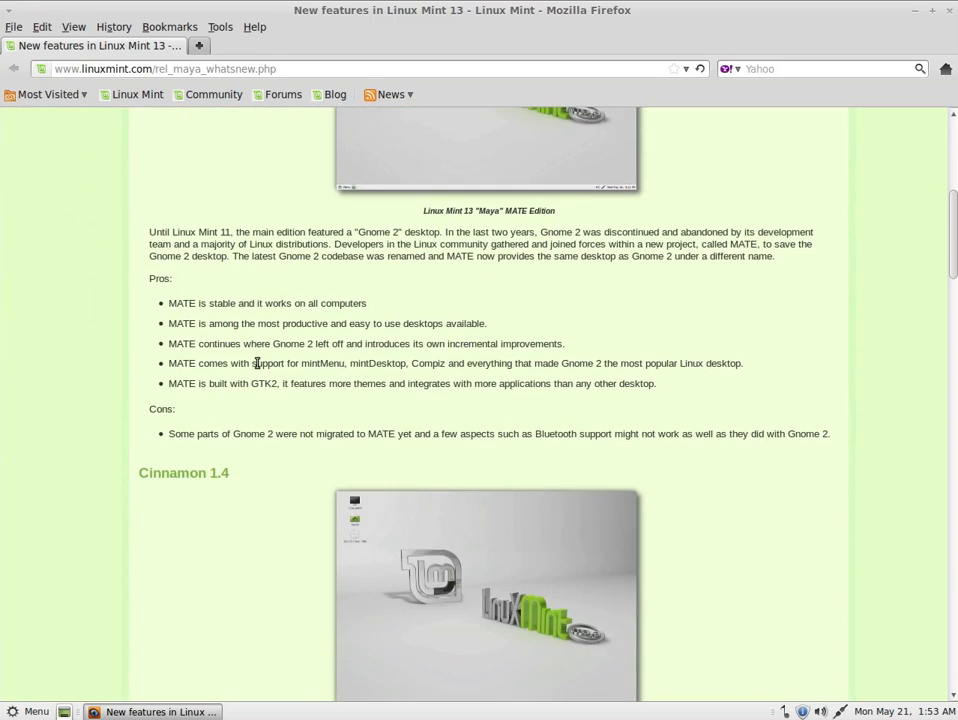
pyautogui.scroll(-3)
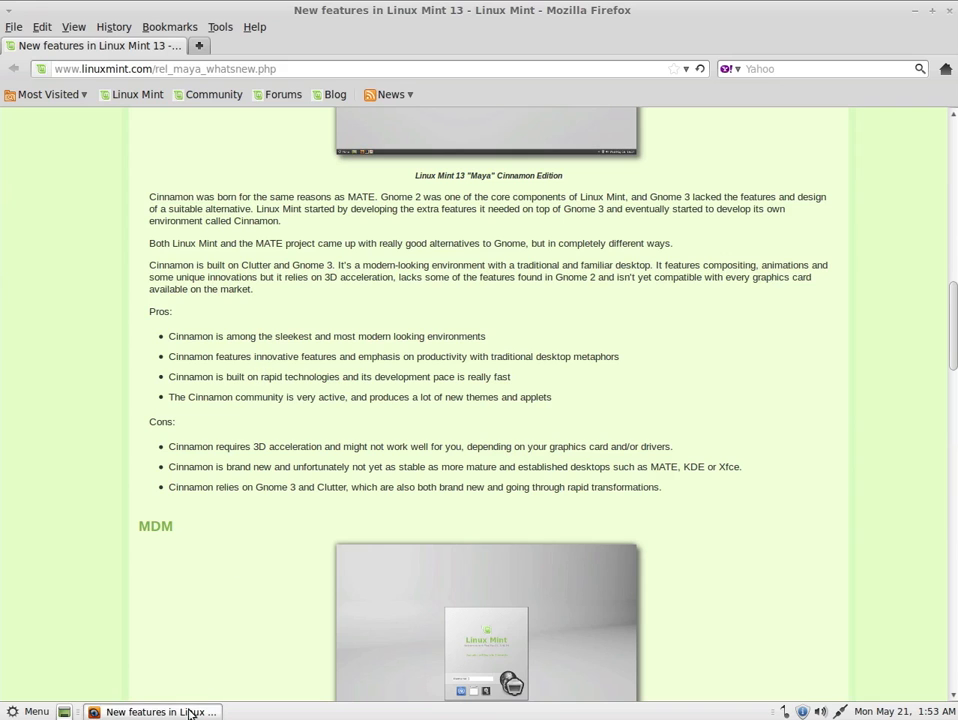
pyautogui.click(914, 10)
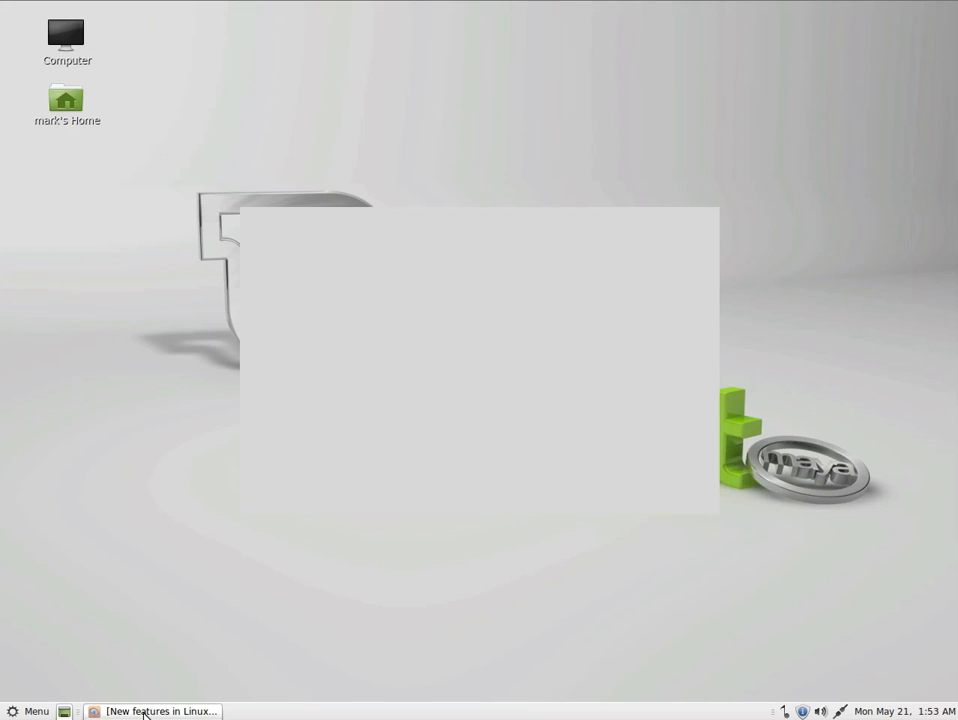
pyautogui.click(160, 711)
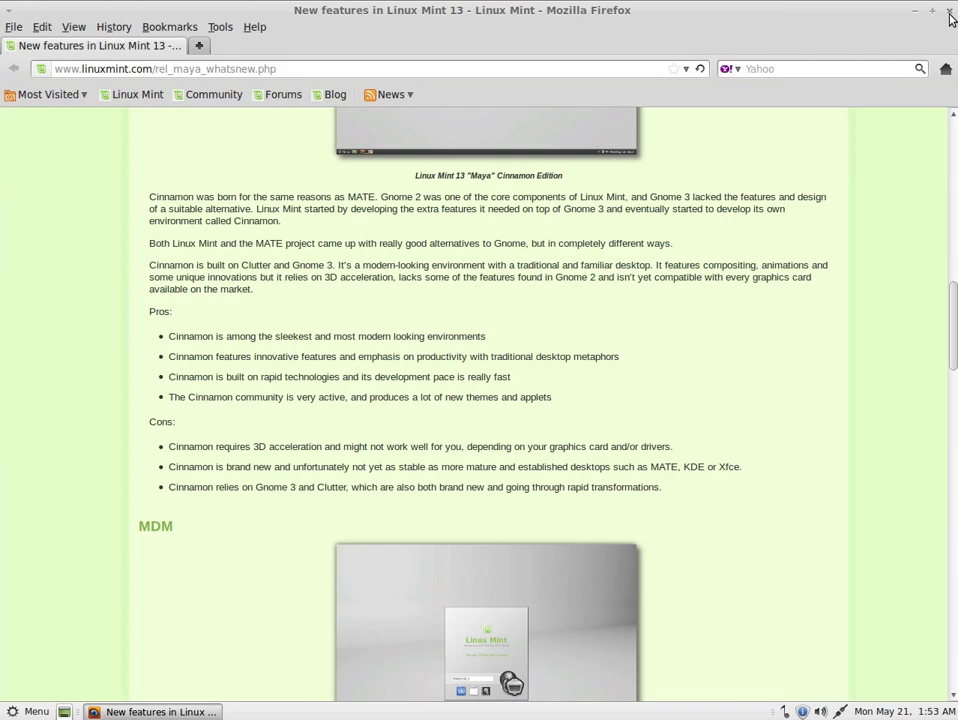
# - Close Firefox and the Welcome to Linux Mint screen, then briefly open and dismiss the Menu
pyautogui.click(951, 10)
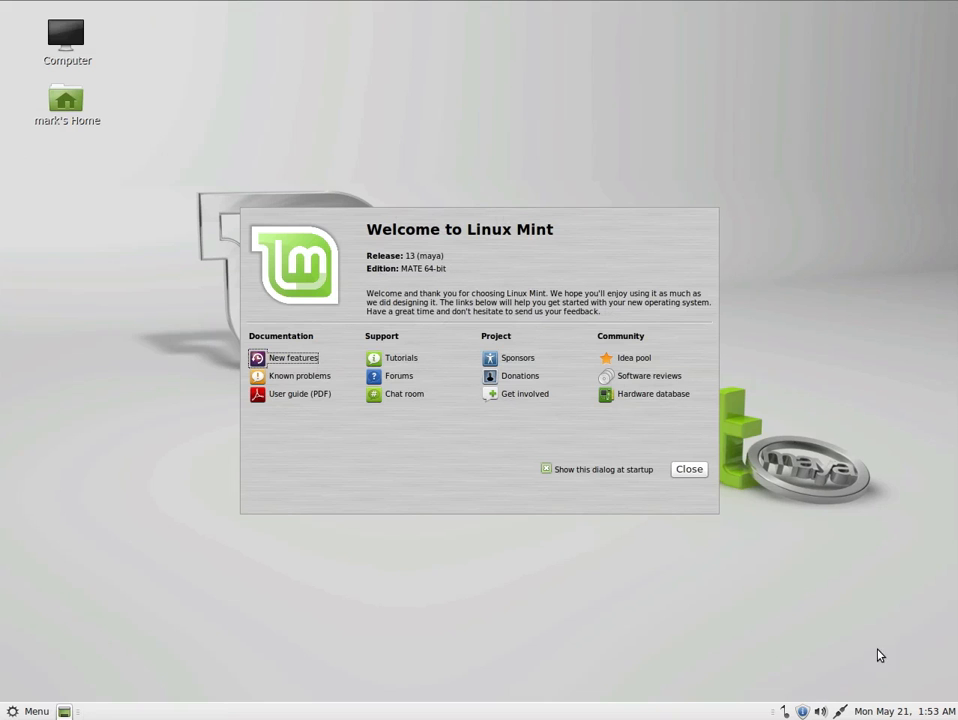
pyautogui.click(689, 469)
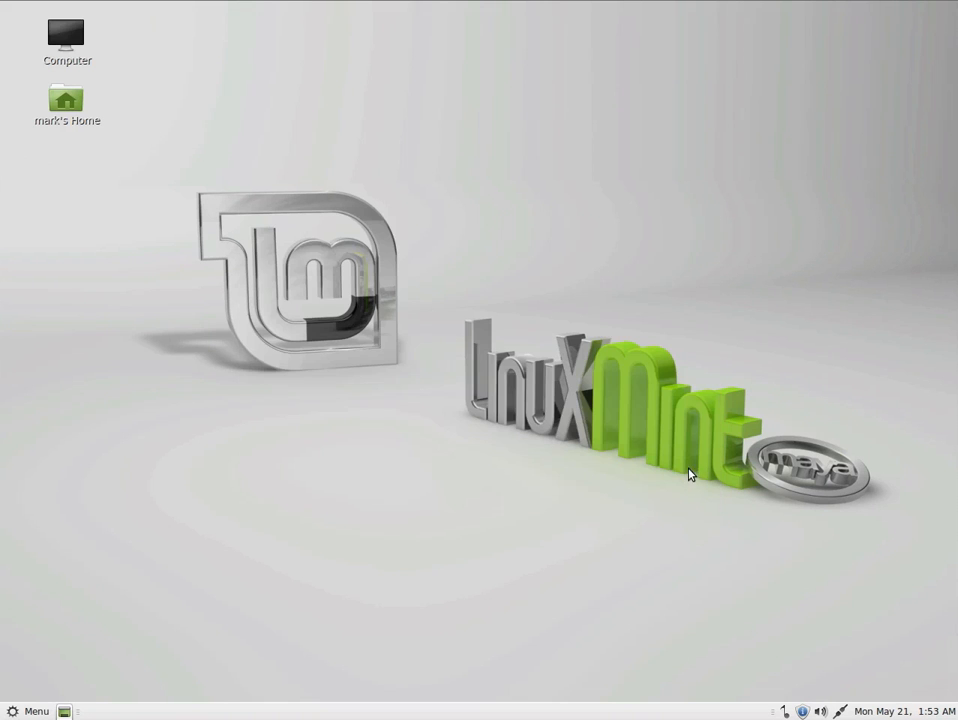
pyautogui.moveTo(615, 500)
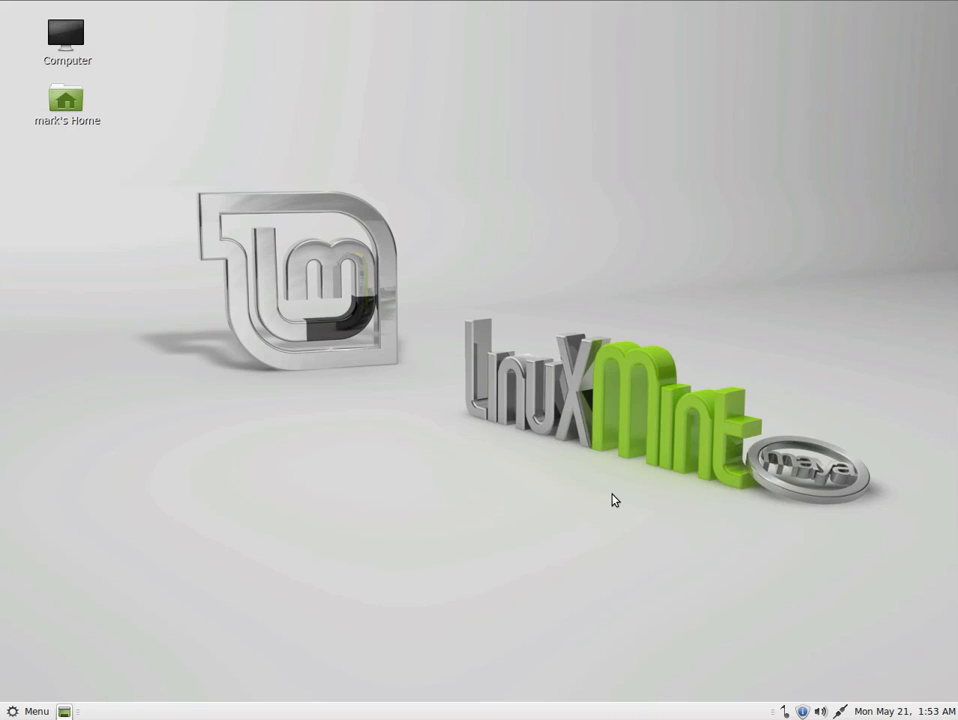
pyautogui.click(30, 711)
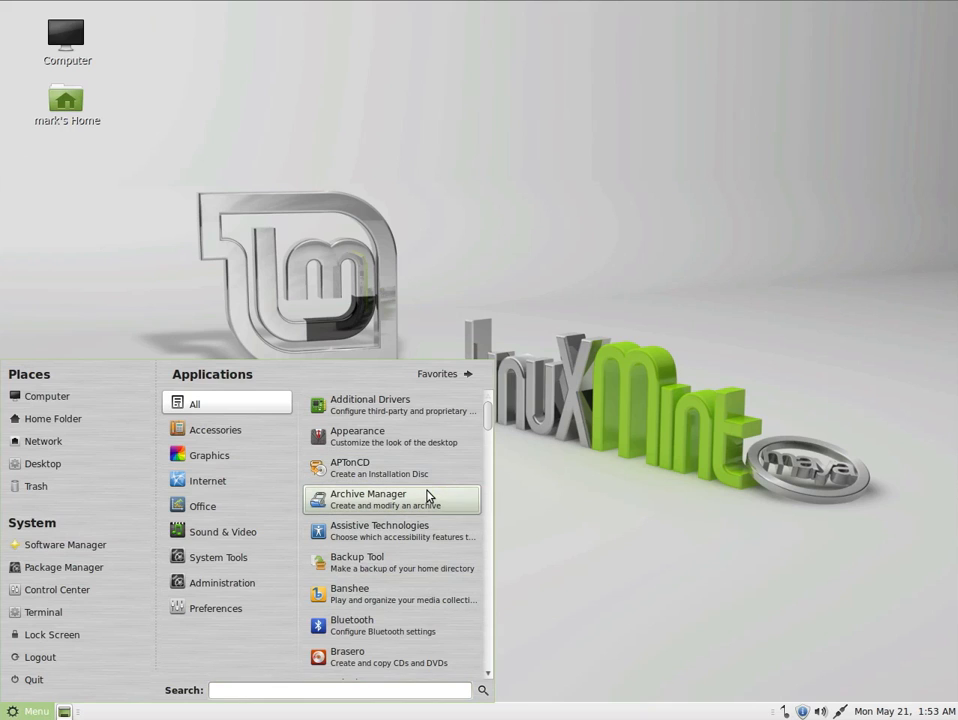
pyautogui.click(590, 374)
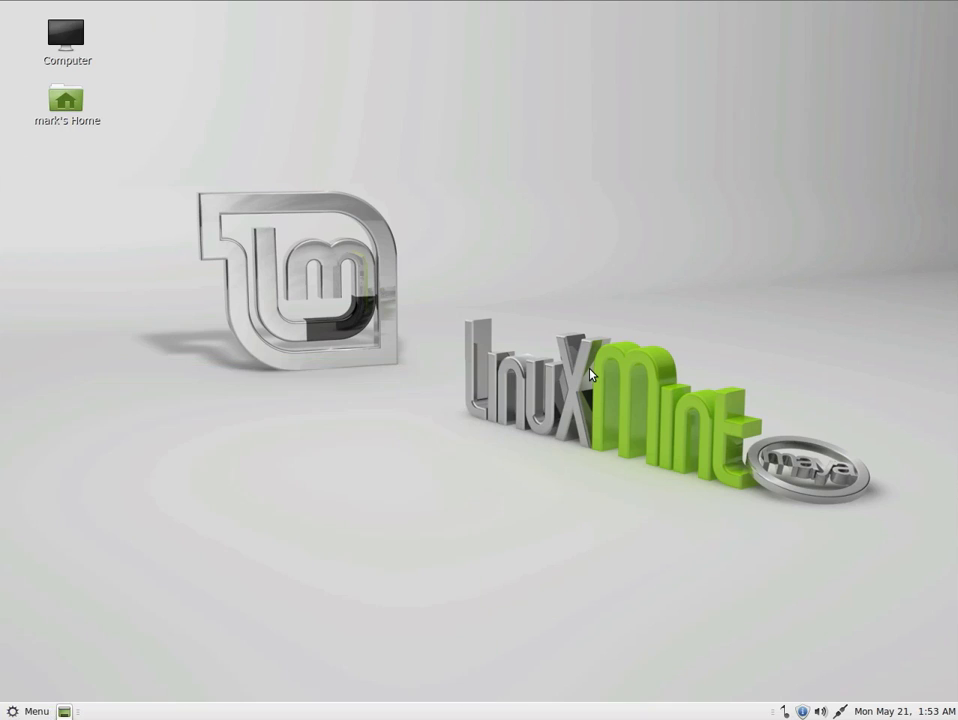